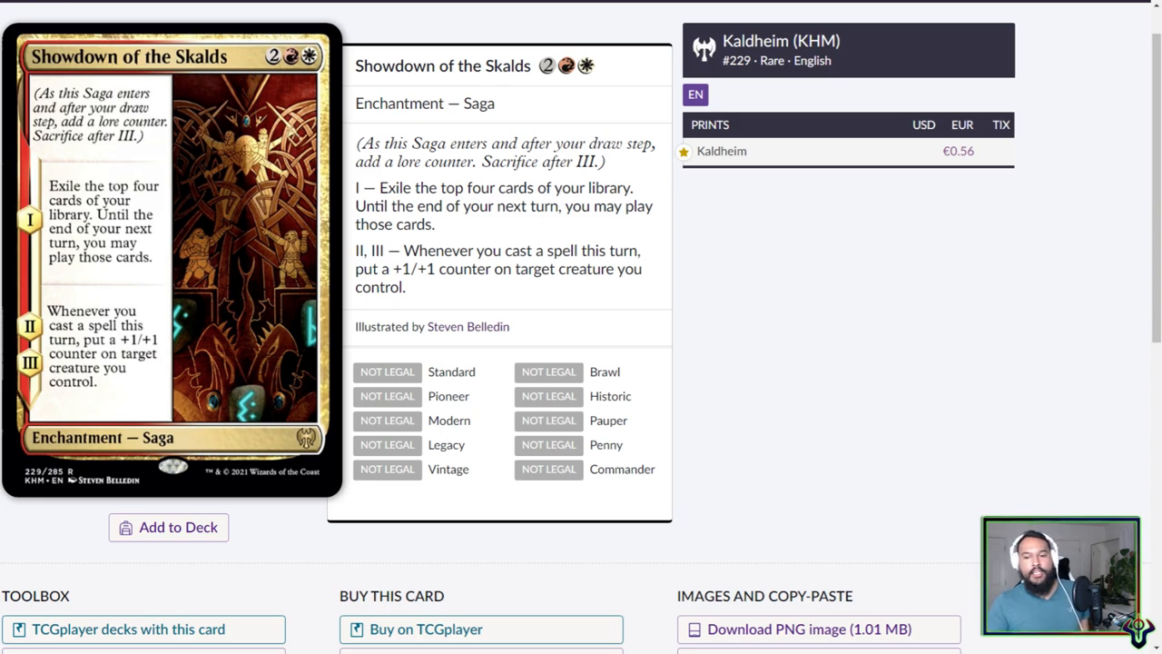
mouse_move(783, 417)
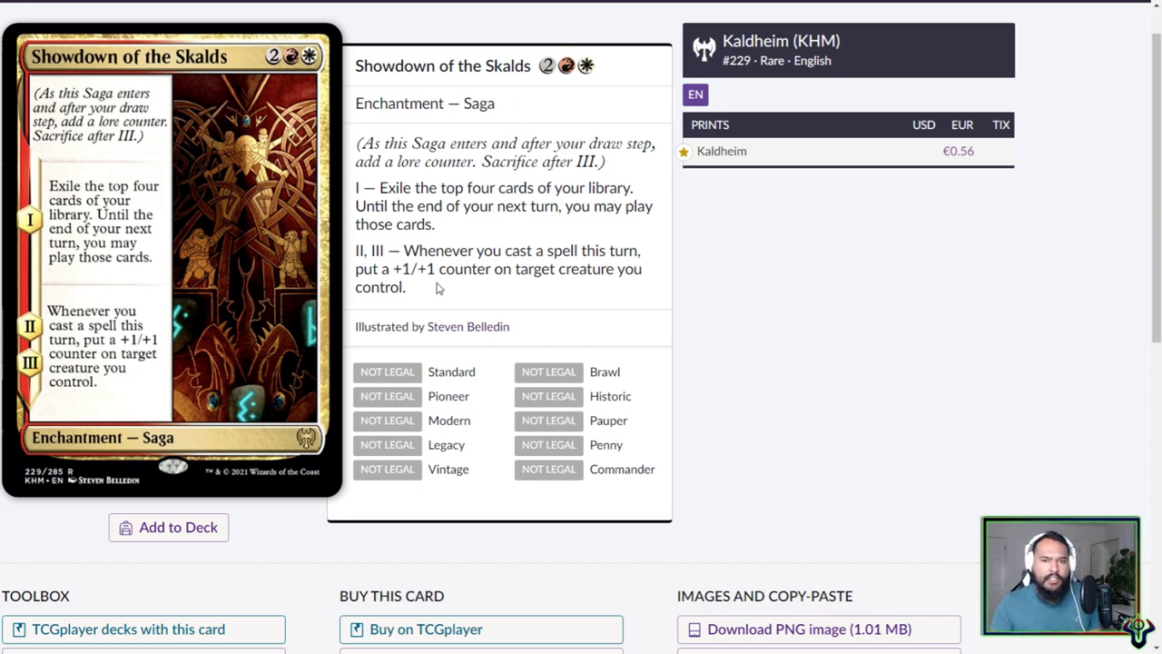
mouse_move(545, 116)
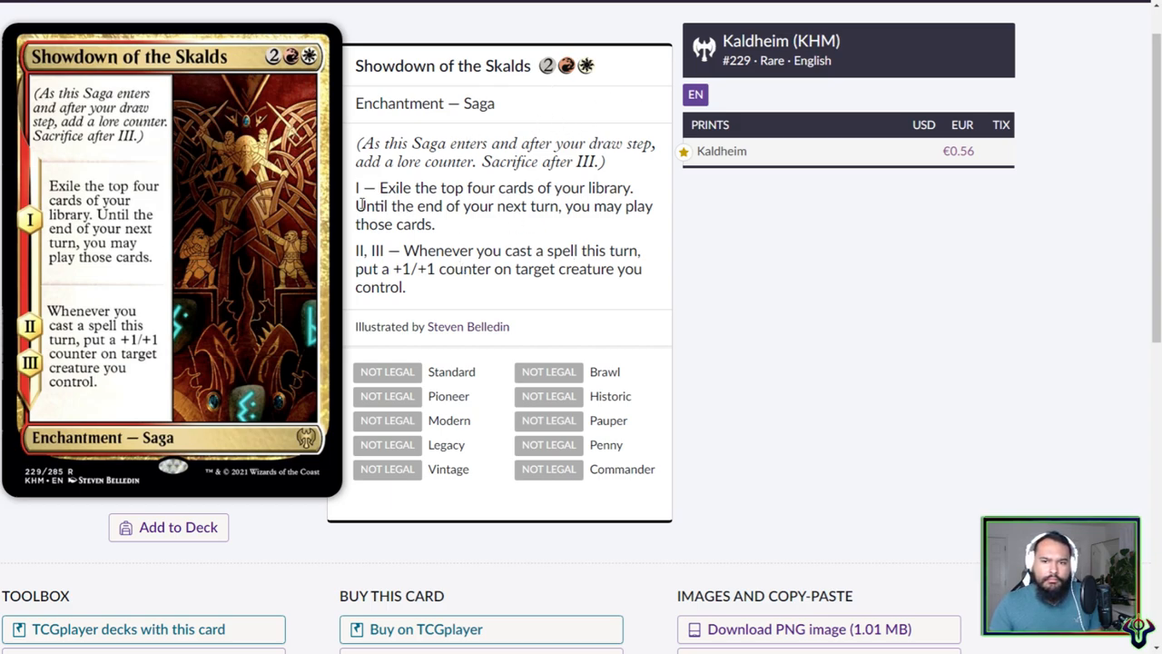
mouse_move(479, 226)
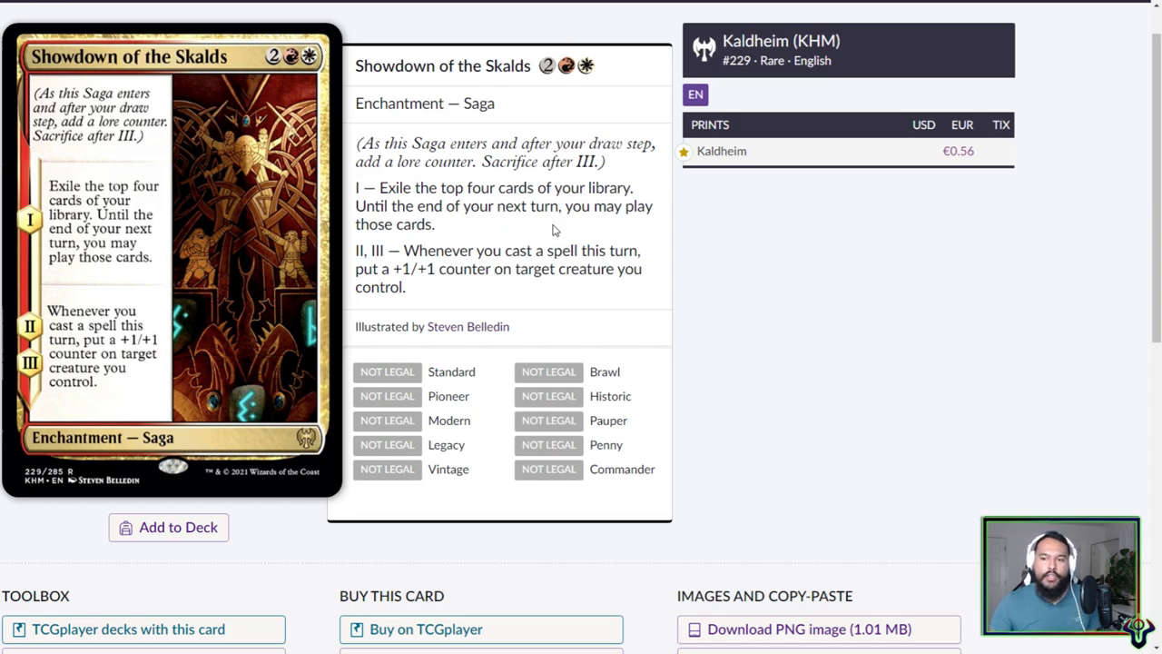
mouse_move(445, 224)
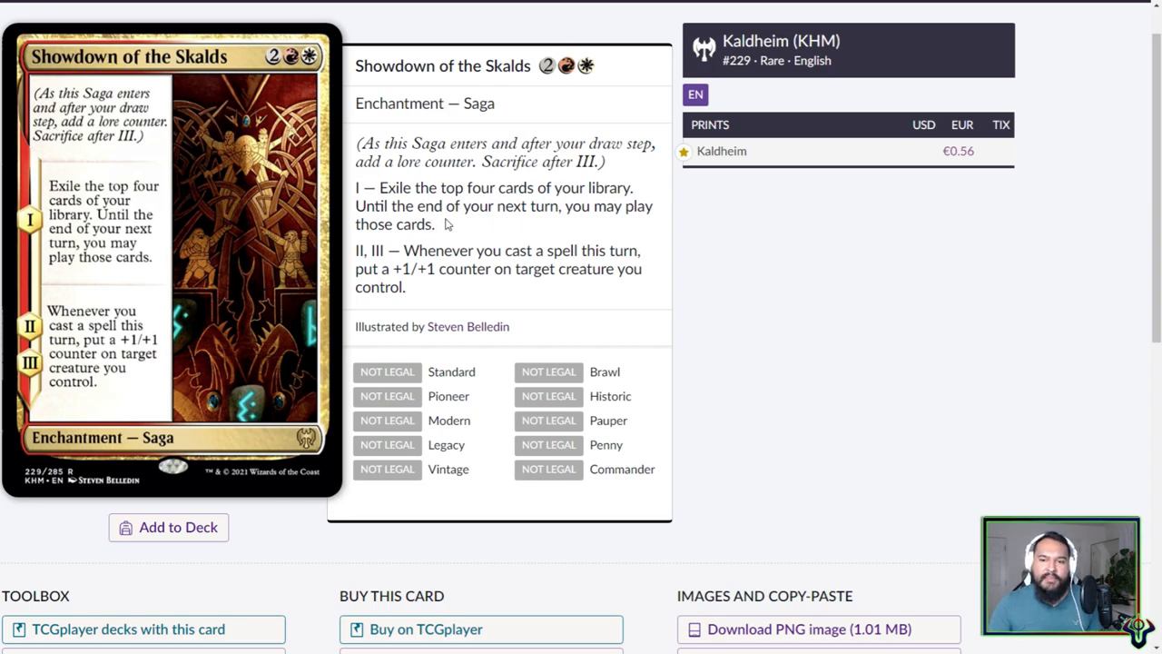
- Highlight, then clear, Showdown of the Skalds' chapter I play-those-cards clause before reaching Darkbore Pathway
drag(358, 206, 434, 224)
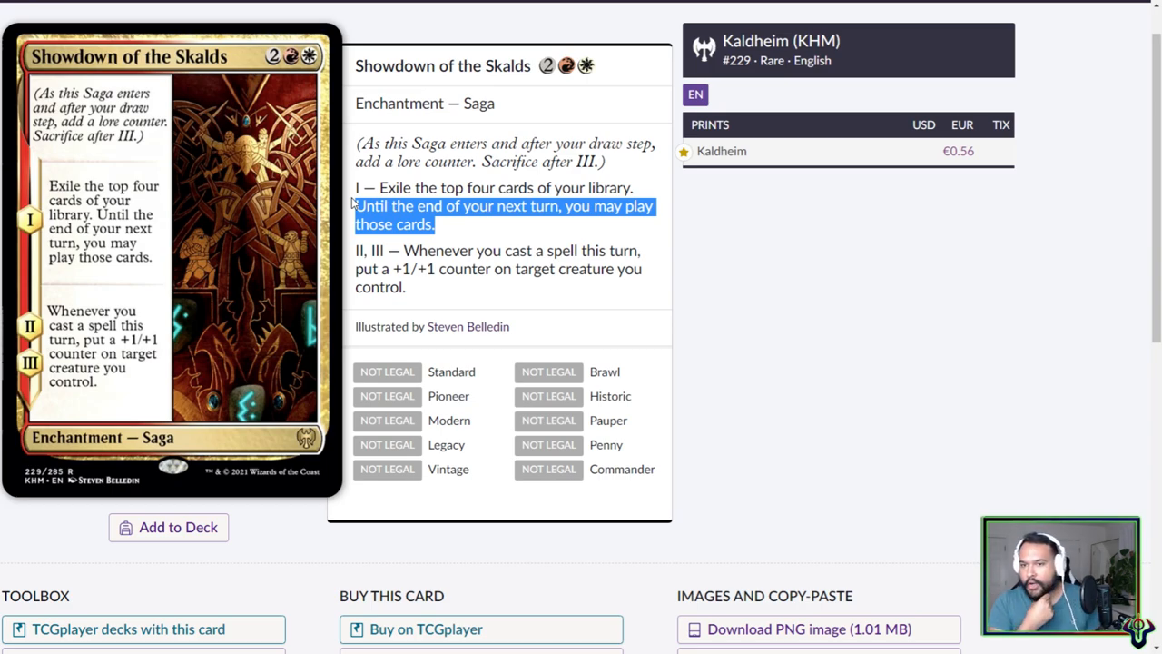
mouse_move(542, 237)
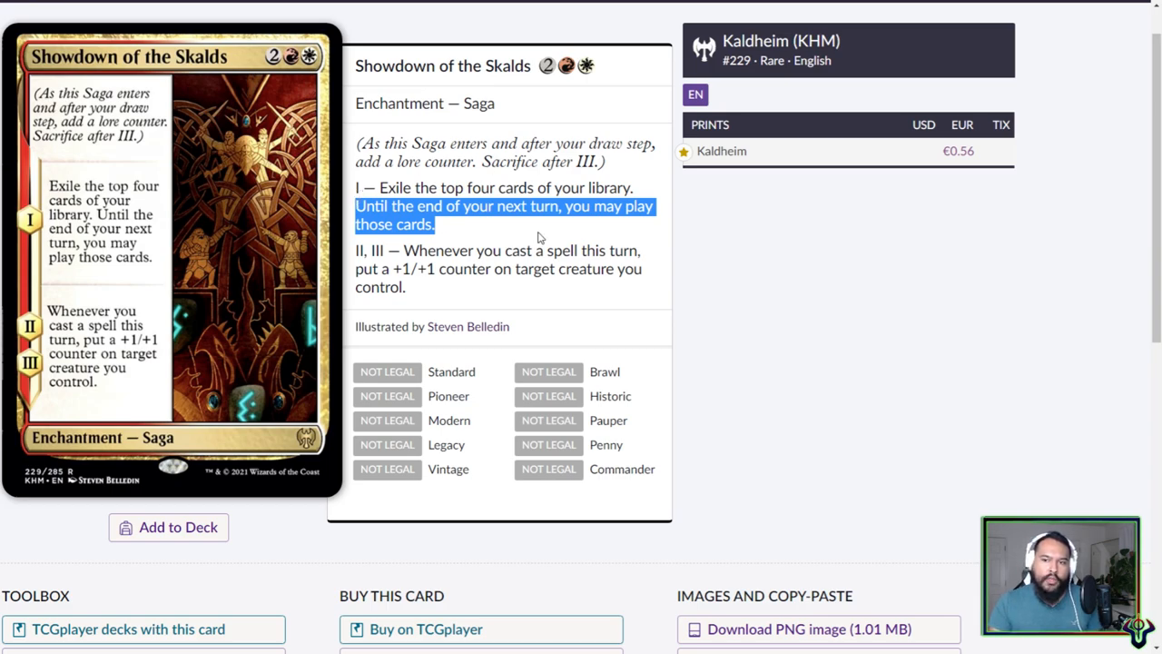
mouse_move(497, 178)
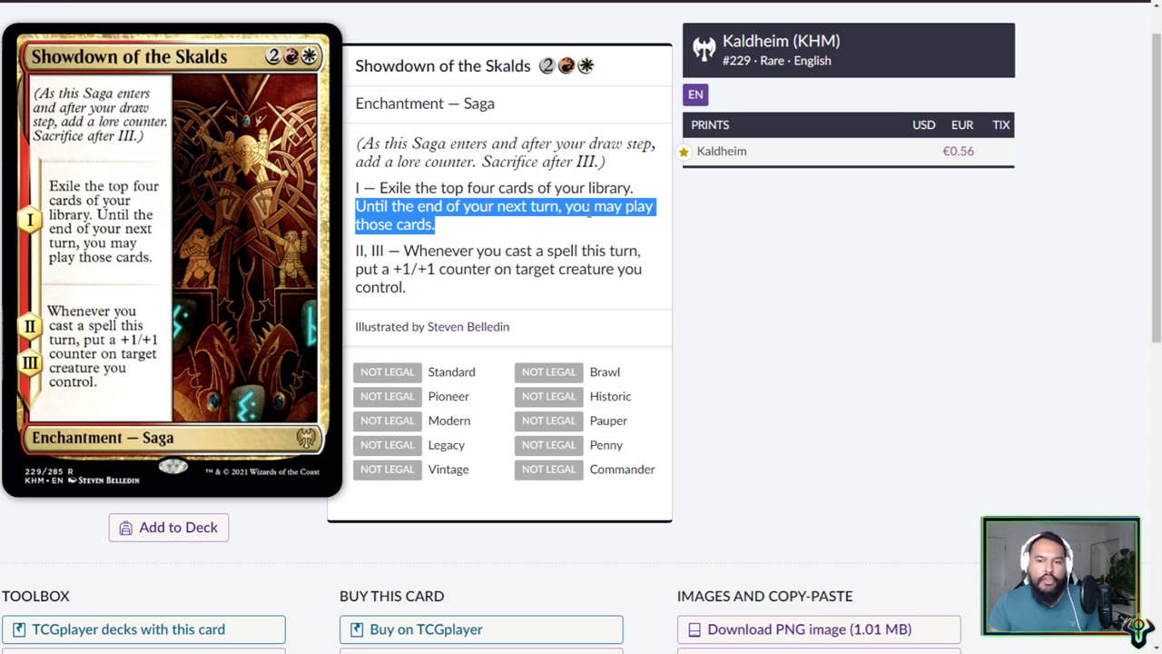
mouse_move(552, 221)
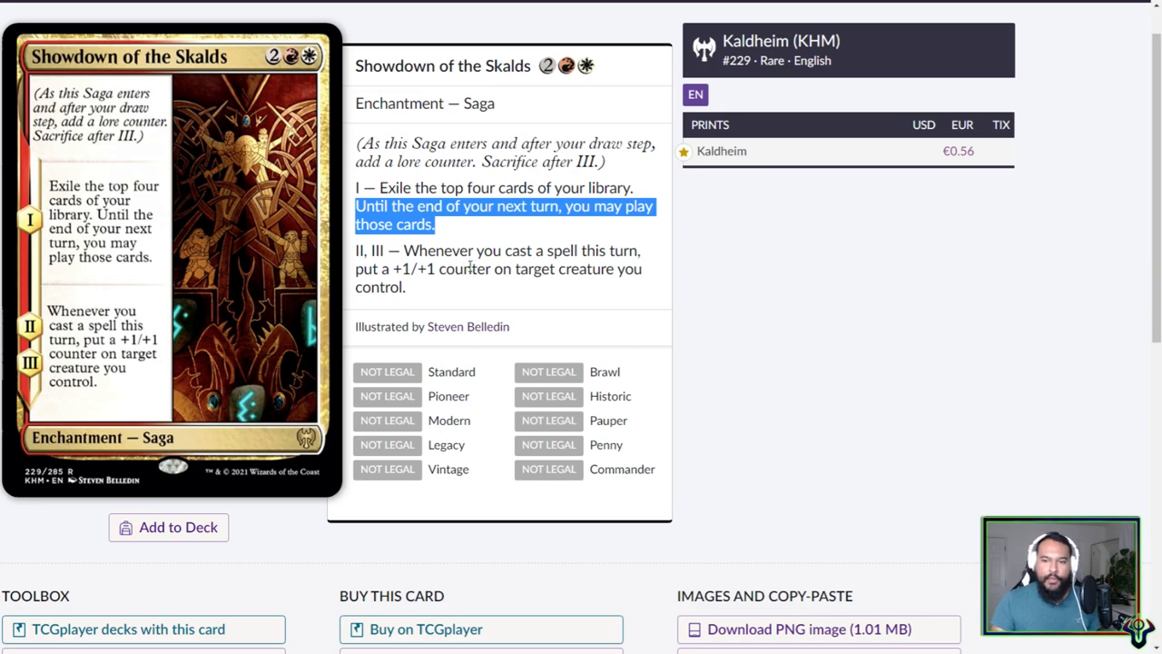
mouse_move(599, 300)
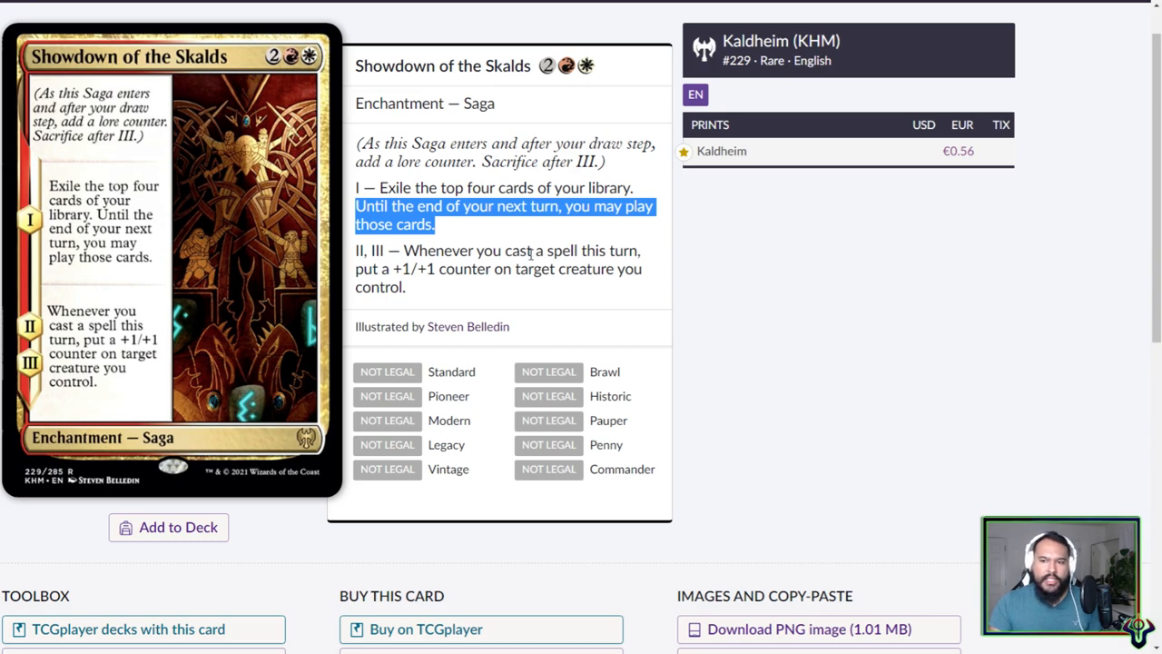
click(505, 250)
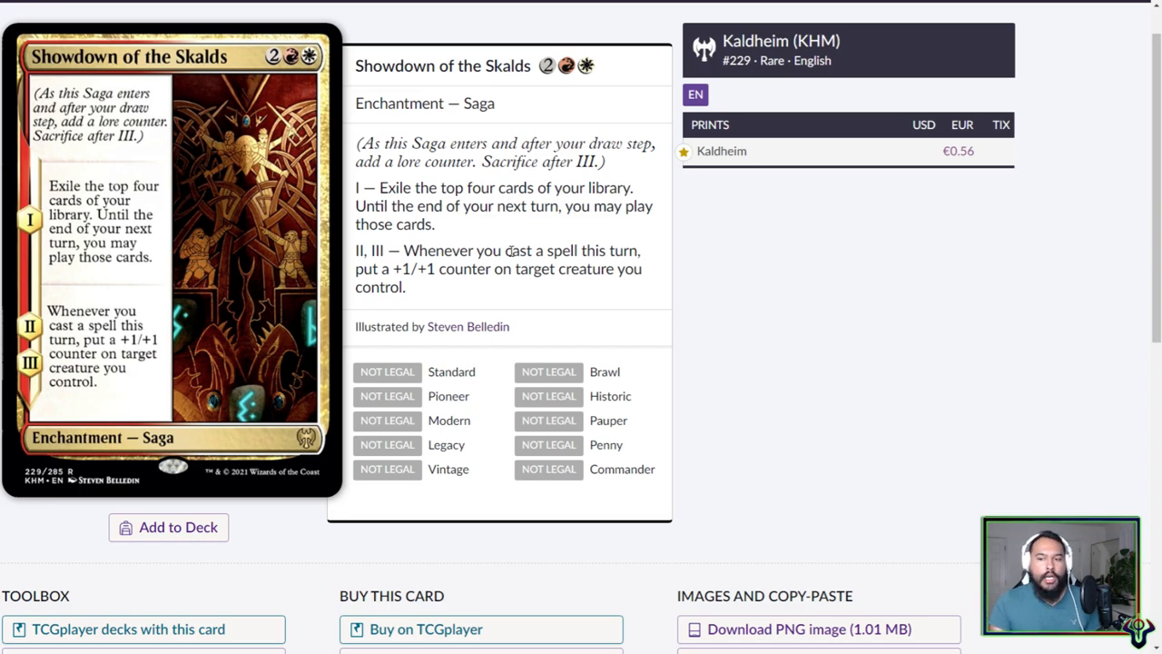
mouse_move(421, 292)
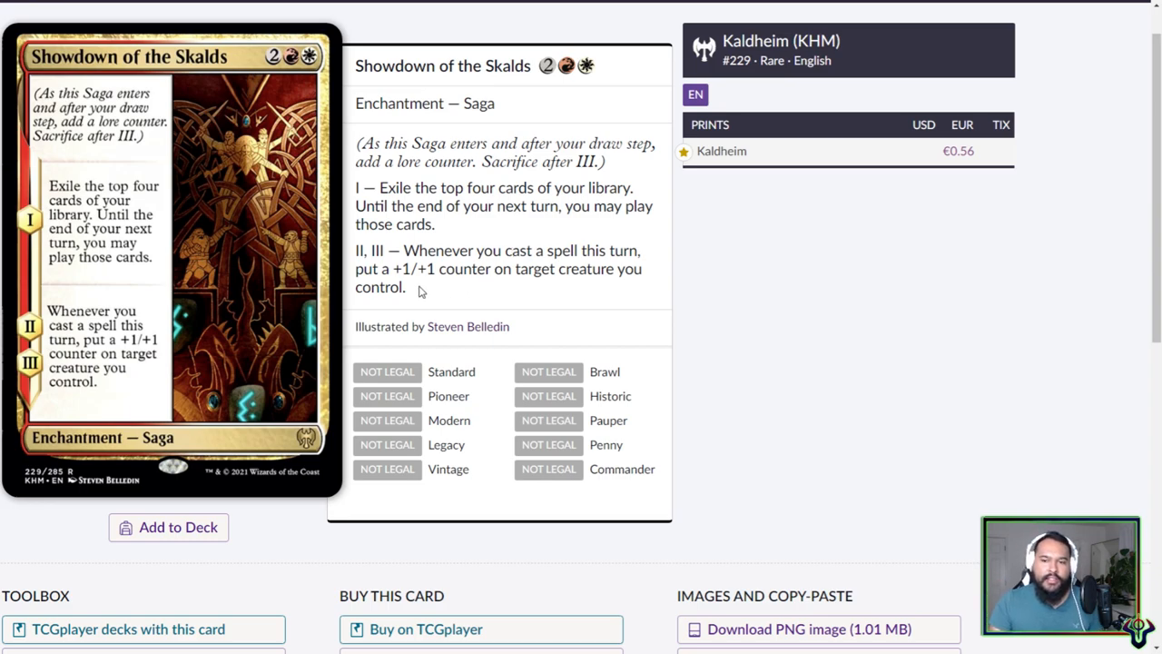
drag(406, 251, 406, 287)
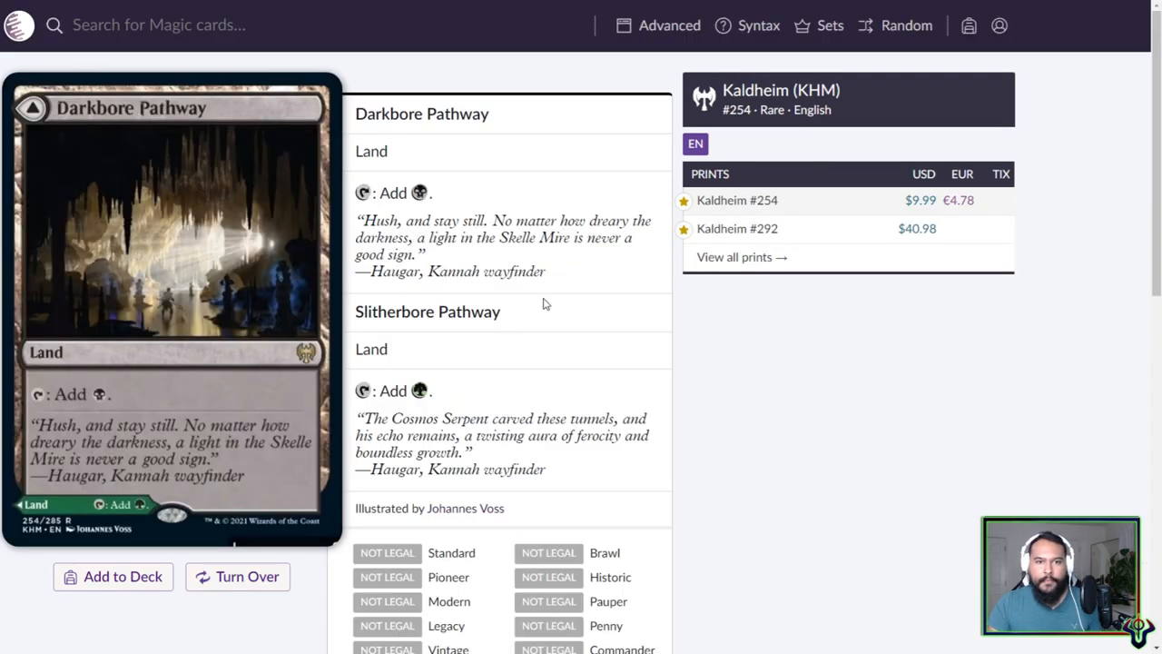
mouse_move(737, 228)
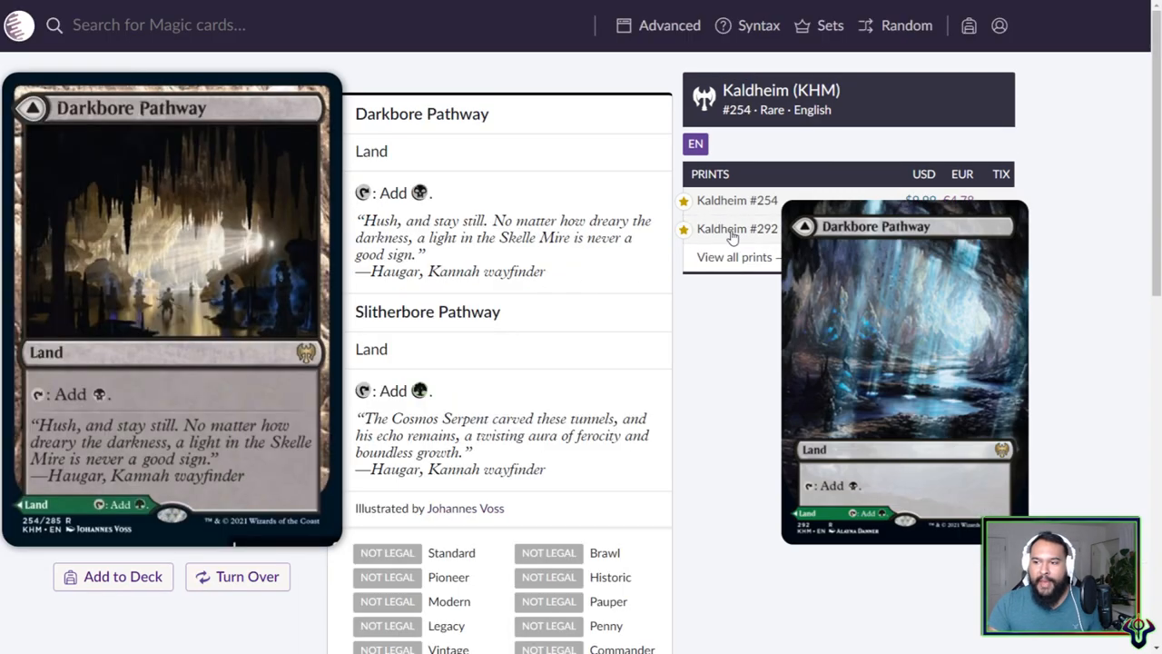
- Flip the Darkbore, Hengegate and Barkchannel Pathways, passing through Blightstep Pathway's page
click(237, 577)
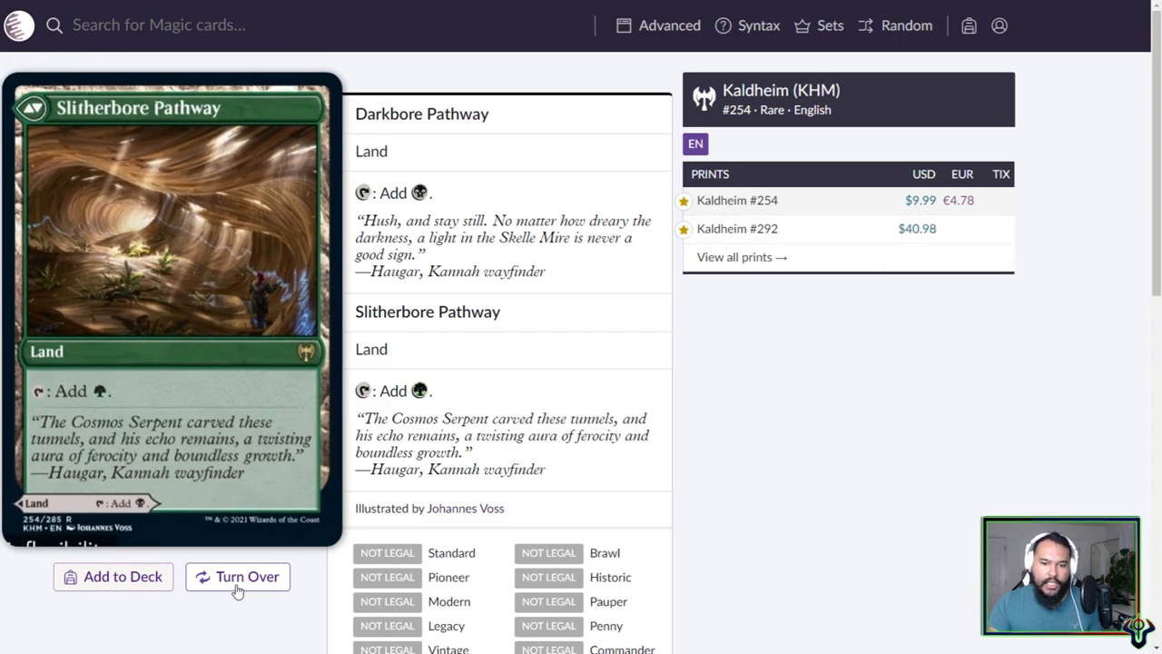
click(238, 576)
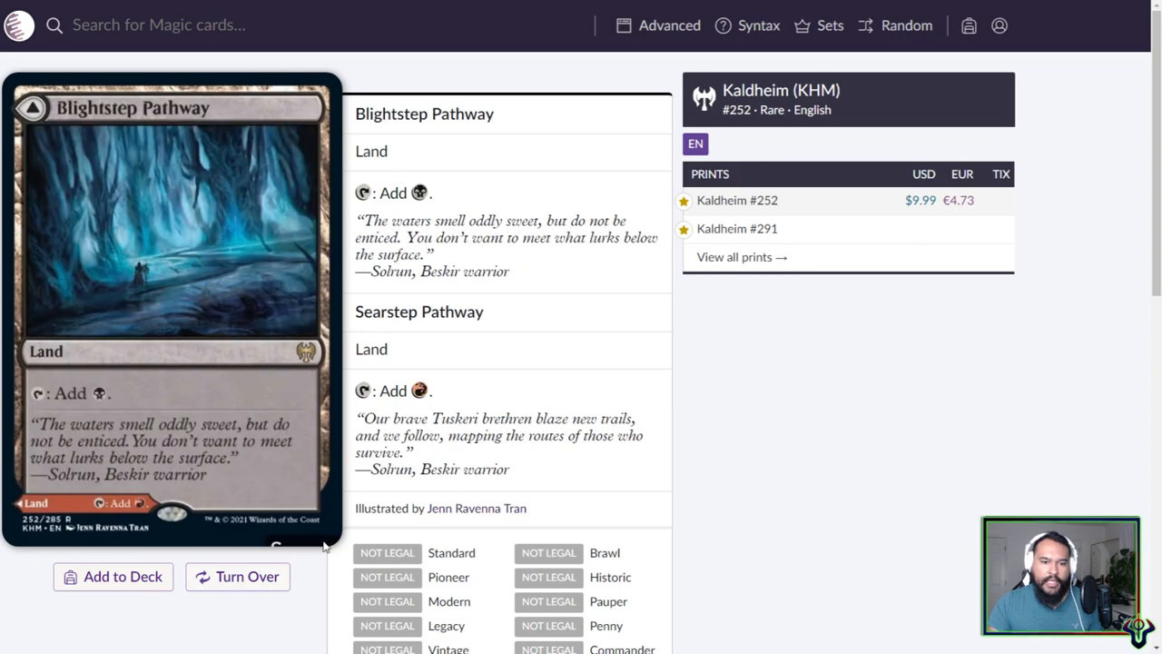
click(237, 576)
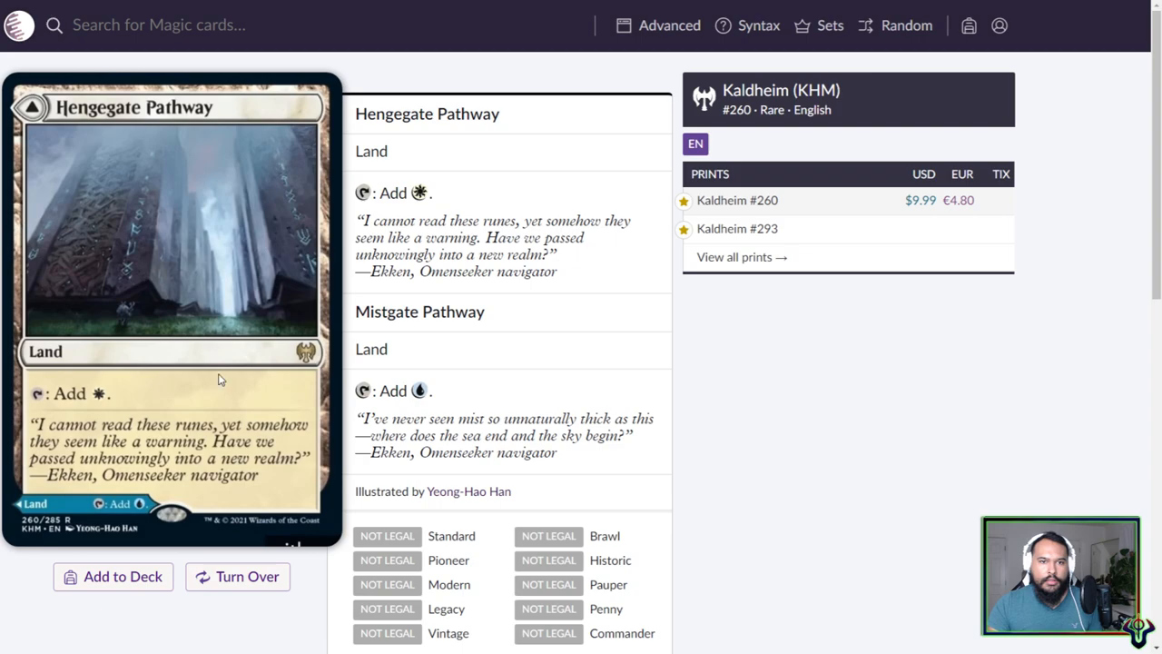
click(237, 577)
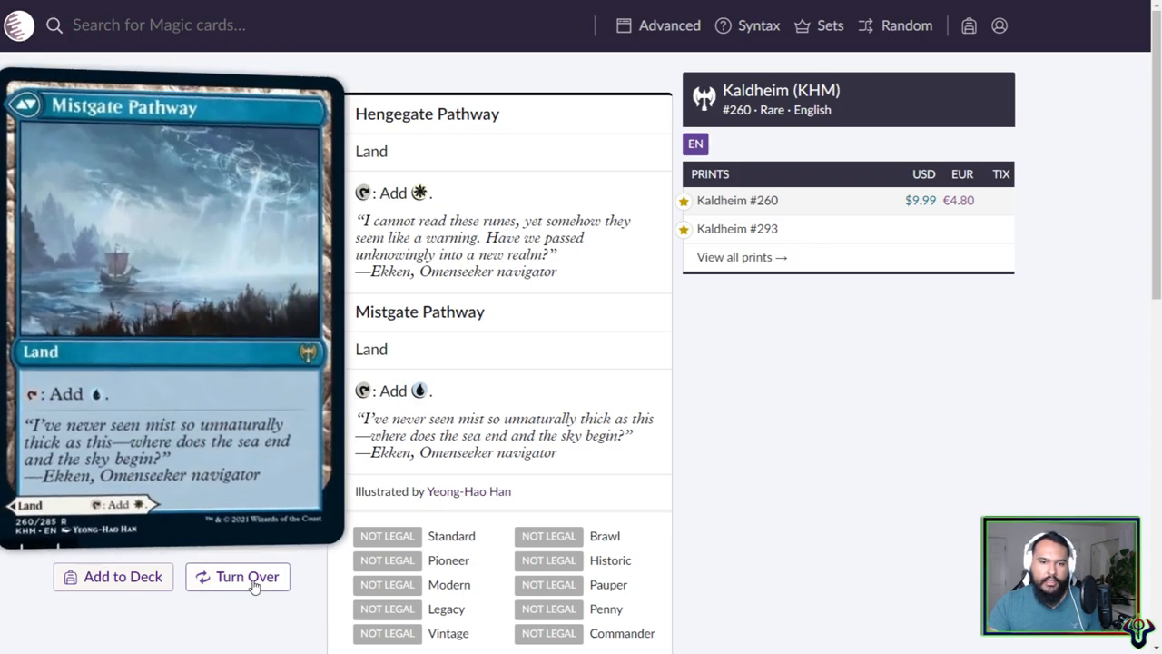
click(238, 577)
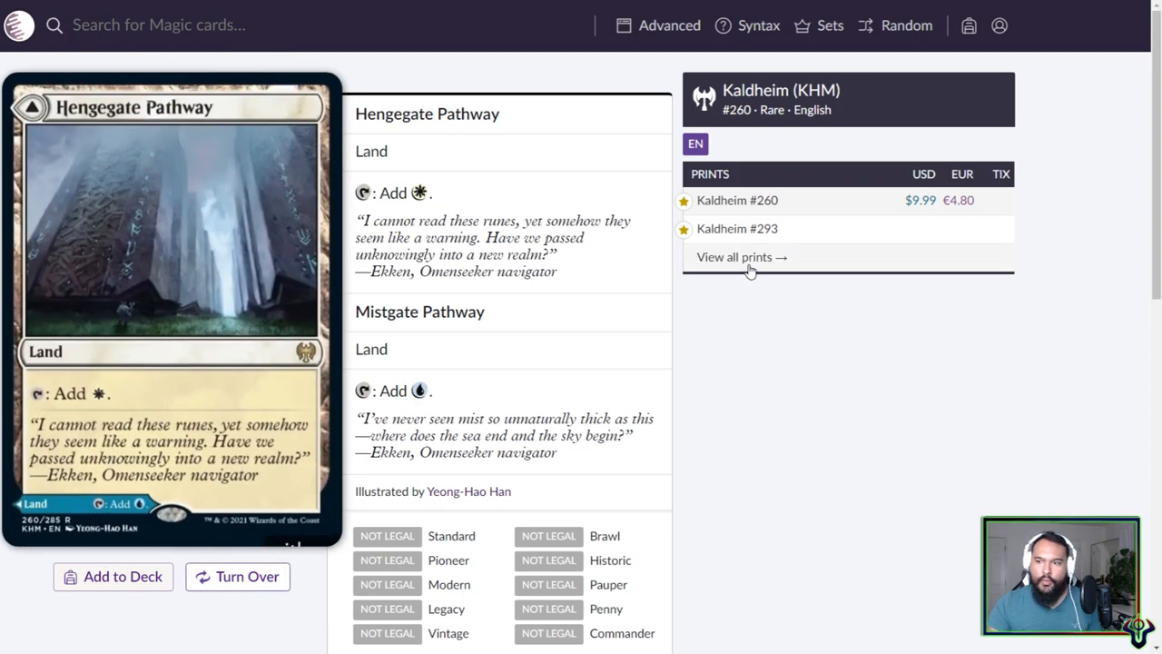
mouse_move(742, 257)
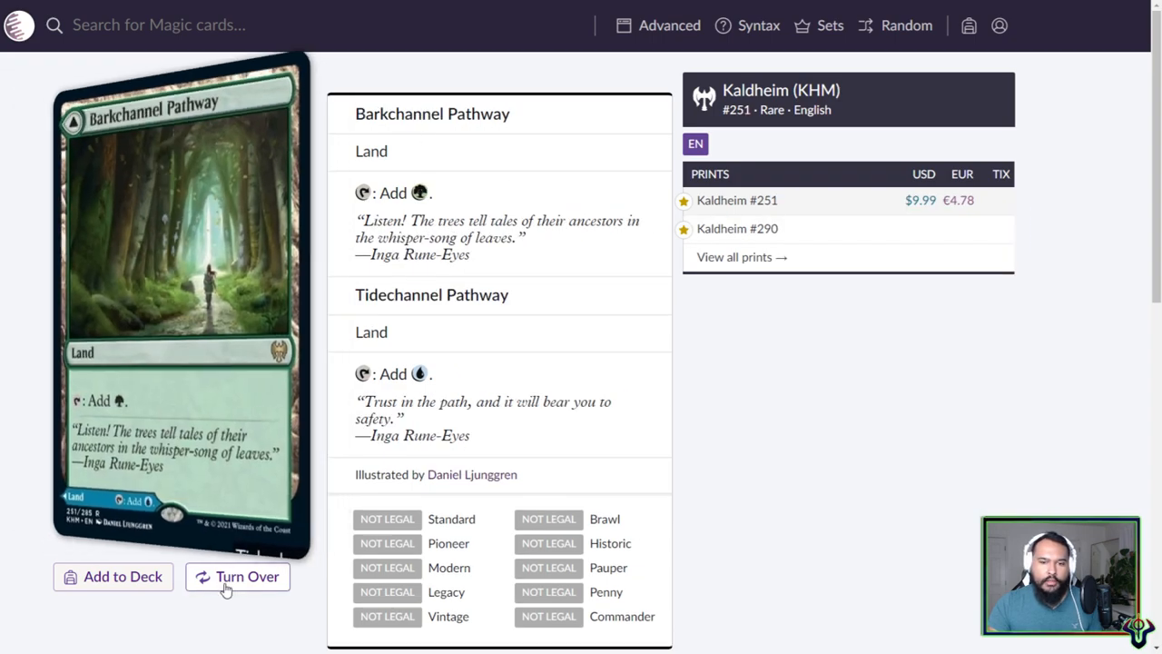
click(237, 576)
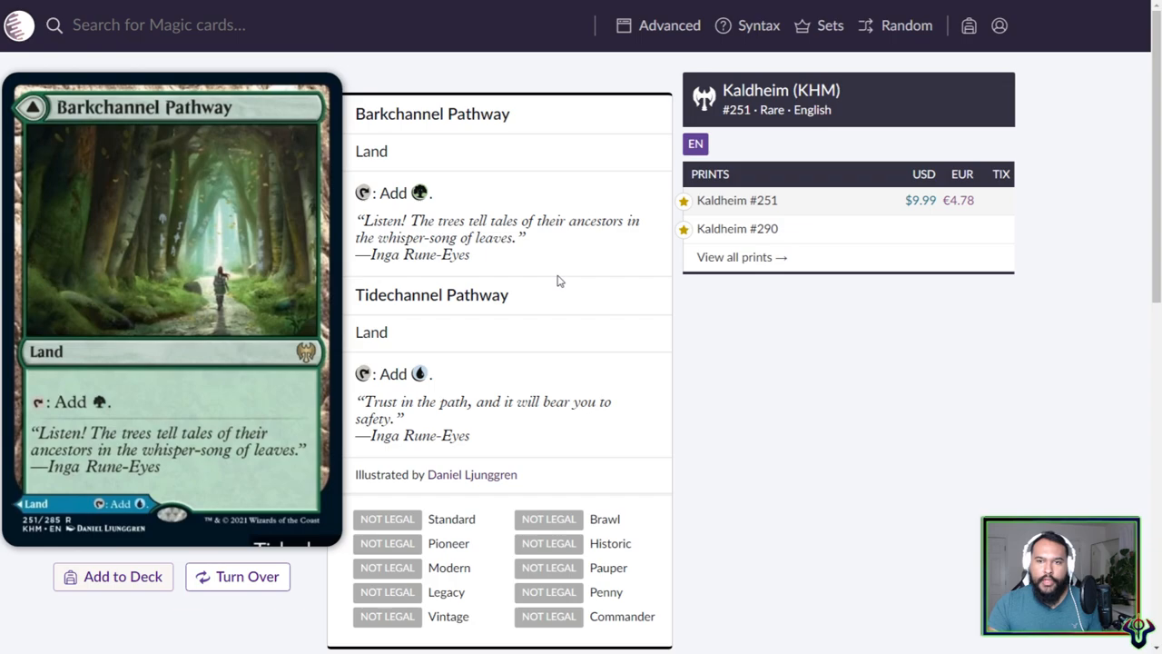
mouse_move(518, 285)
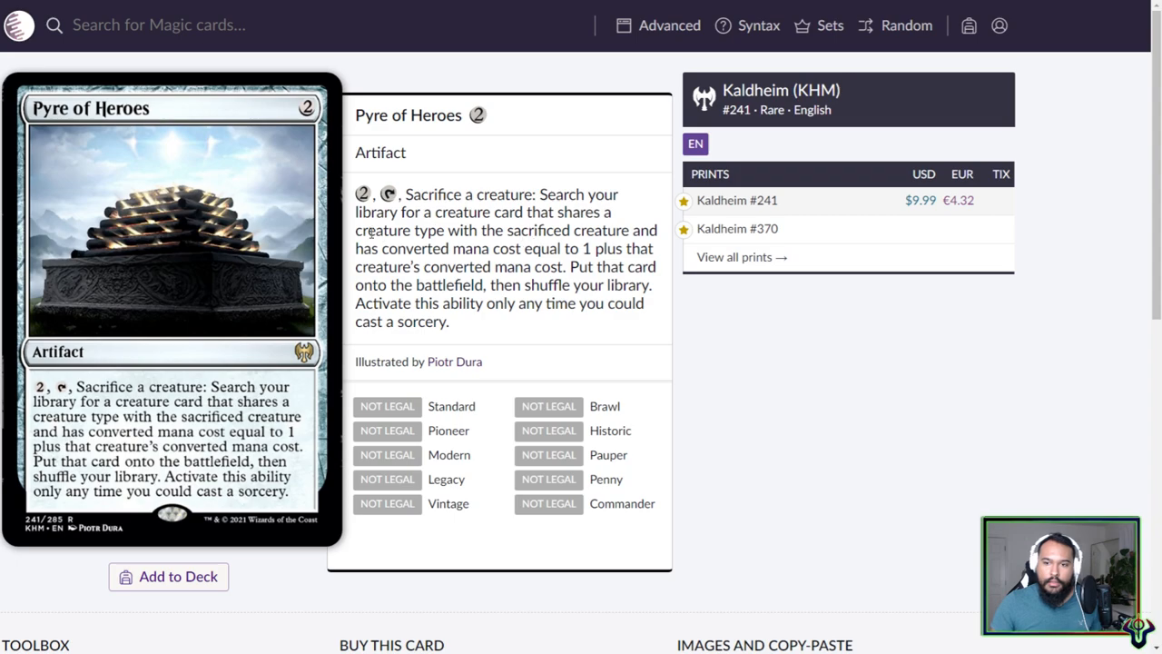
- Highlight the shared creature type condition in Pyre of Heroes' ability text
double_click(432, 229)
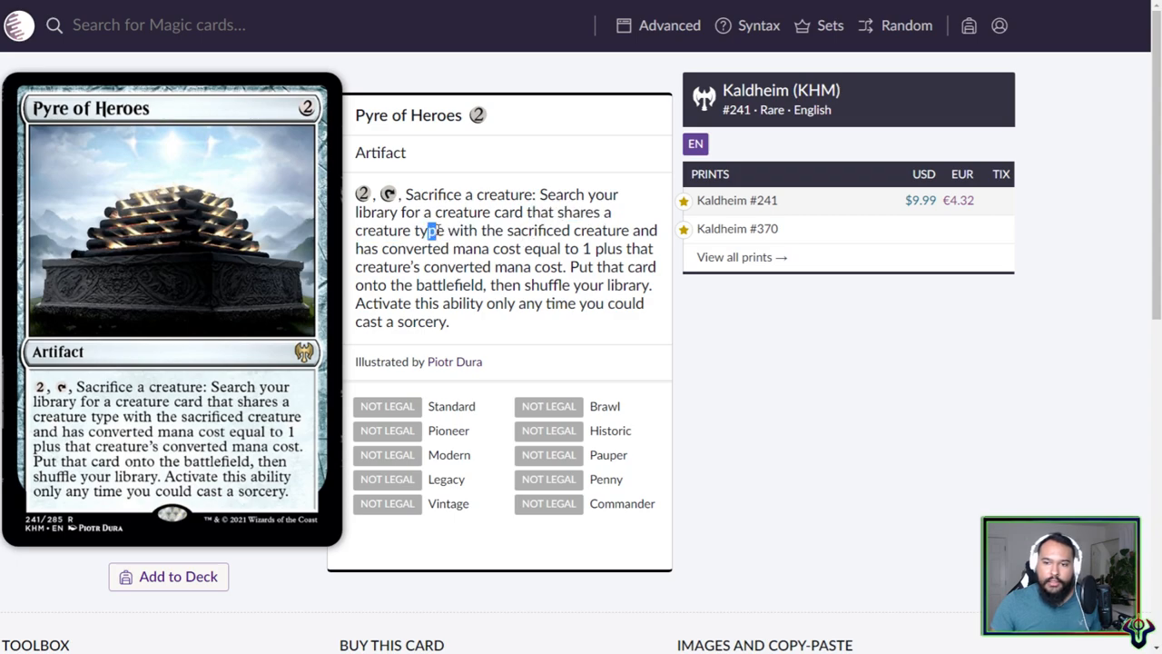
drag(557, 213, 426, 231)
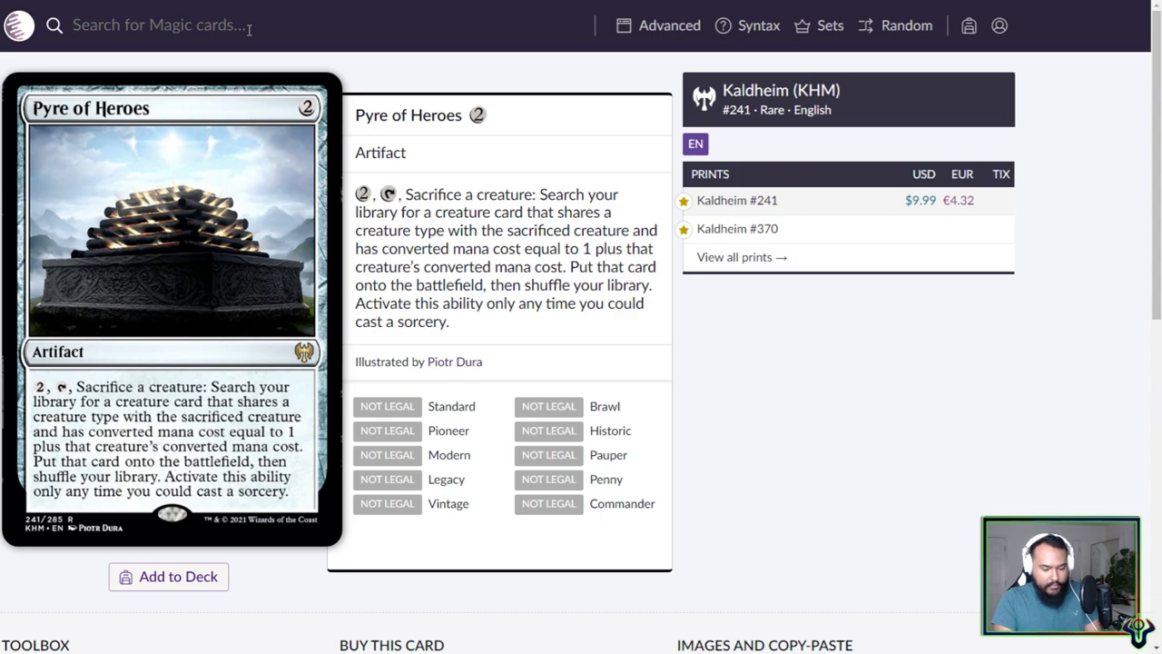
- Search for Spike Feeder, Melira and Restoration Angel, then begin typing 'sie'
text(spike)
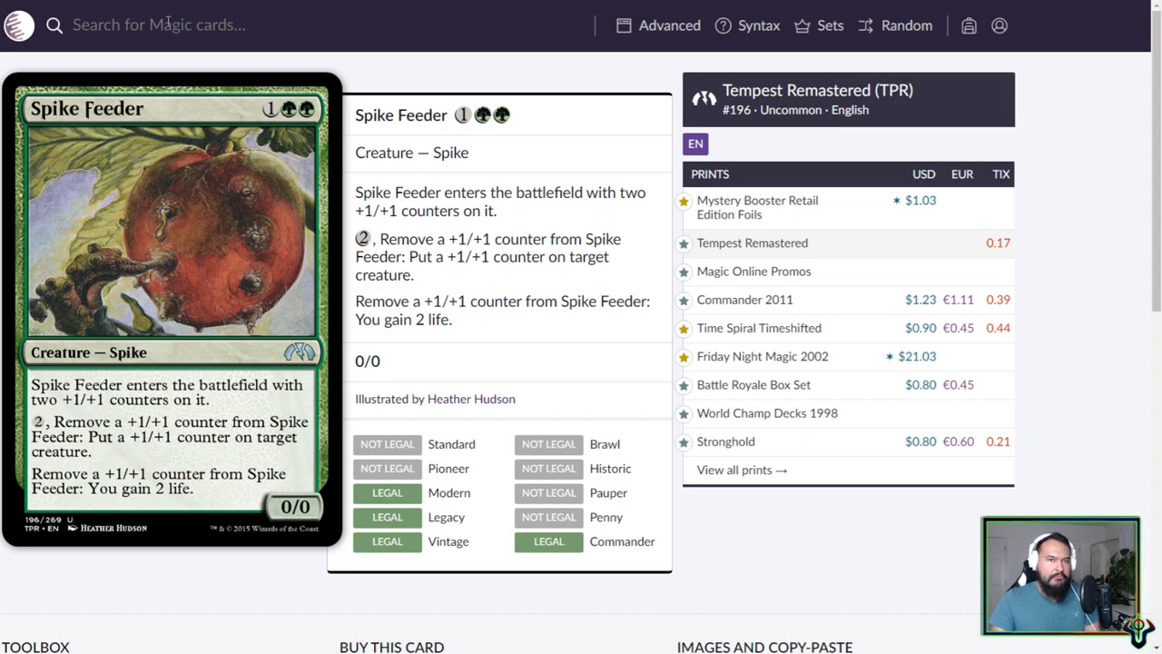
text(melira)
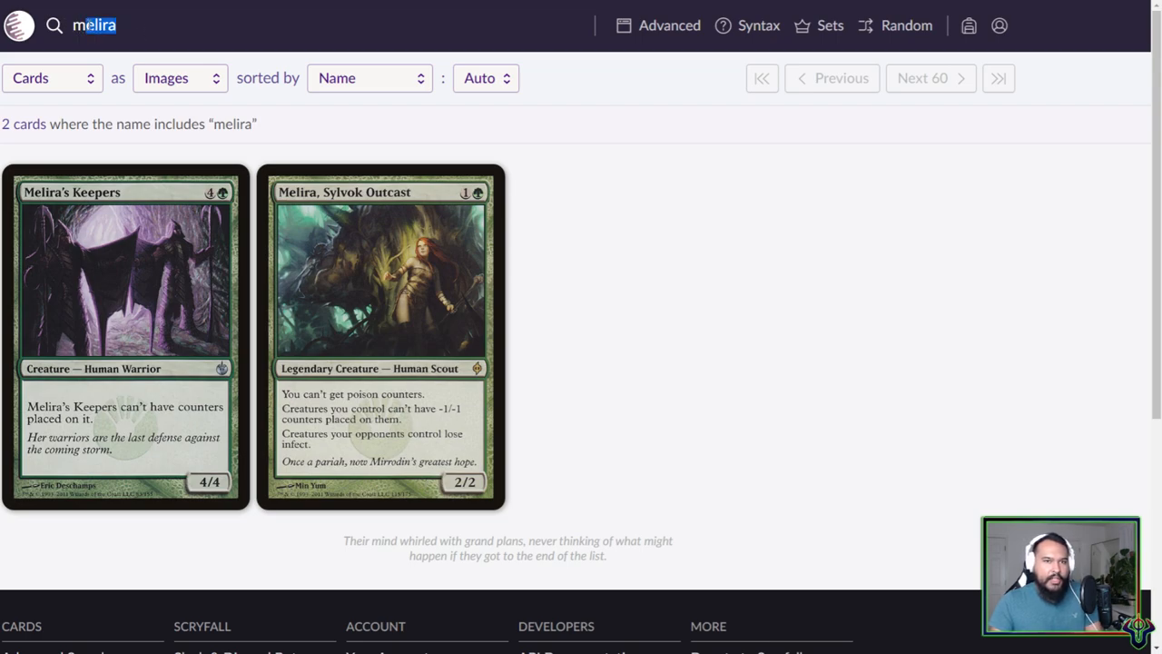
text(re)
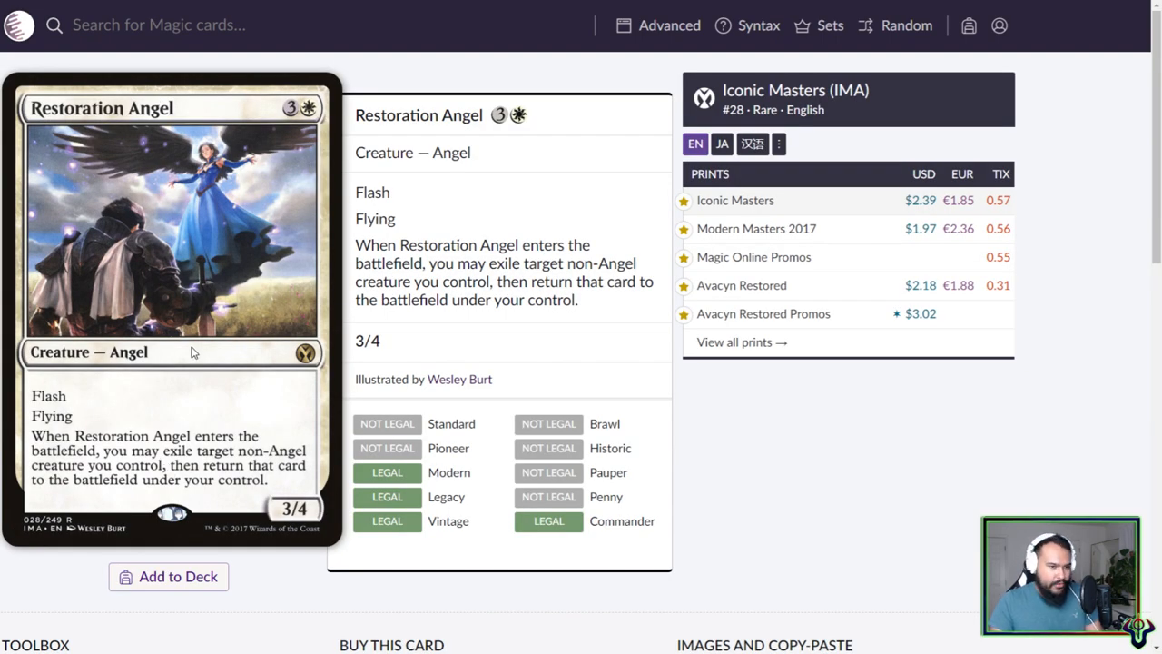
text(sig)
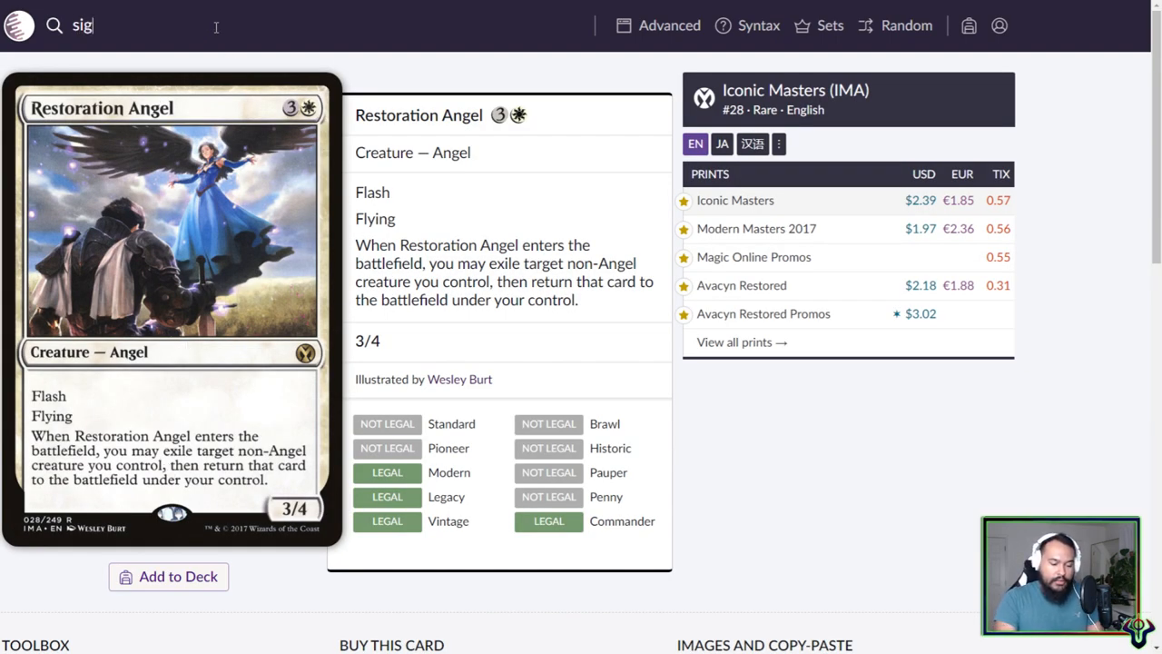
text(sie)
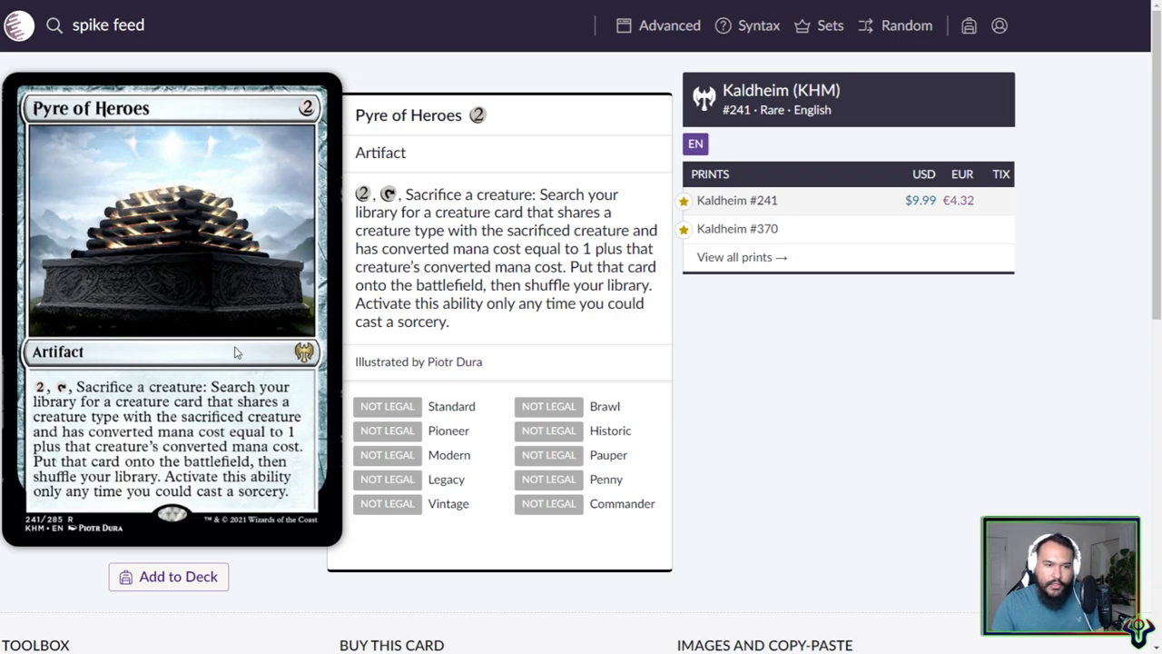
mouse_move(877, 385)
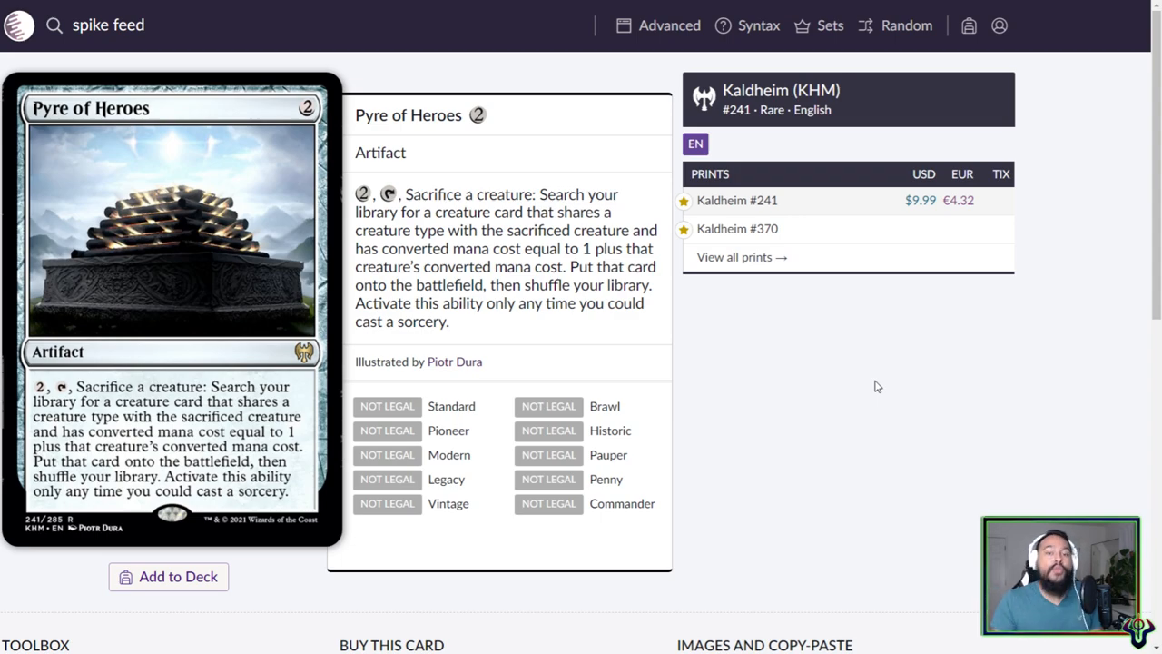
mouse_move(695, 361)
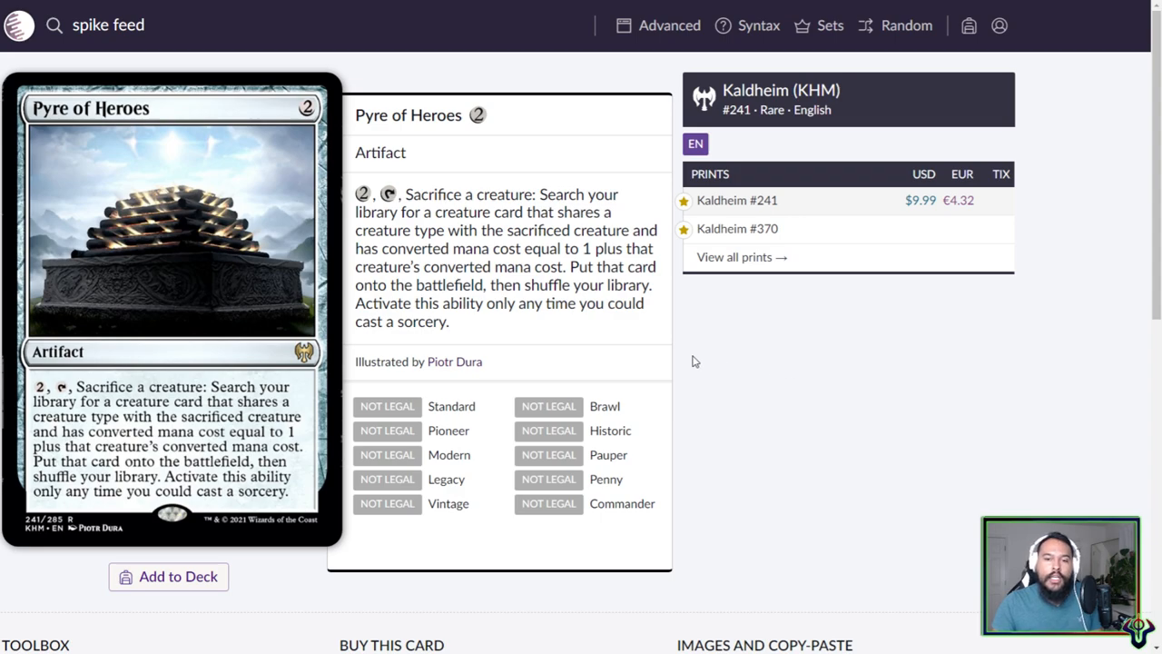
mouse_move(448, 264)
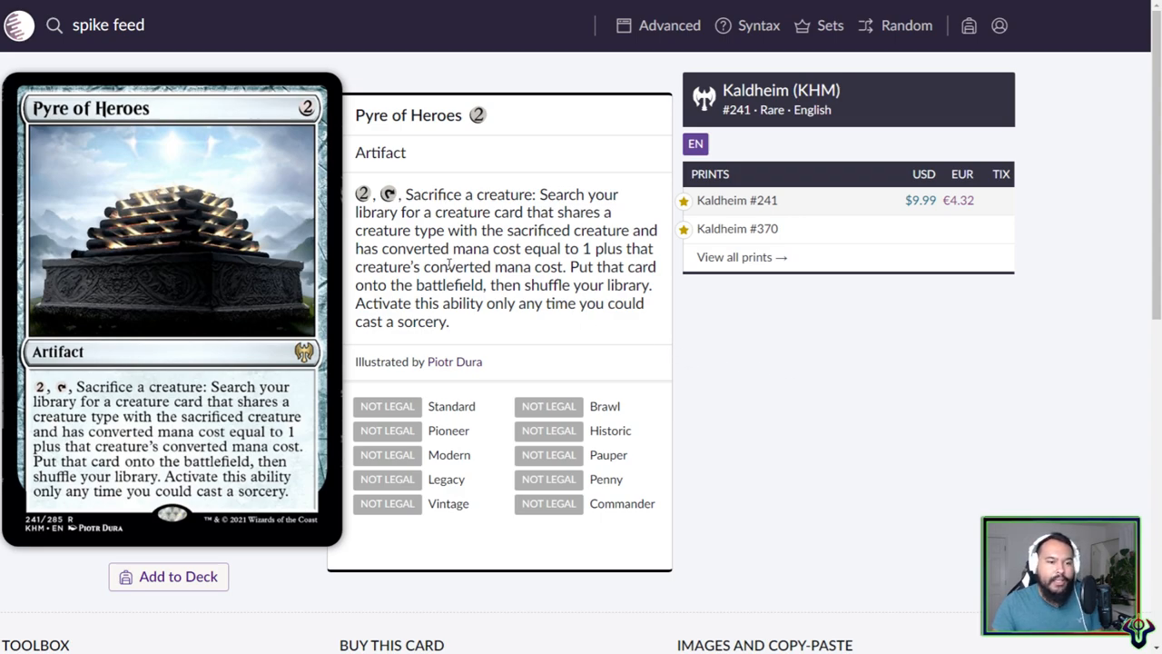
mouse_move(180, 238)
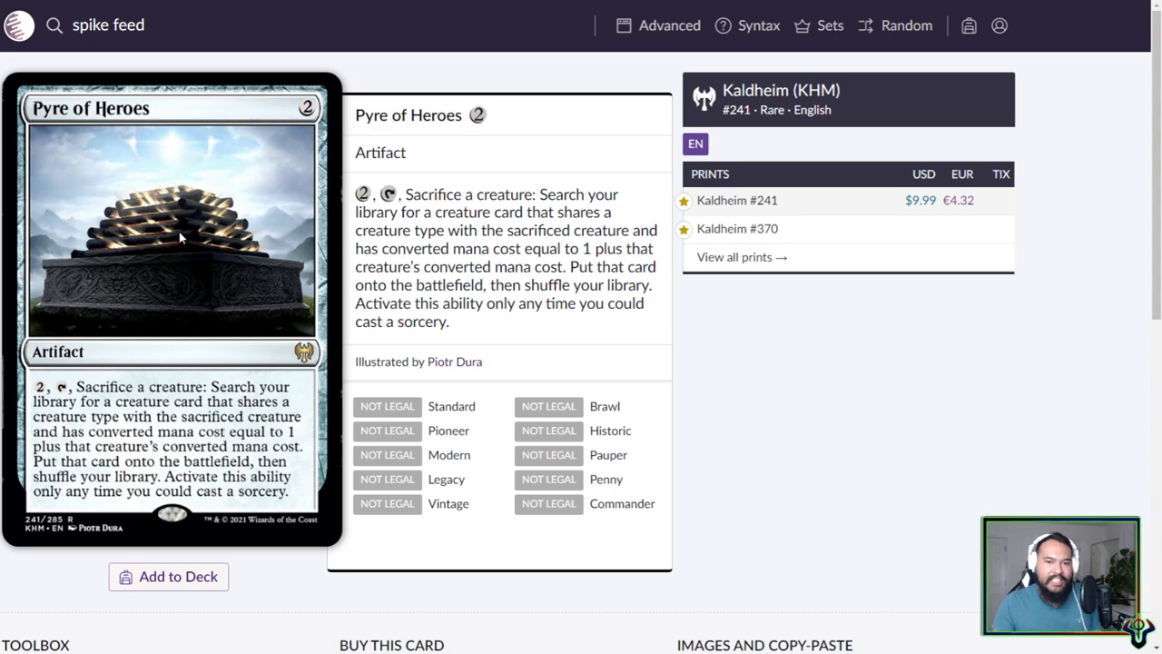
mouse_move(313, 241)
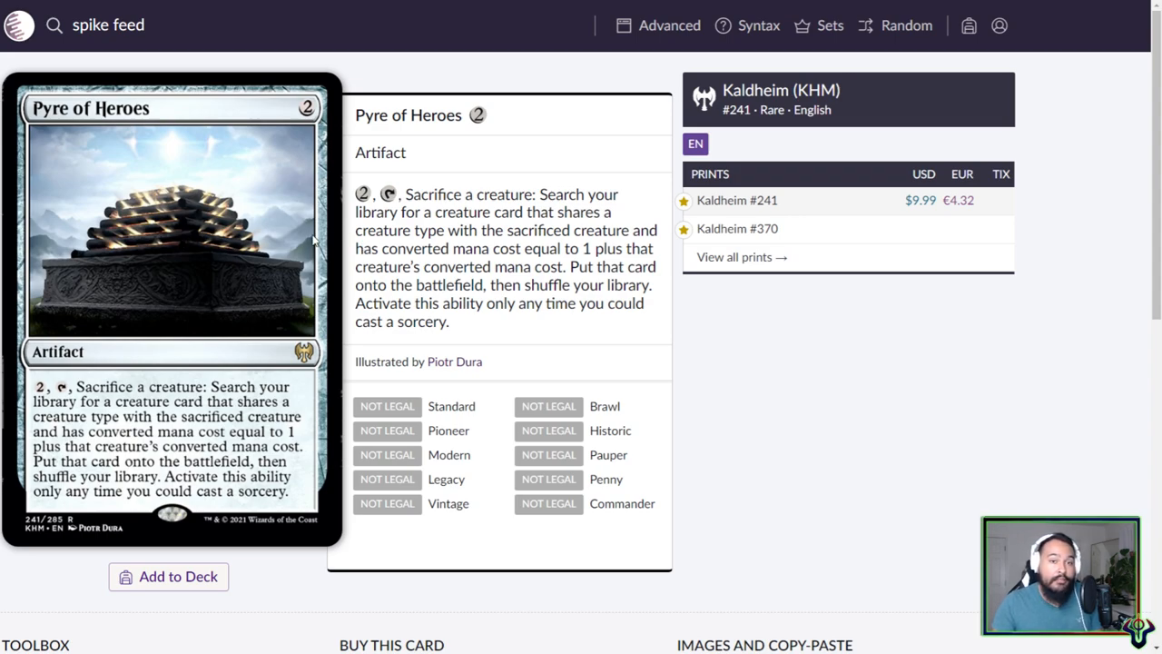
mouse_move(279, 218)
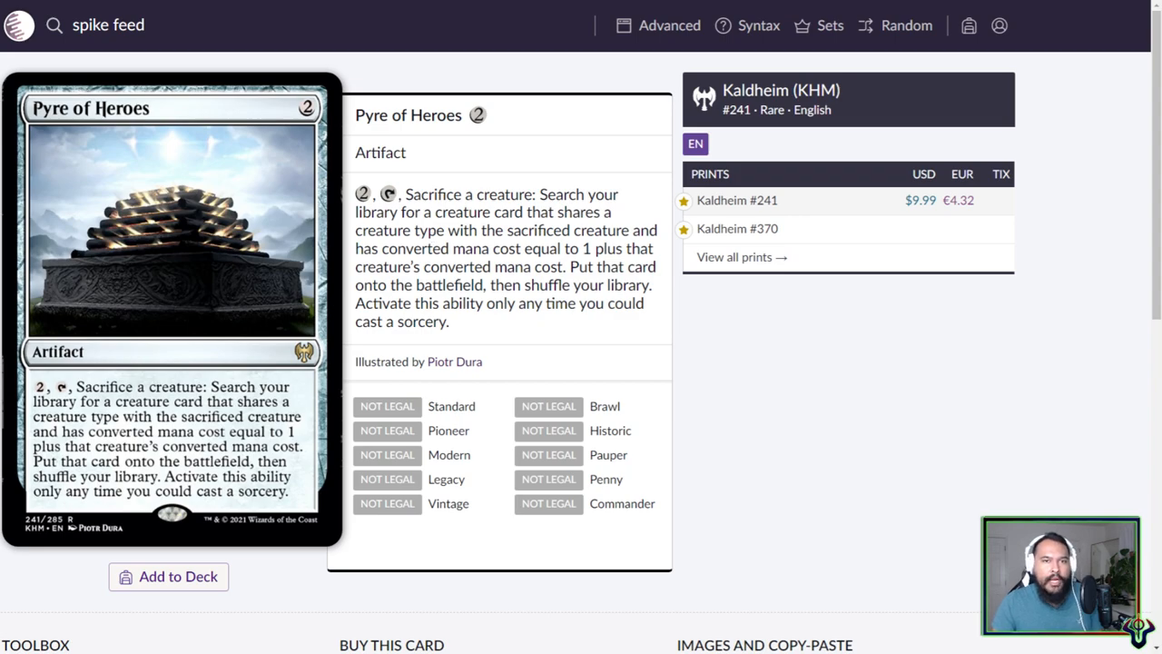
mouse_move(488, 300)
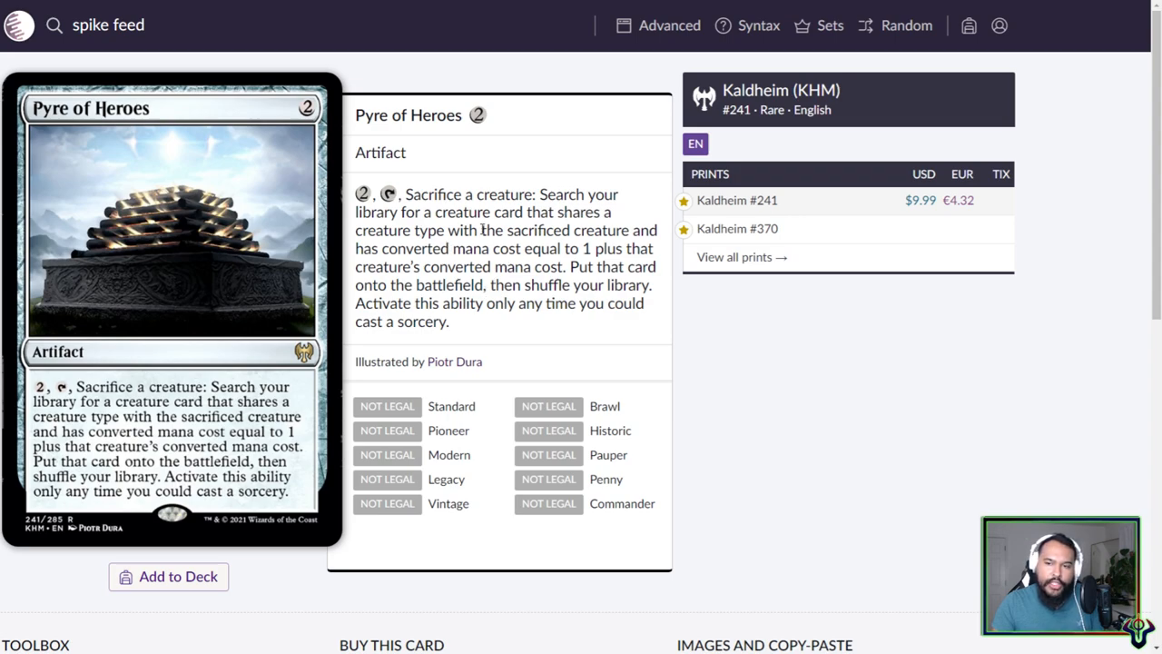
- Highlight 'shares a creature type' in Pyre of Heroes' rules text
drag(447, 230, 581, 230)
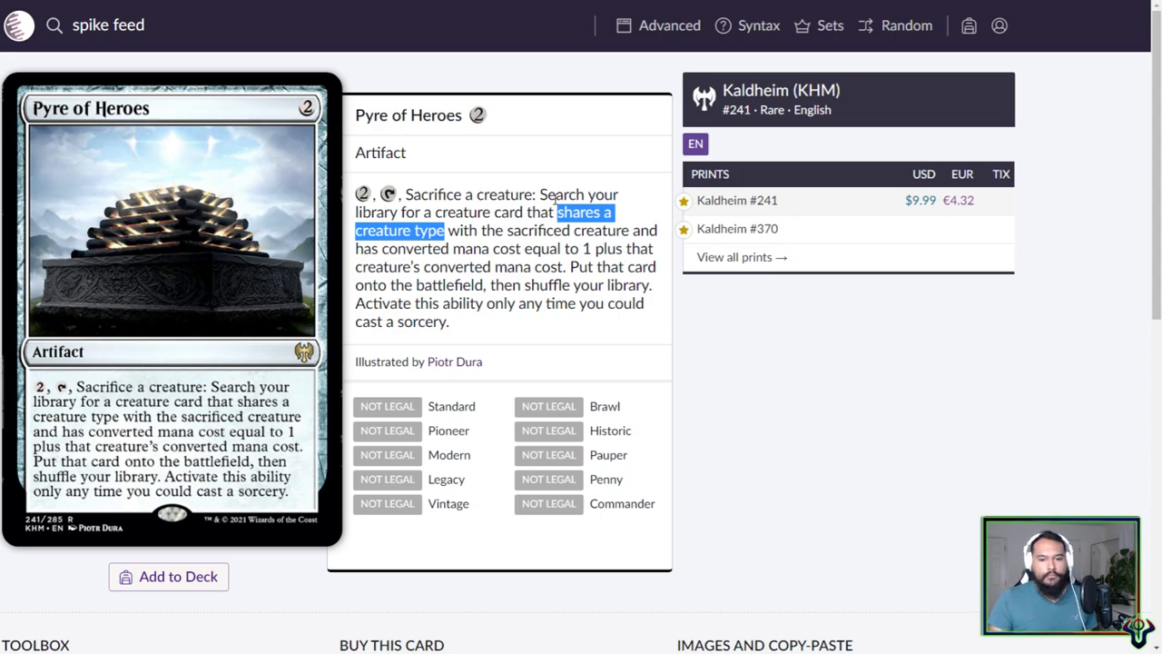
mouse_move(500, 225)
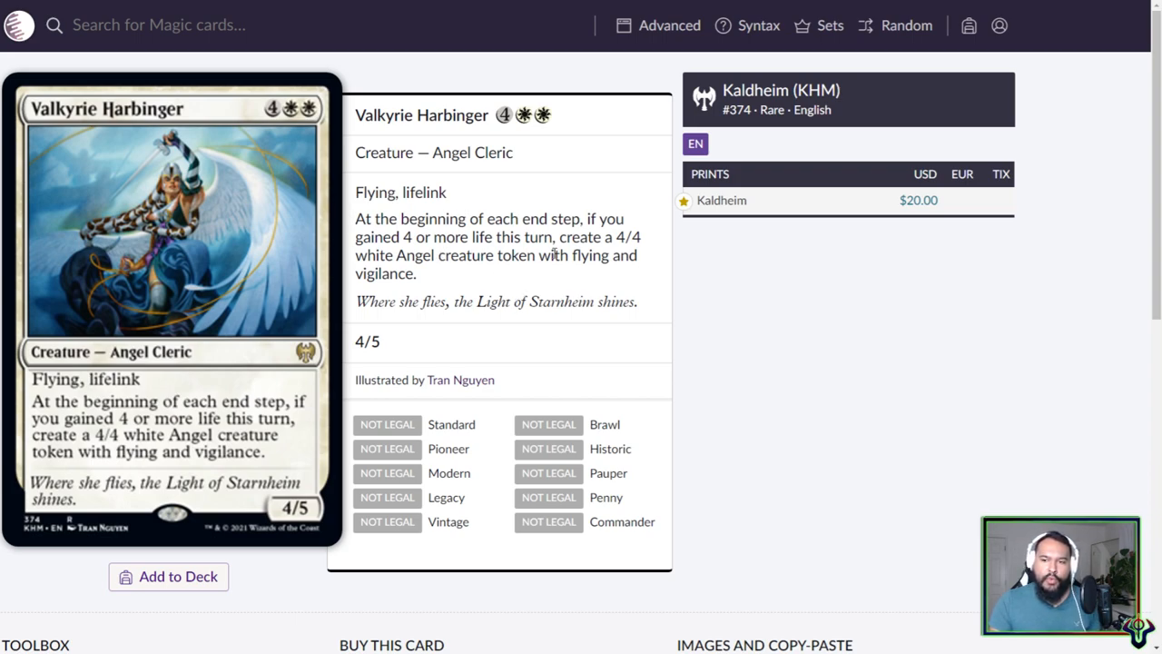
mouse_move(586, 276)
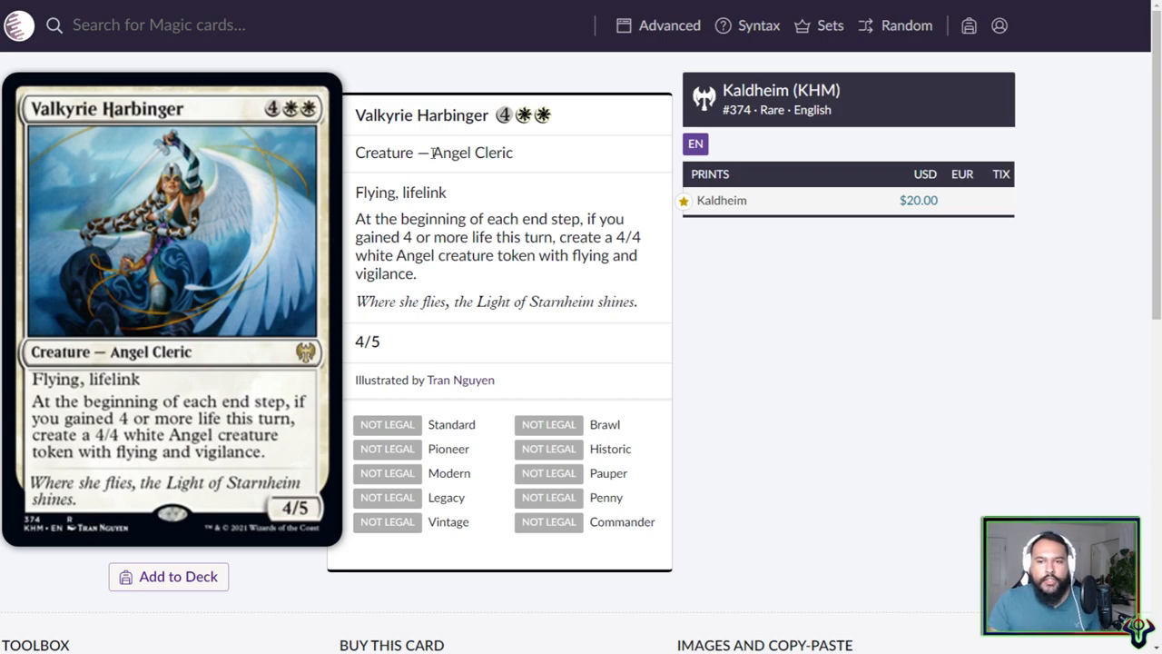
- Emphasize Valkyrie Harbinger's Angel Cleric types, flying and lifelink keywords, and flavour text
double_click(472, 152)
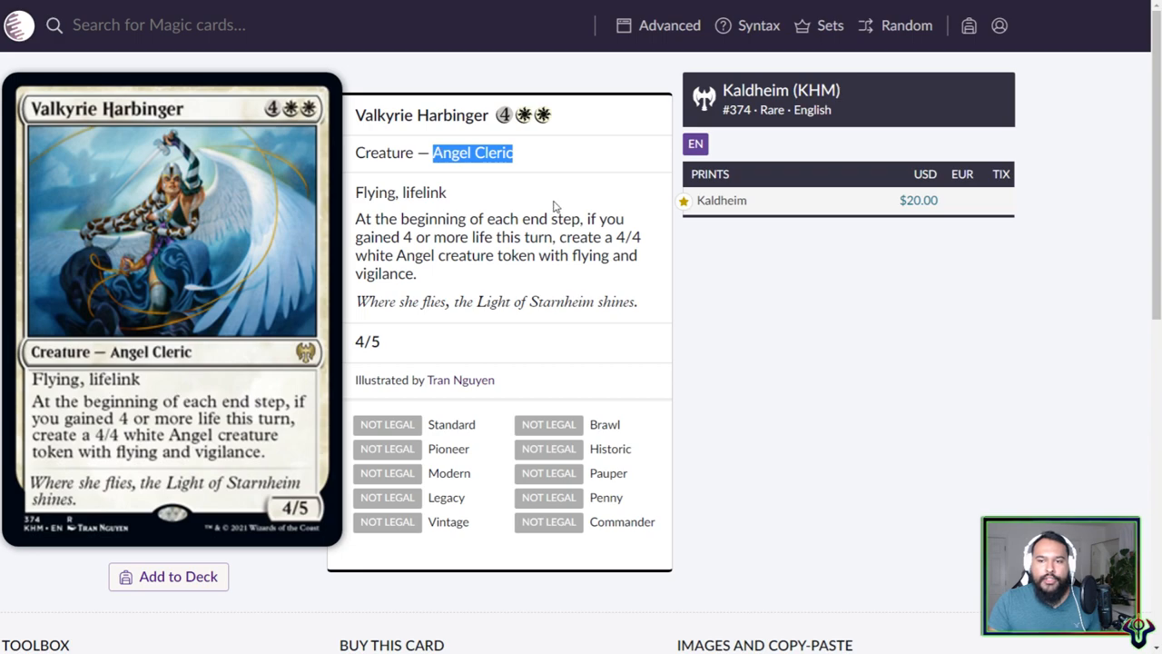
double_click(451, 152)
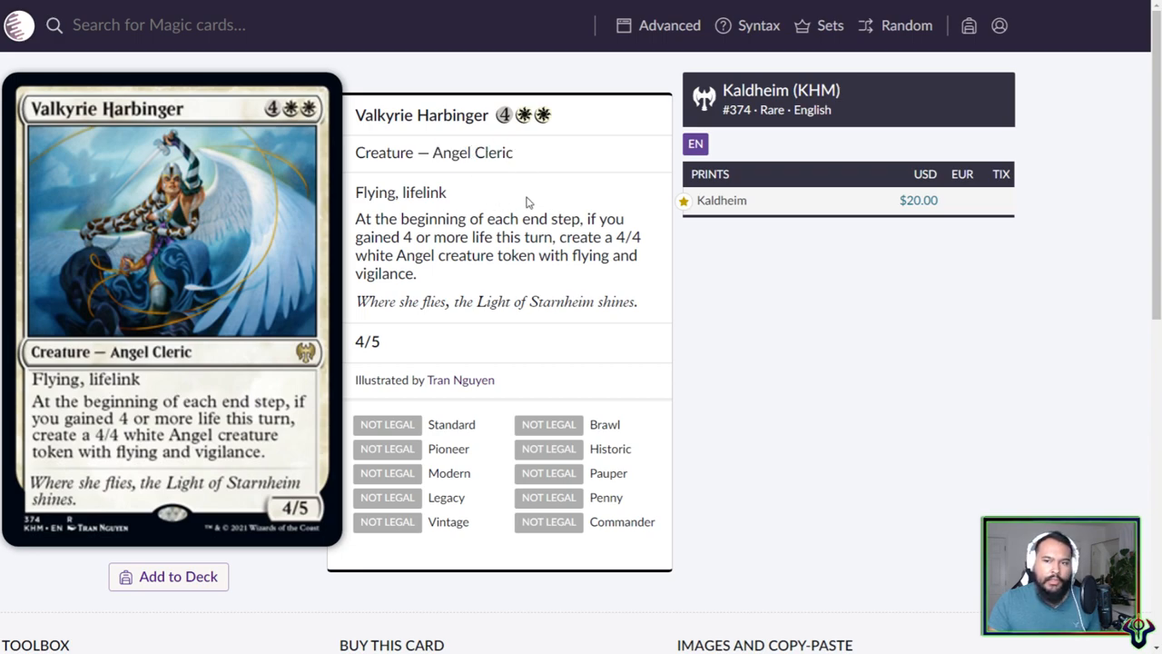
mouse_move(519, 190)
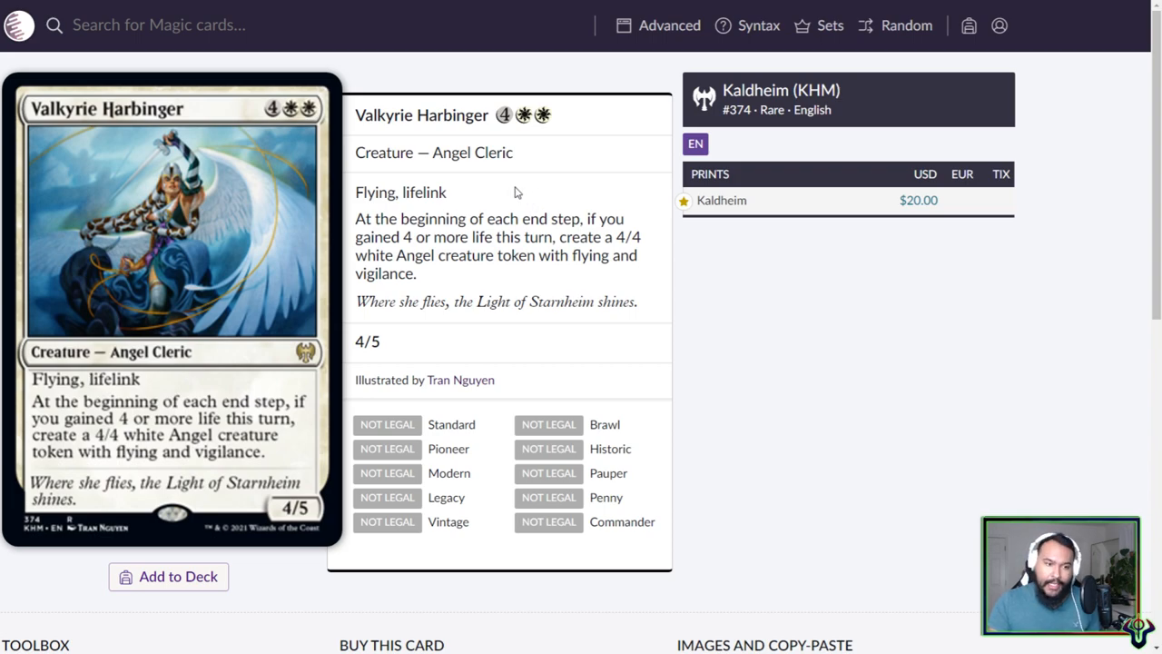
double_click(469, 152)
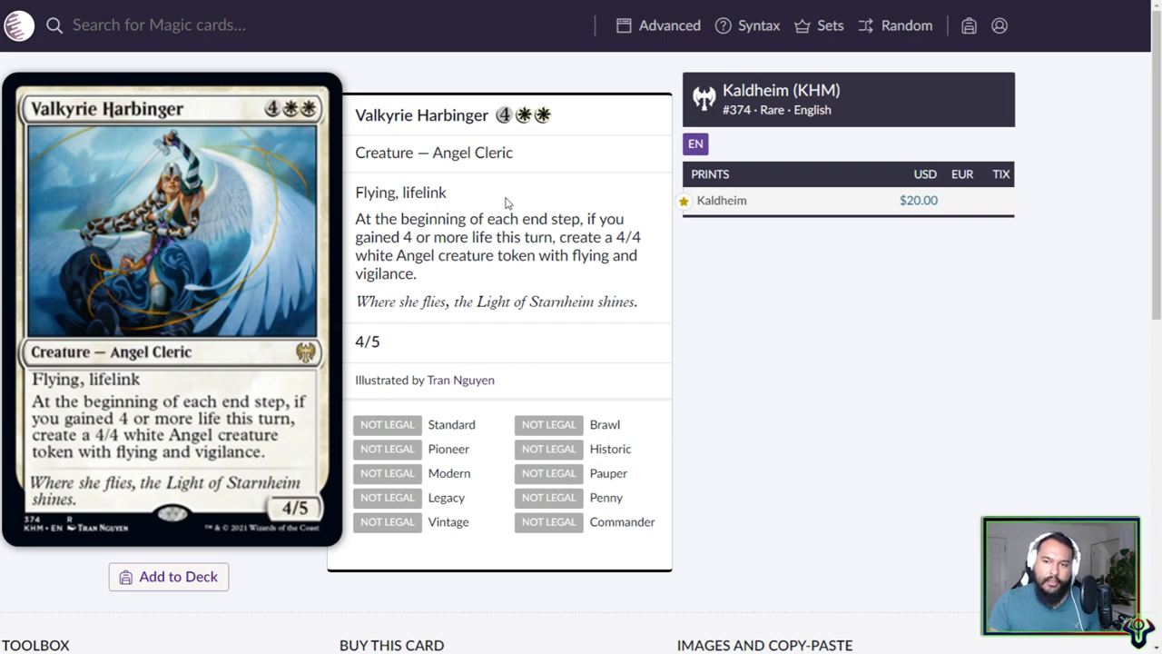
mouse_move(522, 325)
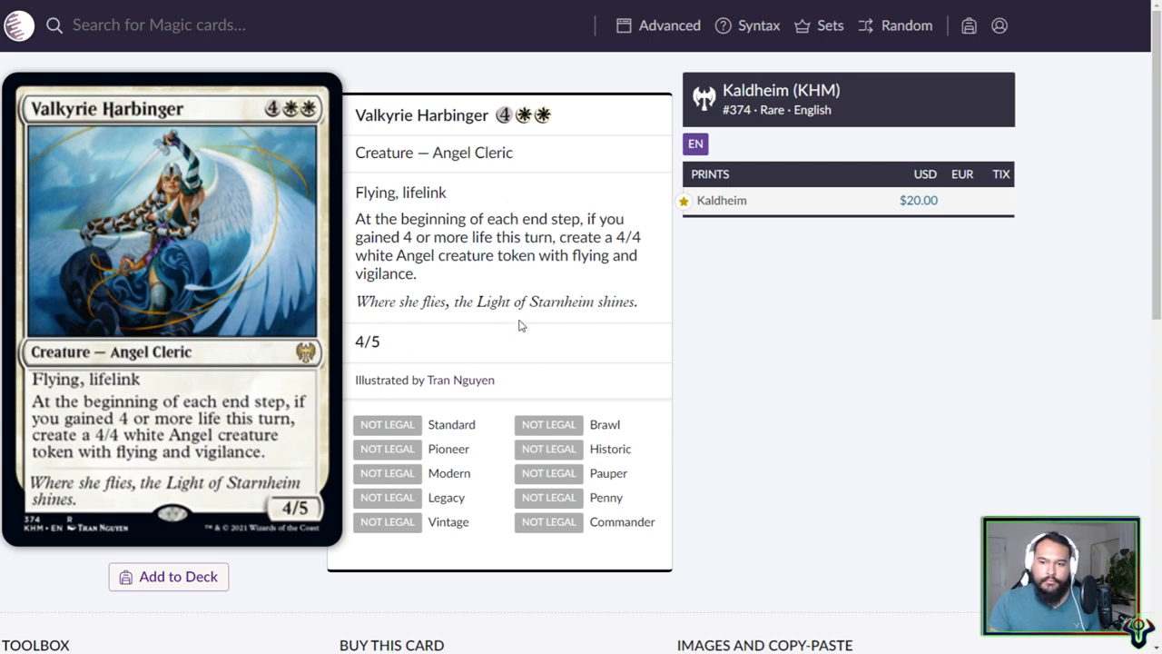
double_click(557, 301)
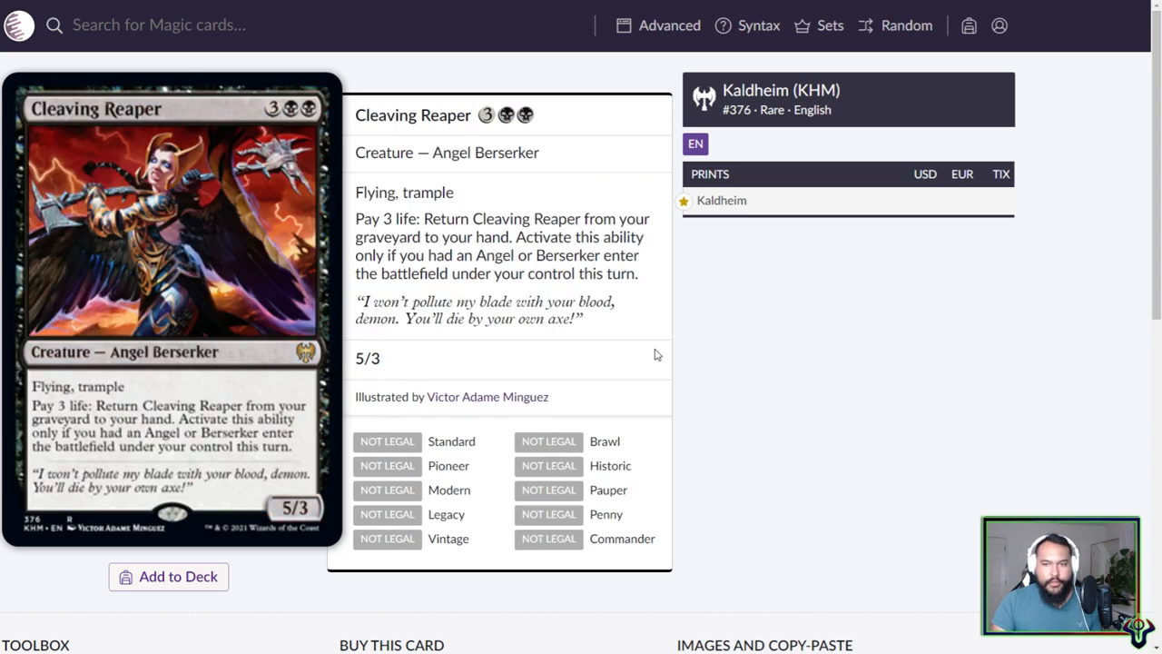
- Emphasize Cleaving Reaper's Angel Berserker types, return-from-graveyard ability and flavour text quote
double_click(446, 153)
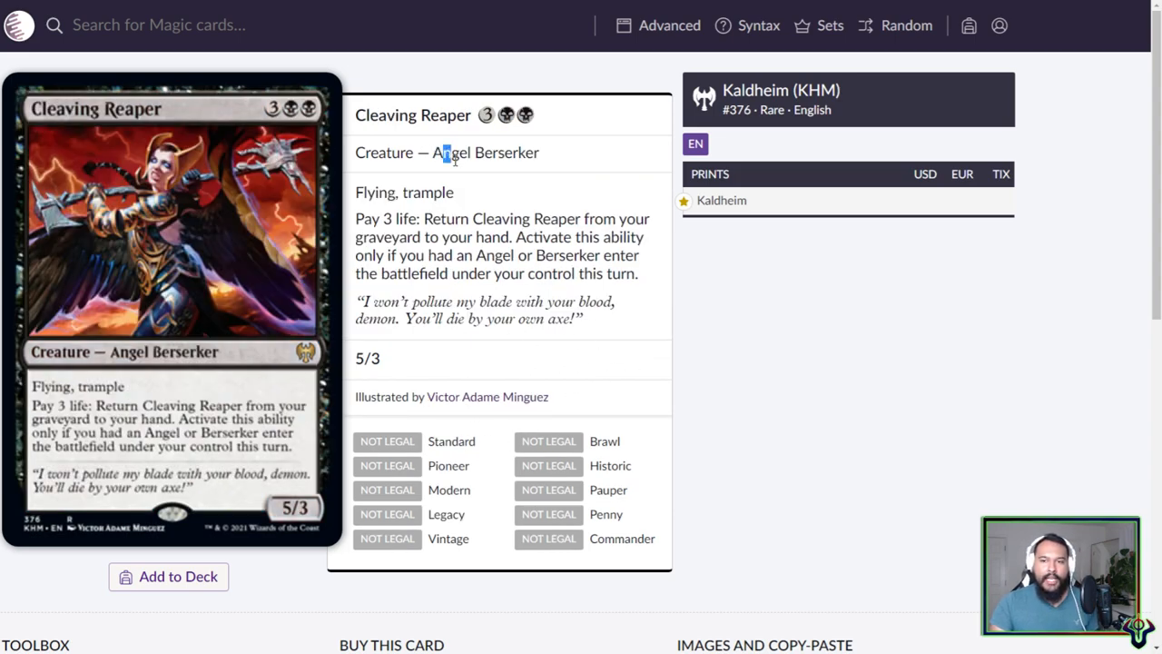
double_click(507, 153)
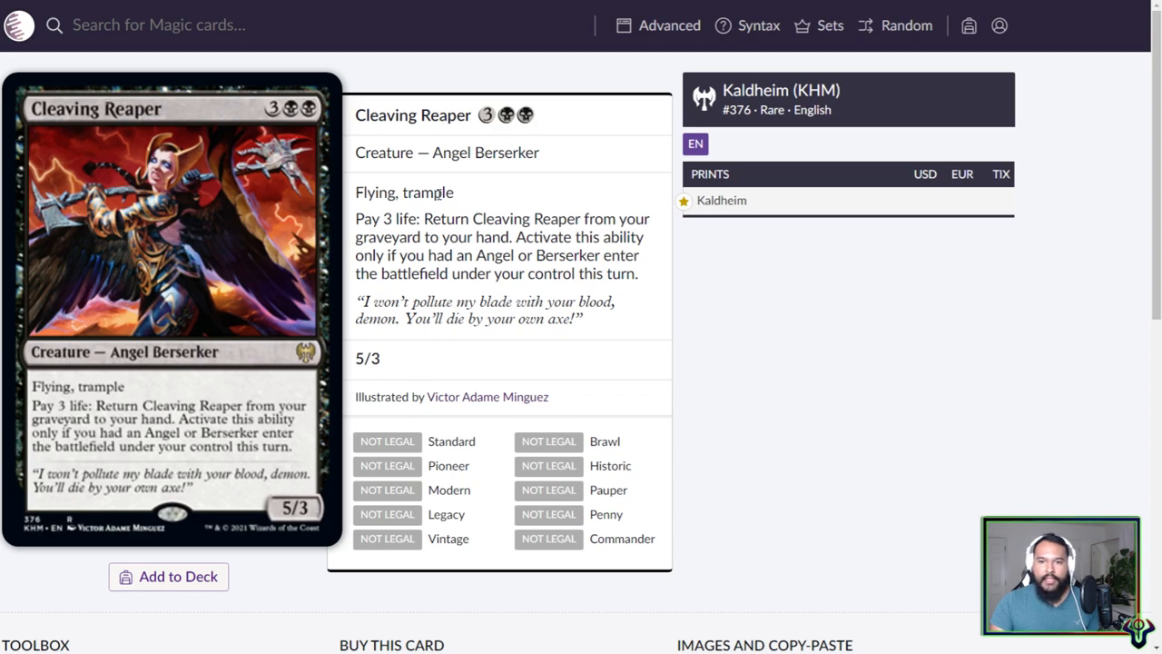
mouse_move(487, 294)
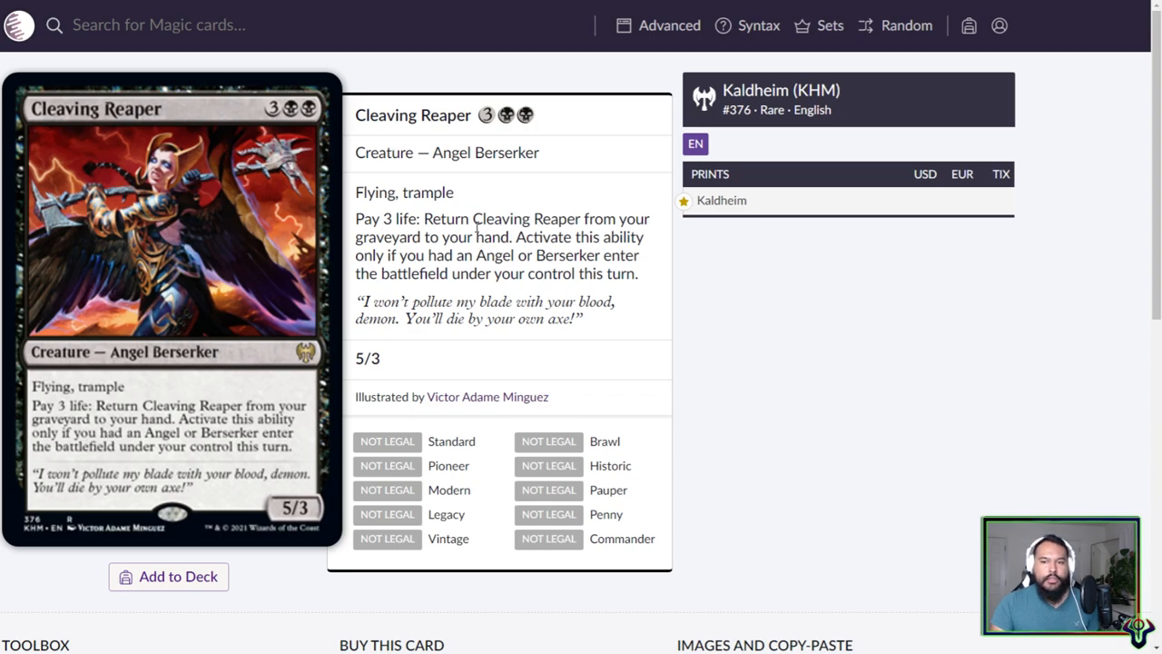
double_click(497, 255)
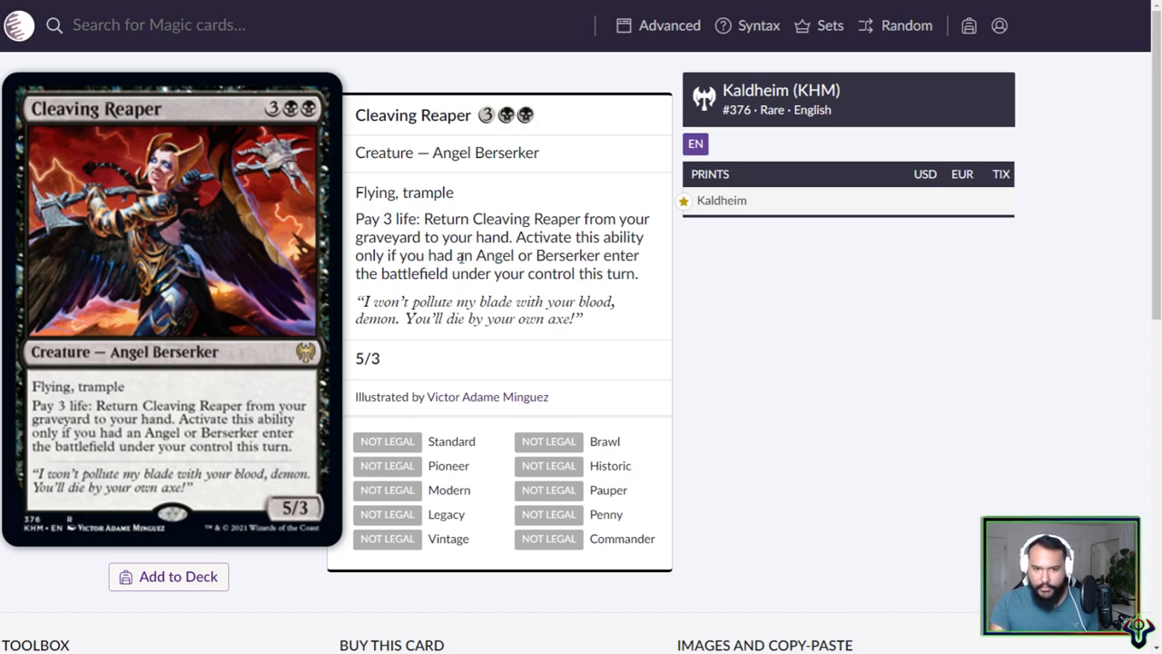
mouse_move(494, 116)
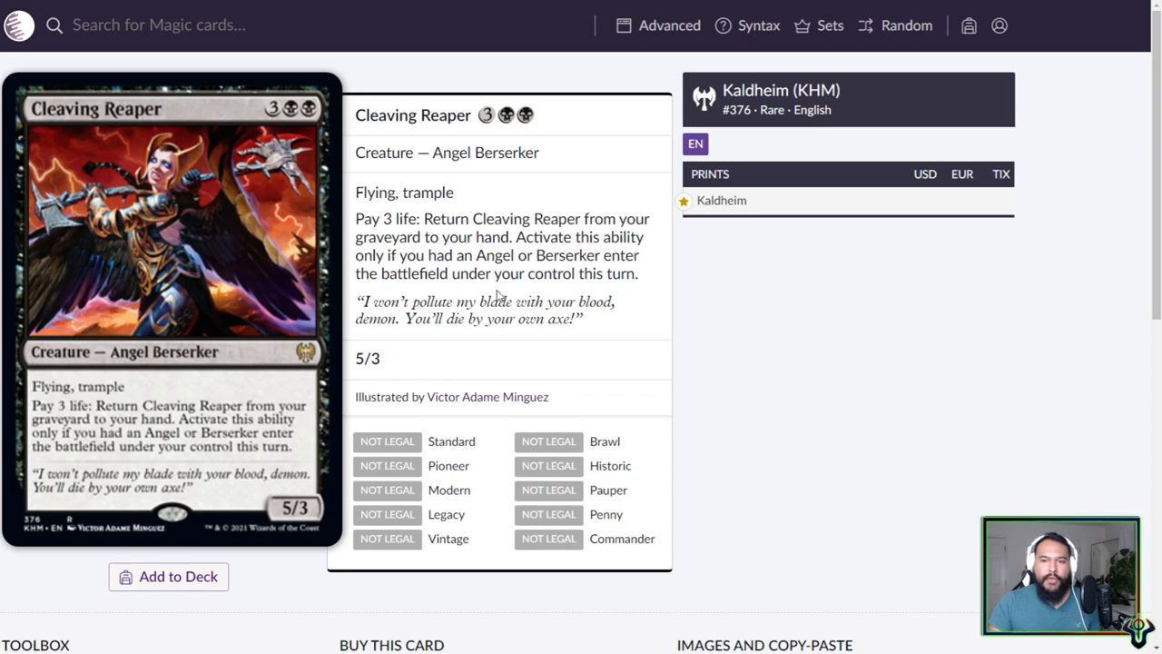
drag(359, 218, 444, 218)
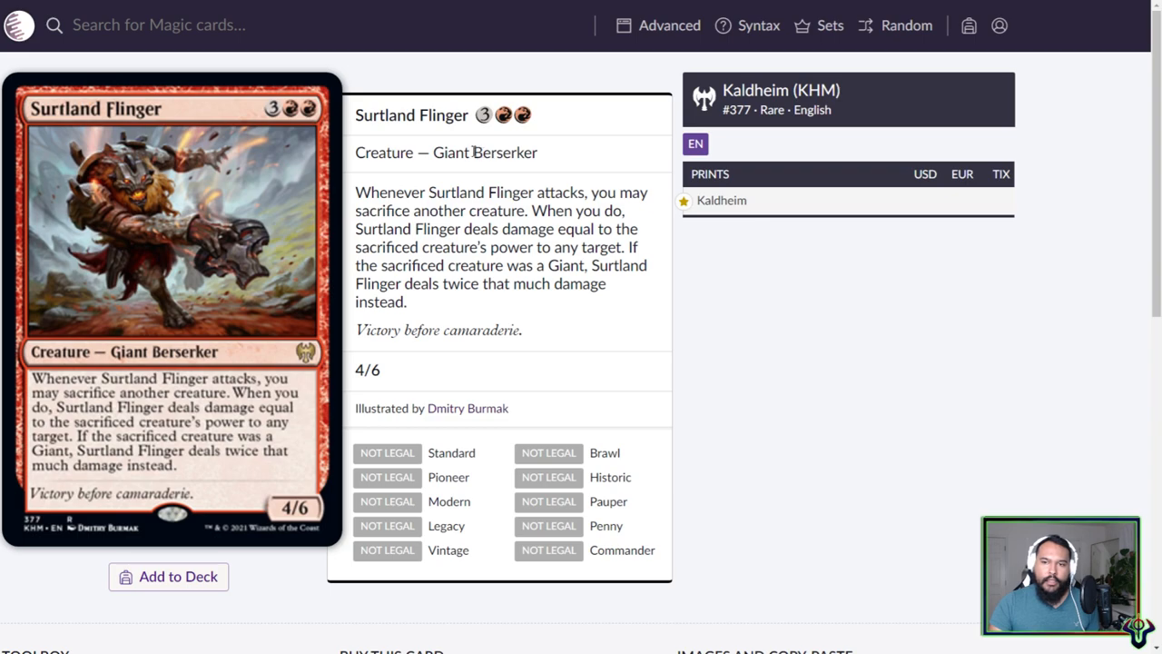
double_click(449, 152)
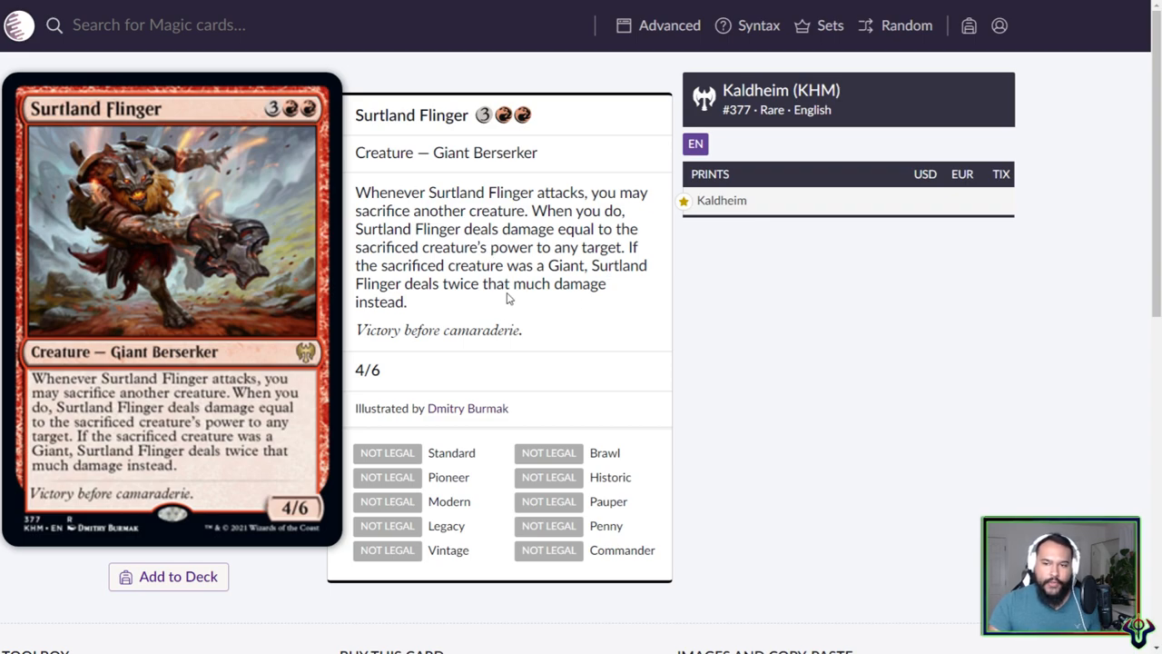
mouse_move(510, 311)
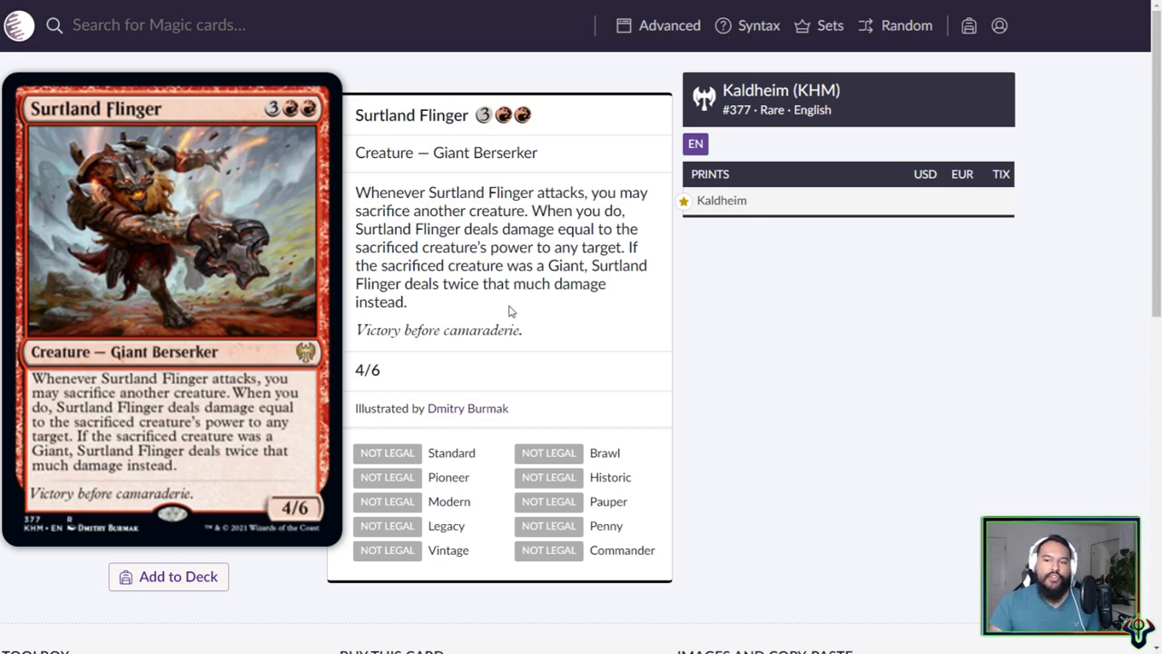
mouse_move(463, 313)
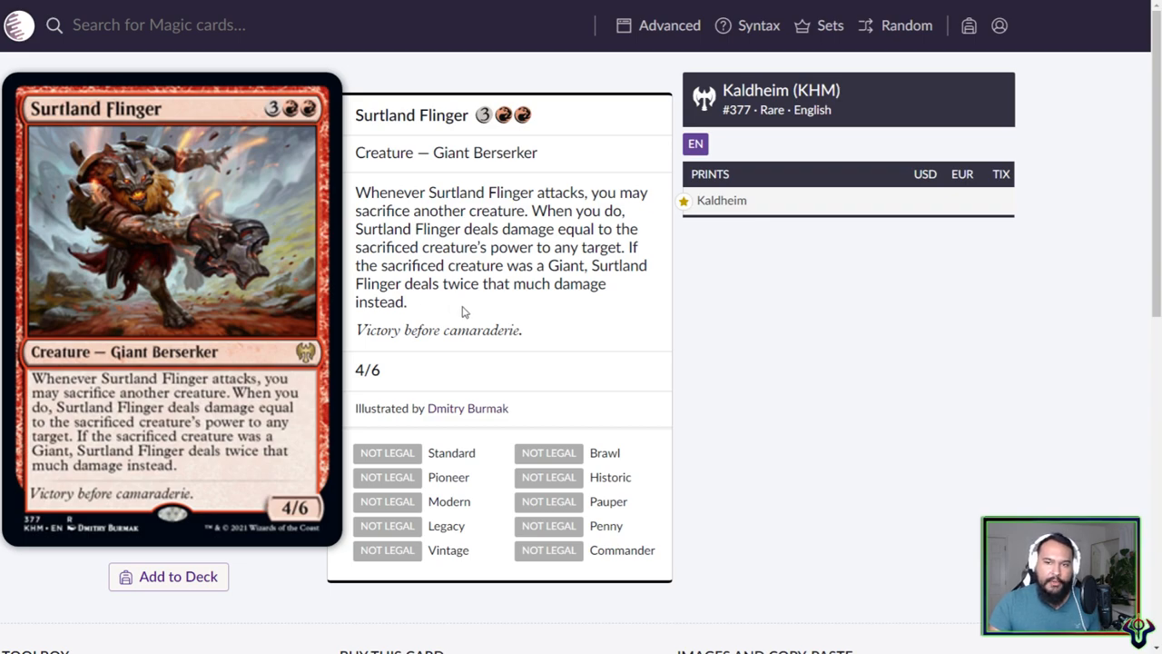
mouse_move(573, 351)
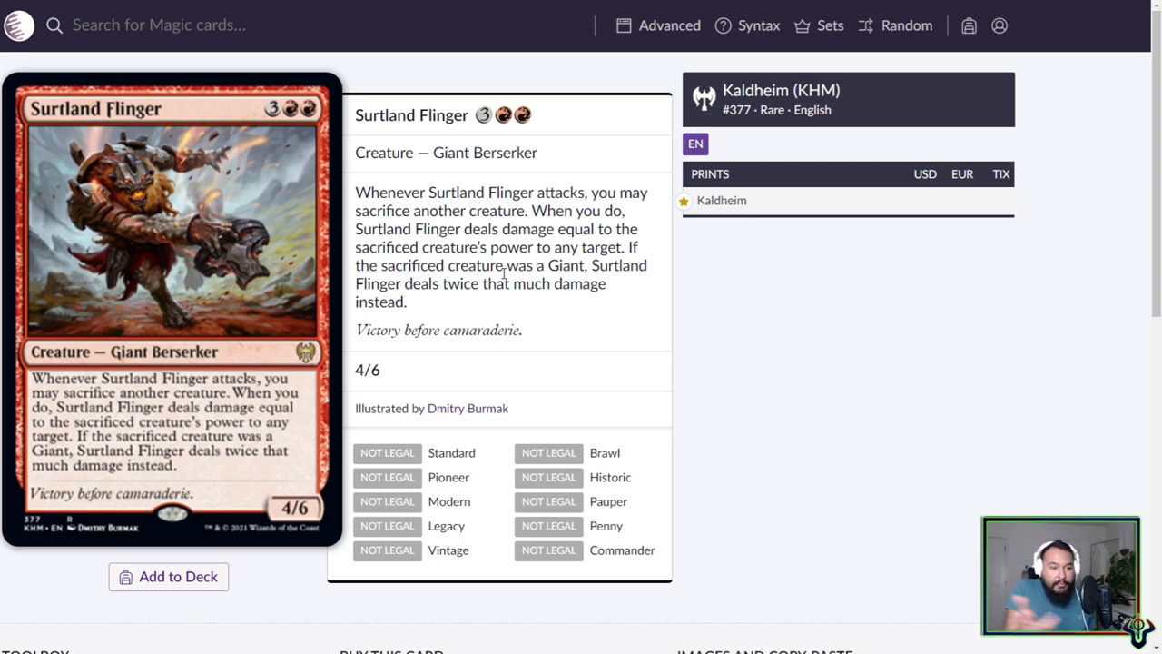
mouse_move(504, 273)
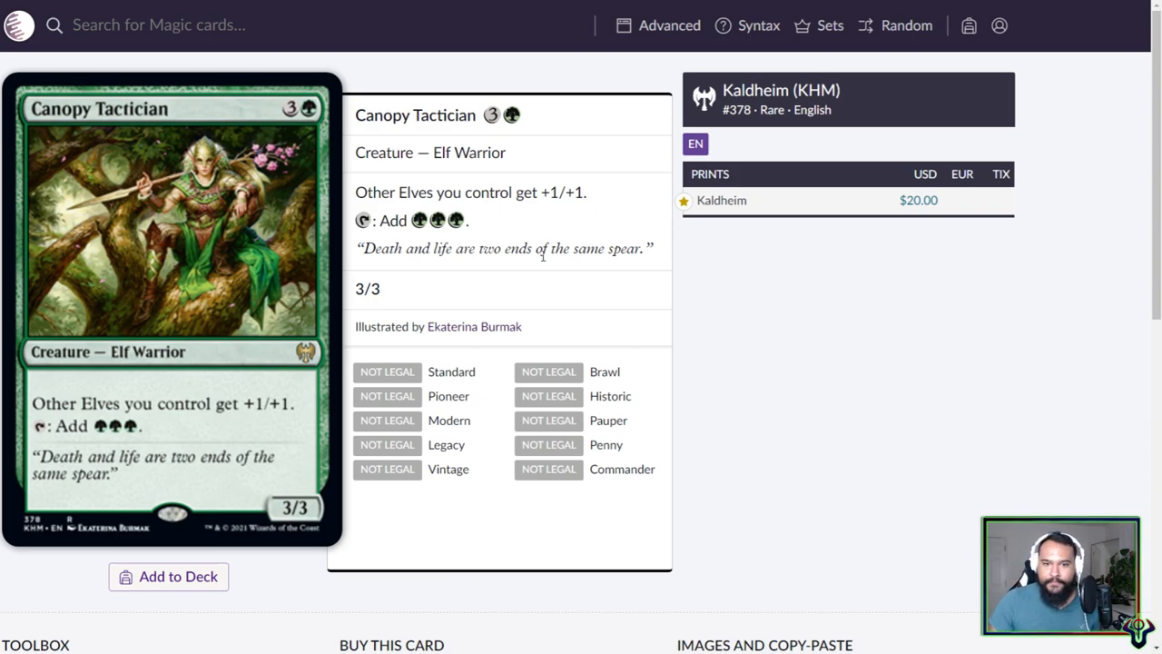
mouse_move(472, 226)
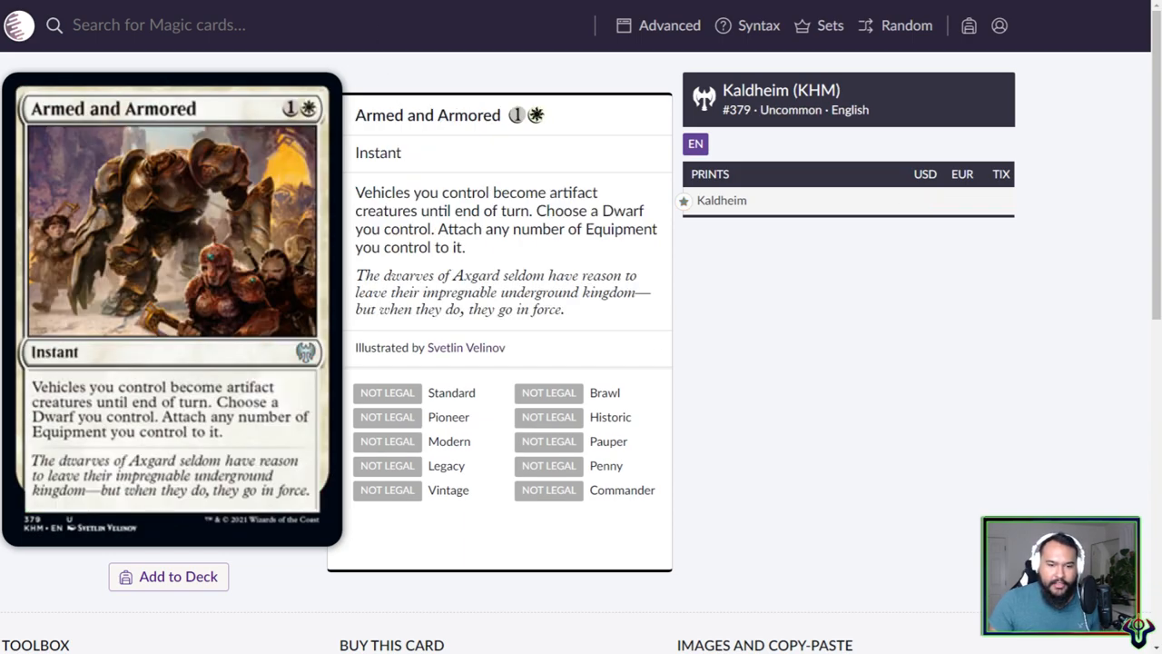
mouse_move(720, 348)
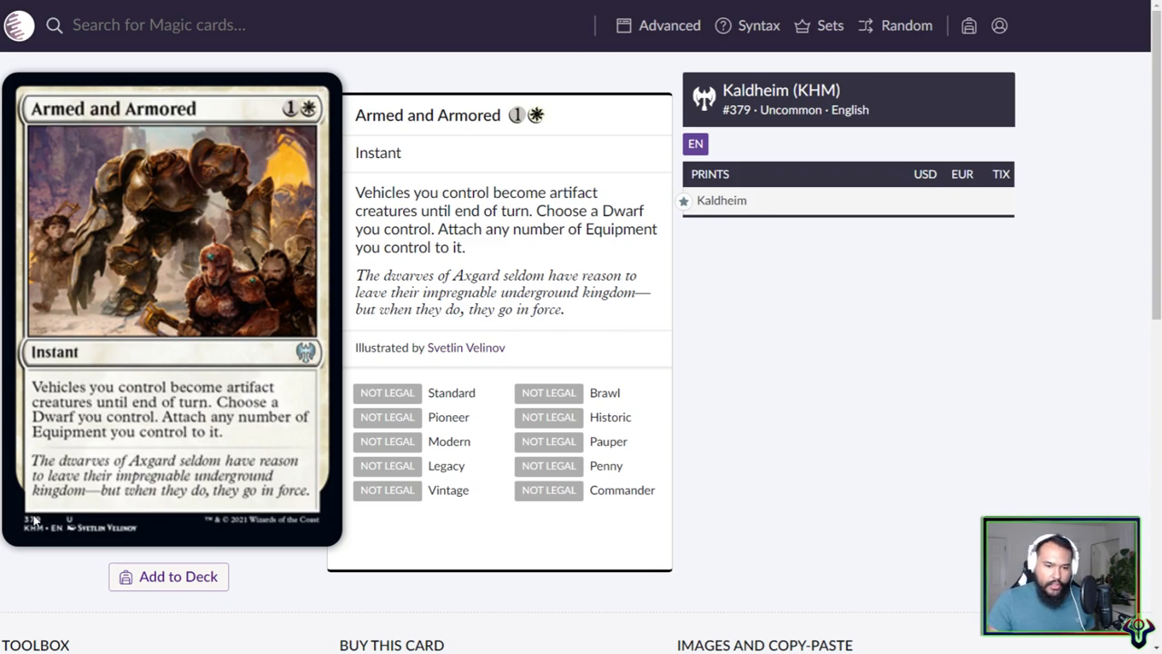
mouse_move(29, 540)
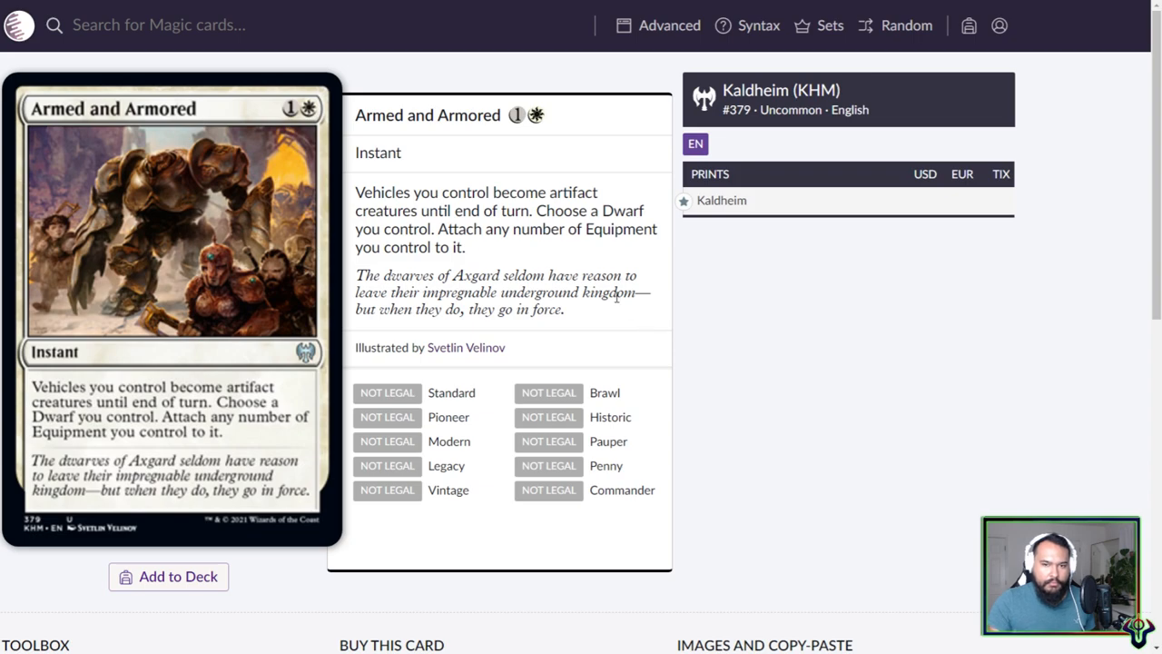
mouse_move(453, 276)
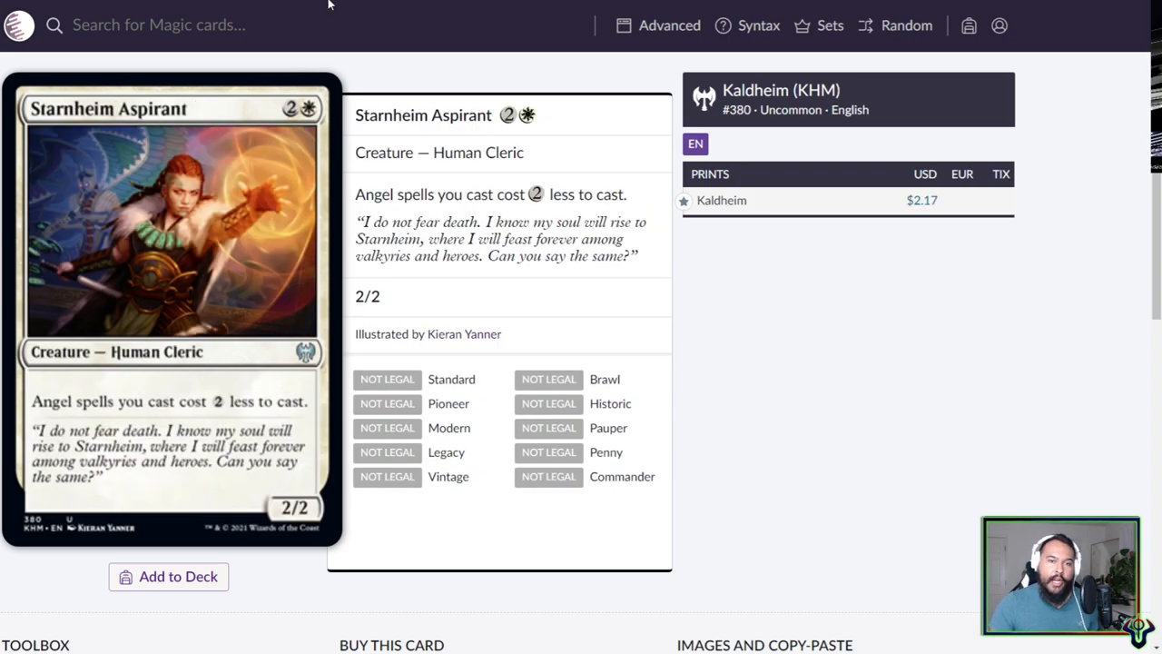
double_click(367, 114)
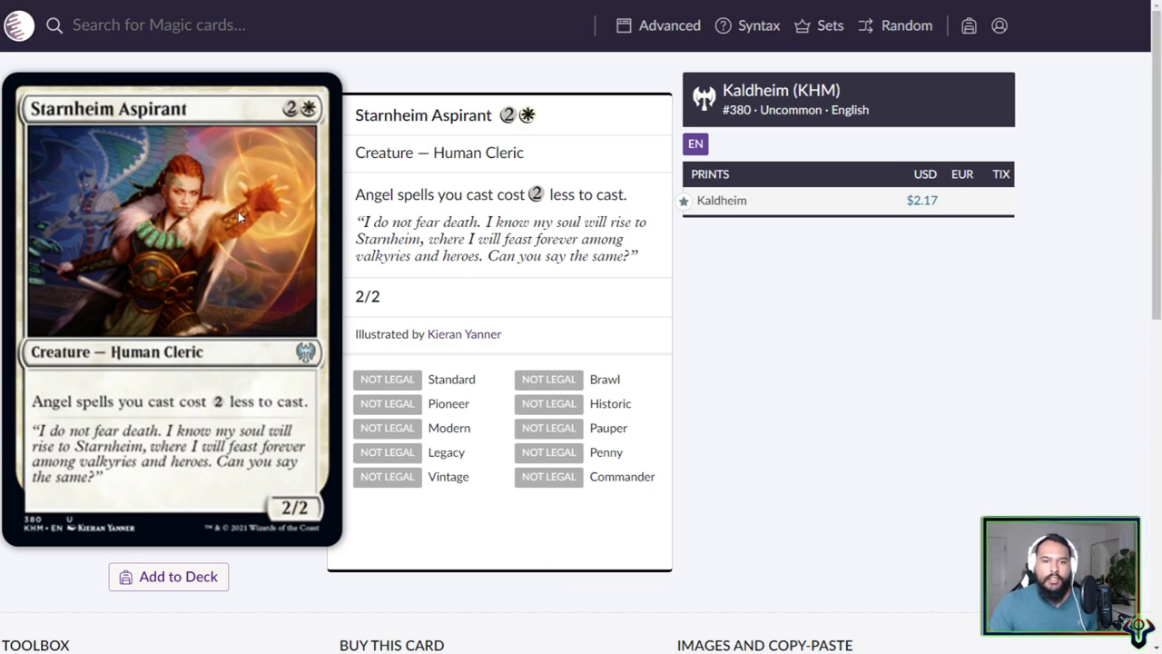
mouse_move(506, 128)
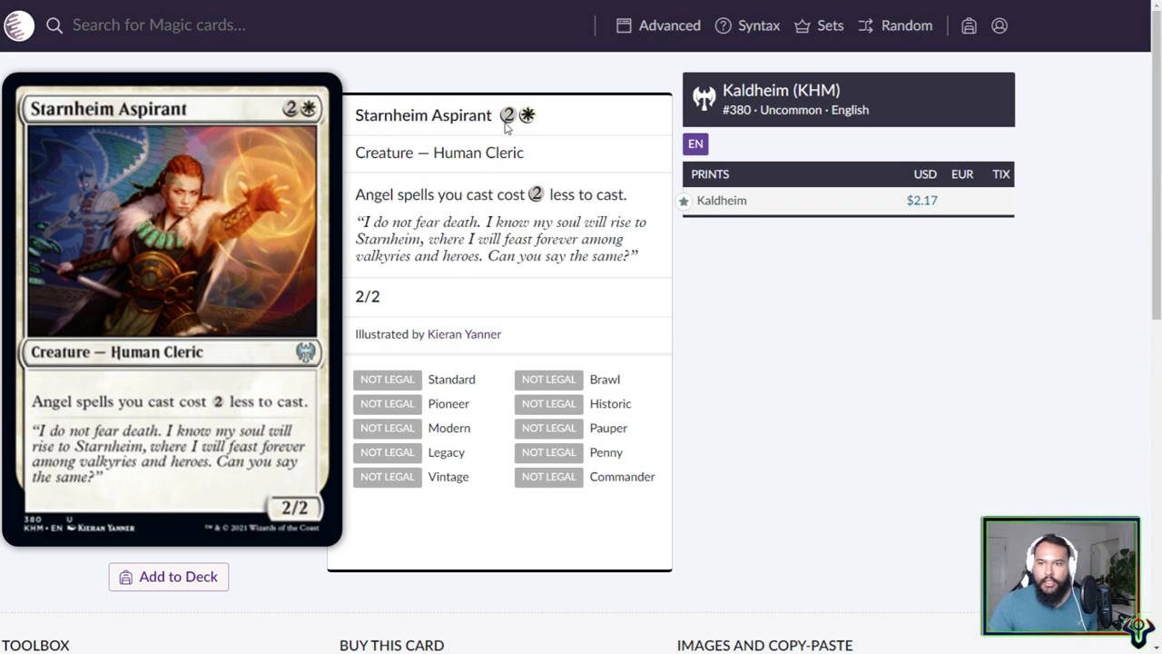
mouse_move(395, 216)
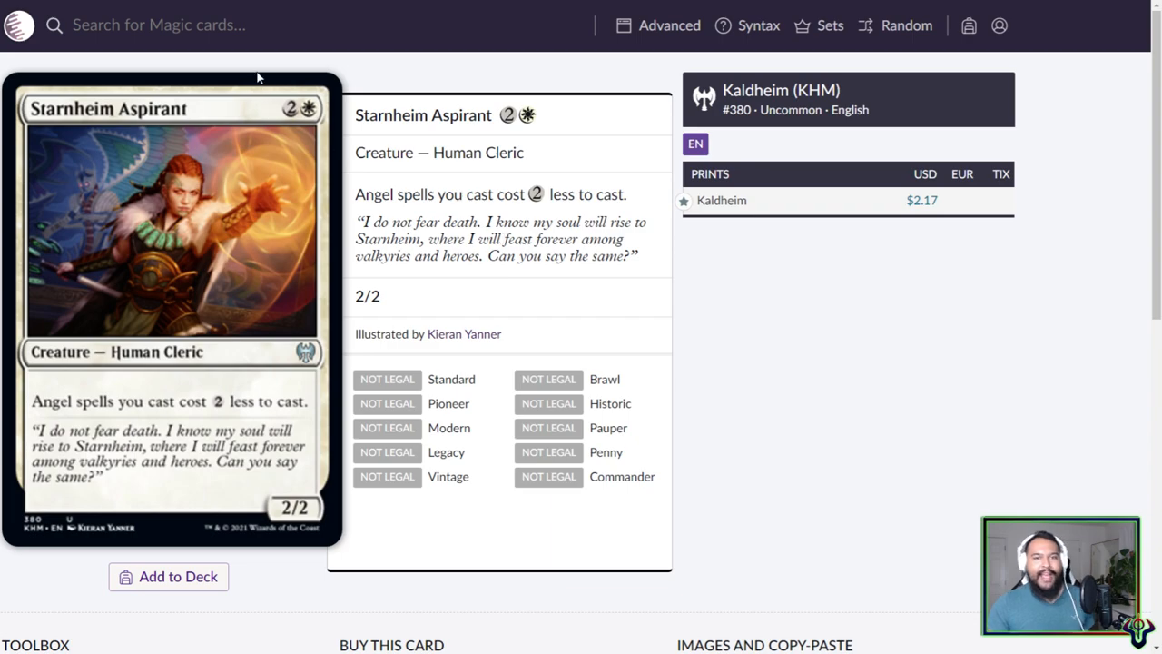
text(dra)
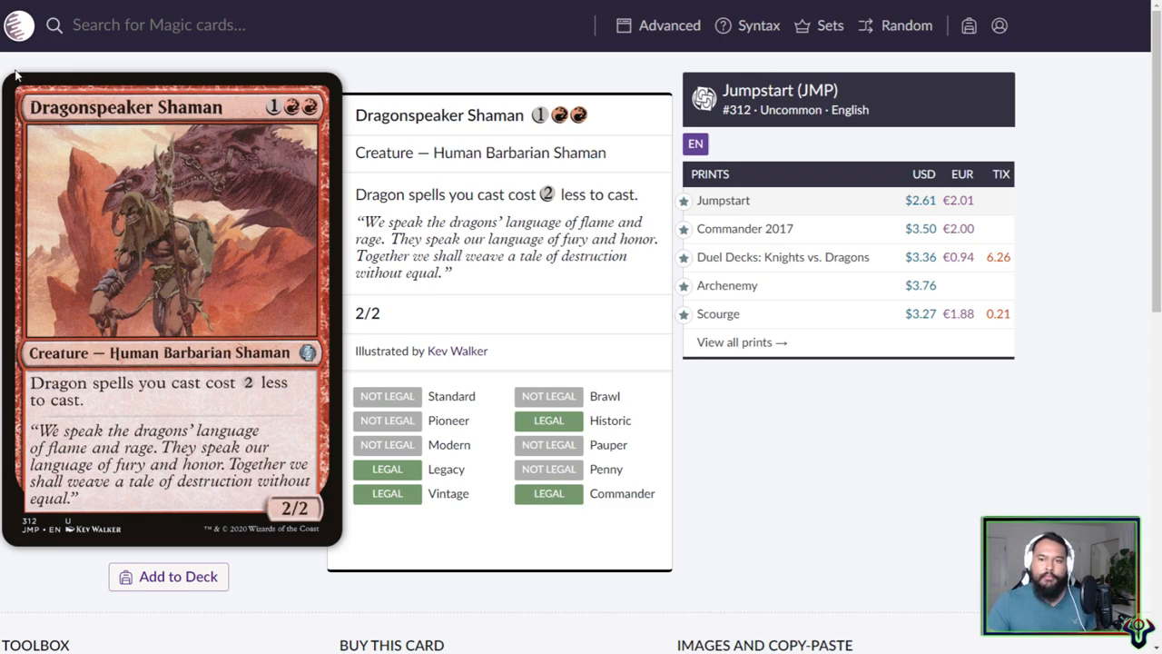
text(dragonsp sham)
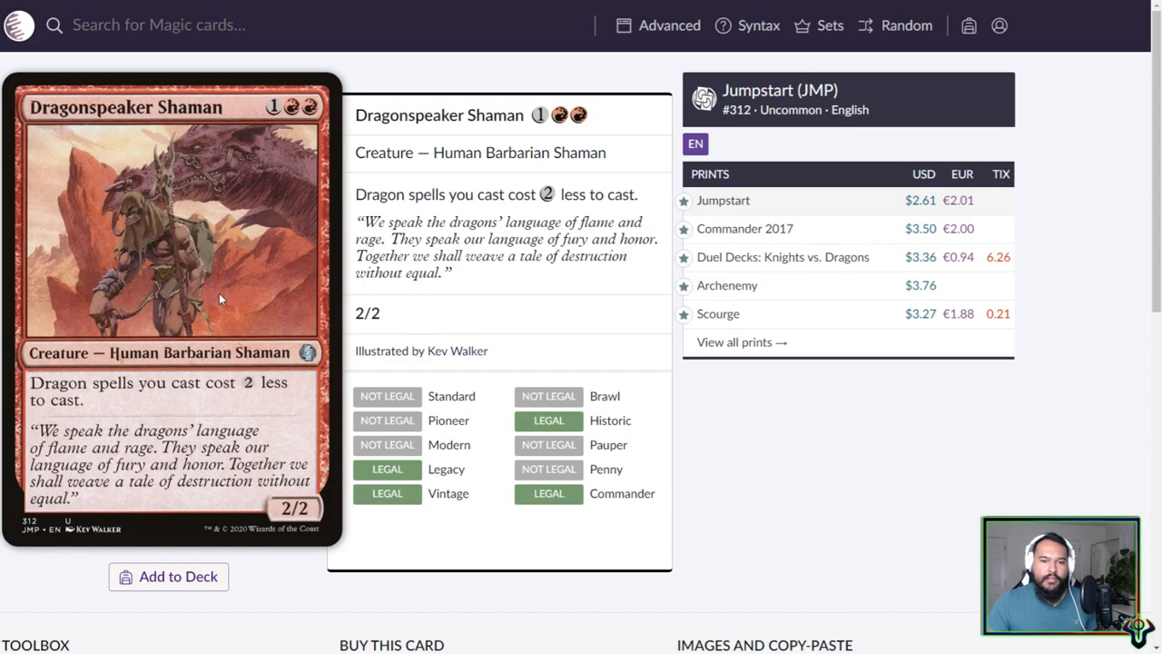
mouse_move(484, 170)
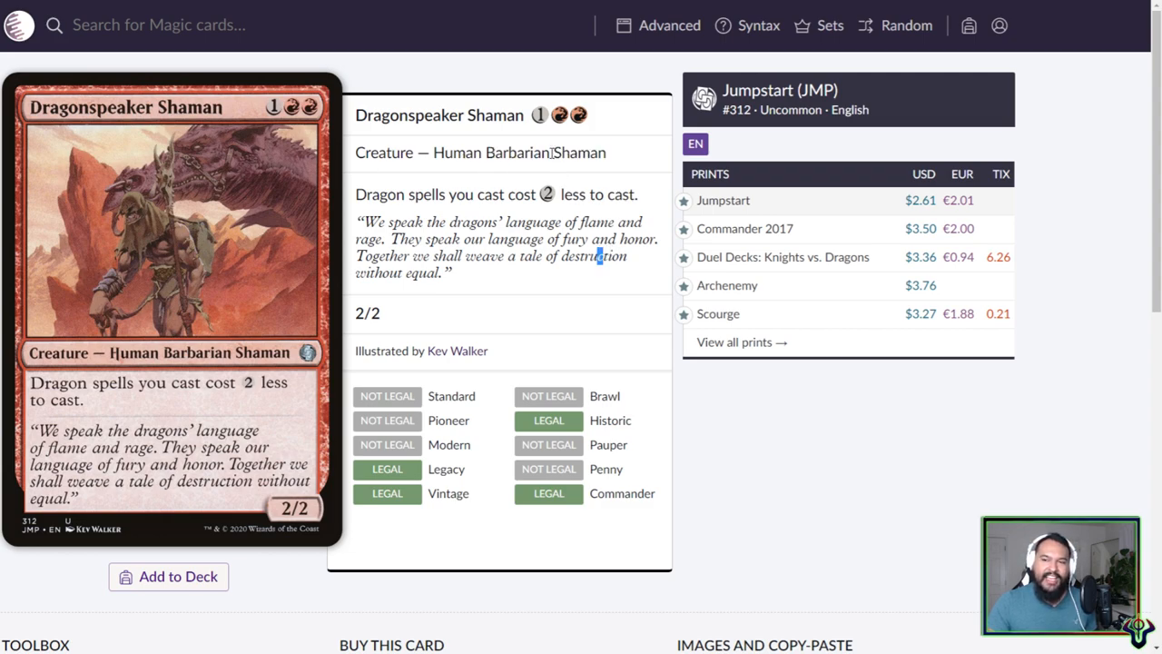
double_click(590, 153)
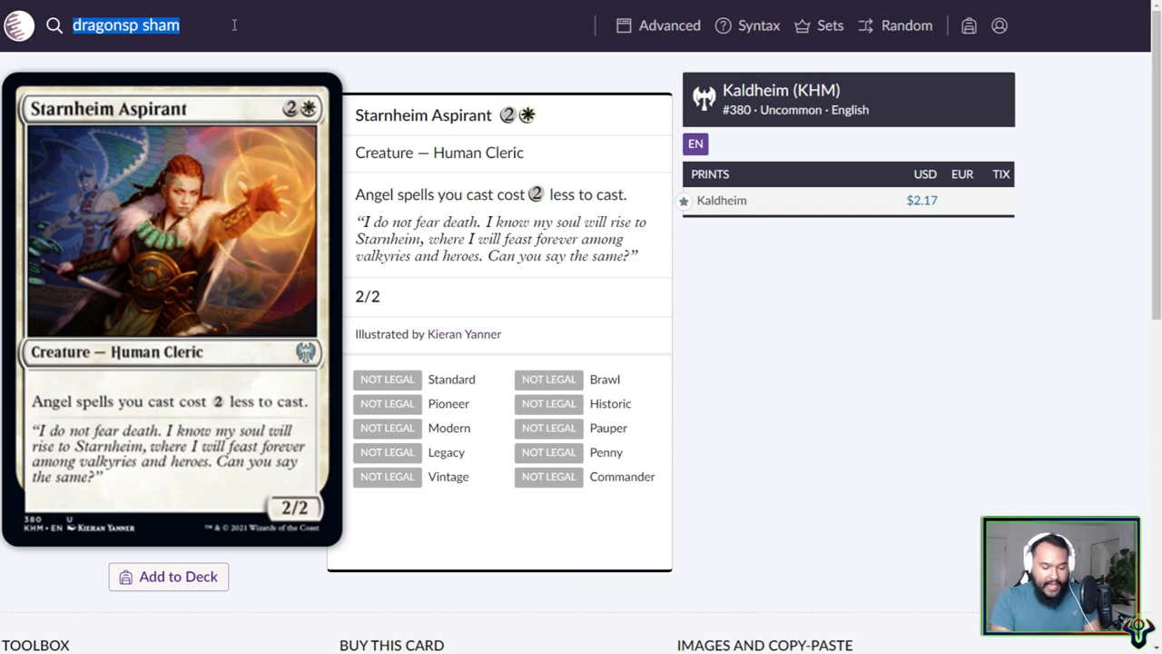
mouse_move(572, 63)
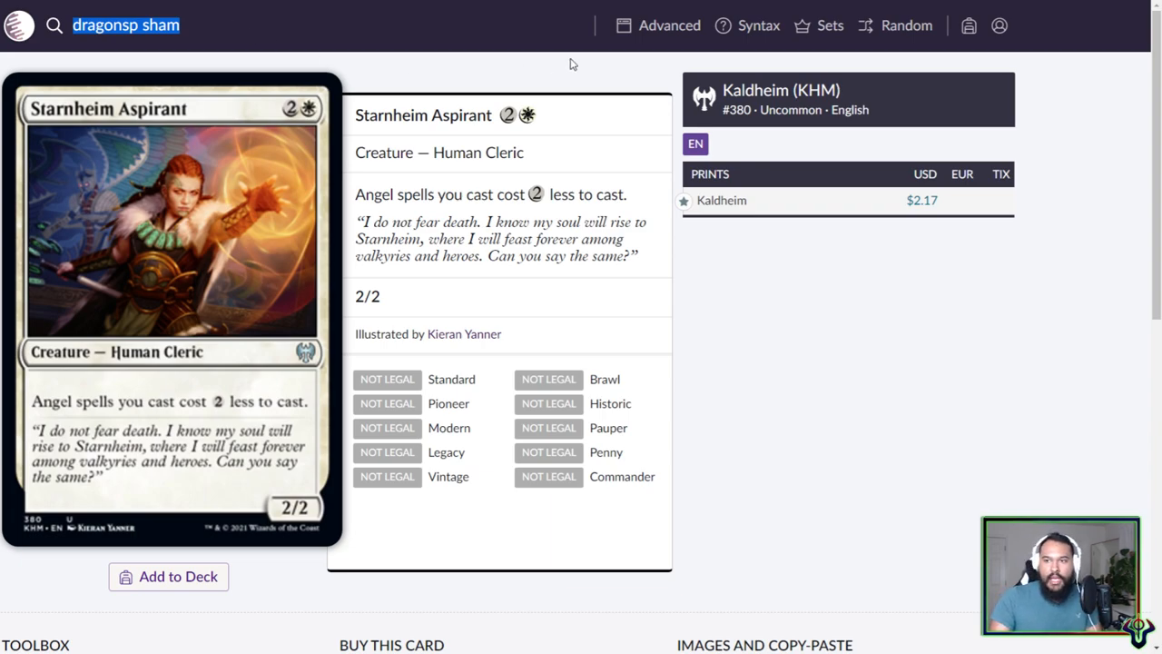
- Fill the advanced search with 'cler' in Type Line and Historic as legal format
click(669, 24)
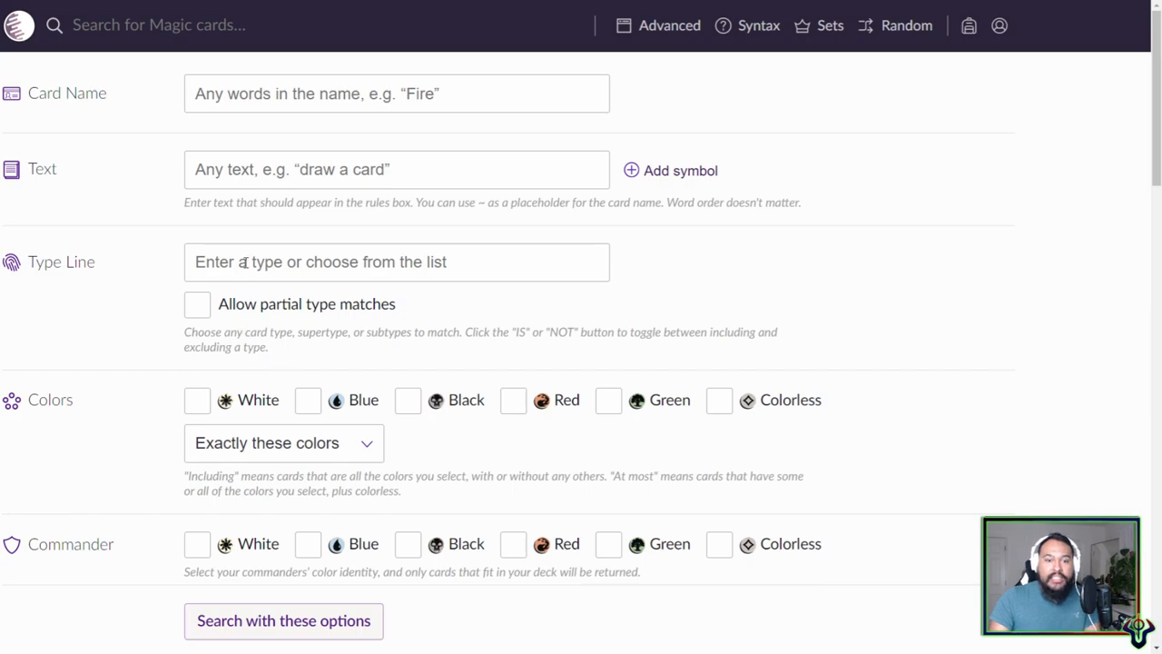
text(cler)
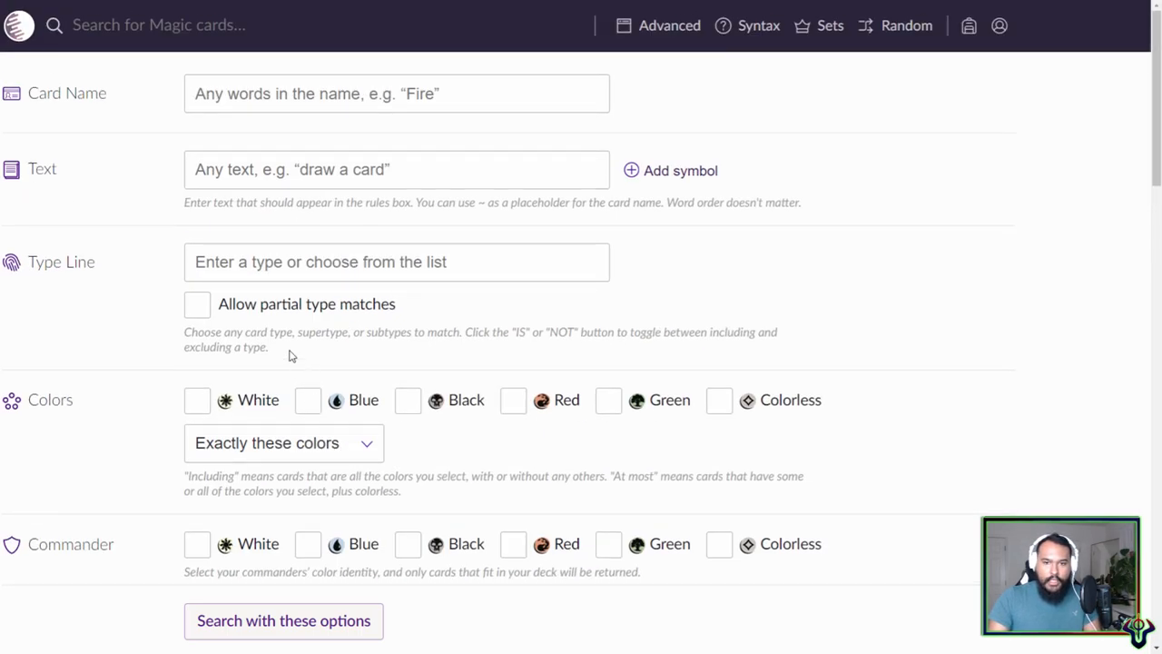
text(cler)
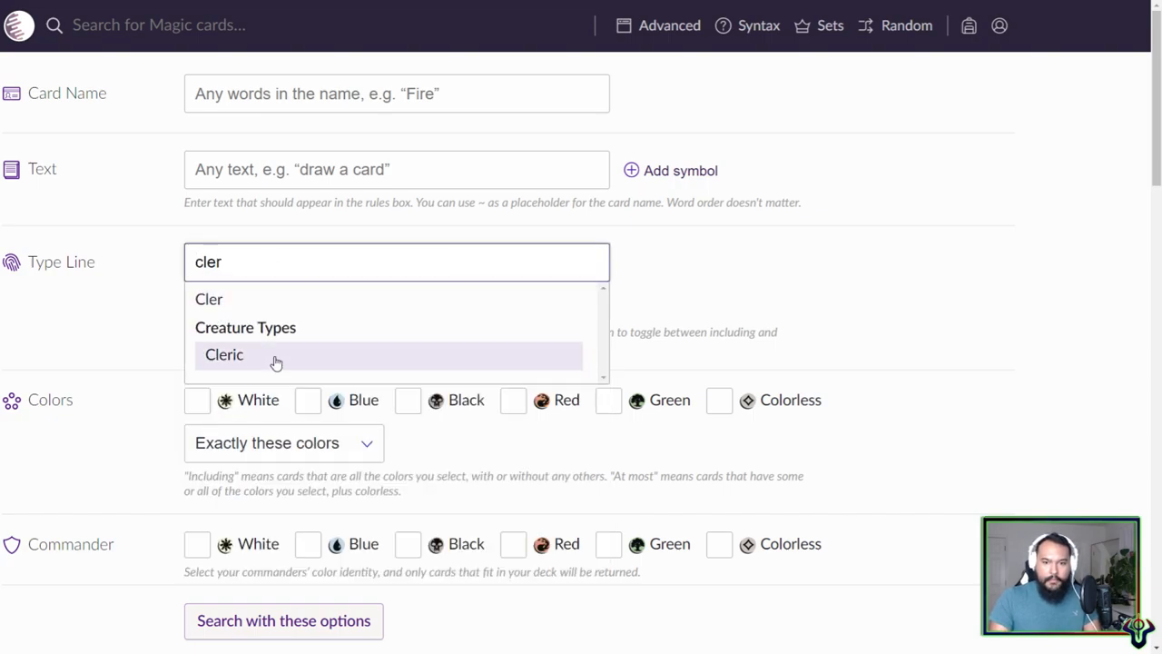
scroll(down, 3)
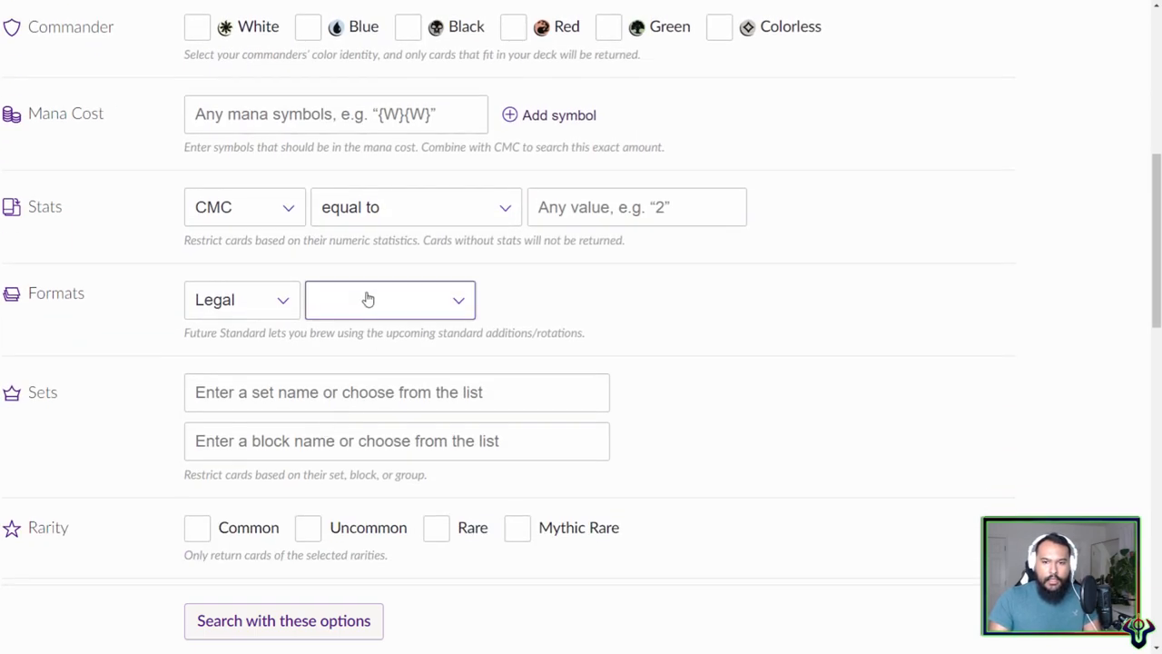
click(390, 299)
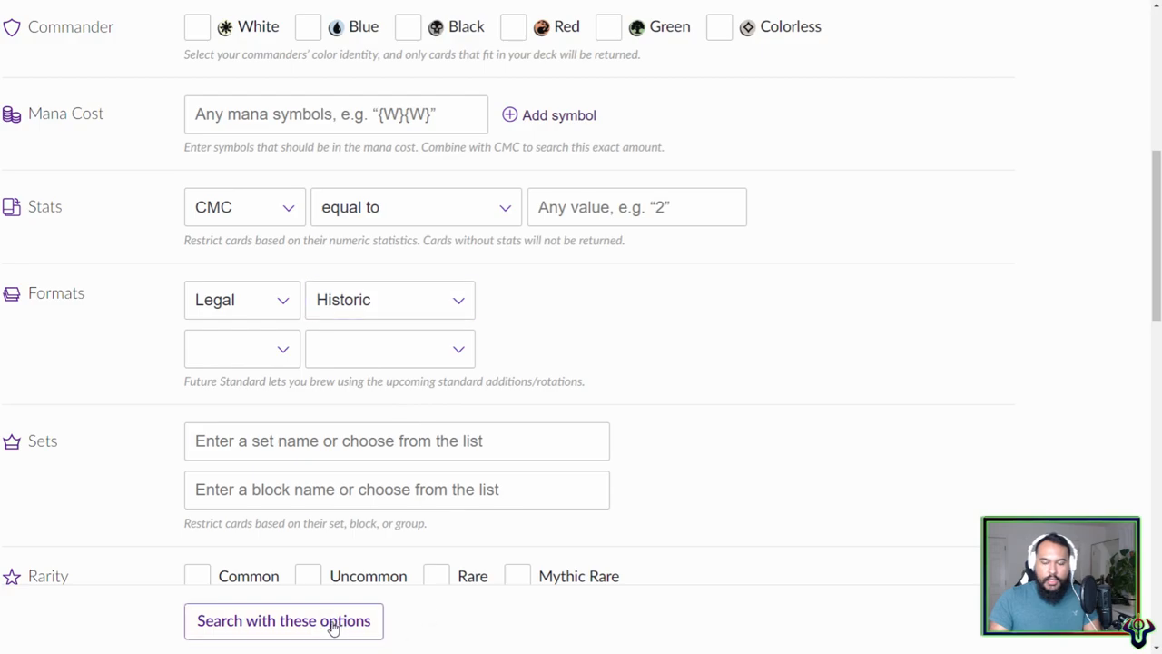
- Run the Historic Cleric search and scroll through results from Basri's Acolyte to Victory's Envoy
click(283, 620)
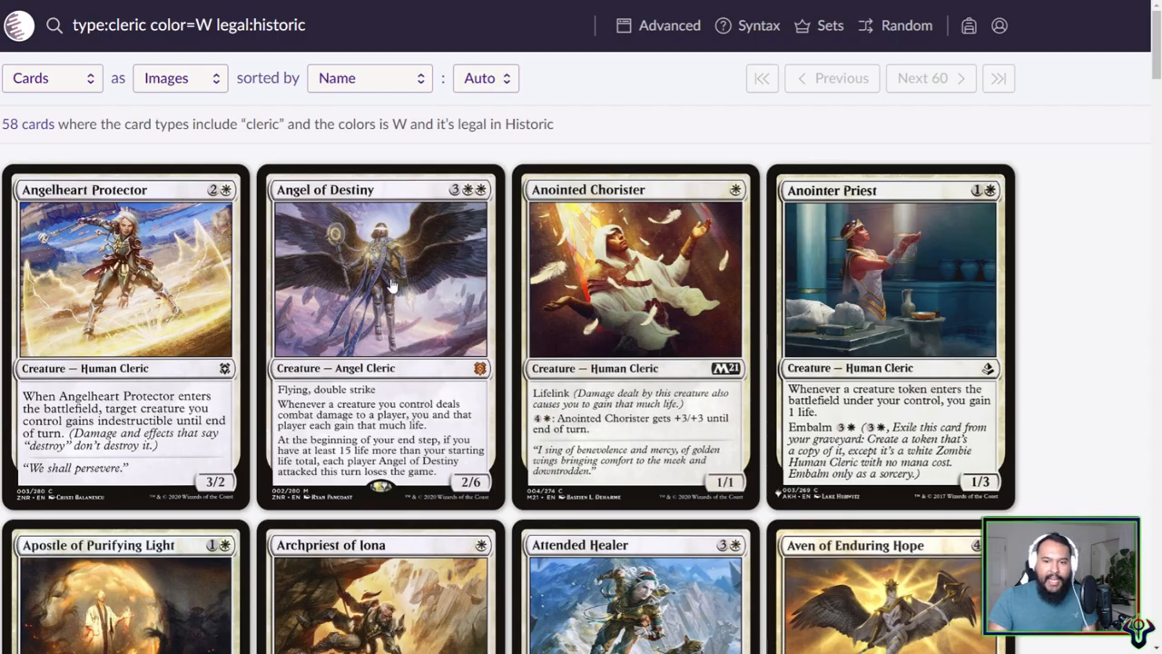
scroll(down, 3)
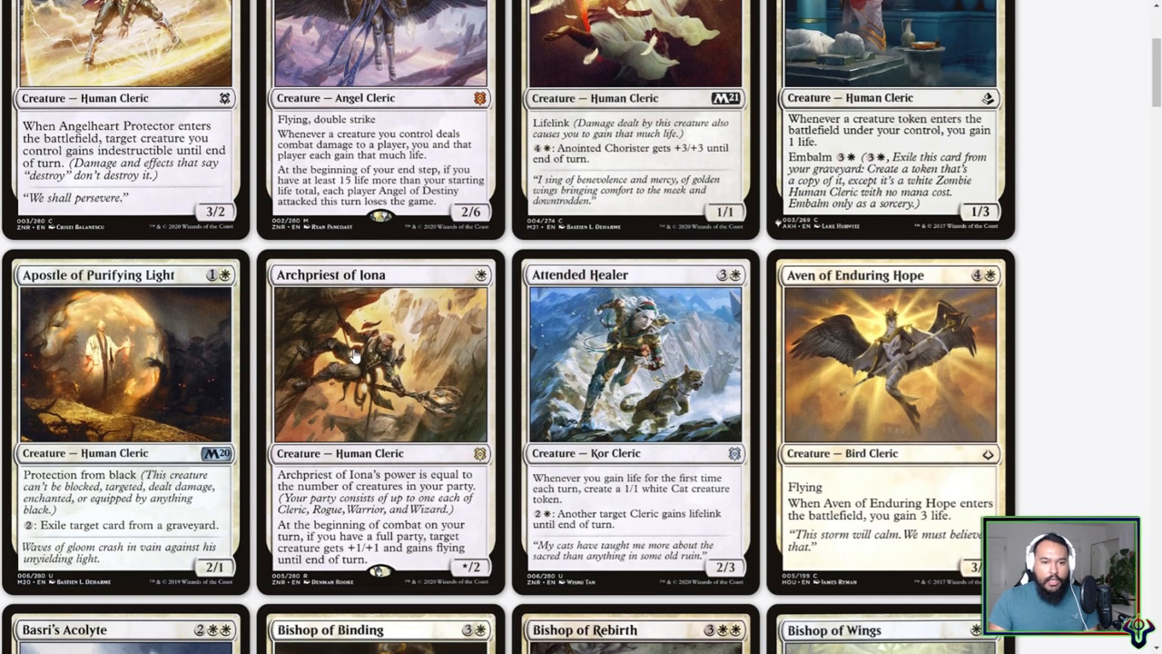
scroll(down, 3)
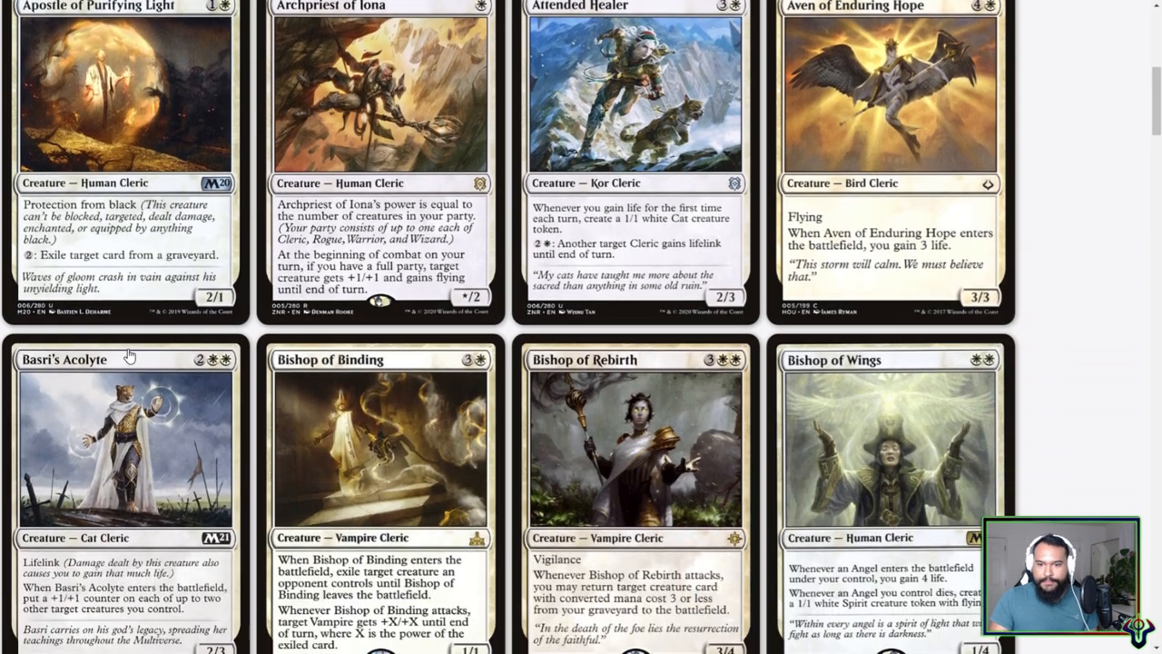
scroll(down, 3)
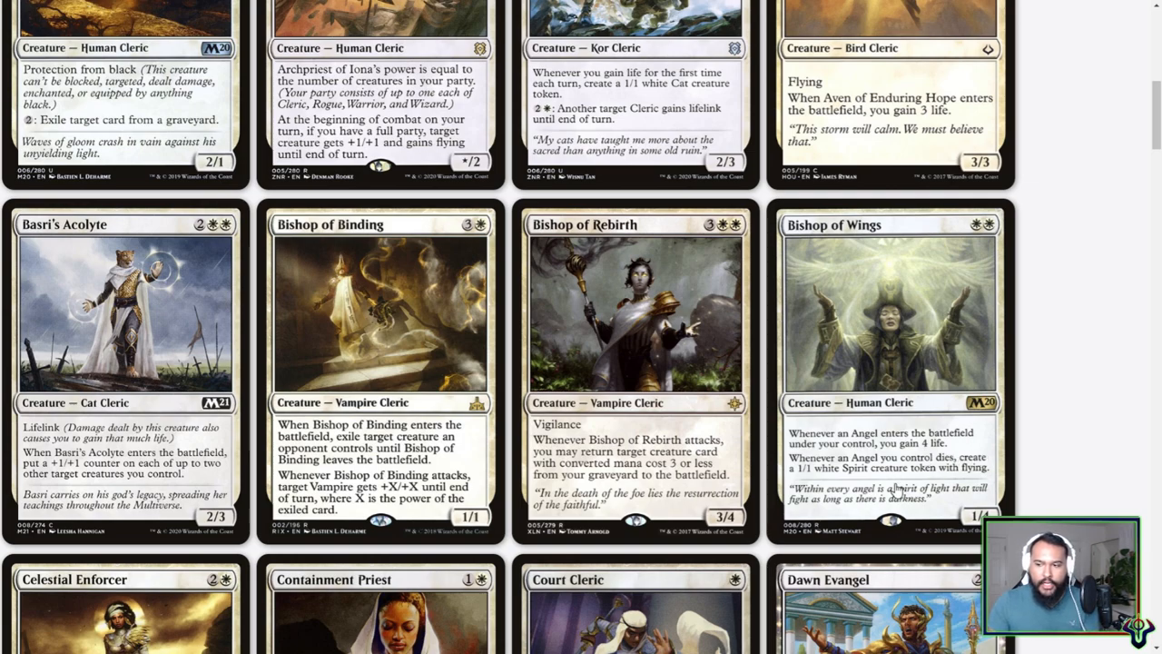
mouse_move(976, 307)
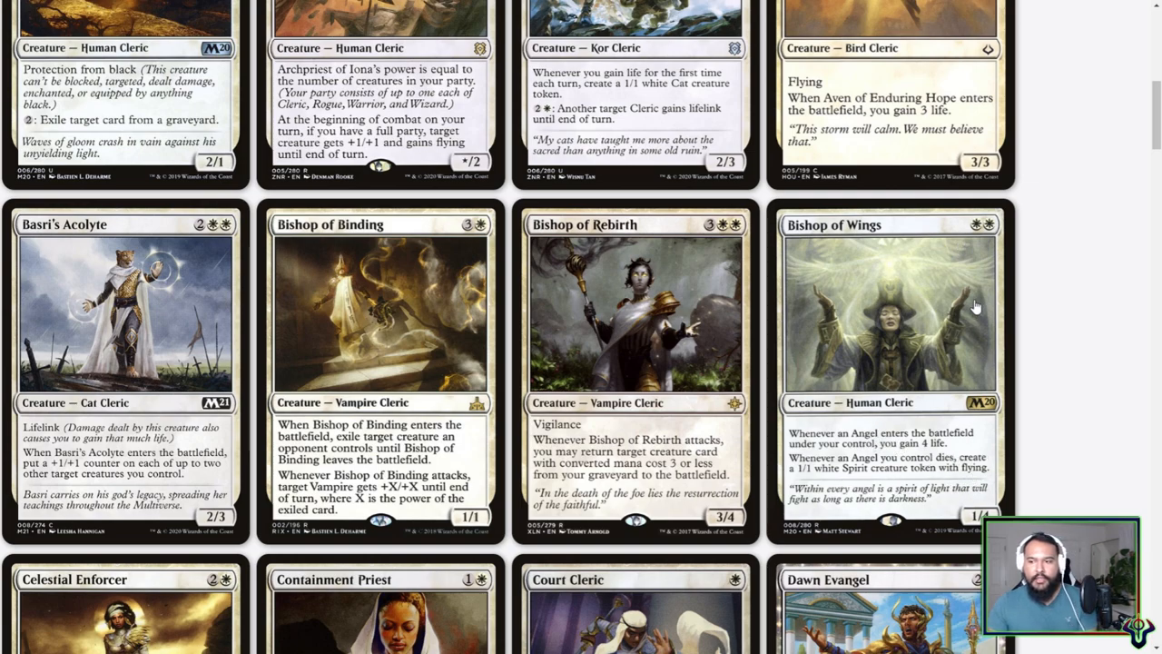
mouse_move(922, 366)
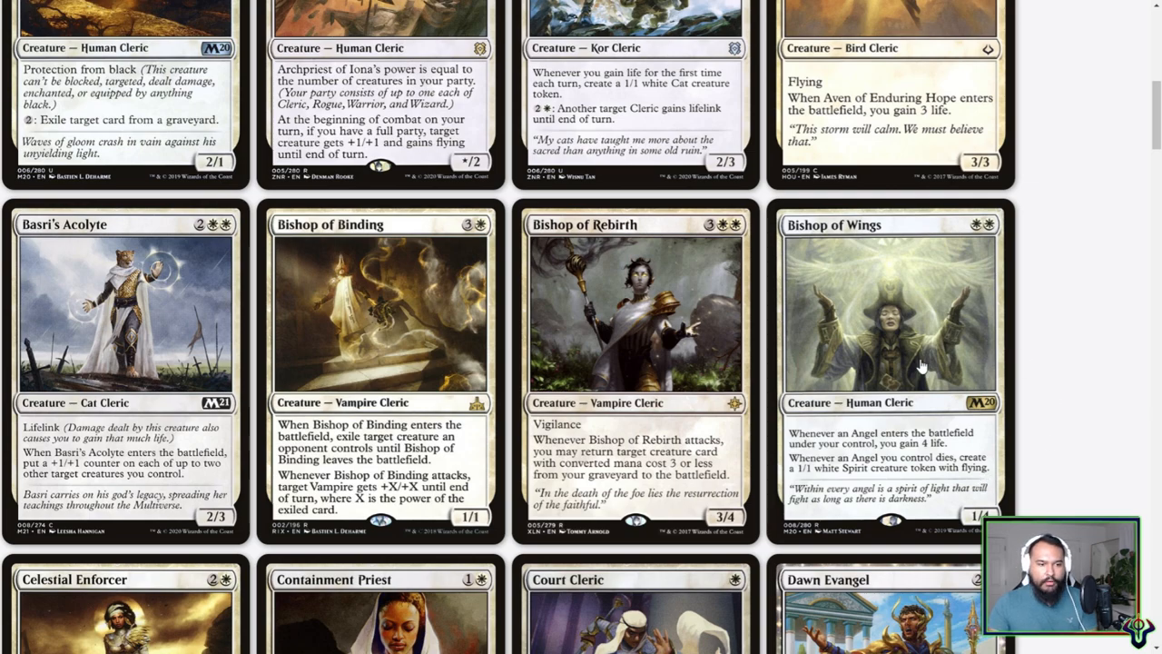
mouse_move(942, 466)
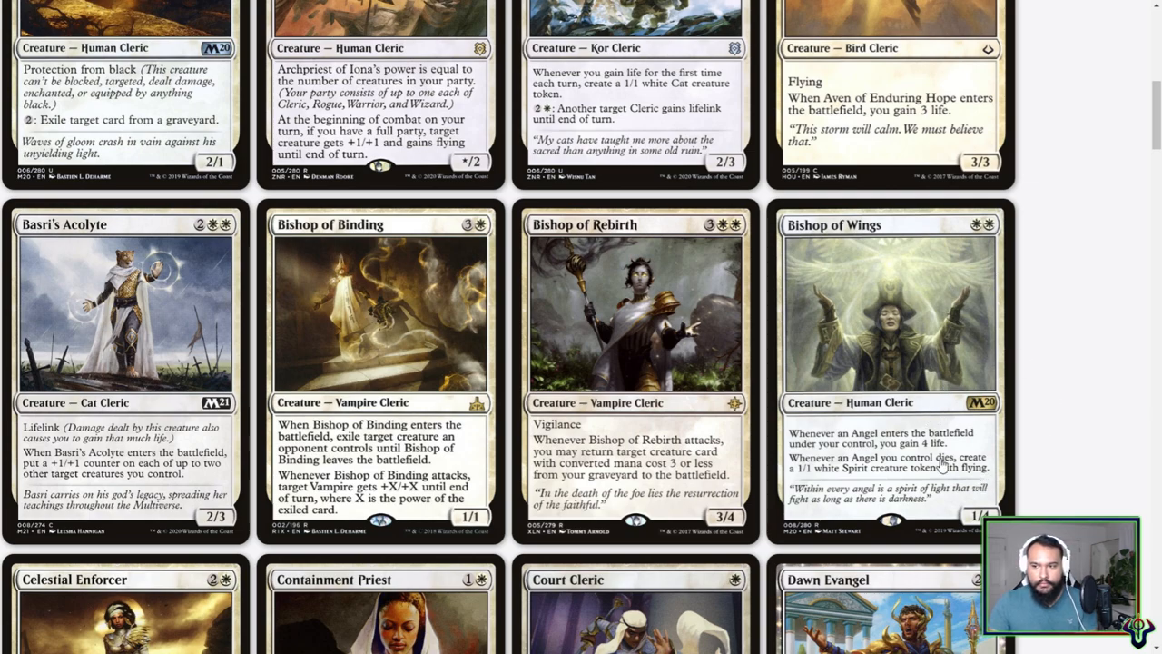
scroll(down, 3)
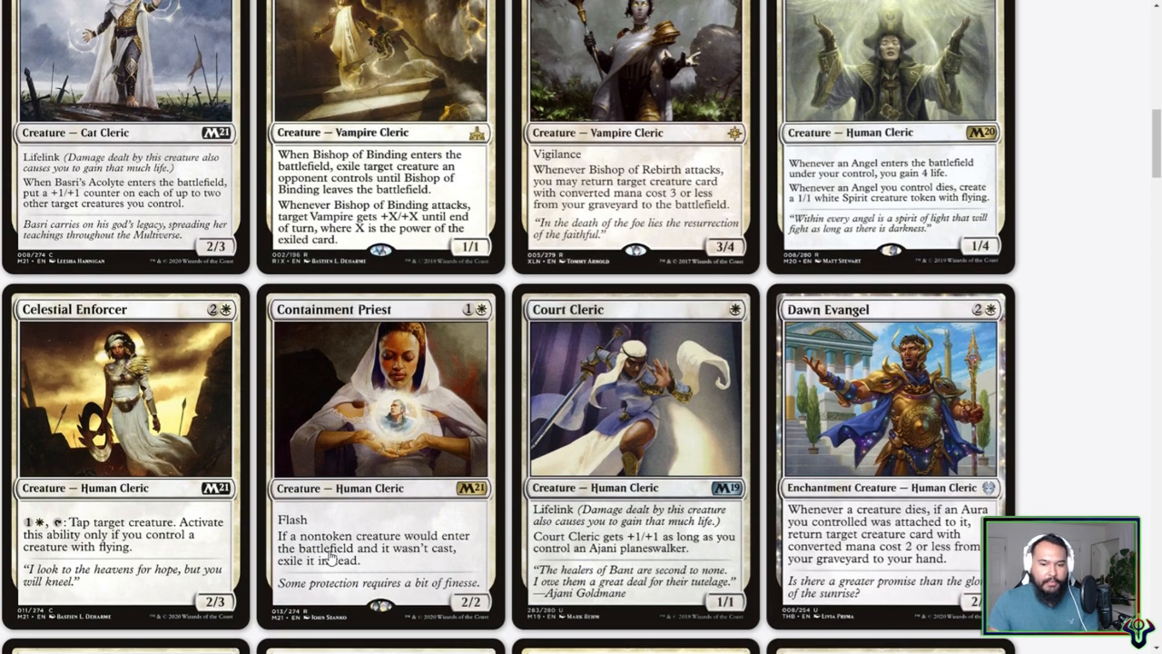
scroll(down, 3)
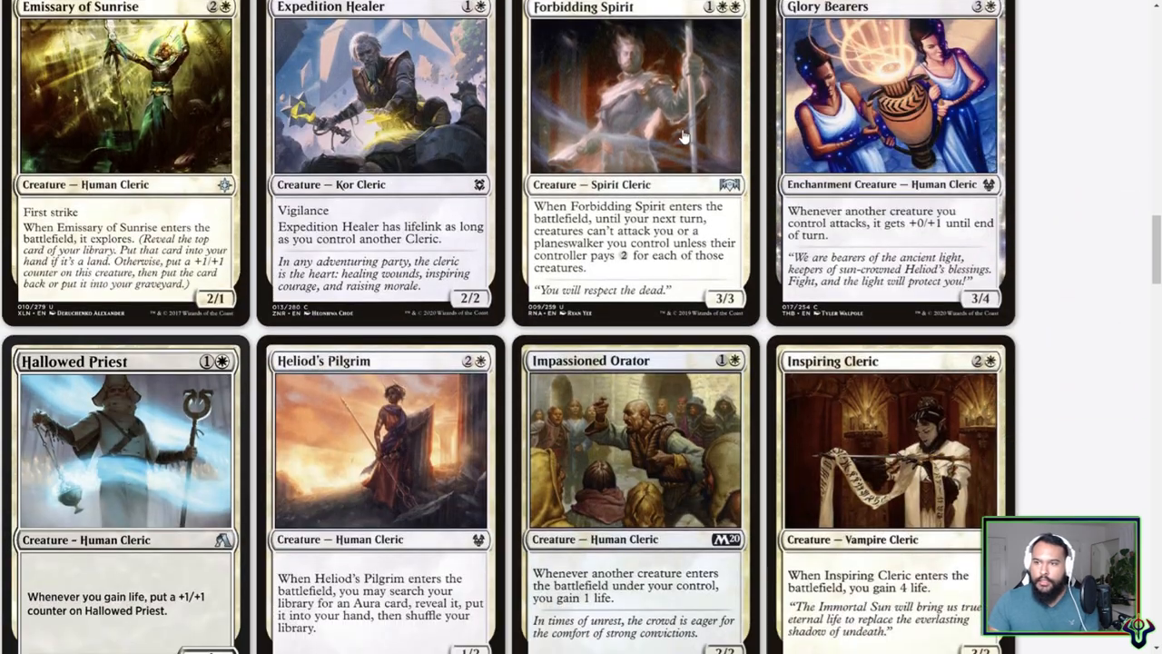
scroll(down, 3)
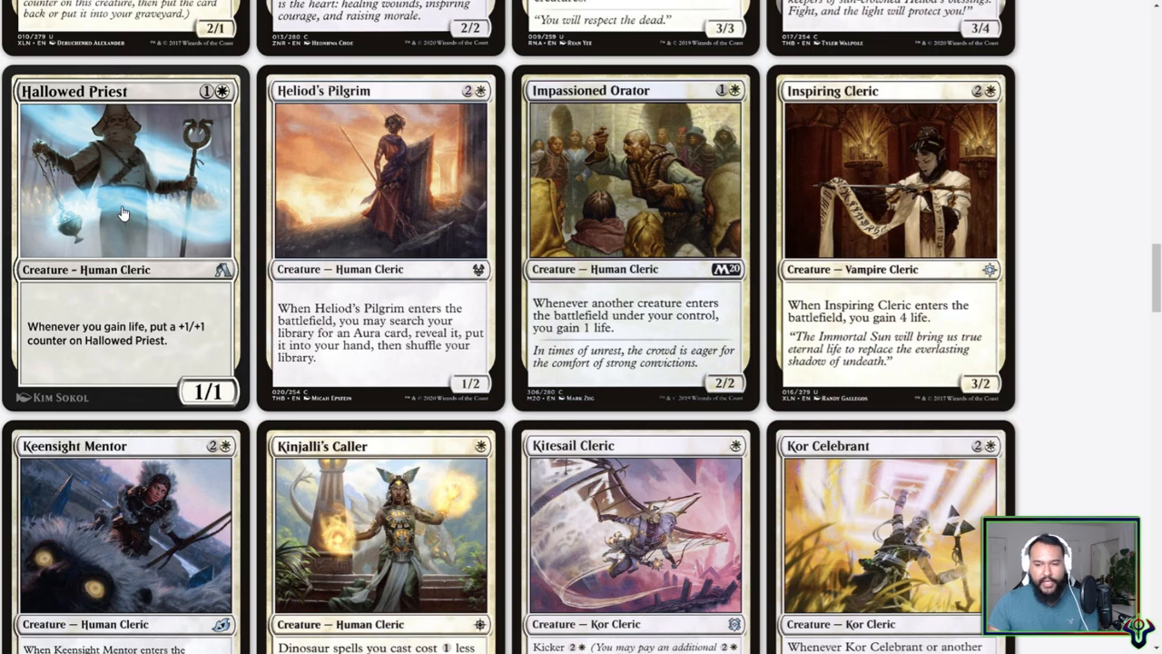
scroll(down, 3)
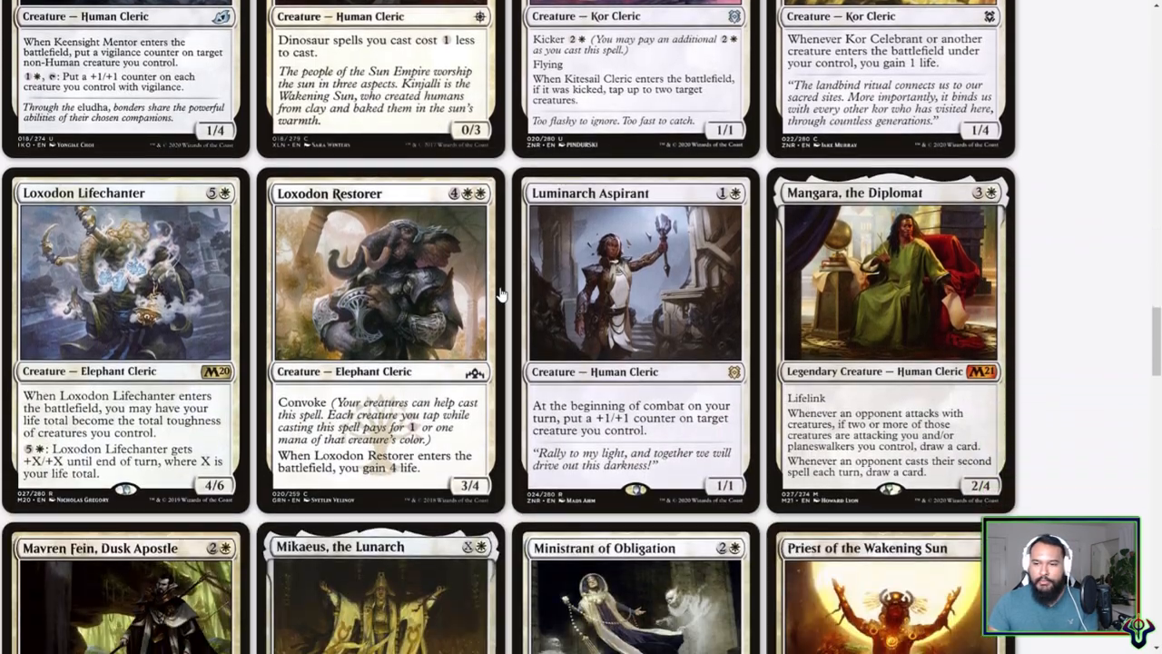
mouse_move(626, 340)
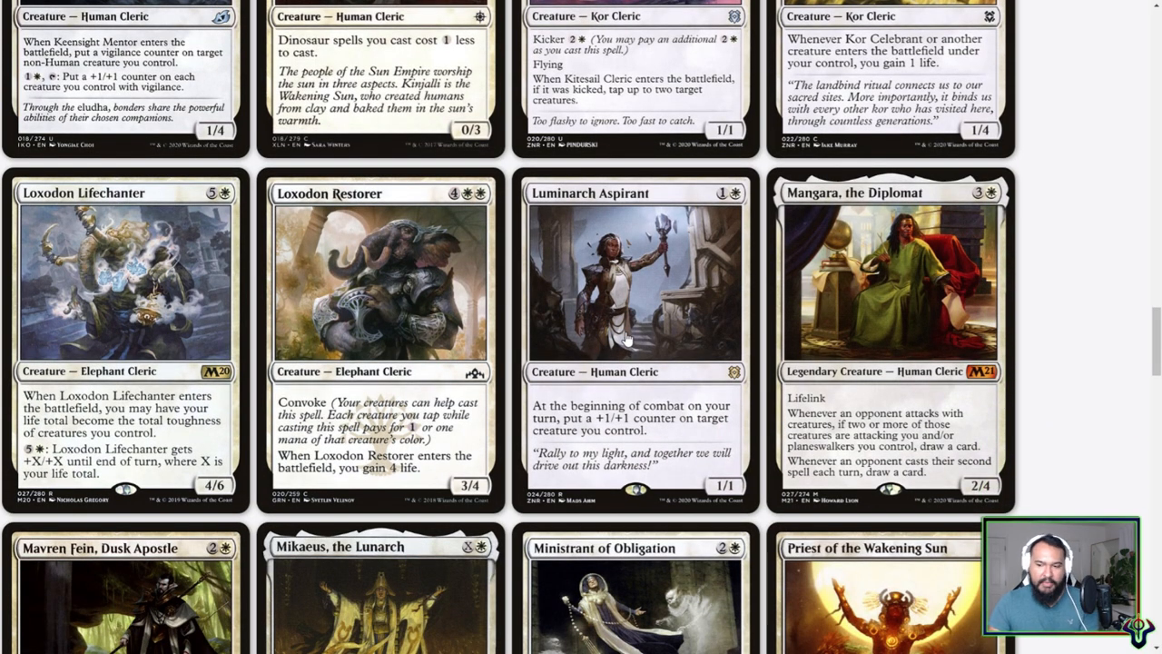
scroll(down, 3)
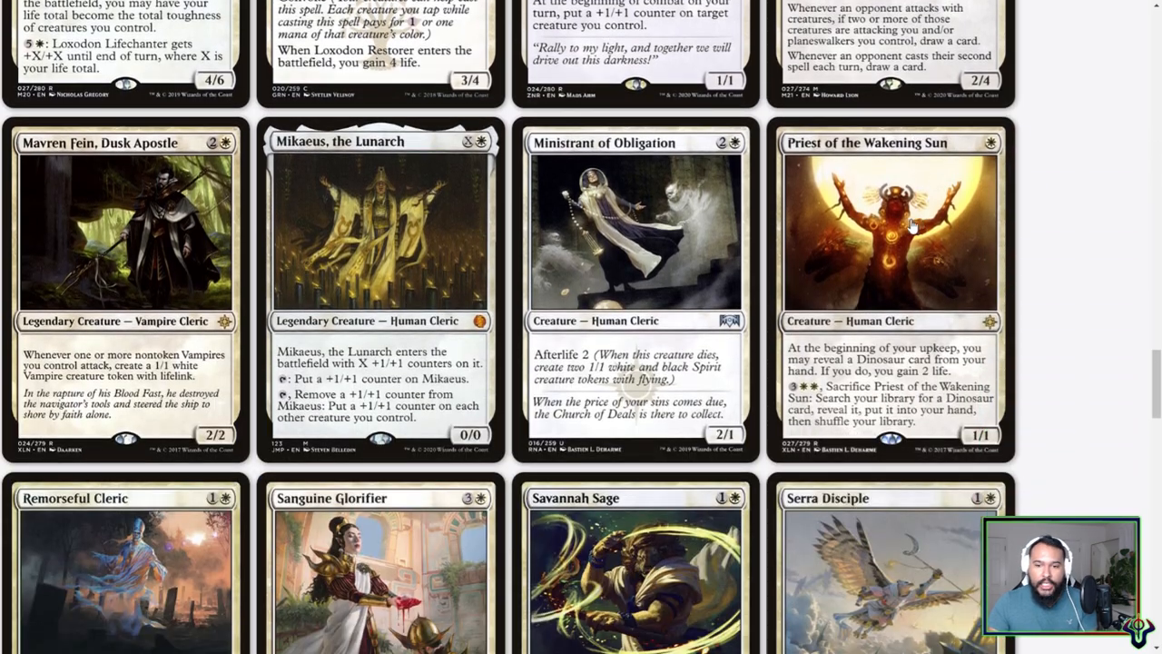
scroll(down, 3)
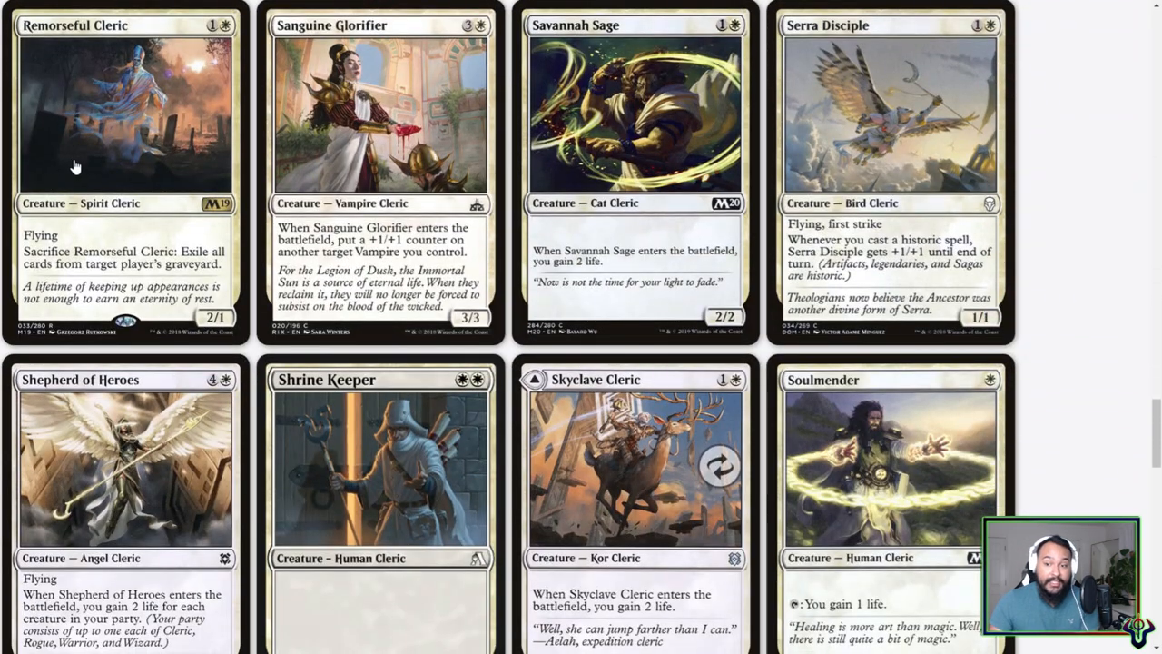
scroll(down, 3)
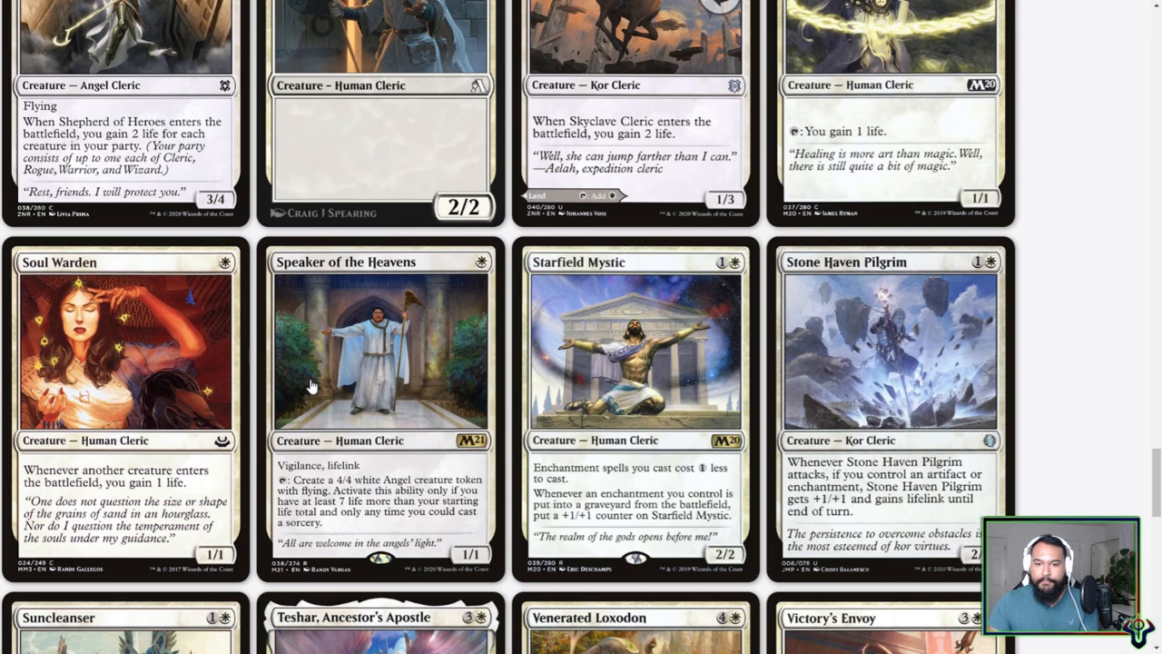
mouse_move(368, 395)
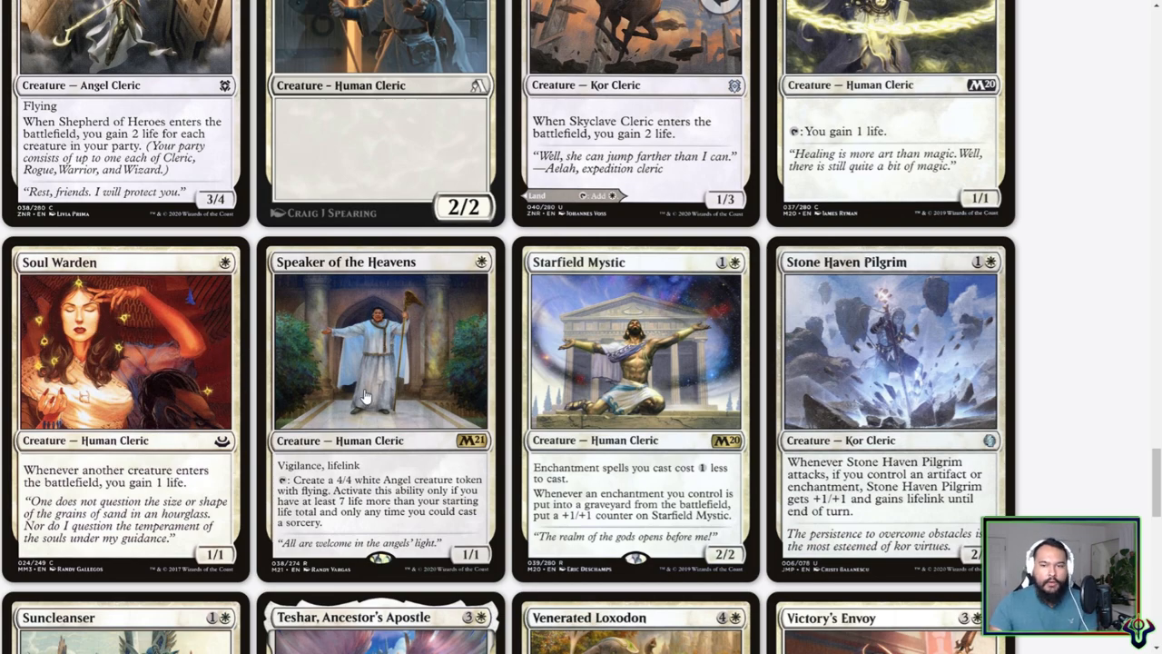
scroll(down, 3)
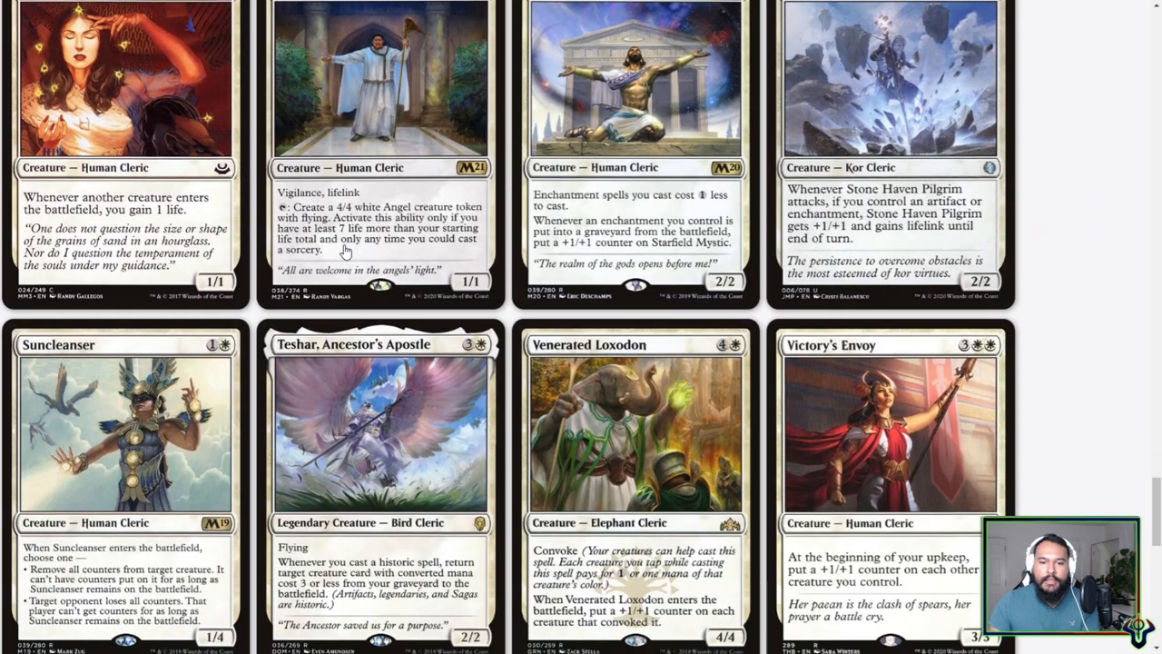
scroll(down, 3)
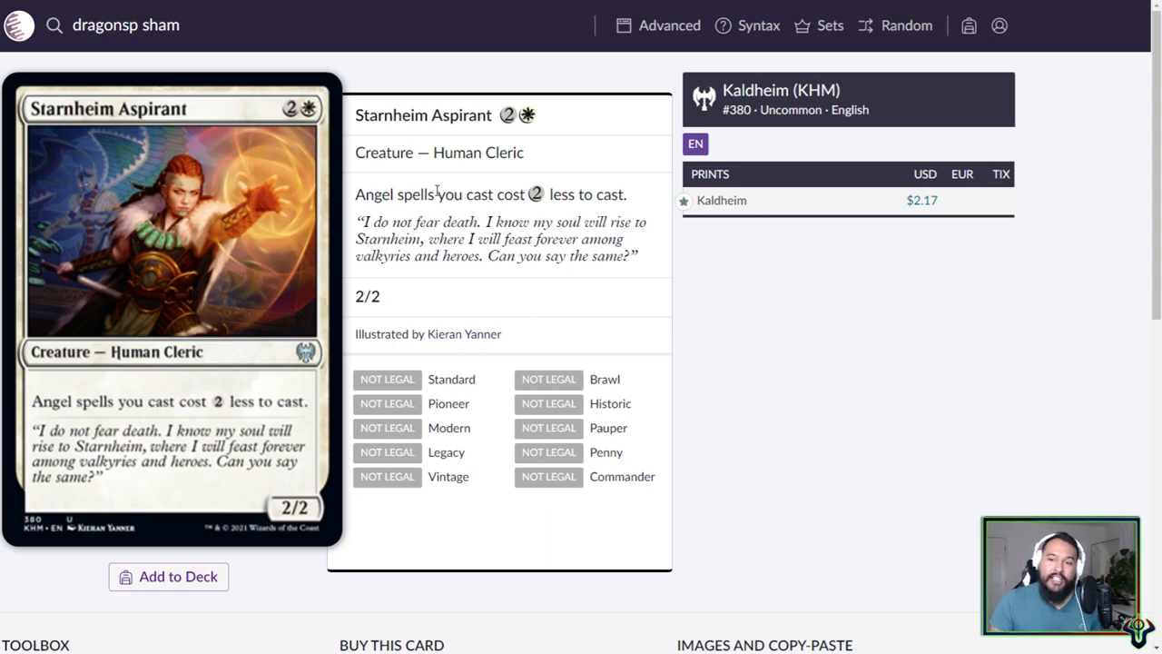
- Highlight Starnheim Aspirant's Angel spells cost-reduction rules text
drag(356, 194, 625, 195)
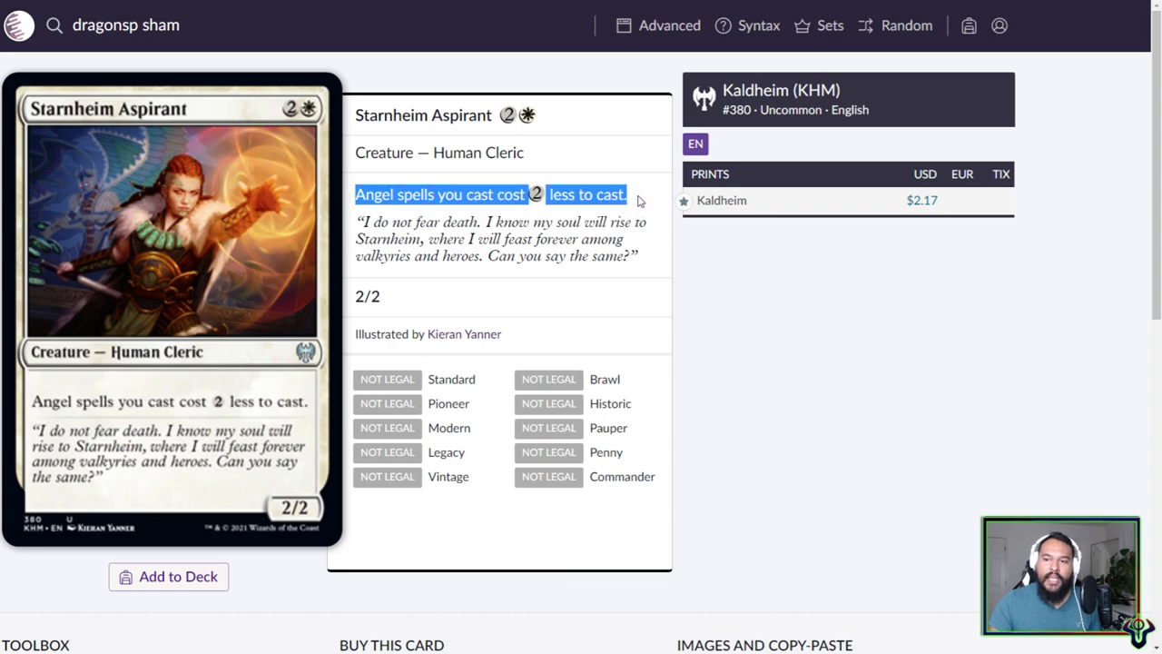
mouse_move(463, 313)
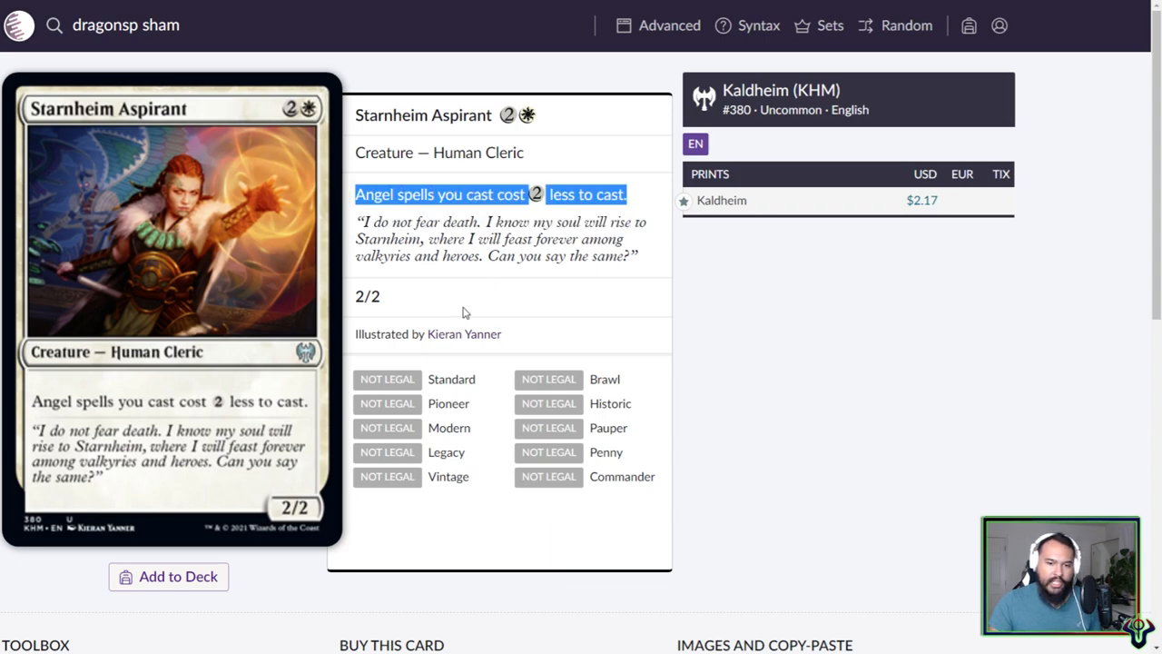
mouse_move(433, 273)
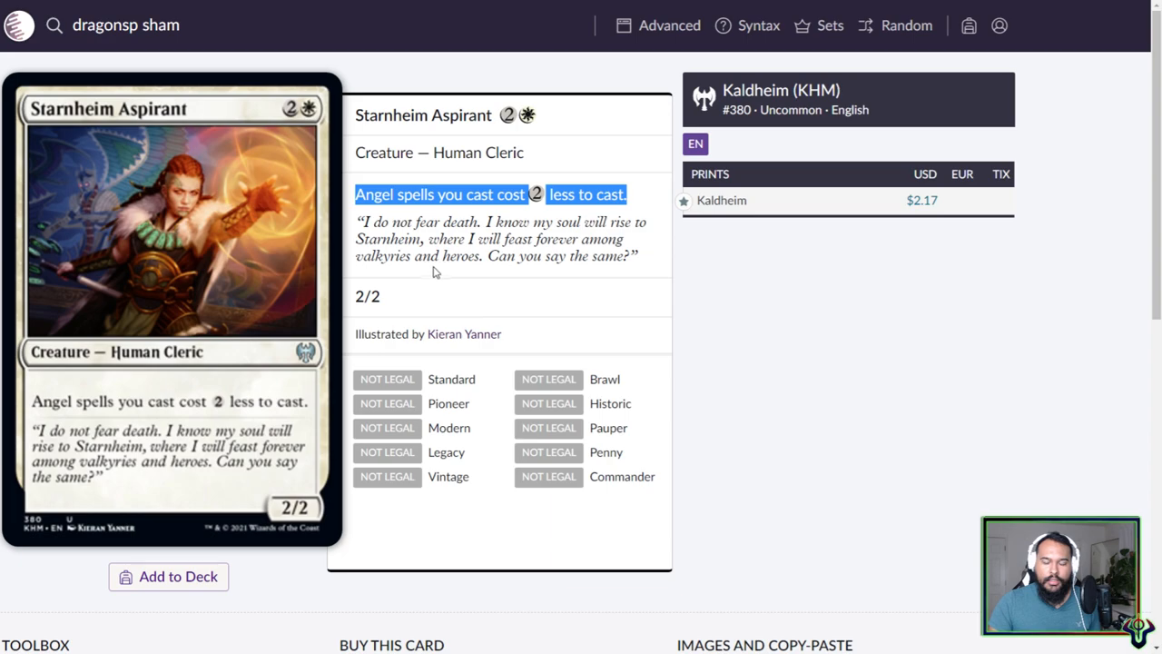
mouse_move(173, 218)
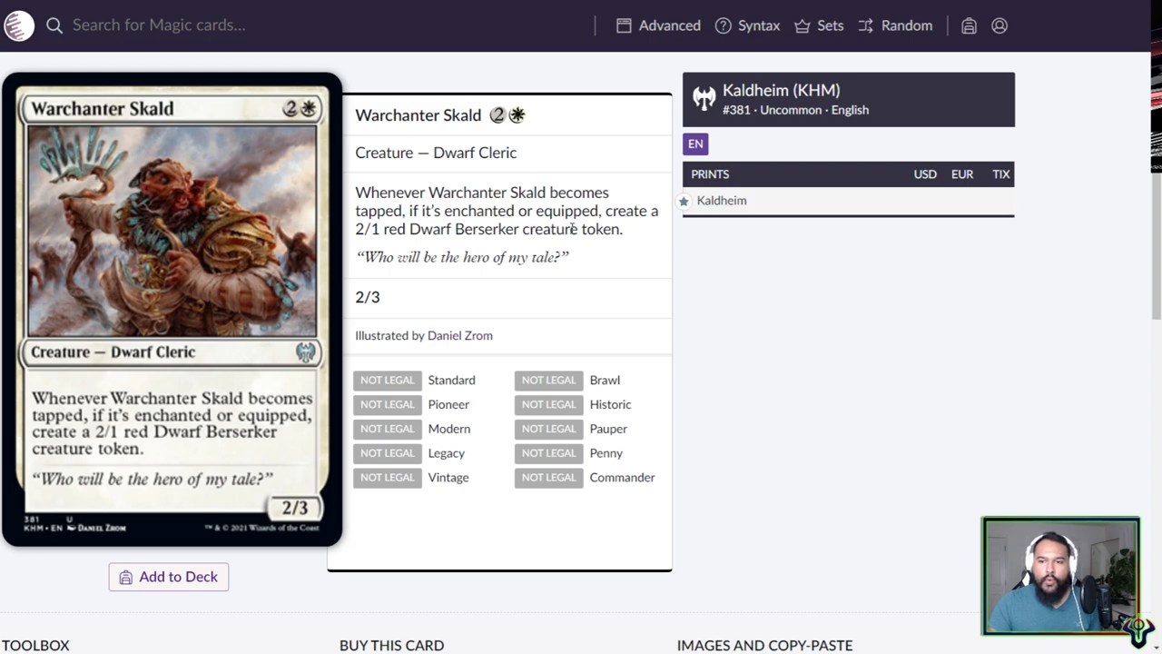
mouse_move(584, 261)
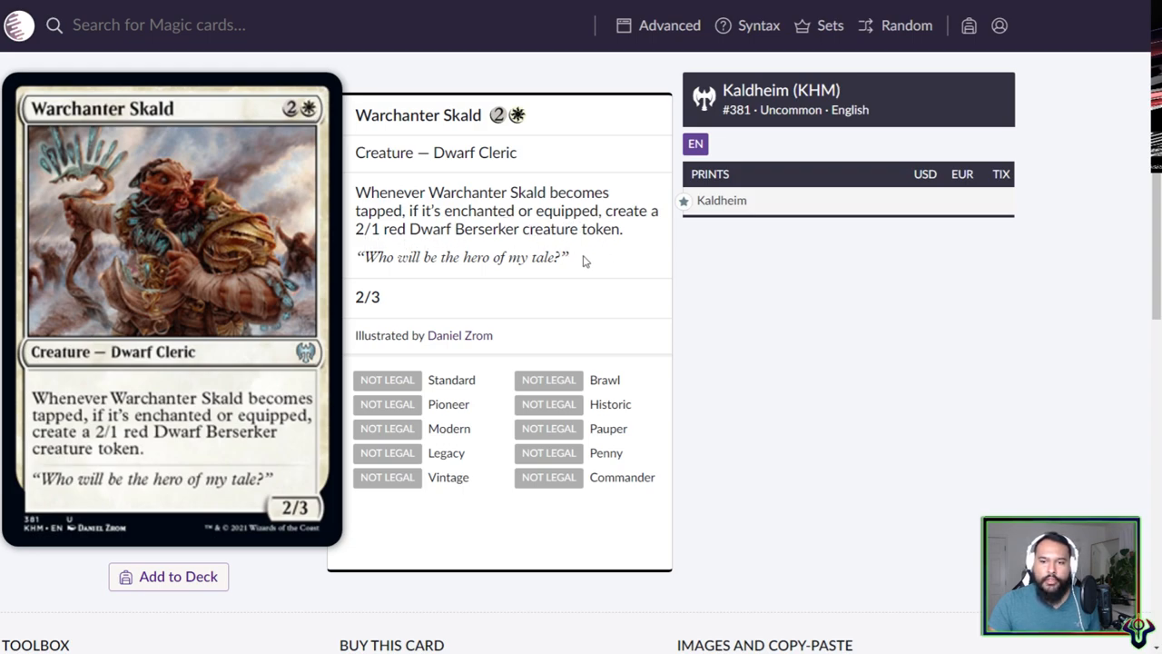
mouse_move(436, 225)
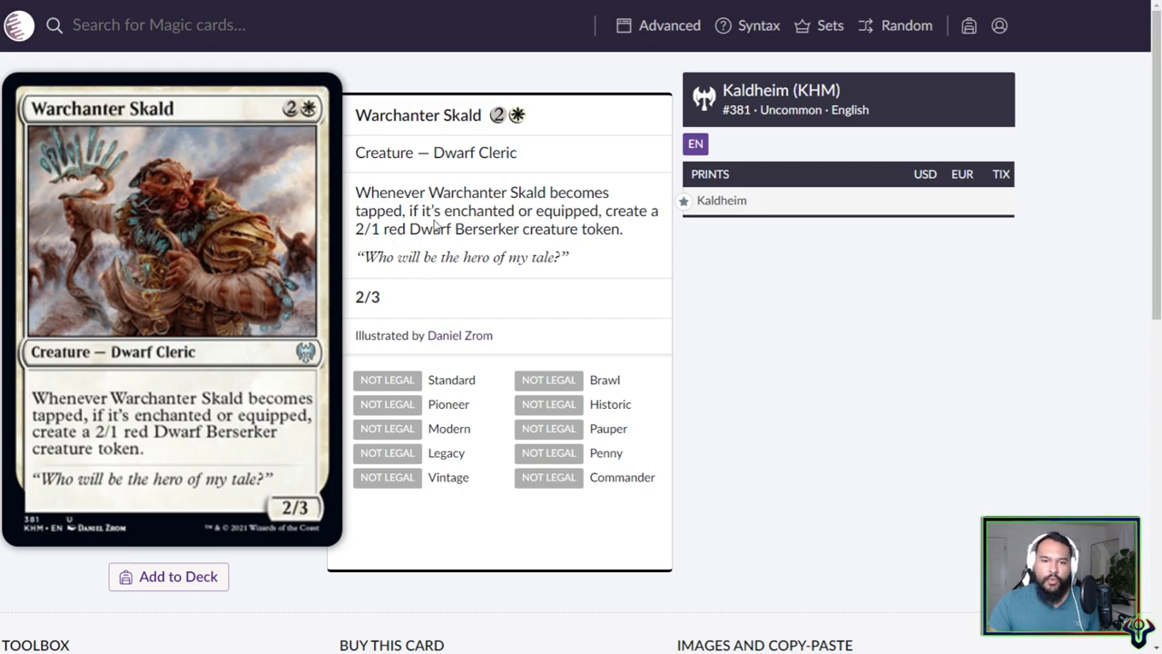
- Highlight Warchanter Skald's 'enchanted or equipped' condition, then clear the selection
drag(446, 210, 601, 210)
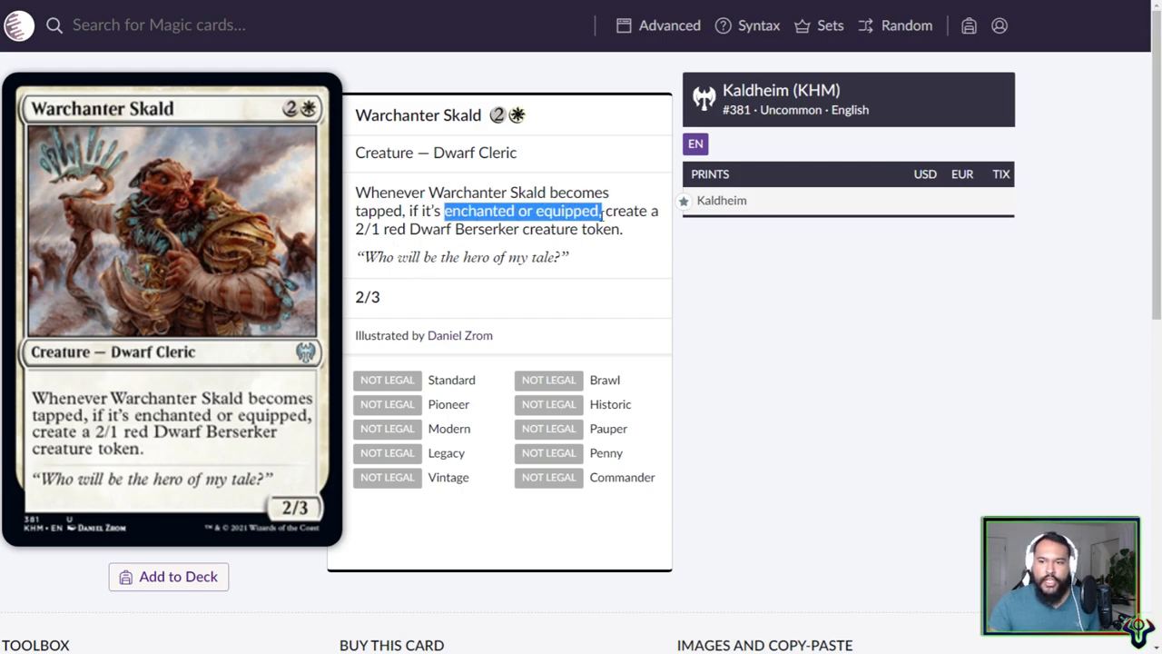
click(674, 340)
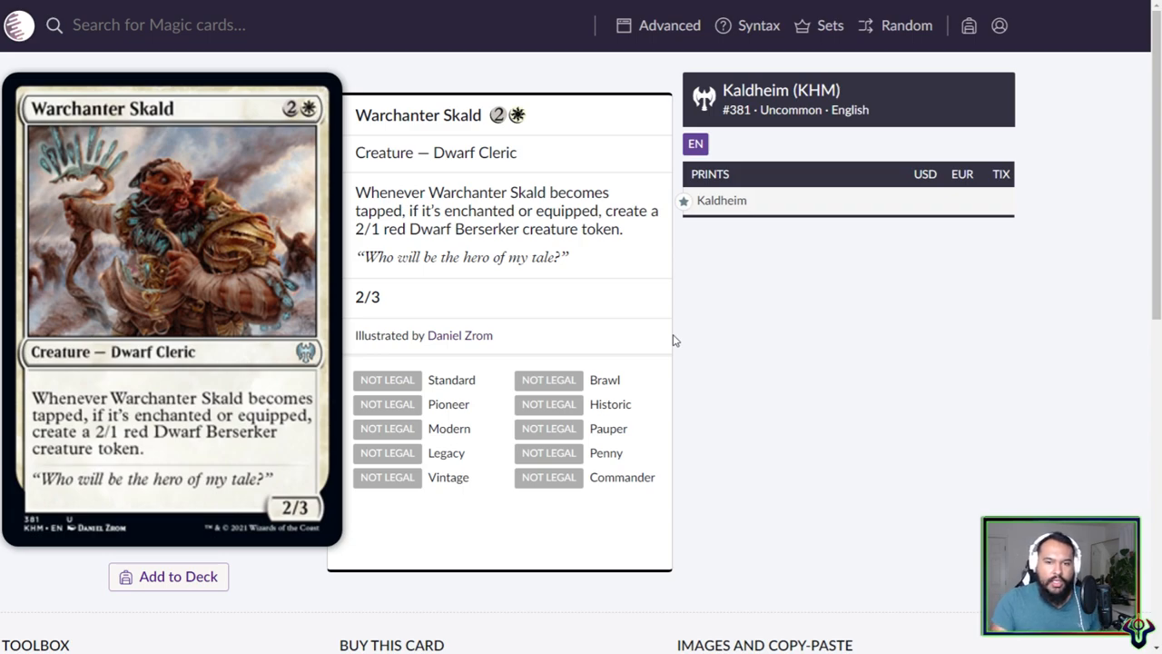
mouse_move(643, 342)
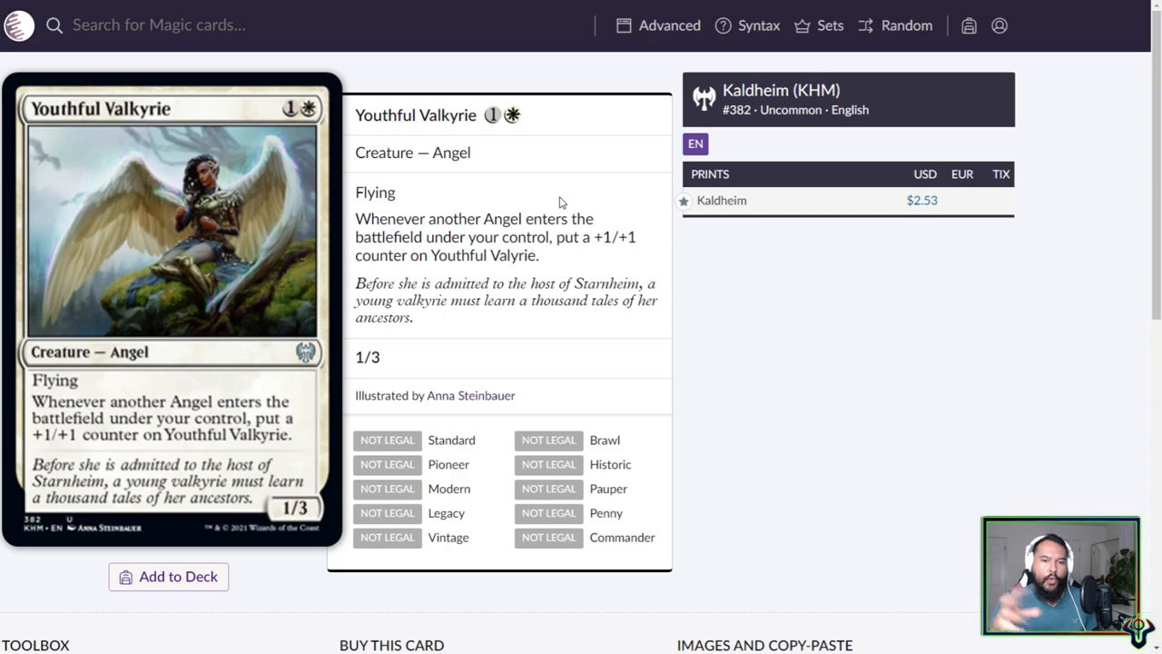
mouse_move(234, 434)
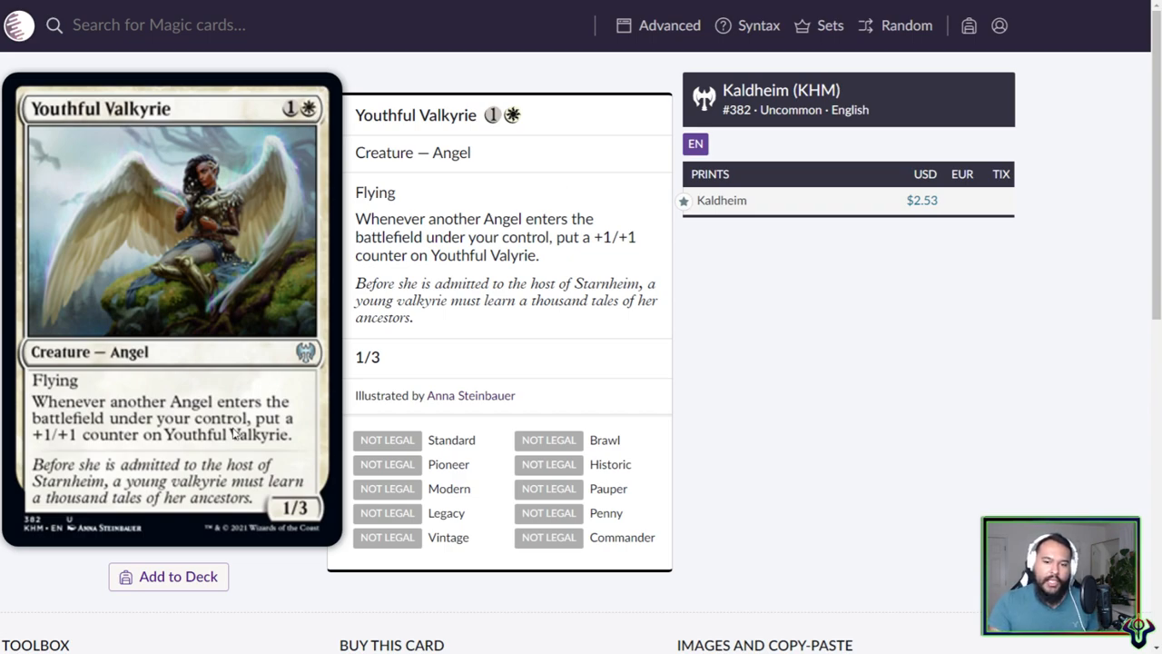
- Run an advanced search for Angel type cards with CMC equal to 2
click(669, 24)
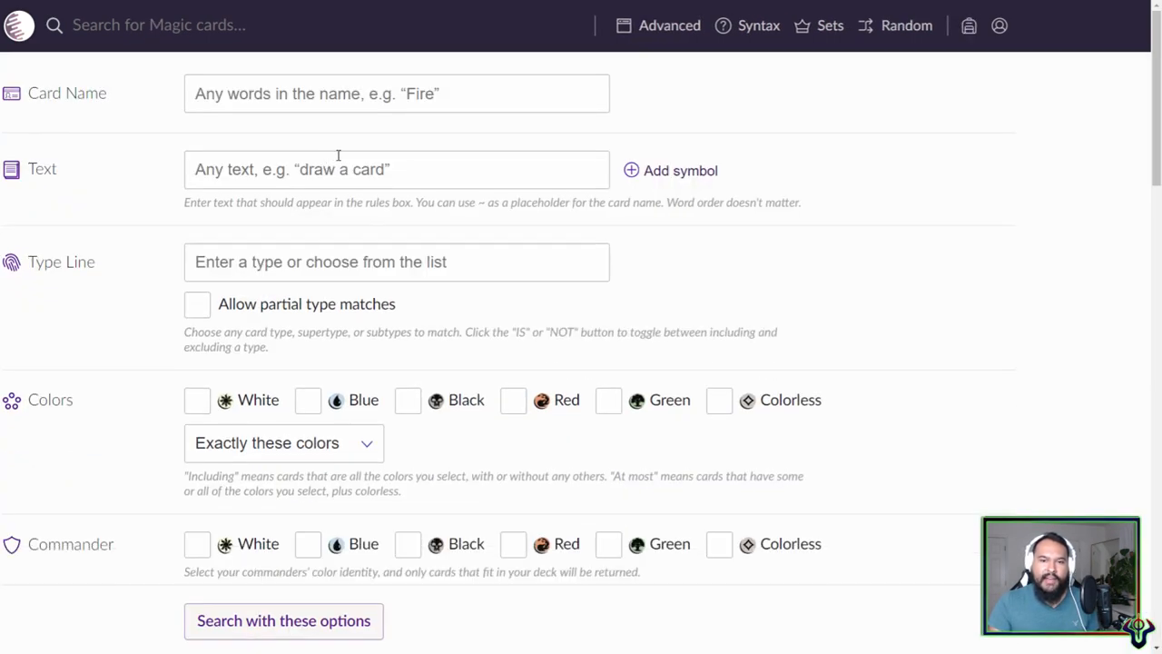
click(396, 262)
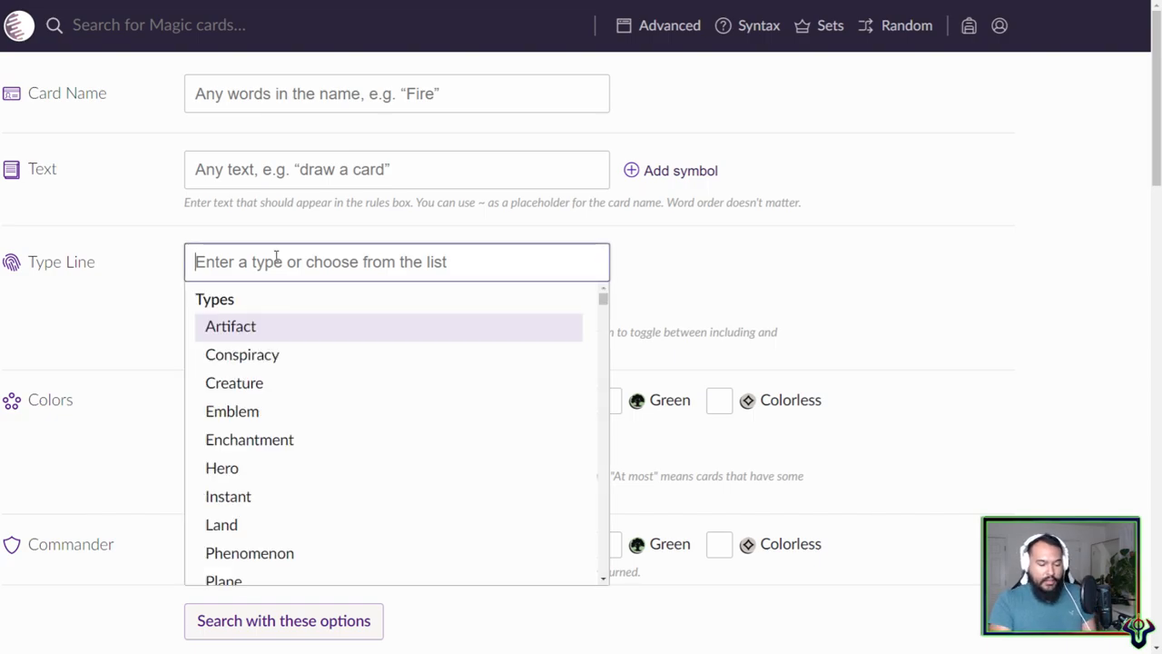
text(ange)
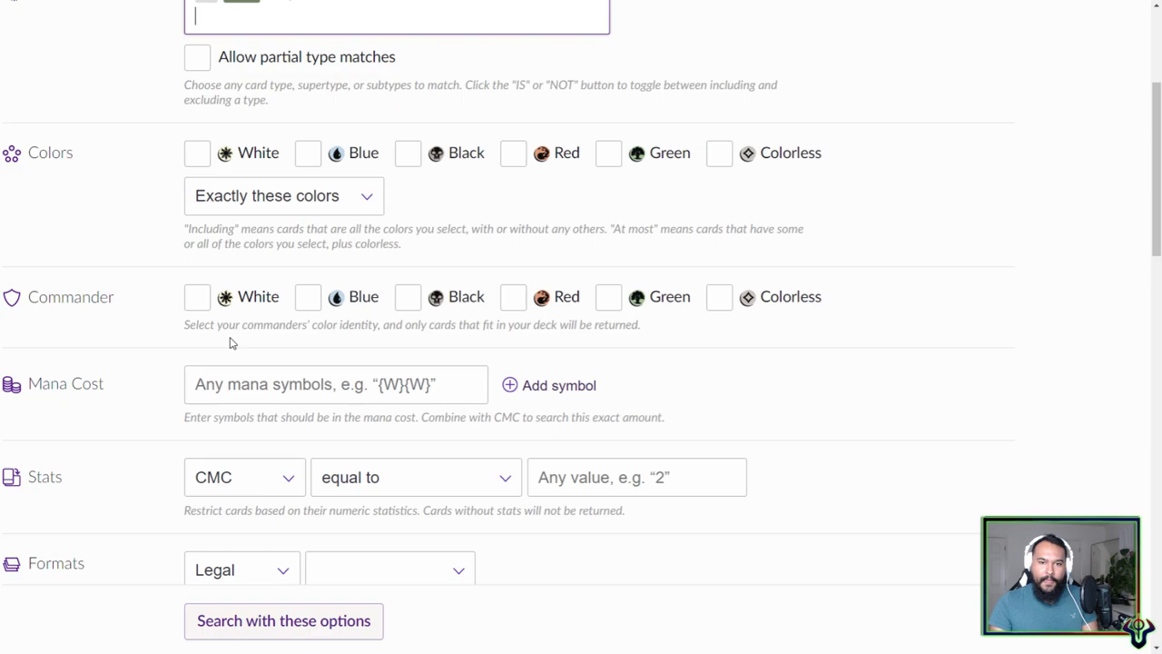
scroll(down, 3)
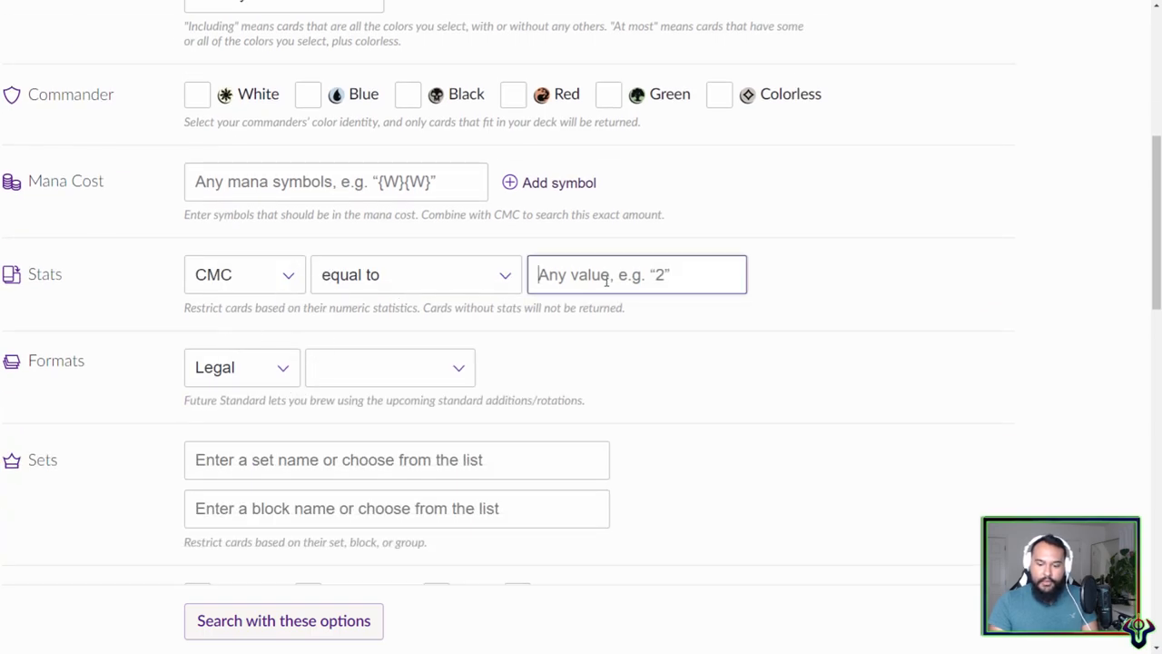
text(2)
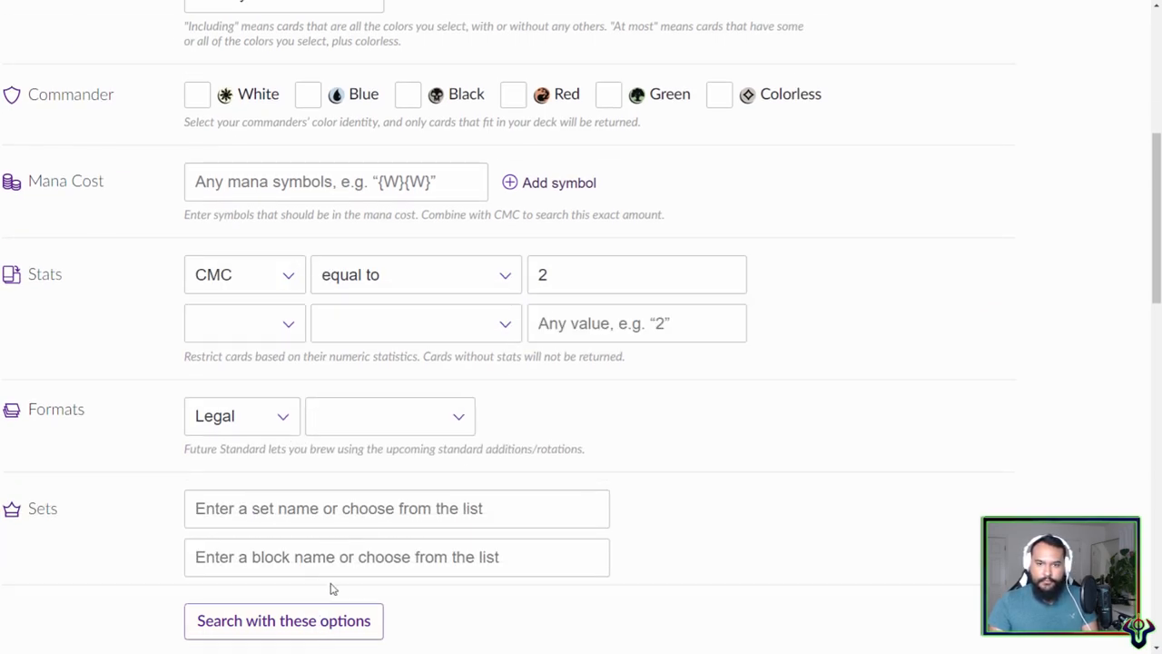
click(283, 620)
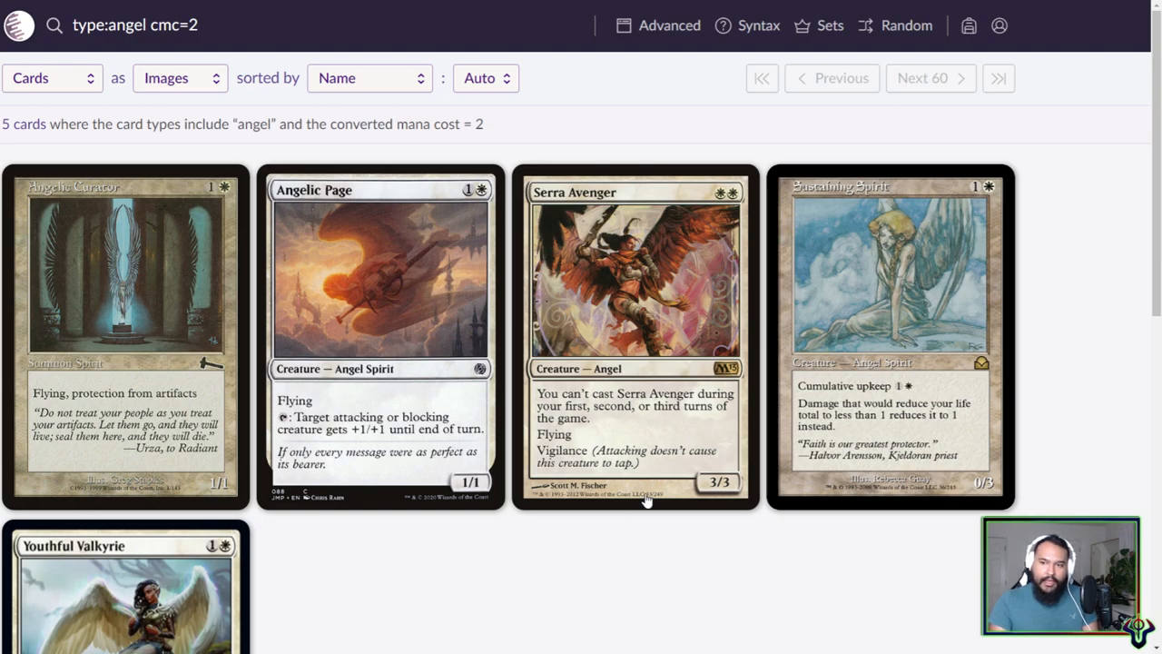
mouse_move(416, 315)
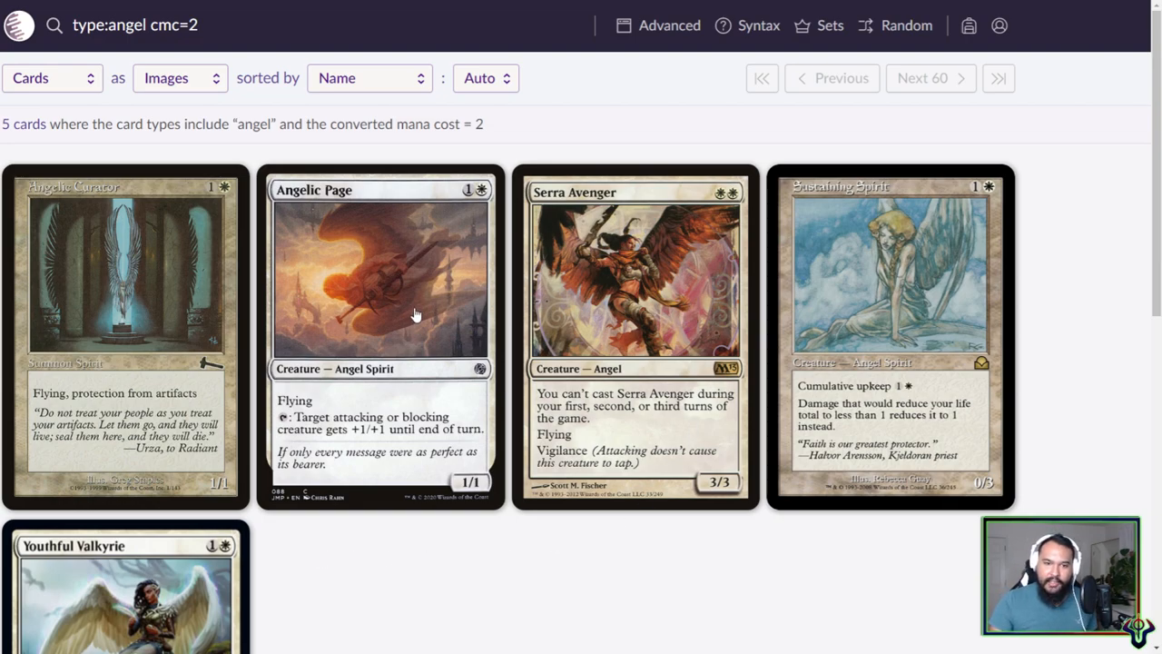
mouse_move(516, 327)
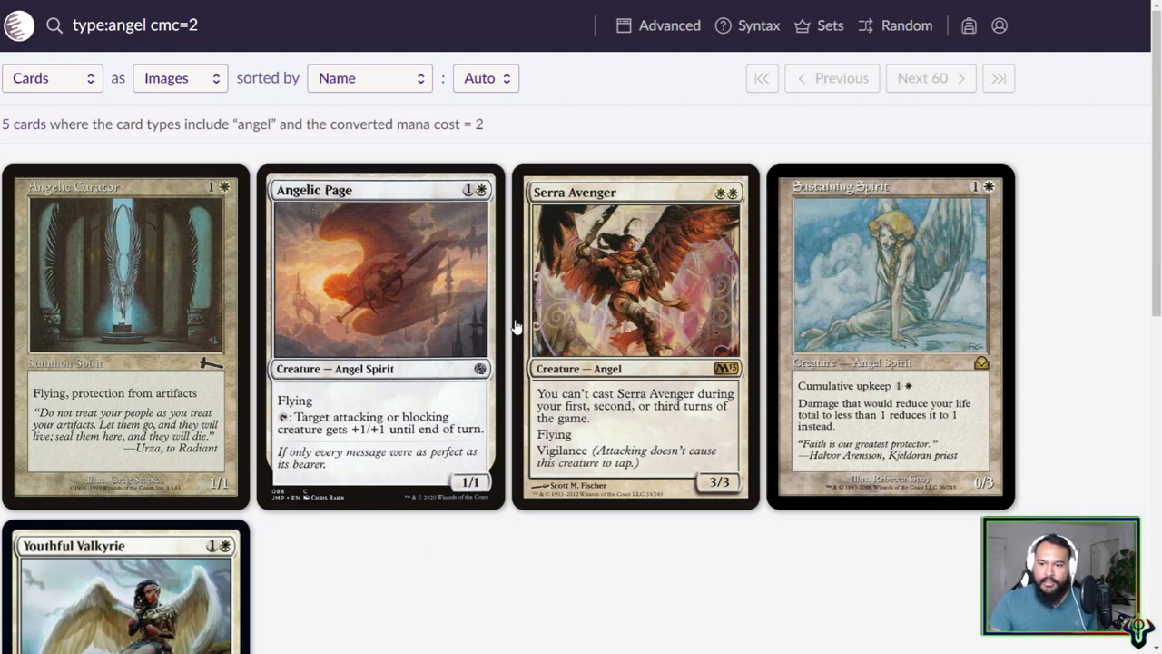
mouse_move(632, 404)
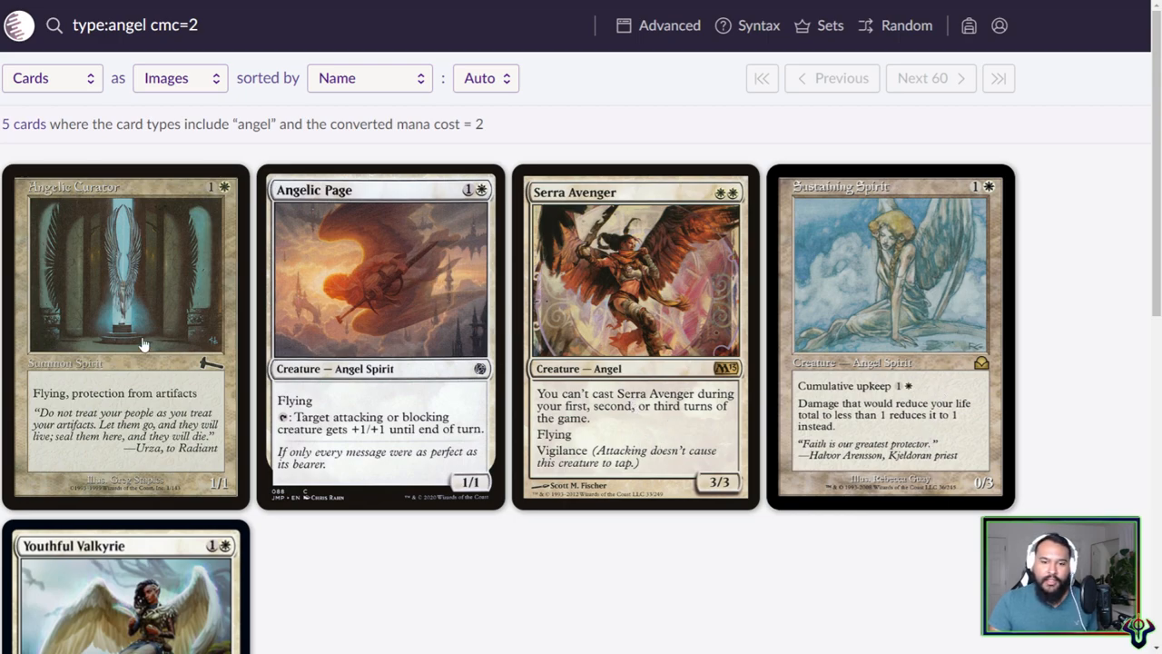
scroll(down, 3)
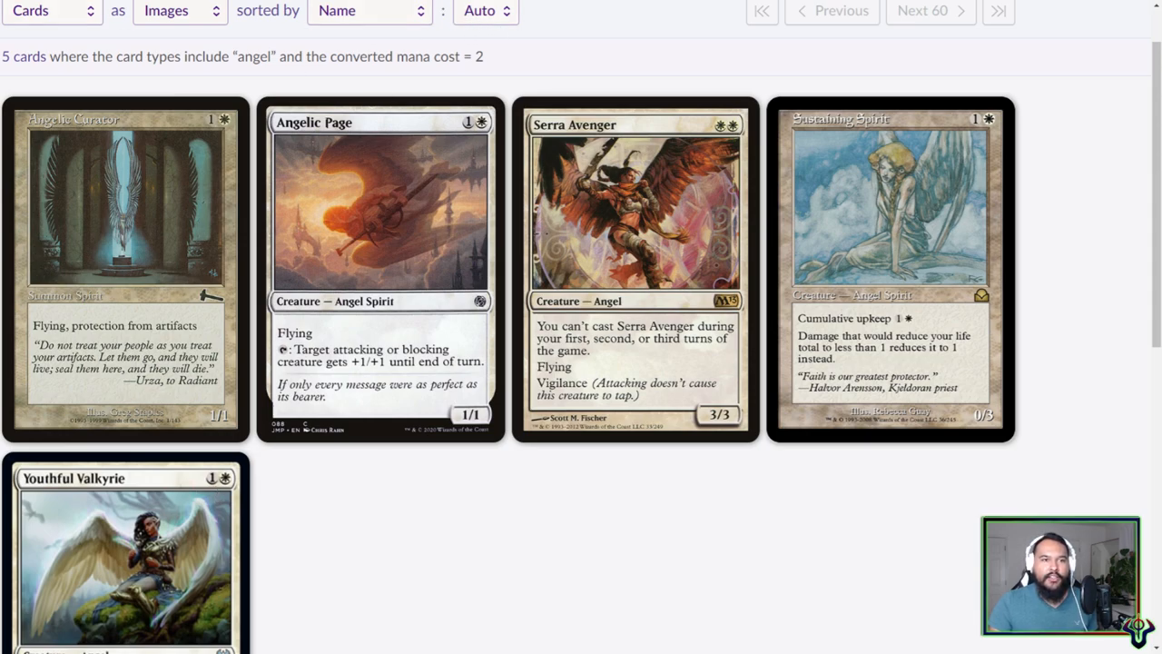
- Go back to the Absorb Identity page and focus the top search bar
click(125, 554)
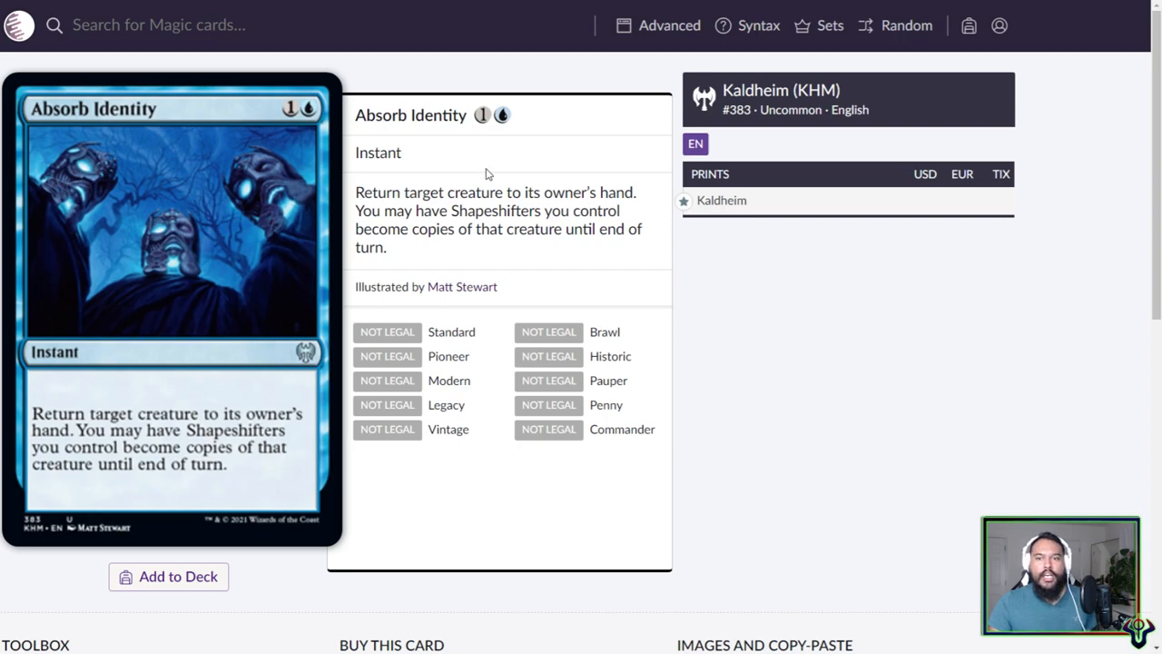
mouse_move(545, 176)
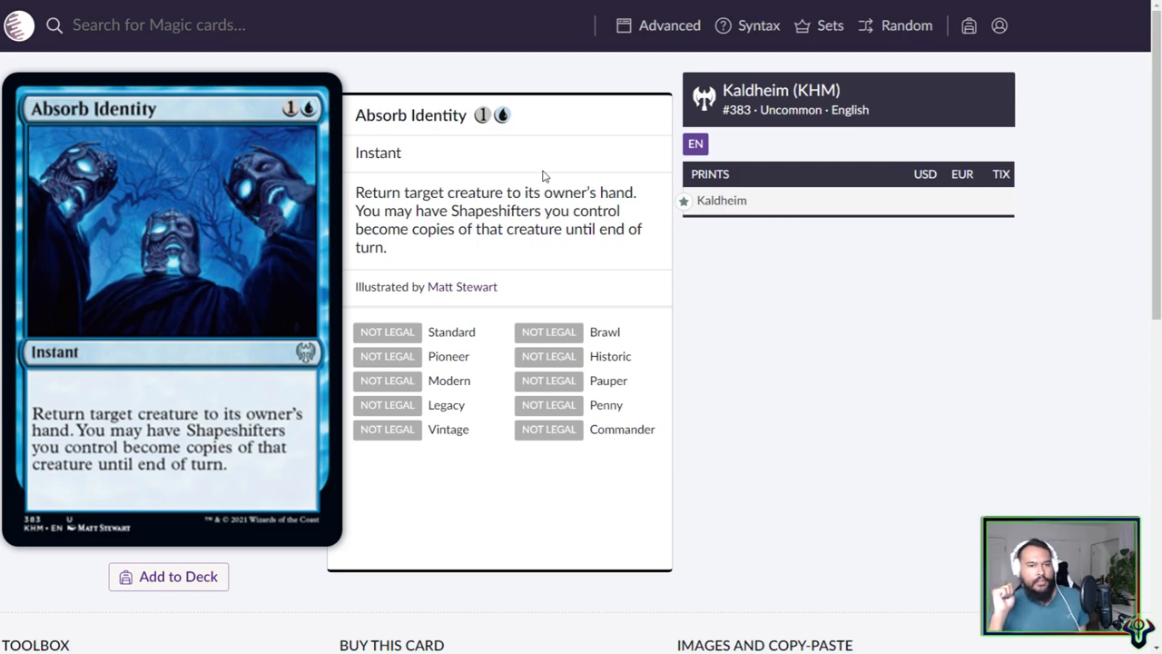
click(159, 24)
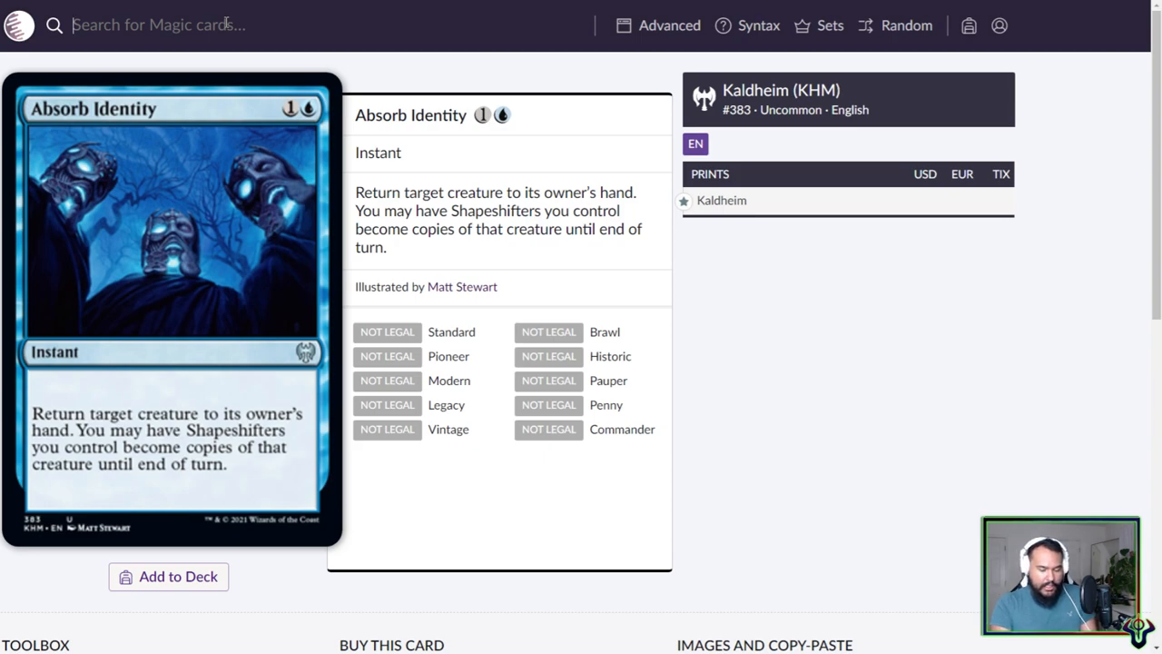
text(body)
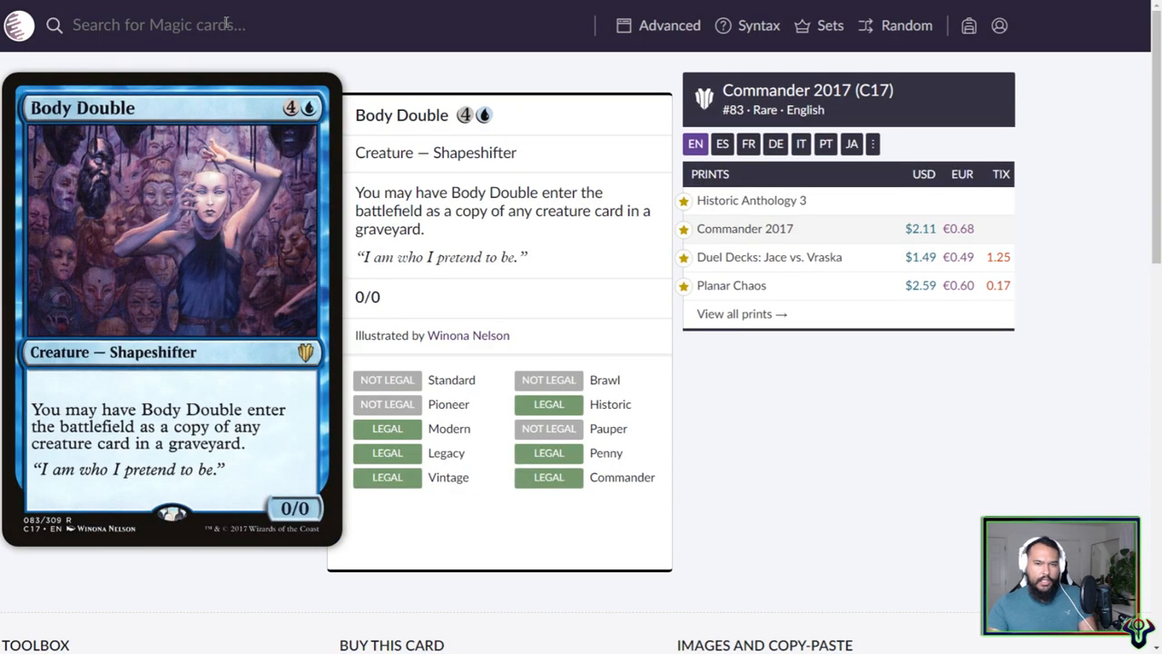
text(body double)
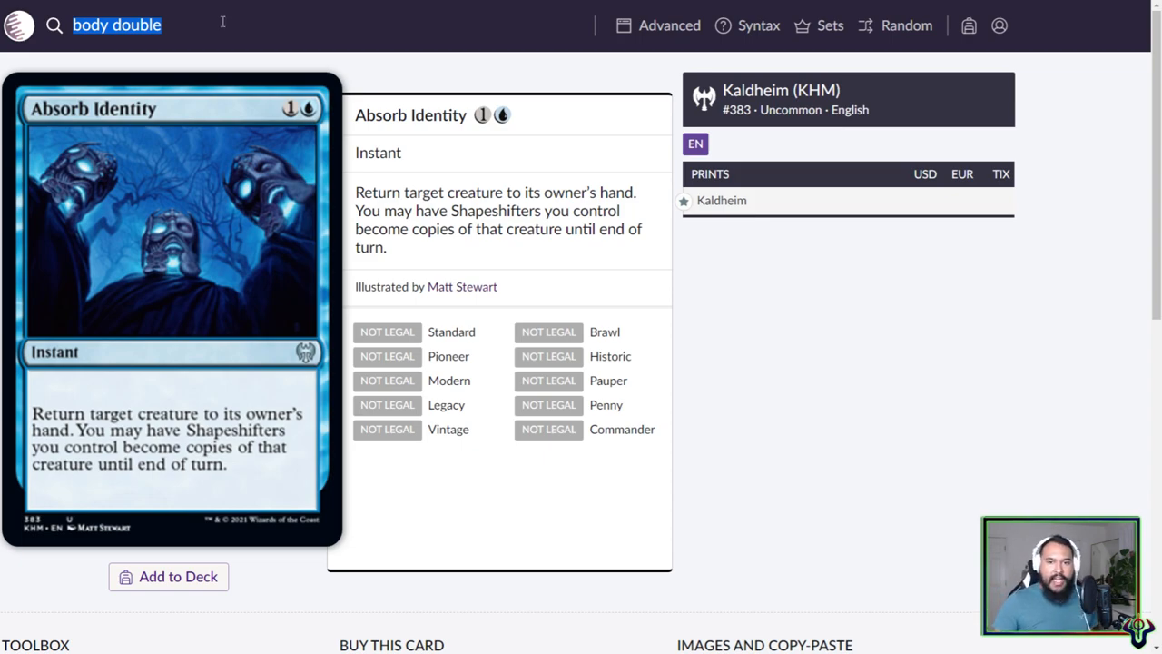
mouse_move(218, 227)
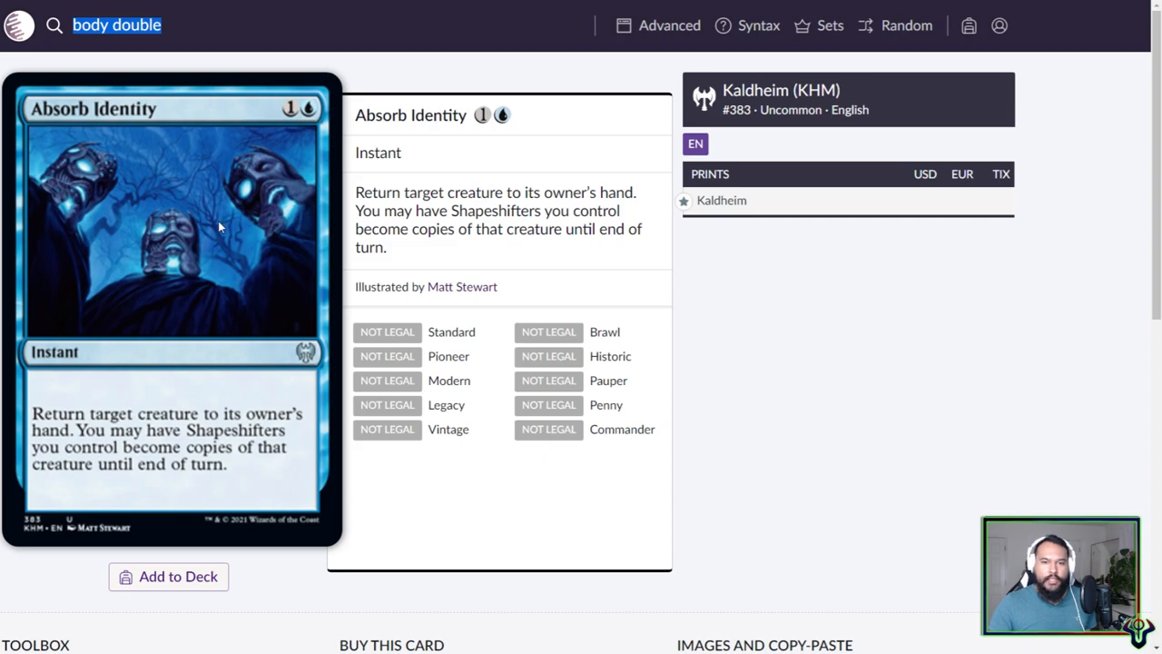
mouse_move(195, 290)
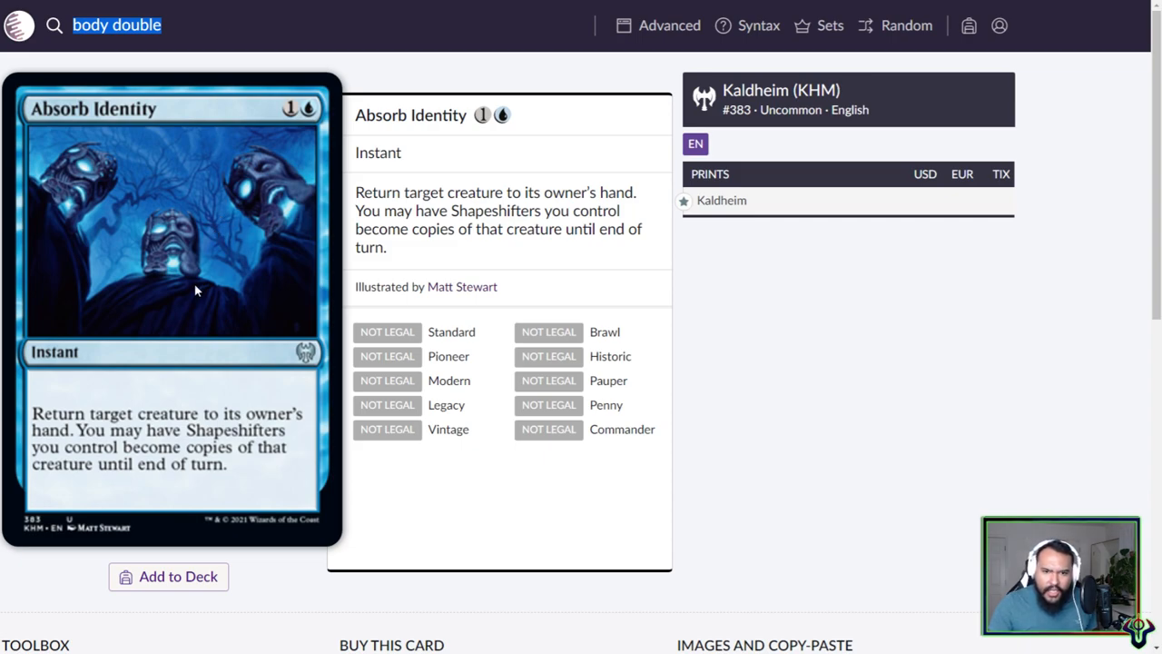
mouse_move(319, 306)
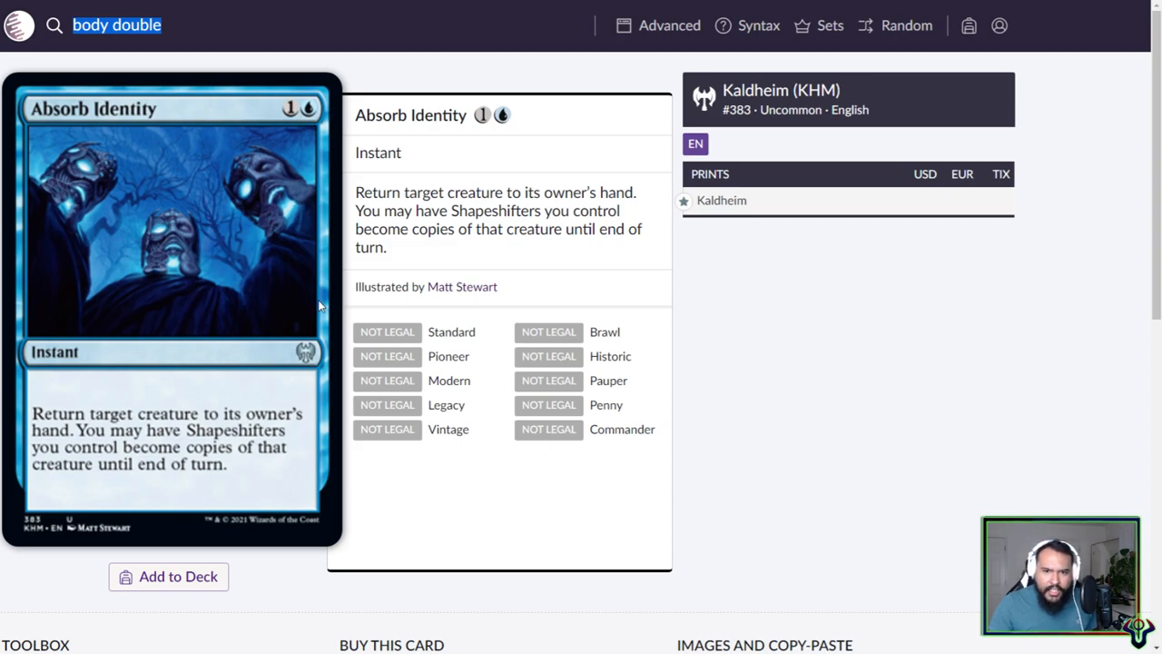
mouse_move(303, 194)
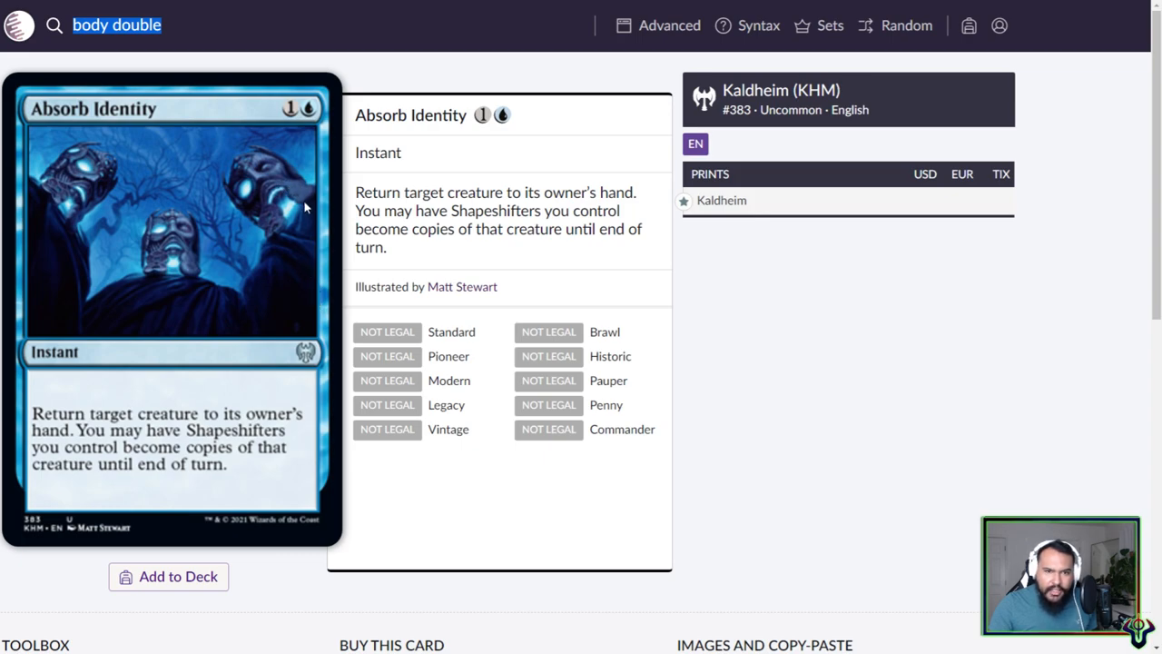
mouse_move(275, 227)
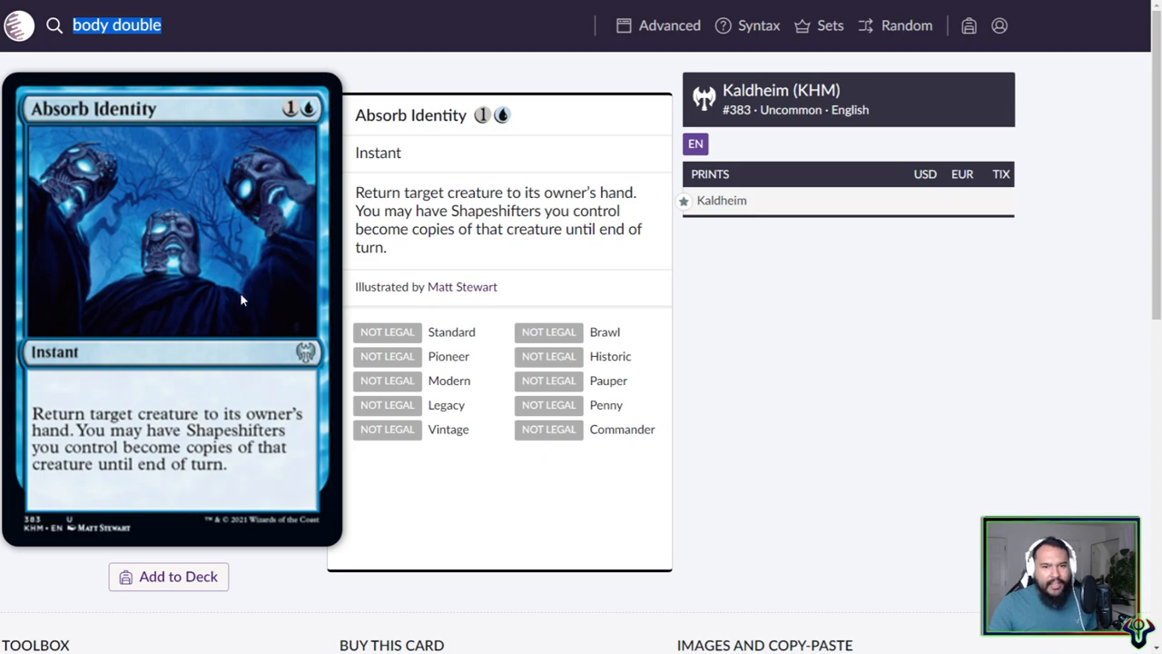
mouse_move(118, 218)
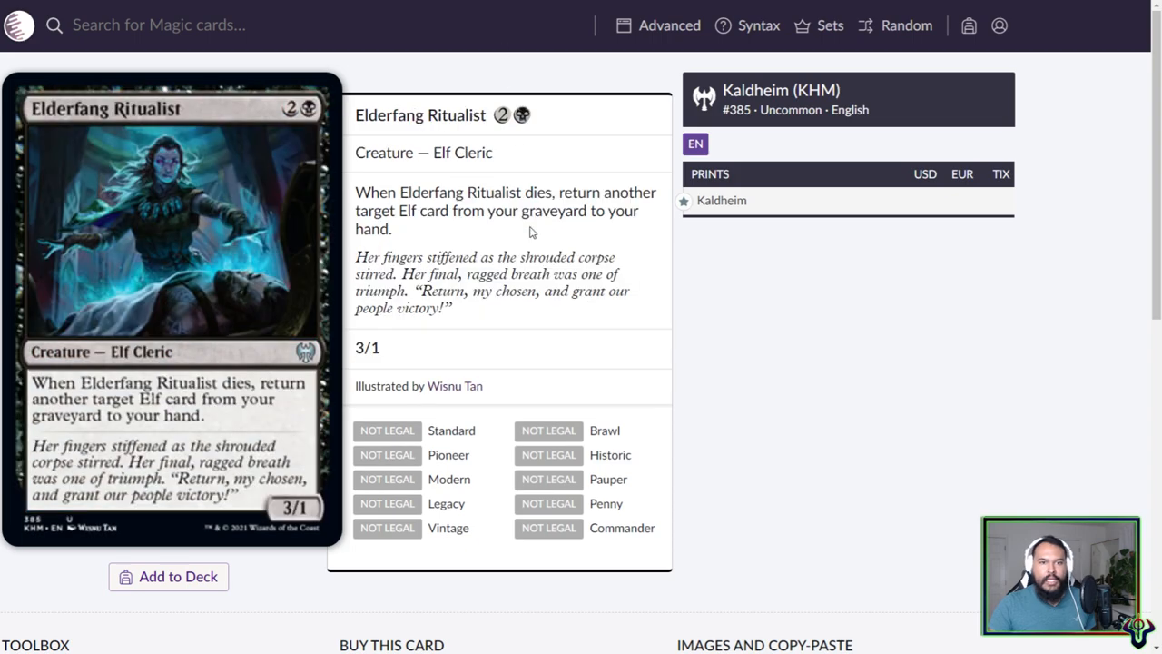
mouse_move(438, 155)
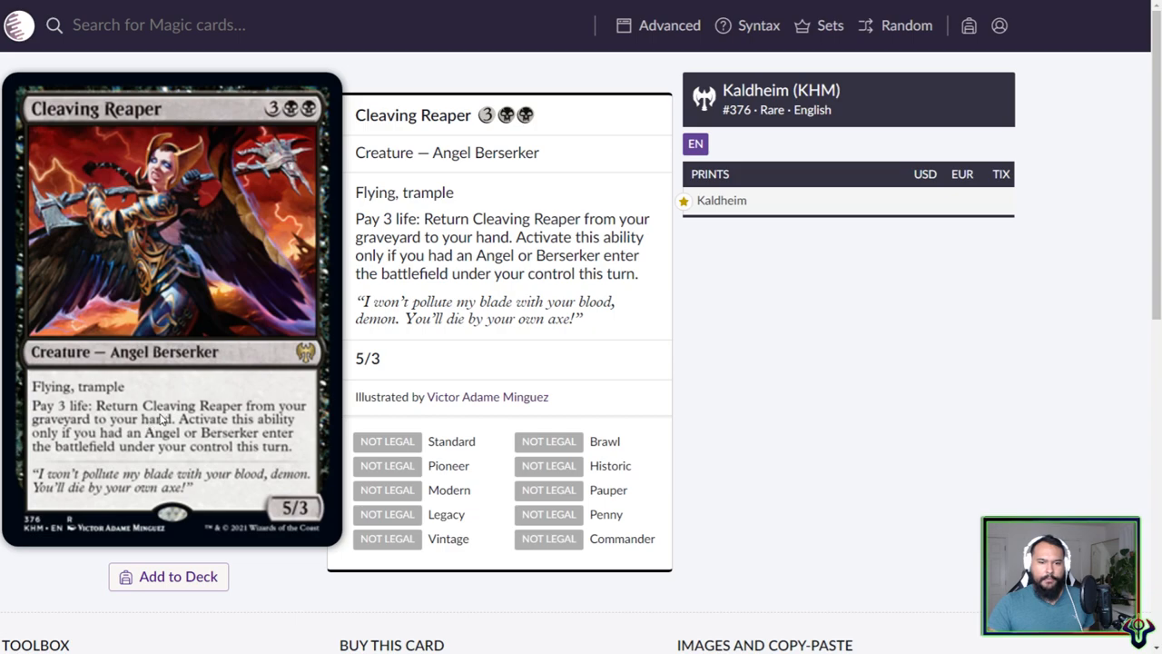
mouse_move(216, 465)
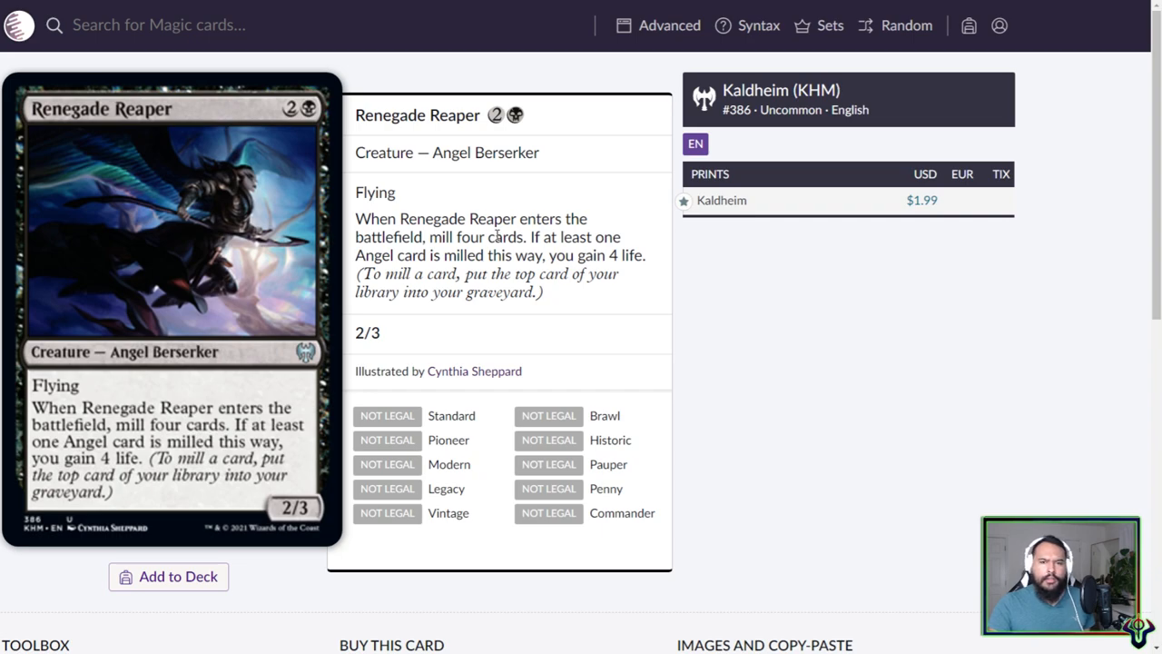
mouse_move(525, 244)
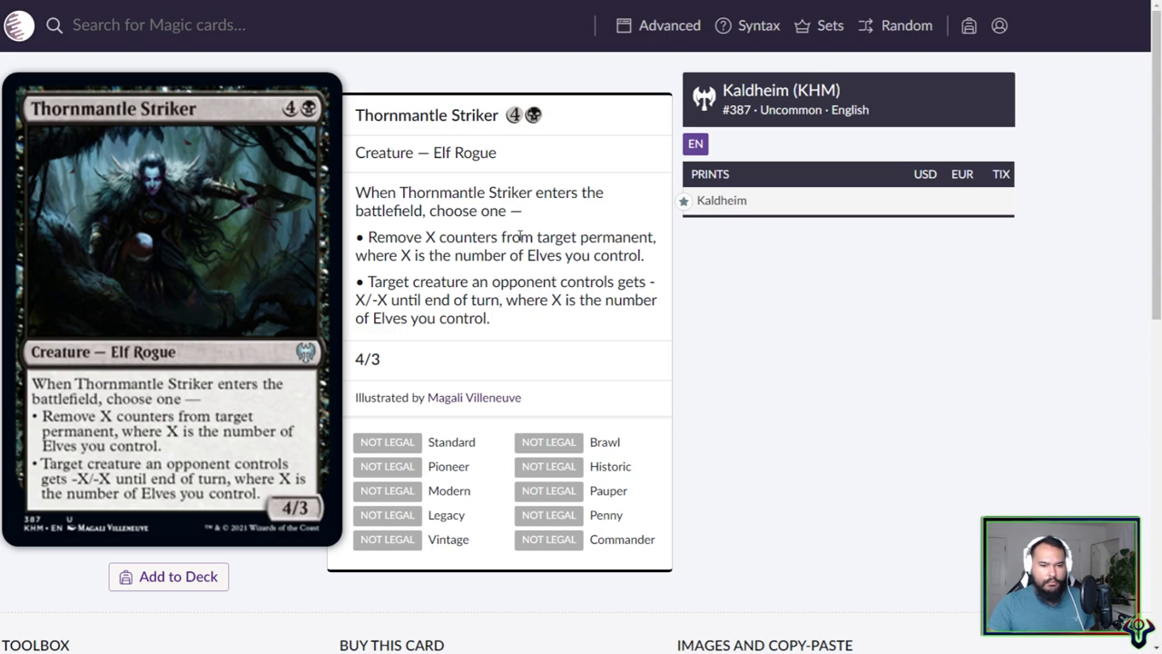
mouse_move(14, 520)
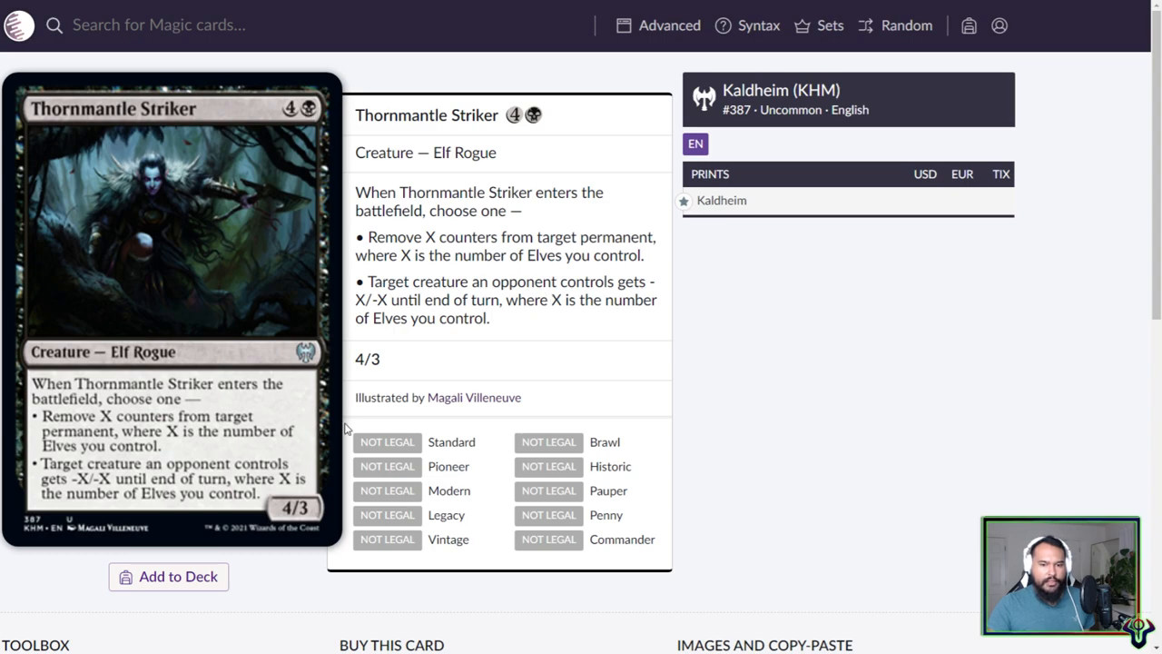
mouse_move(465, 231)
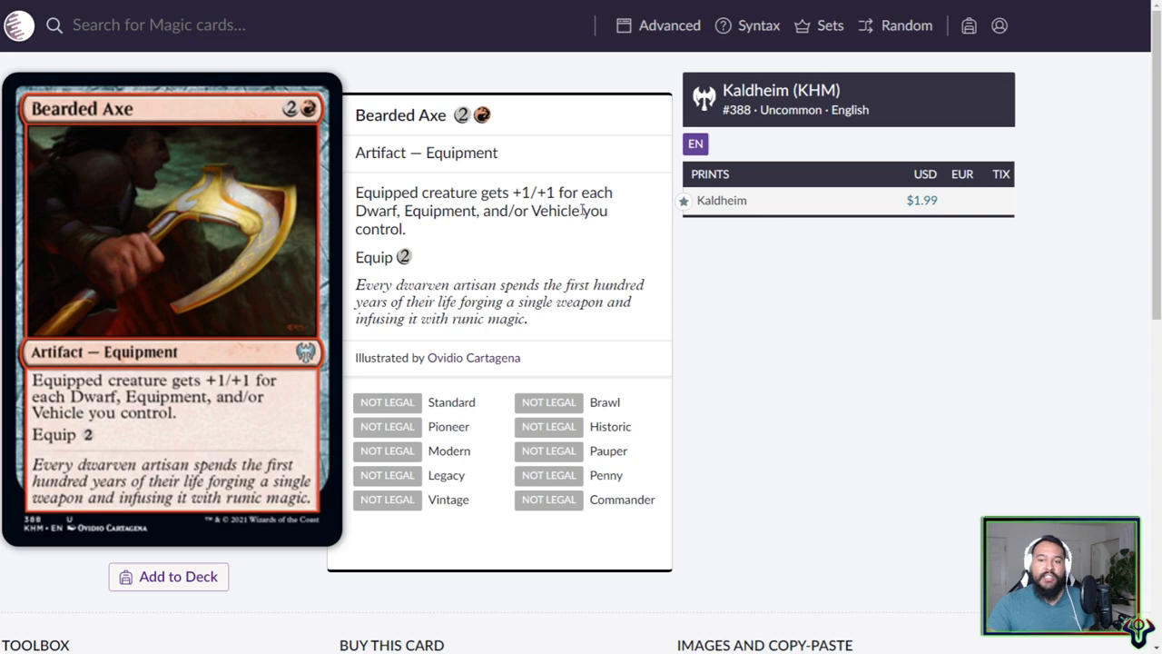
mouse_move(466, 256)
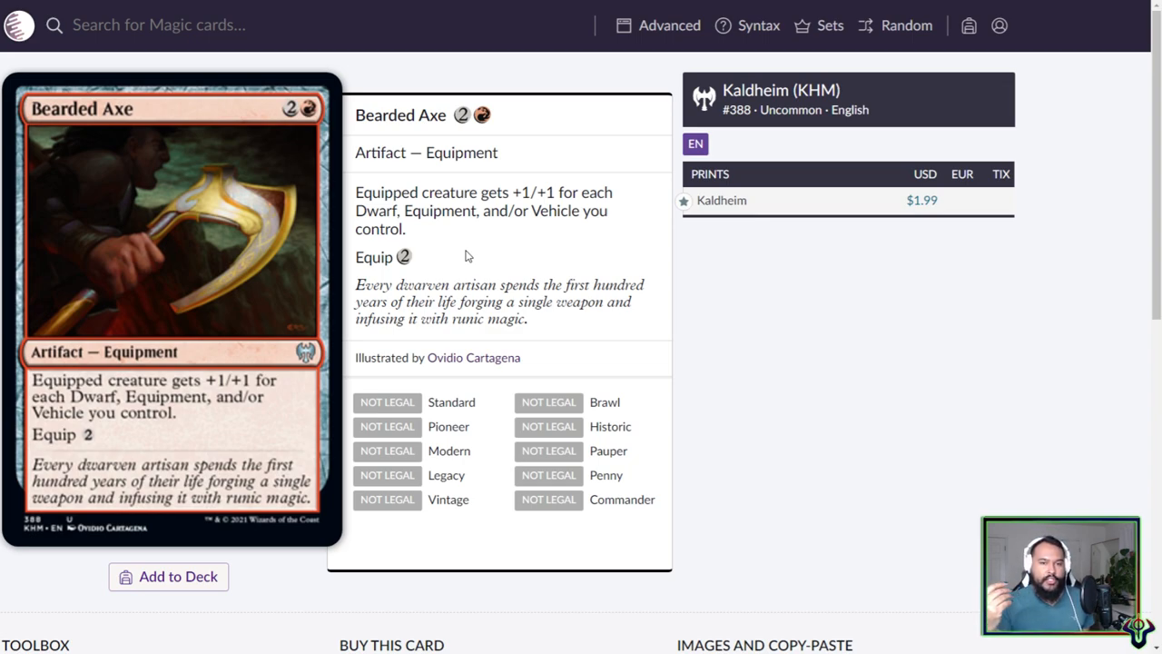
mouse_move(472, 250)
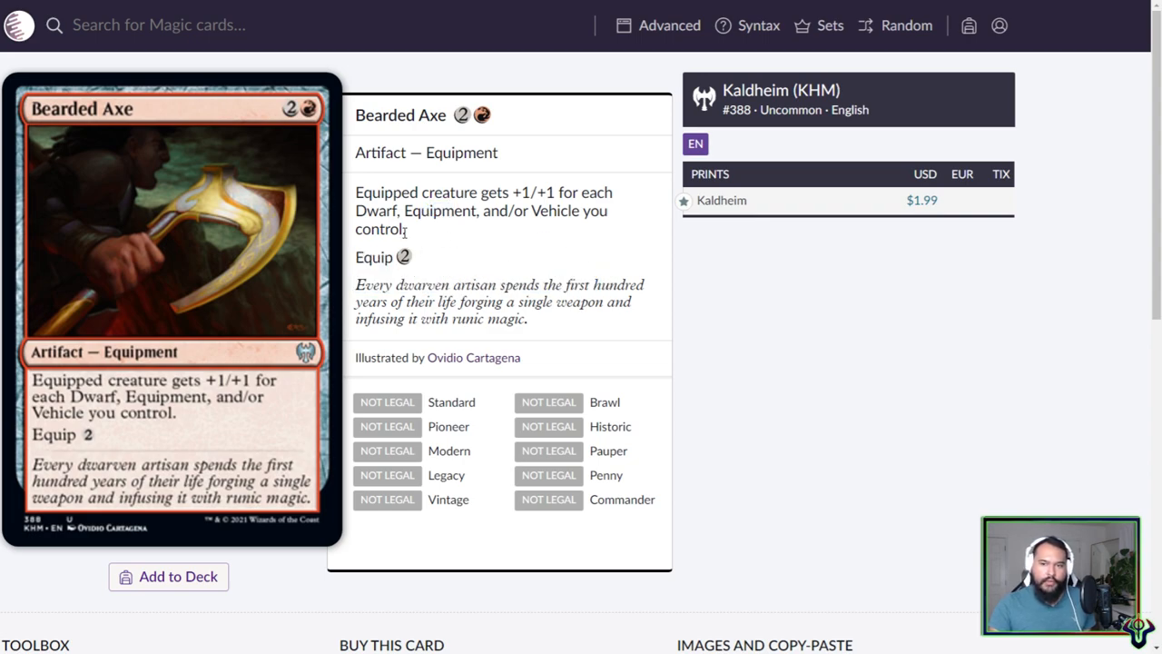
- Highlight Bearded Axe's equipment bonus rules text, then clear the selection
drag(356, 191, 407, 229)
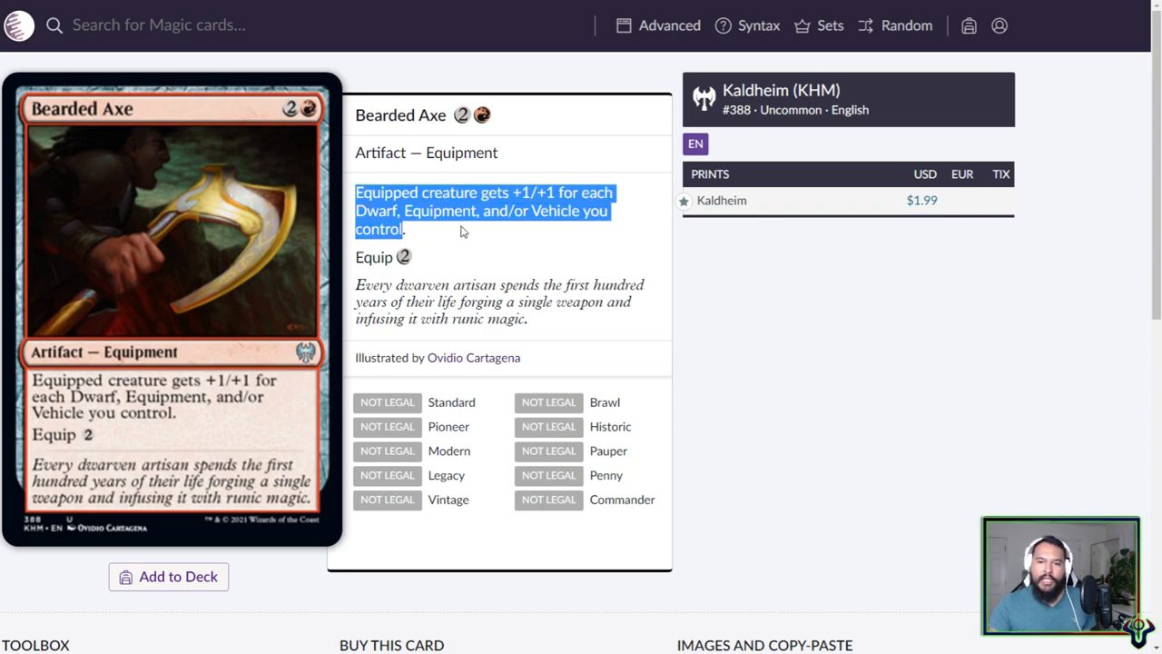
click(463, 231)
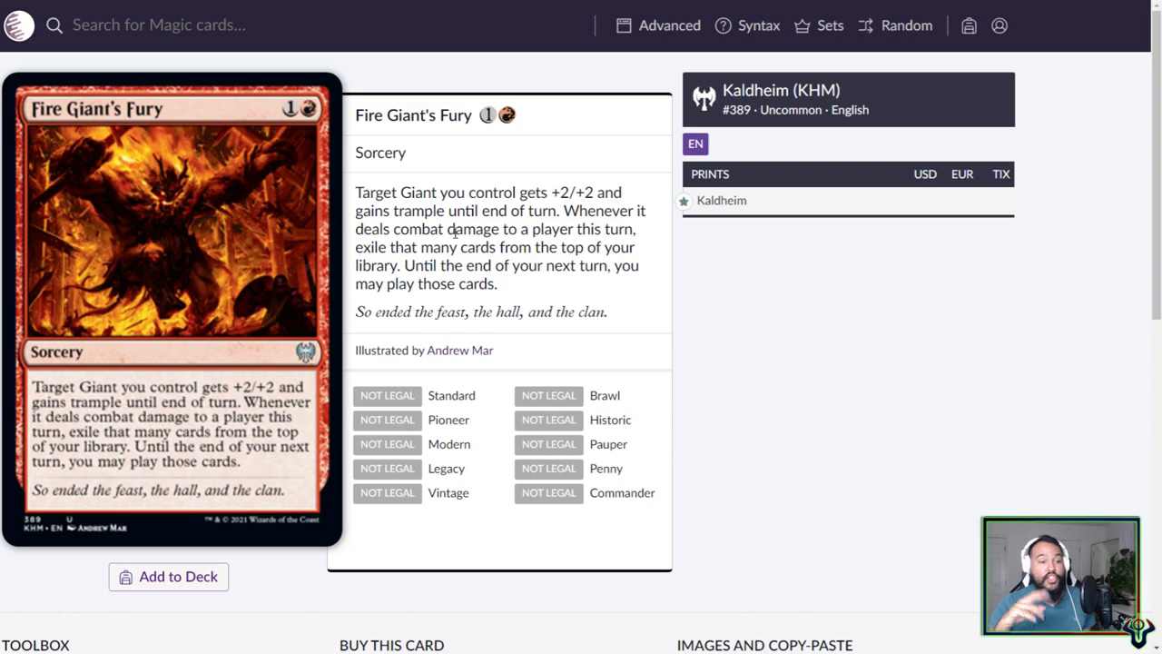
mouse_move(424, 208)
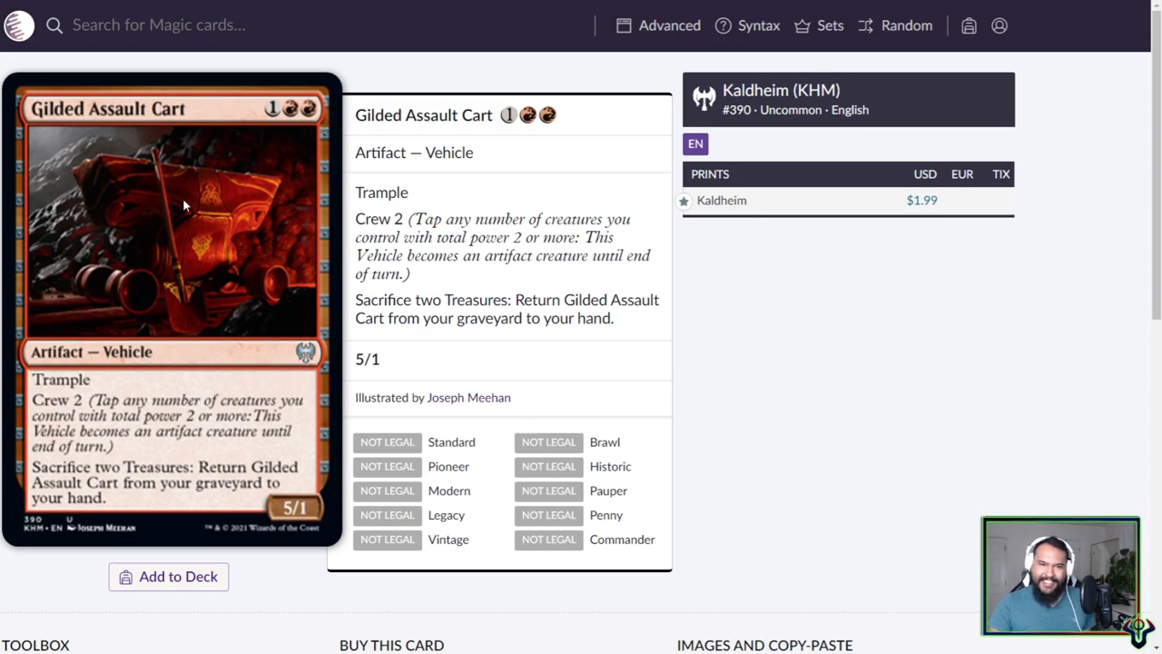
mouse_move(203, 219)
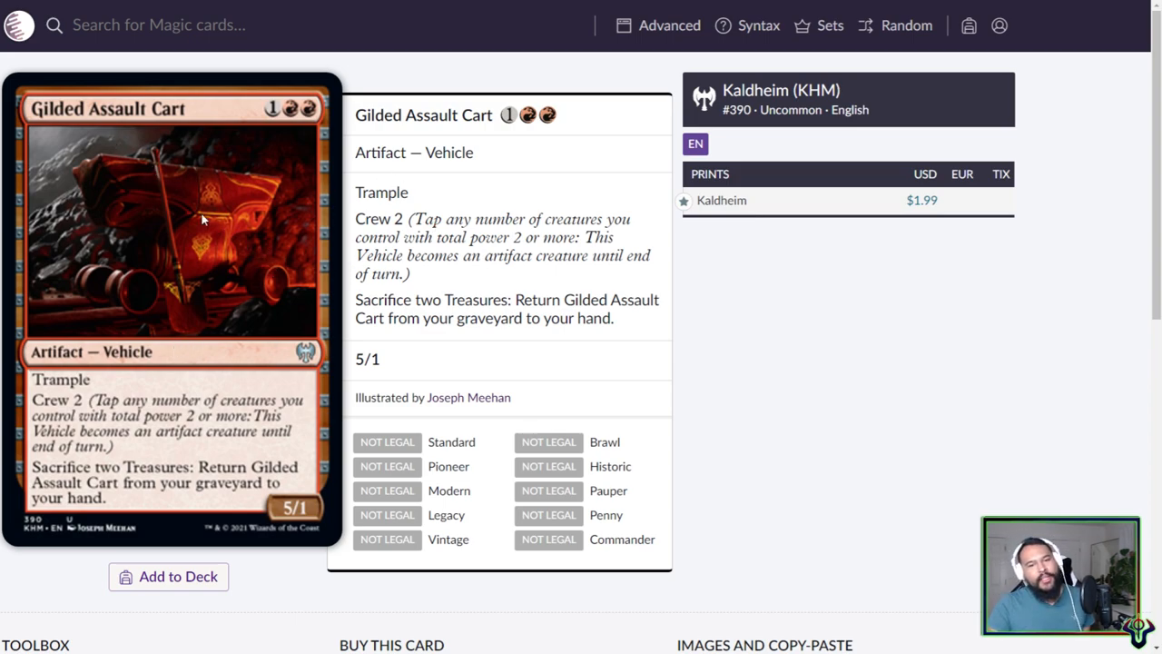
mouse_move(174, 275)
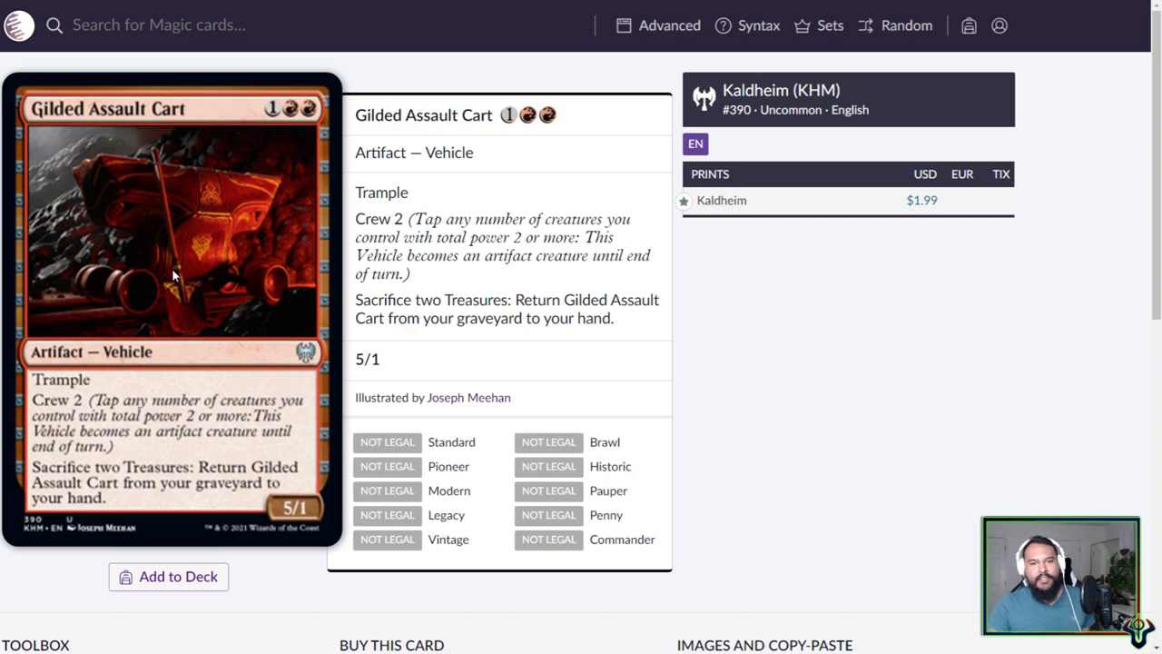
mouse_move(279, 118)
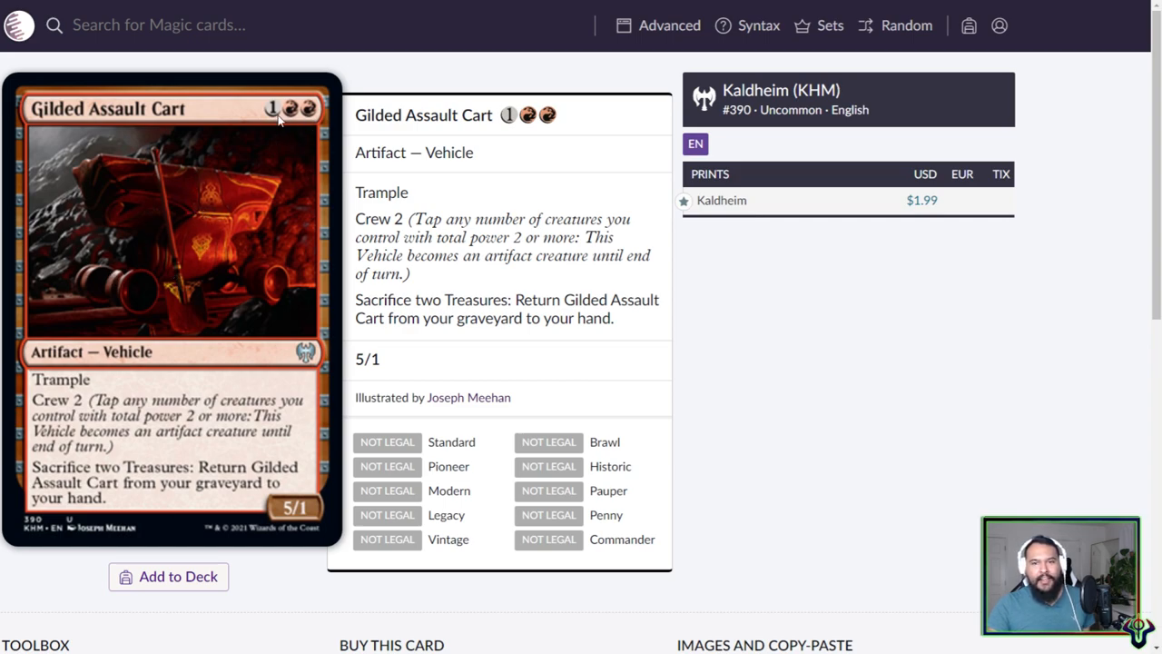
mouse_move(166, 392)
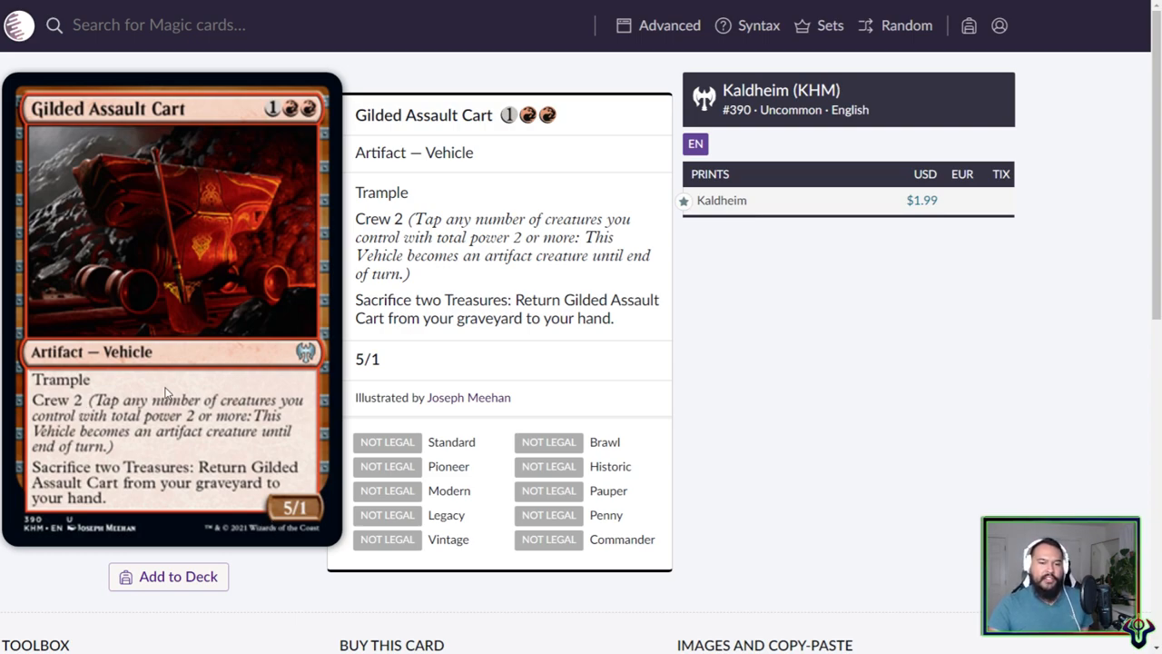
mouse_move(179, 509)
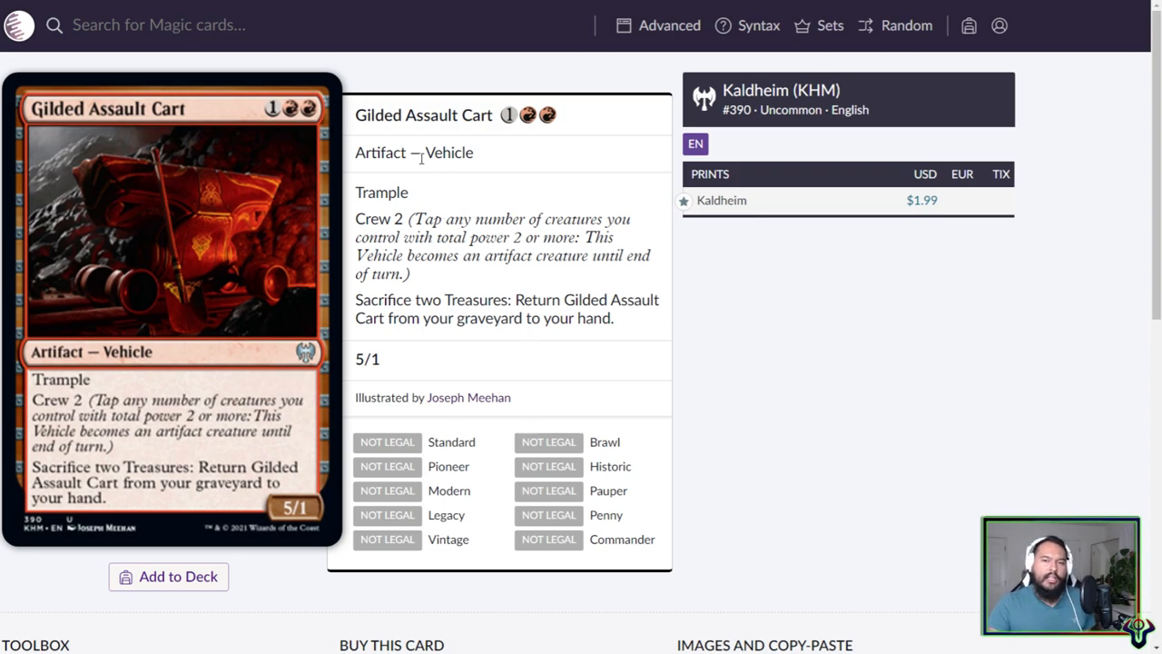
mouse_move(455, 194)
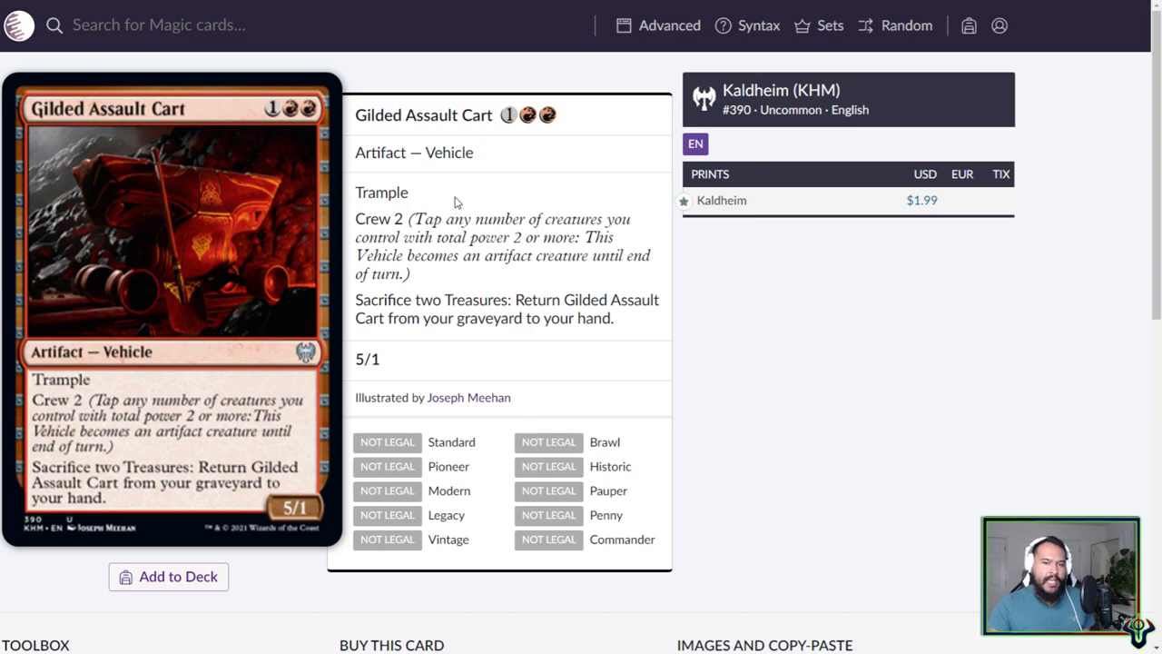
- Highlight 'Vehicle' in Gilded Assault Cart's type line, then clear the selection
double_click(450, 152)
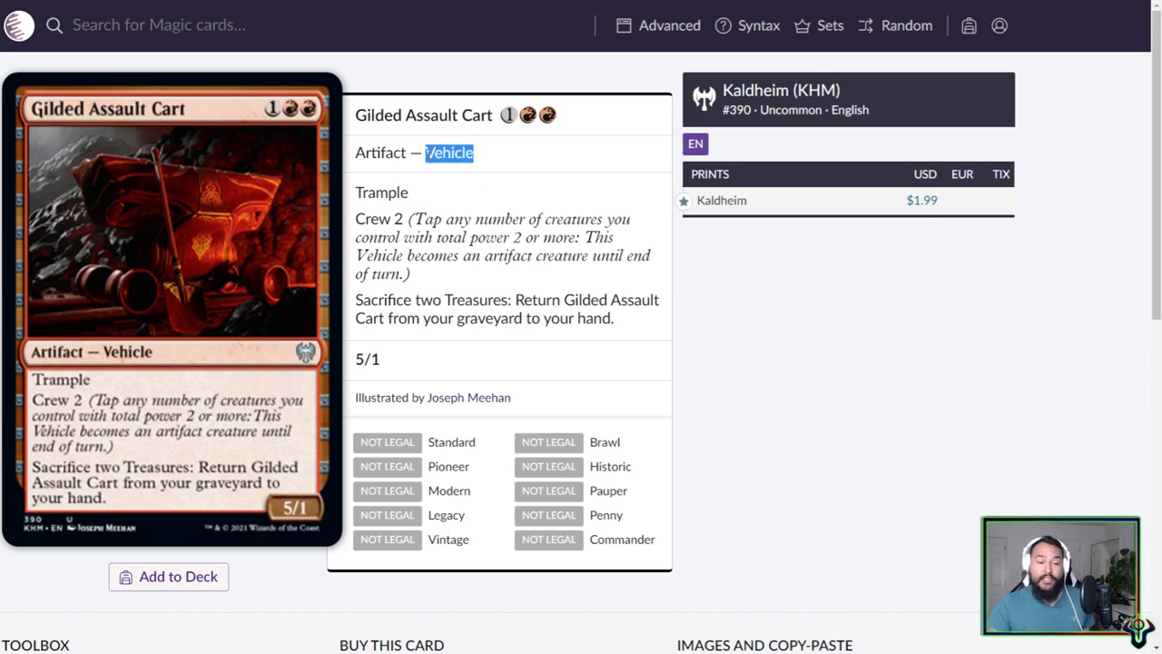
click(418, 173)
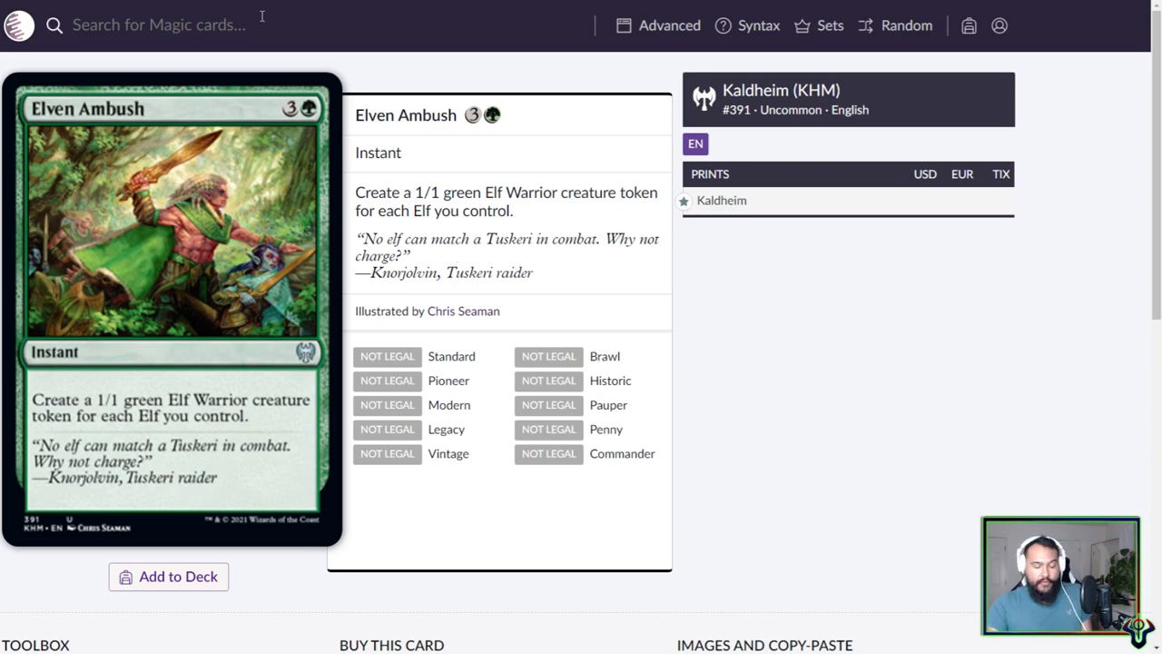
- Search 'marwyn' to view Marwyn, the Nurturer, then return to Elven Ambush
text(mar)
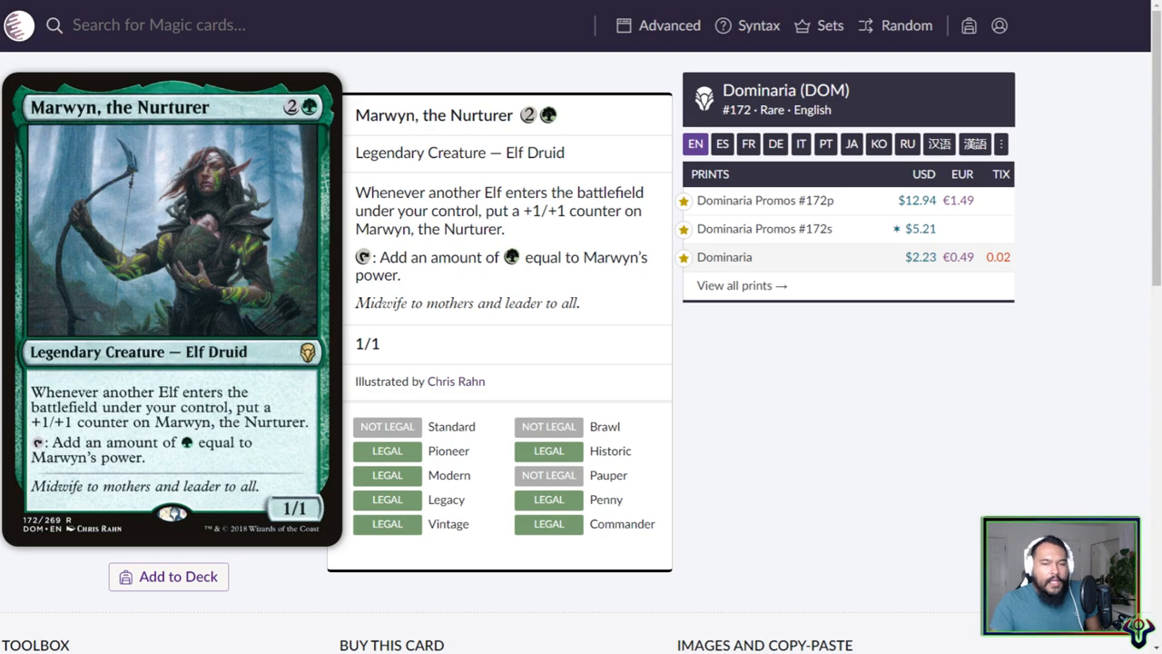
mouse_move(25, 239)
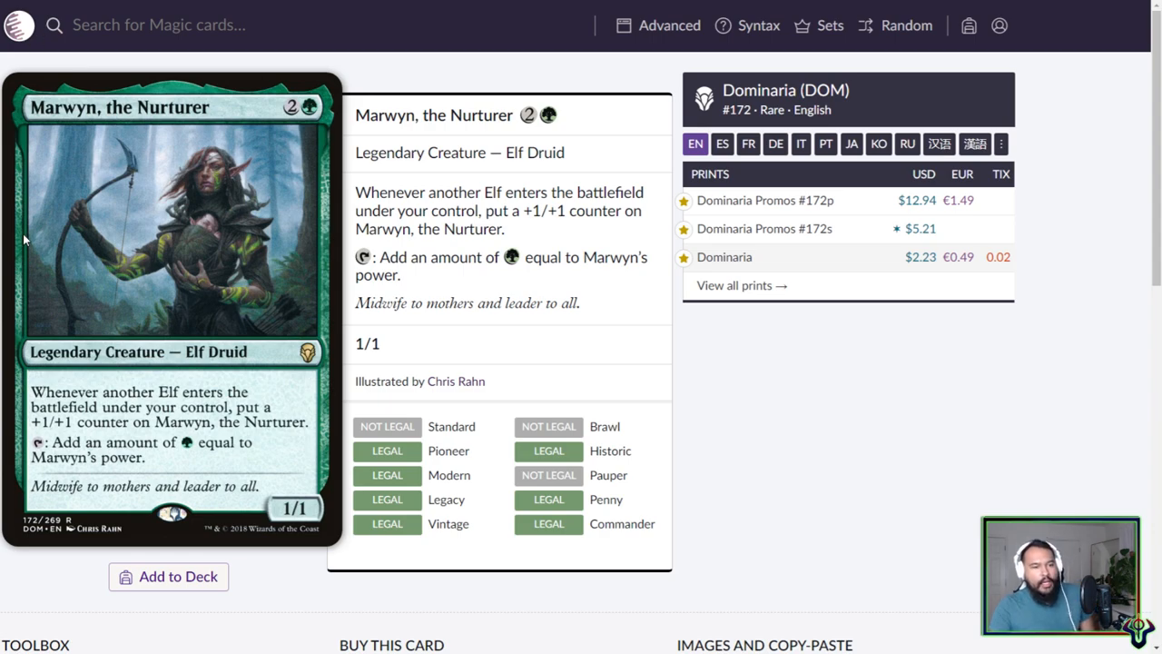
mouse_move(39, 238)
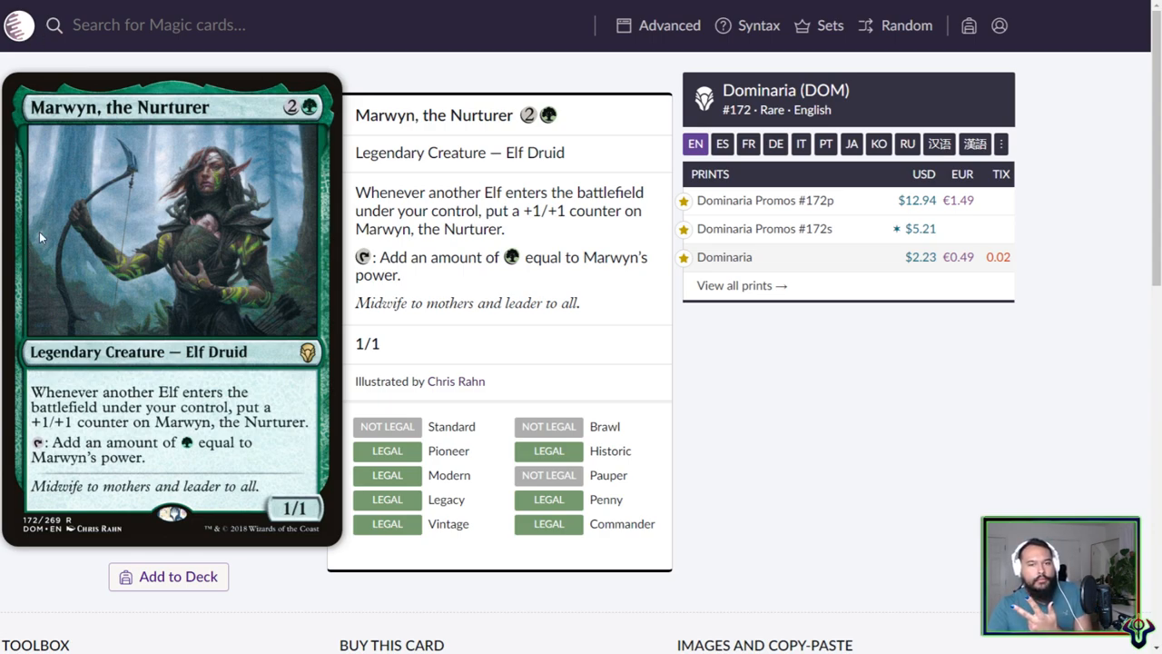
text(marwyn)
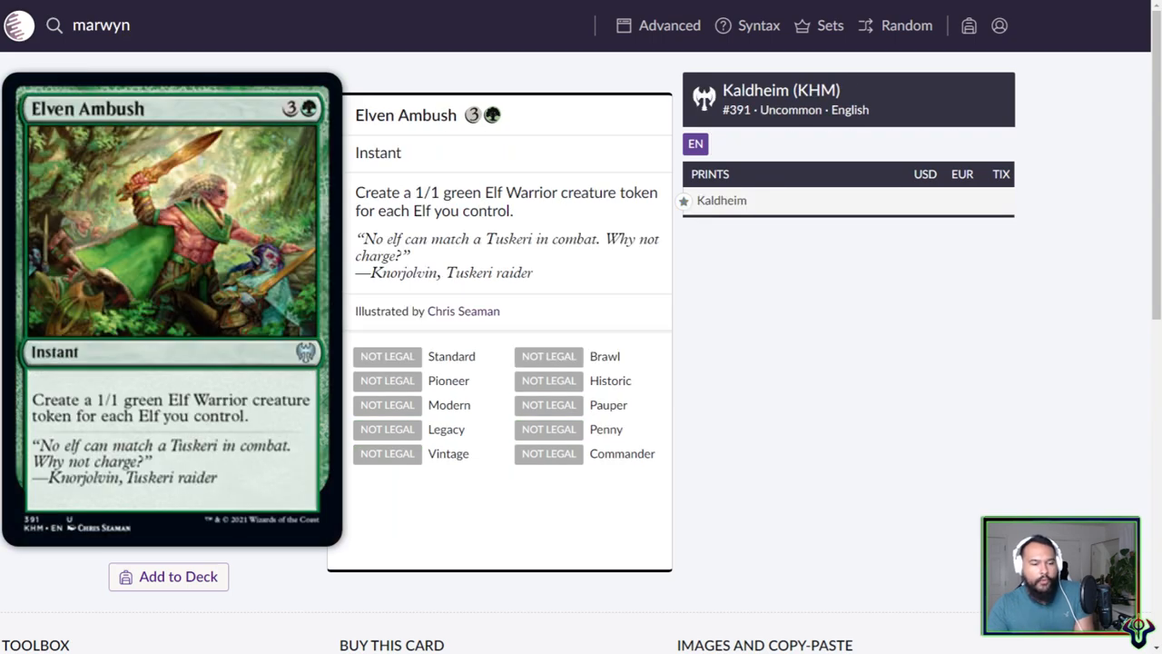
mouse_move(179, 239)
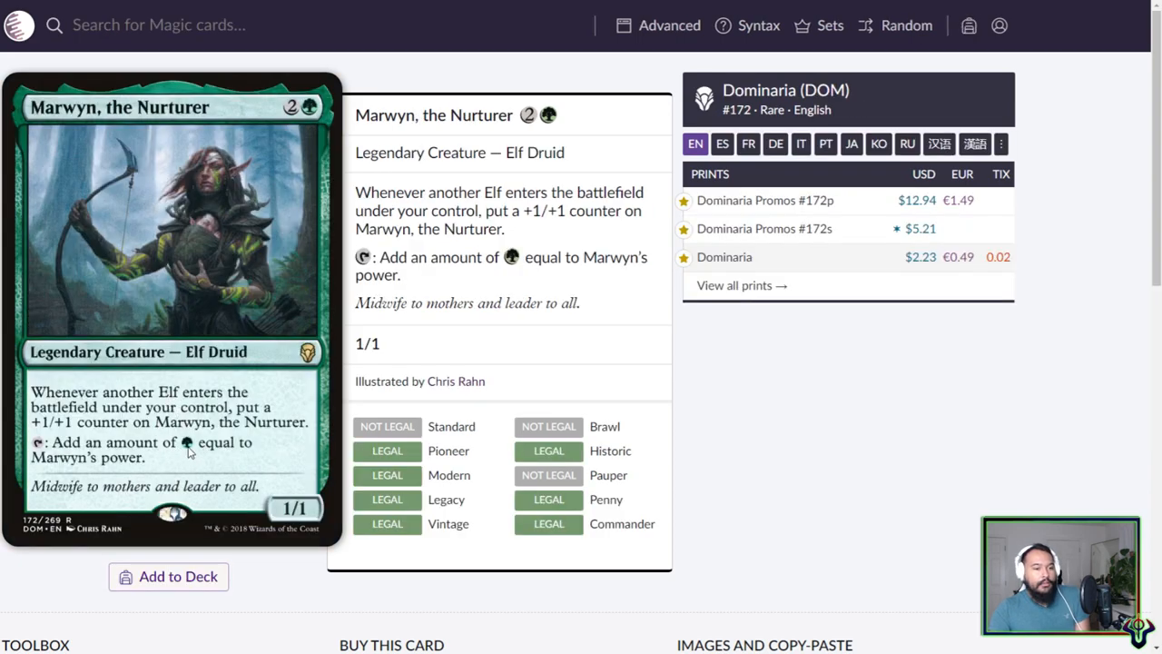
mouse_move(252, 504)
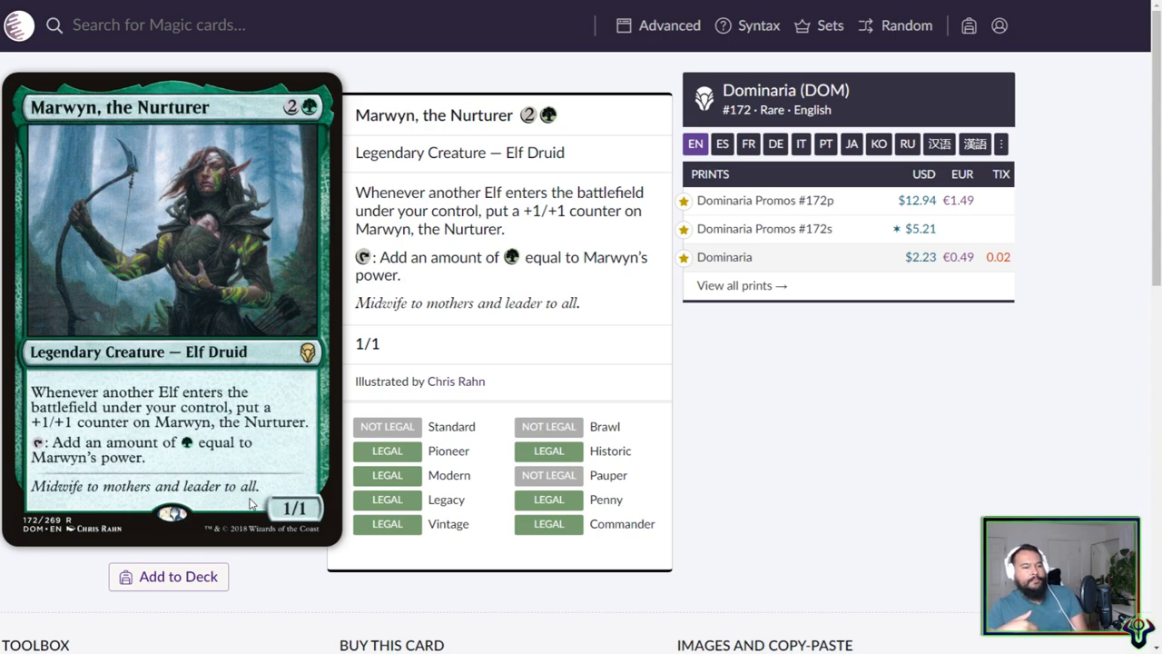
text(marwyn)
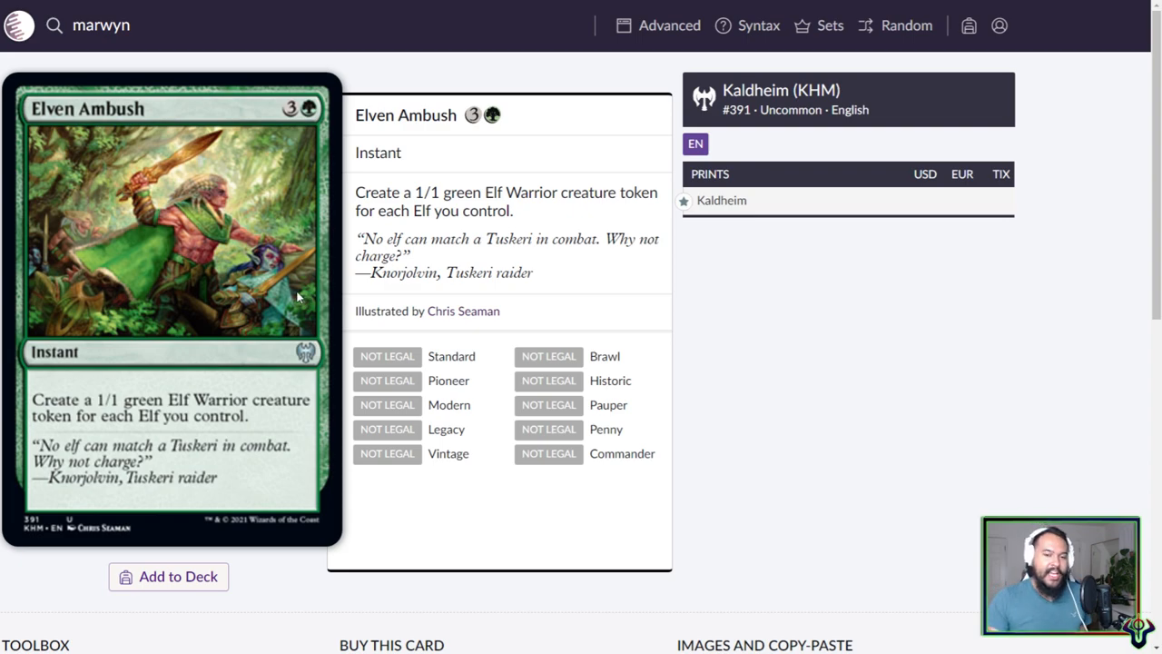
mouse_move(330, 333)
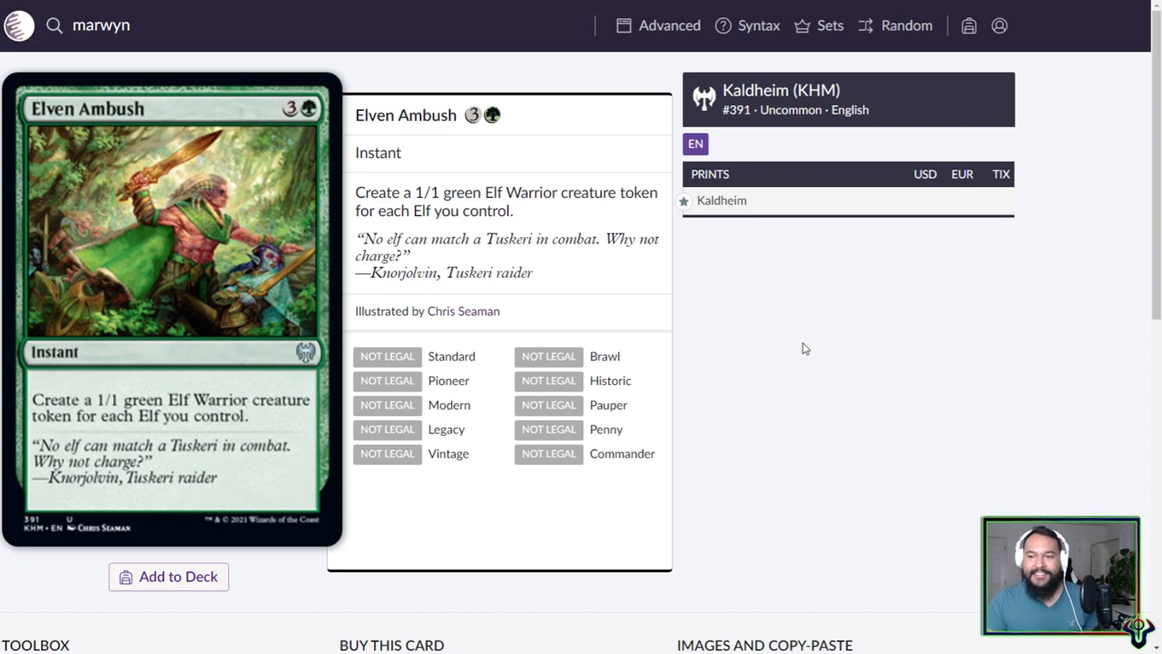
mouse_move(323, 218)
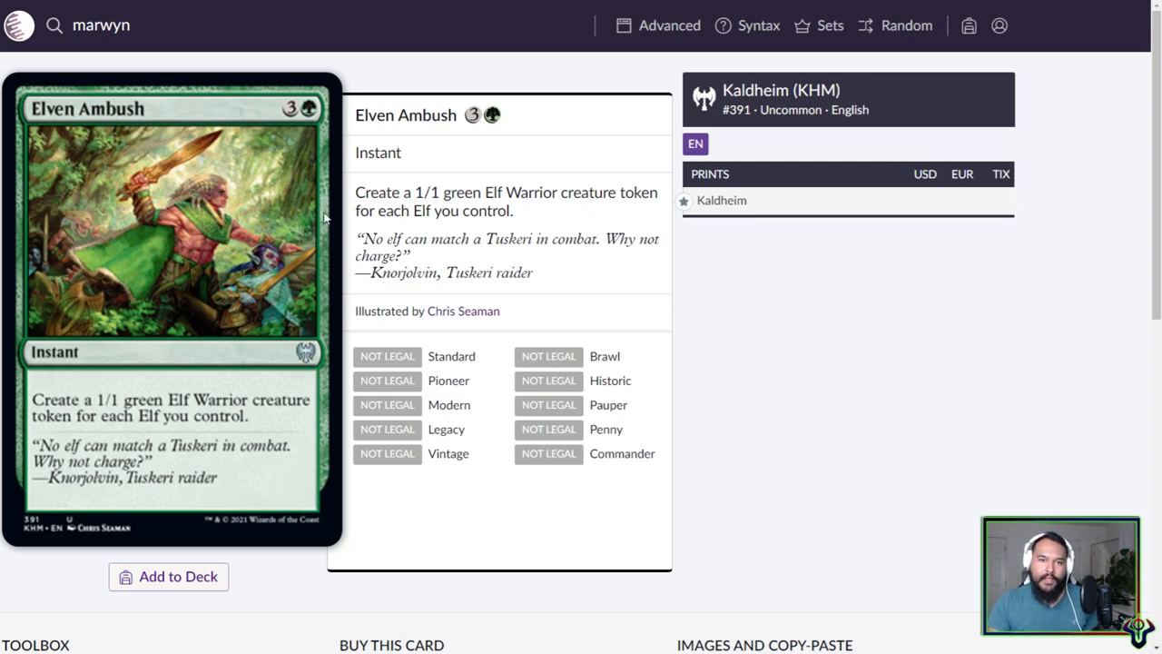
mouse_move(599, 103)
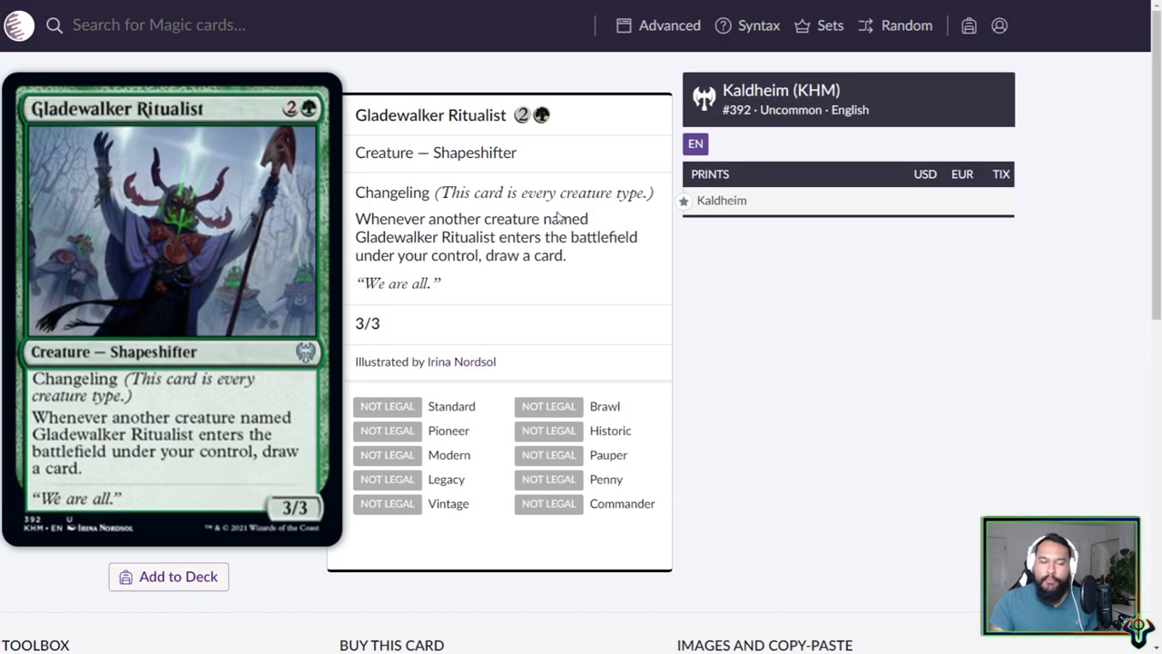
mouse_move(459, 277)
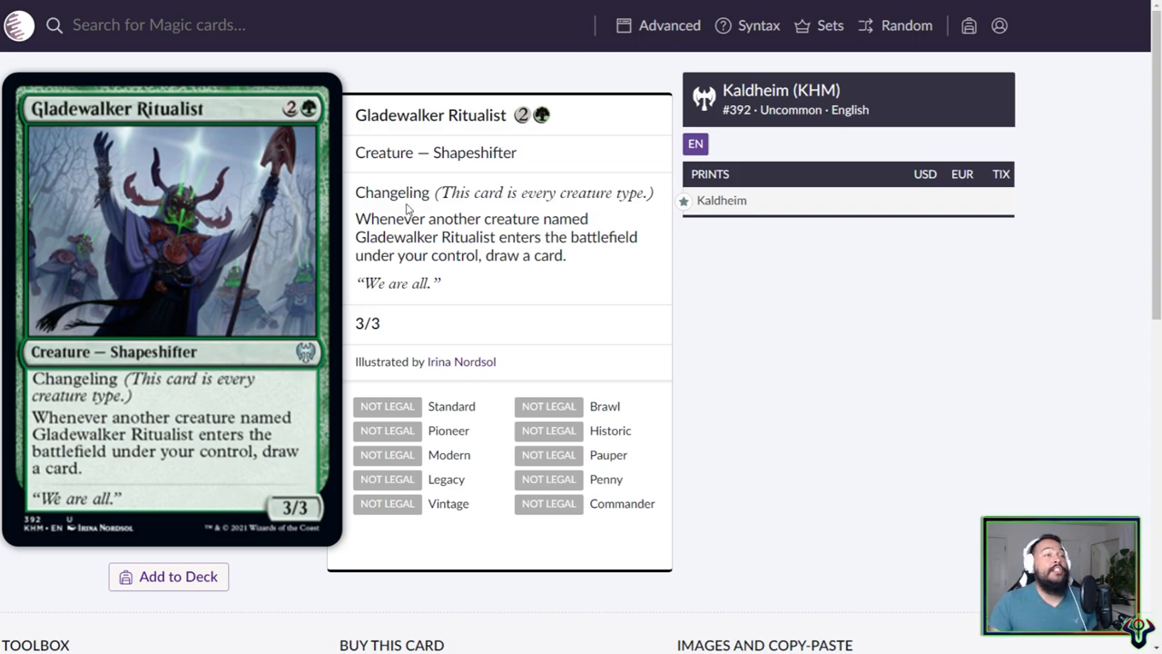
mouse_move(491, 236)
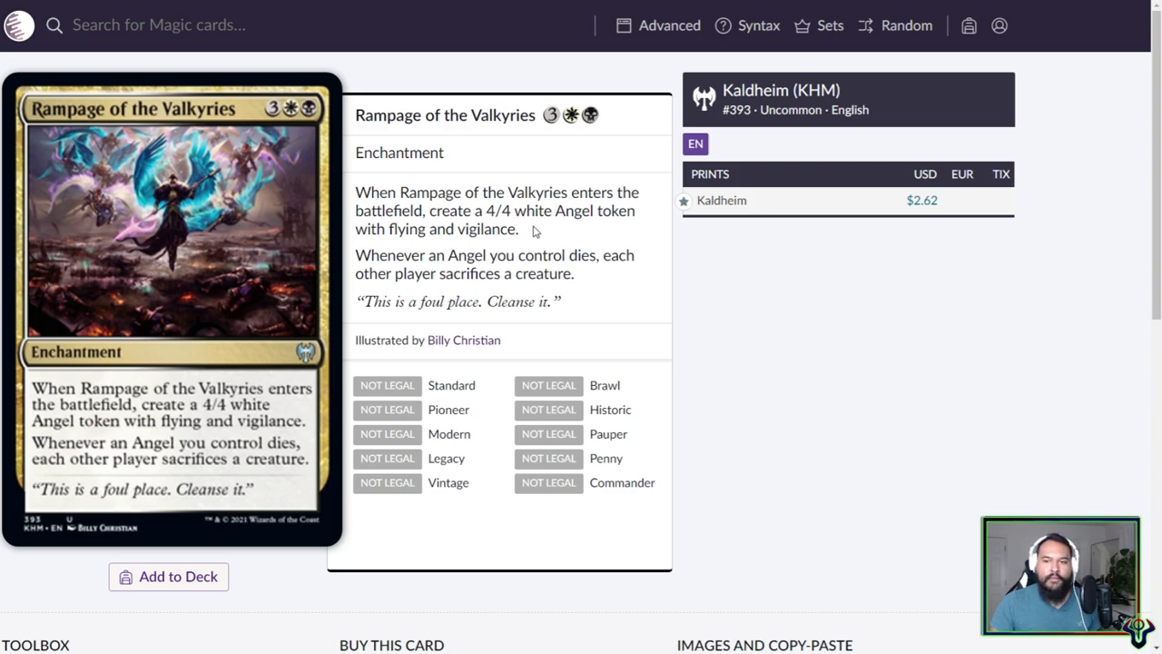
- Highlight Rampage of the Valkyries' Angel token creation paragraph, then deselect it
drag(356, 192, 519, 229)
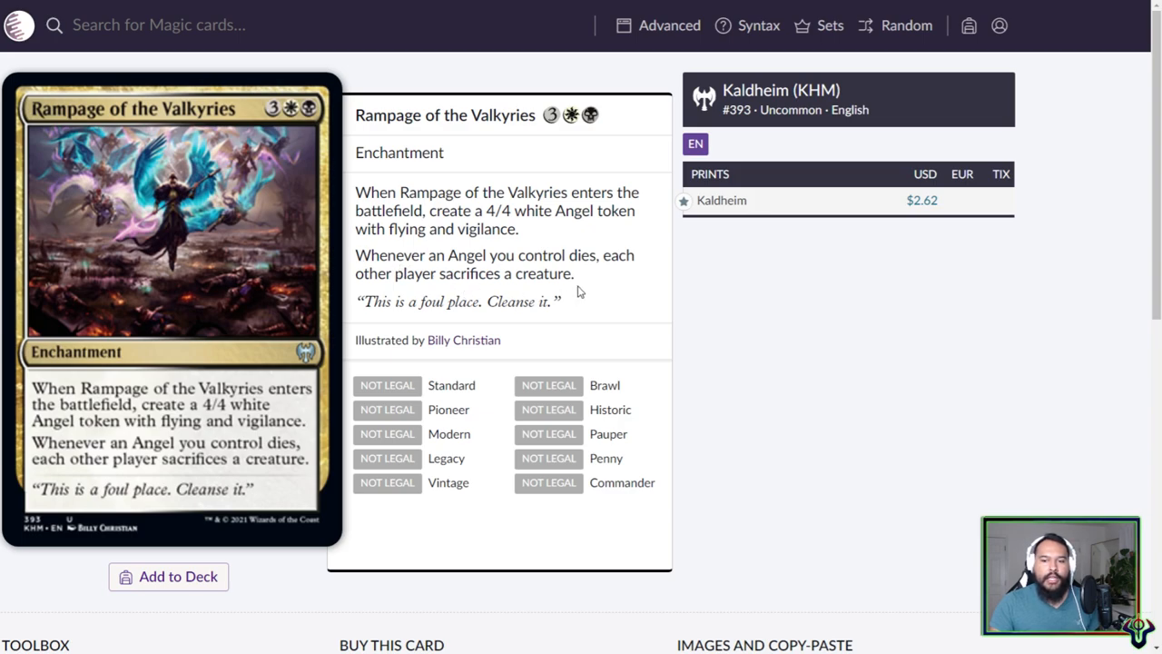
mouse_move(531, 291)
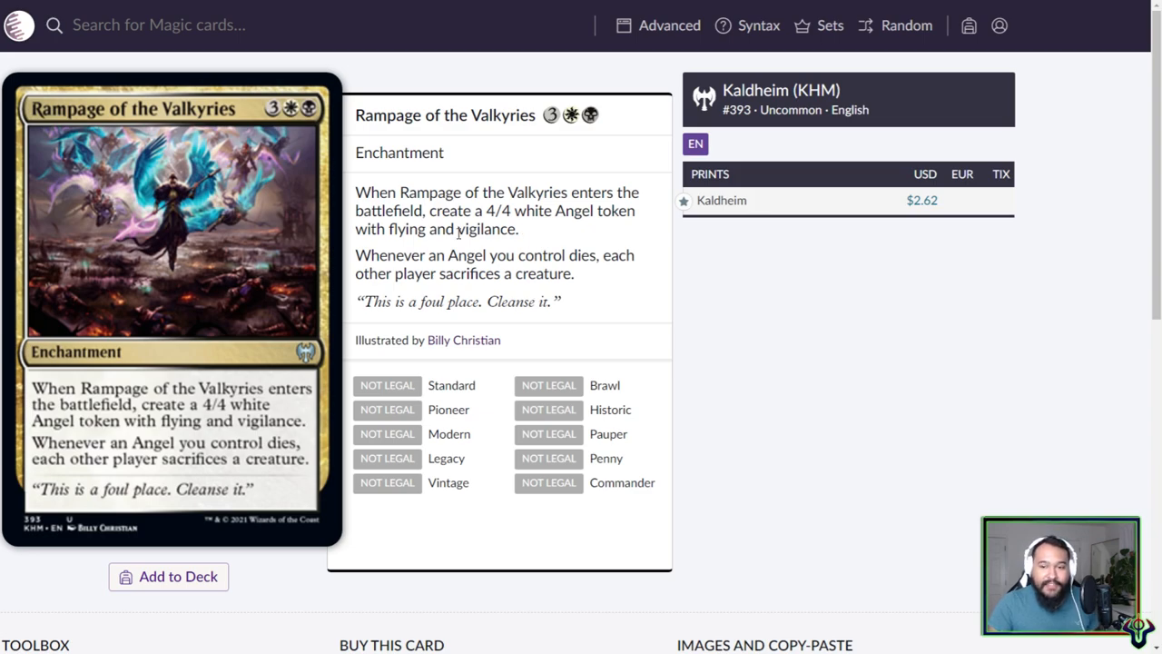
mouse_move(561, 234)
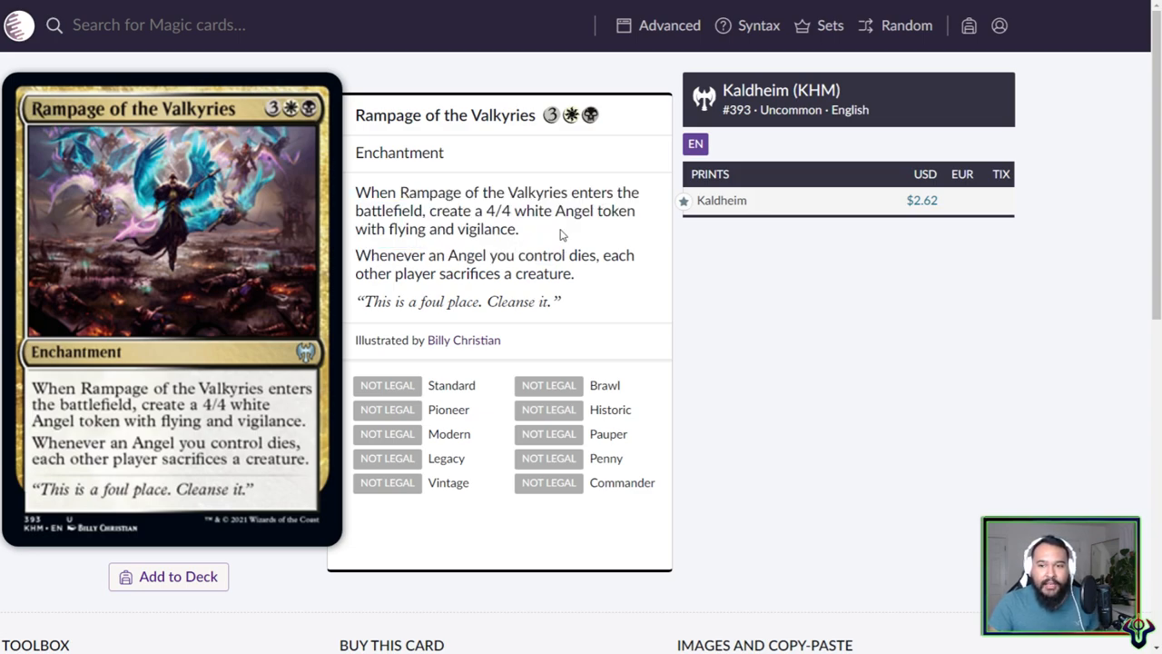
drag(356, 191, 518, 229)
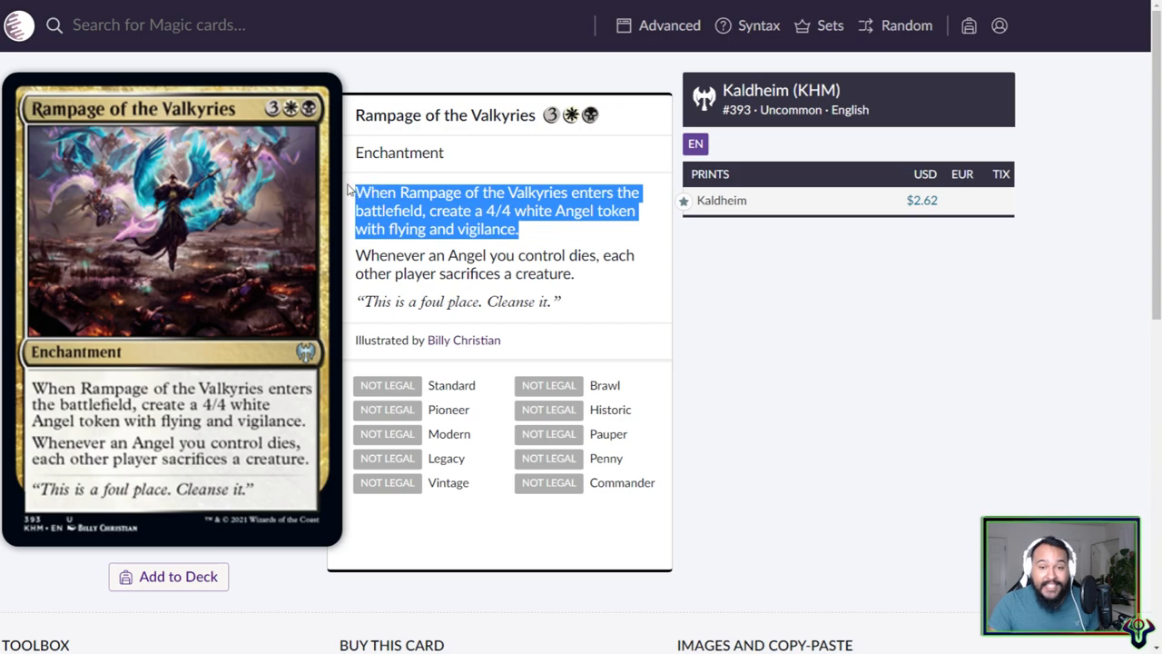
click(550, 229)
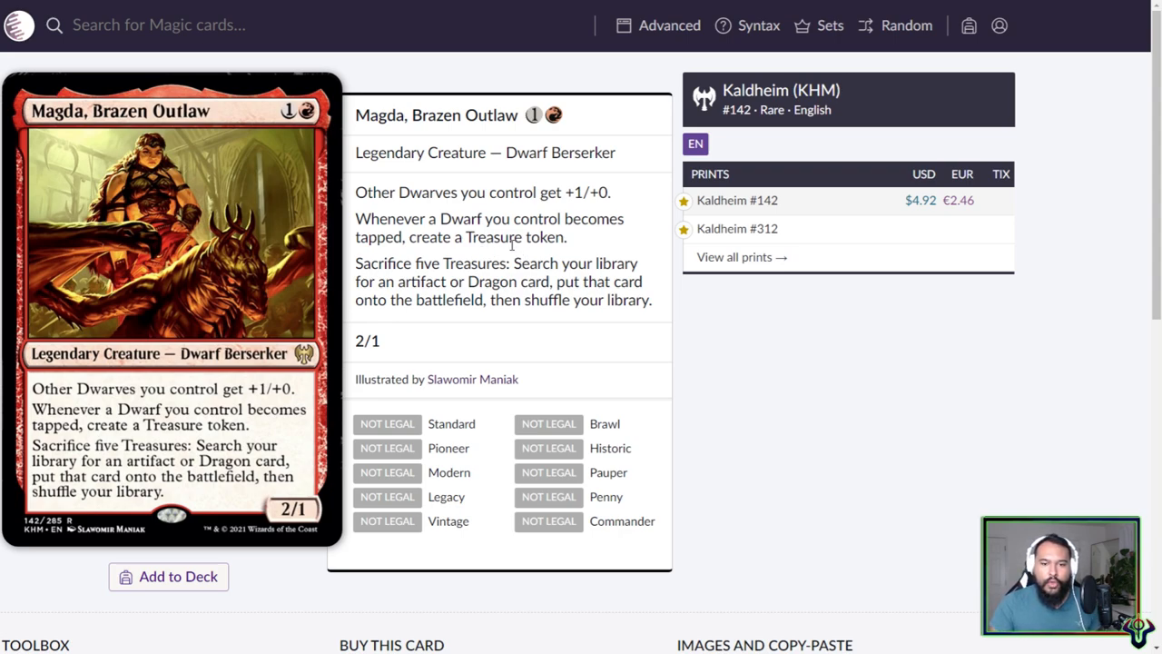
mouse_move(510, 243)
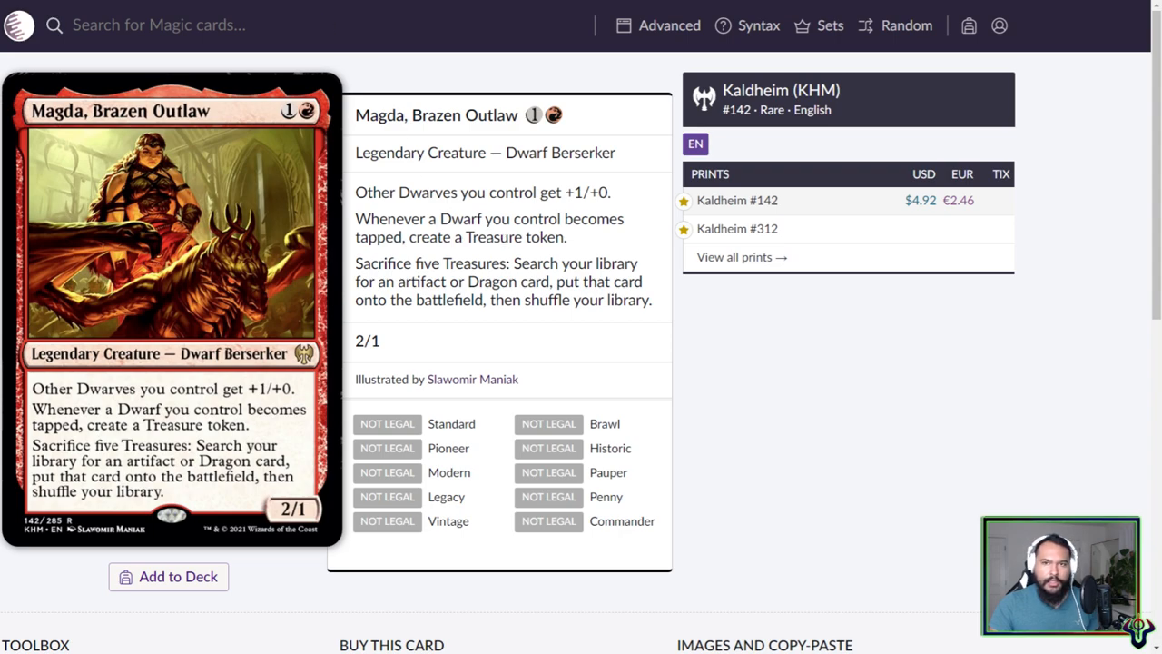
mouse_move(437, 280)
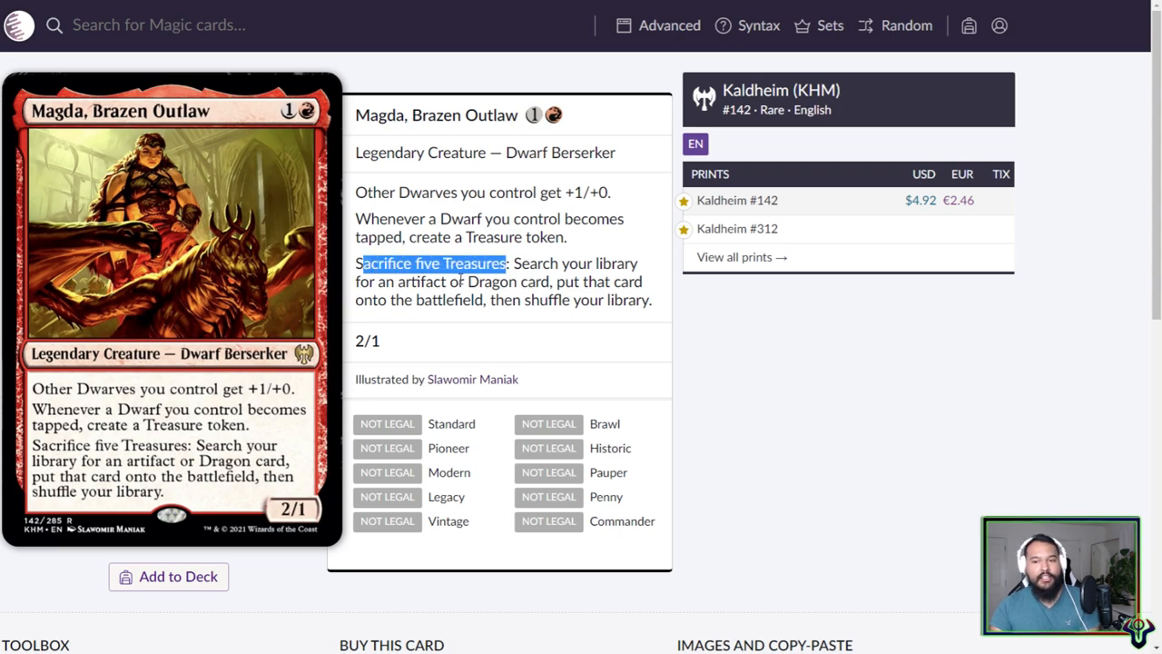
click(434, 263)
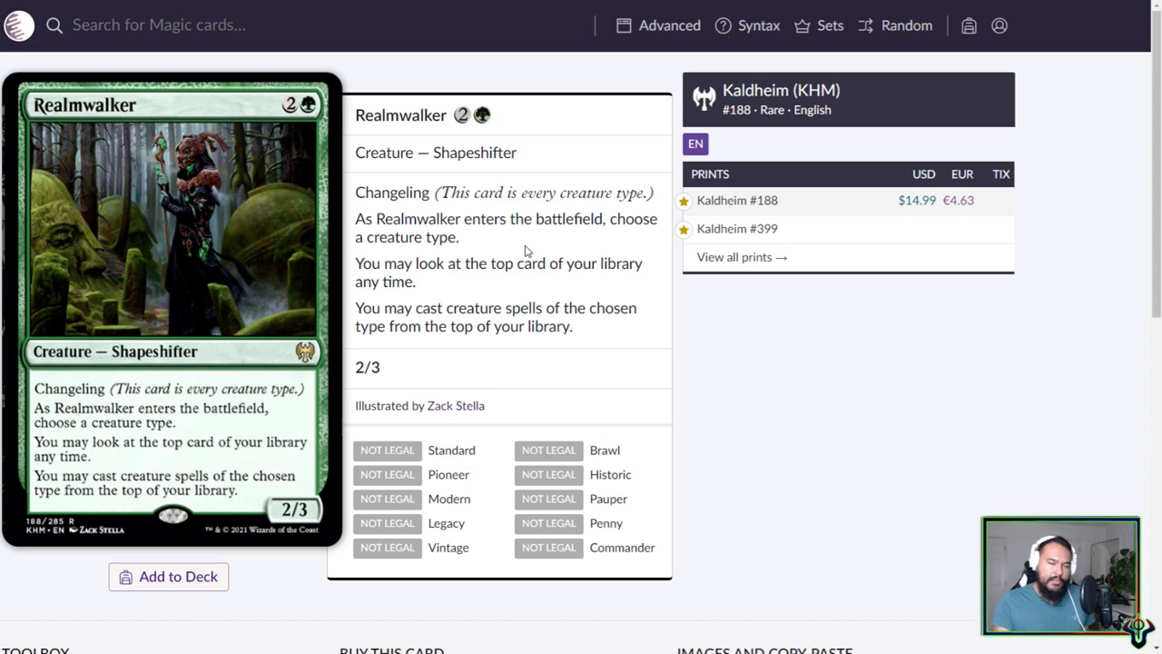
mouse_move(306, 240)
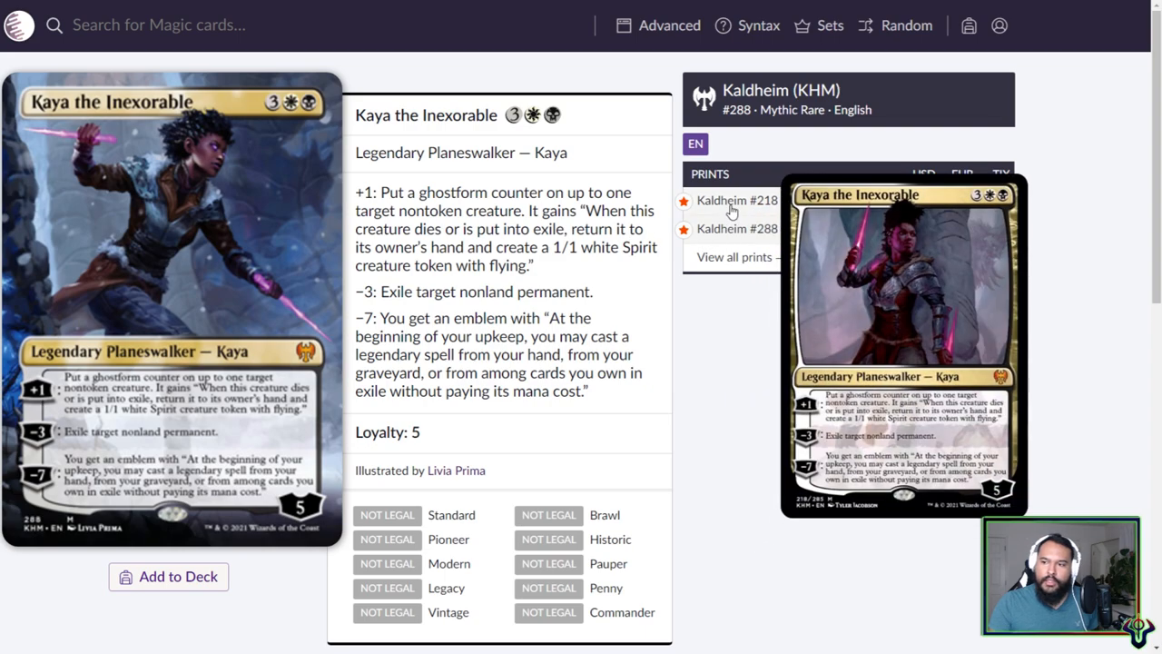
mouse_move(245, 303)
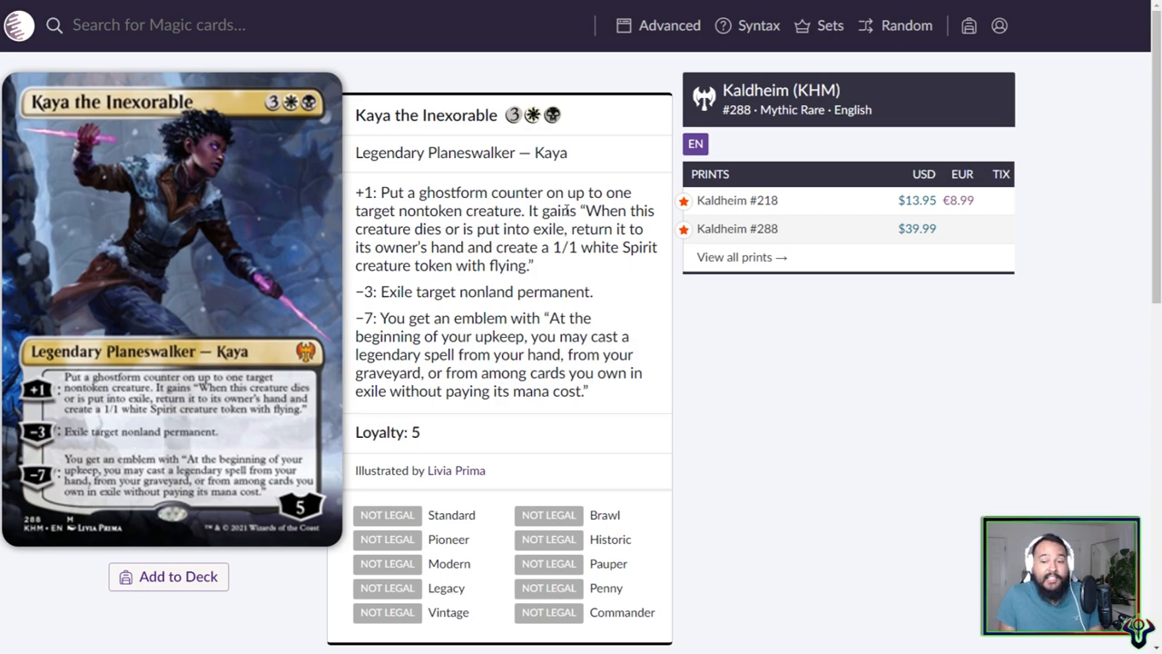
- Select and extend a highlighted phrase in Kaya the Inexorable's emblem ability
double_click(584, 373)
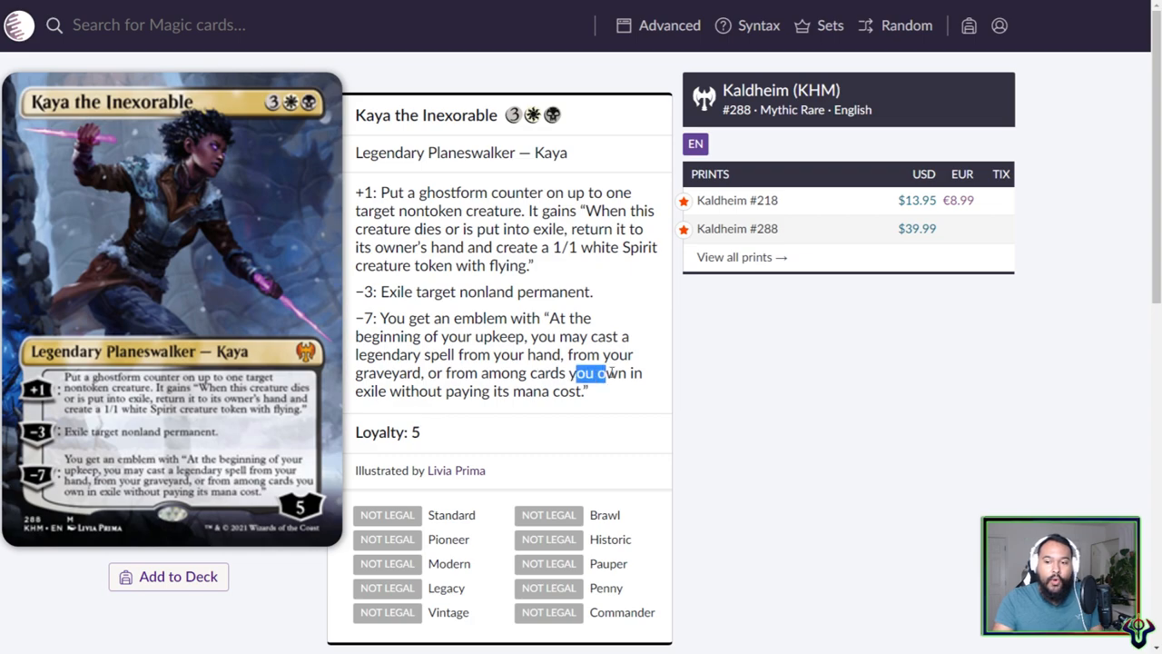
drag(575, 372, 388, 392)
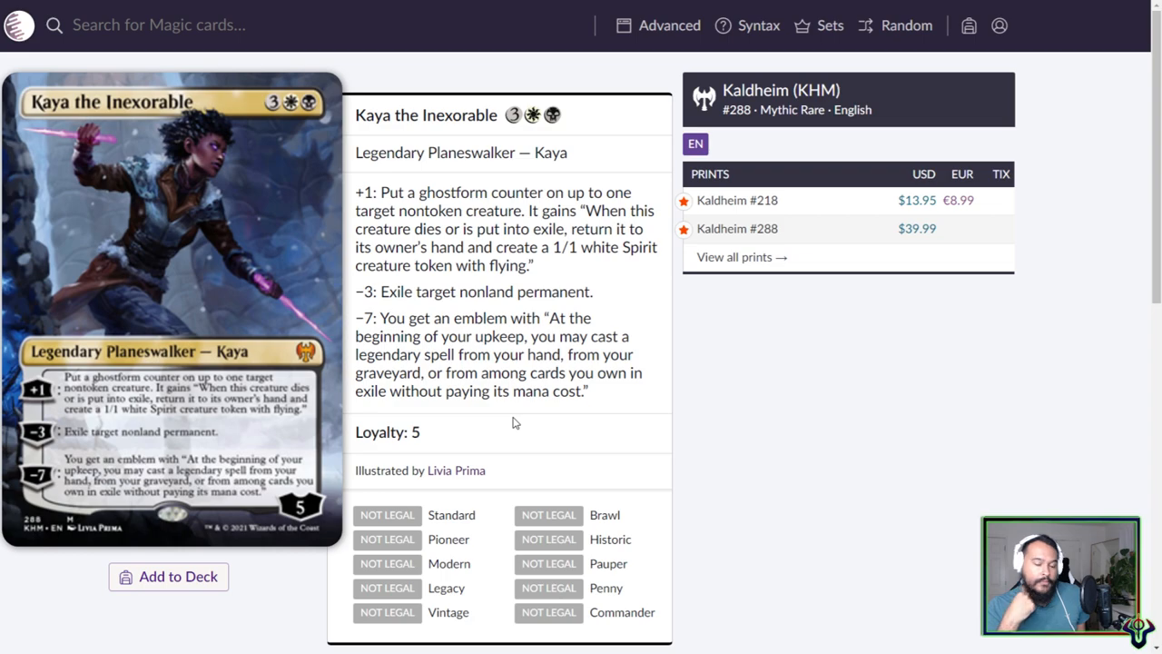
mouse_move(498, 417)
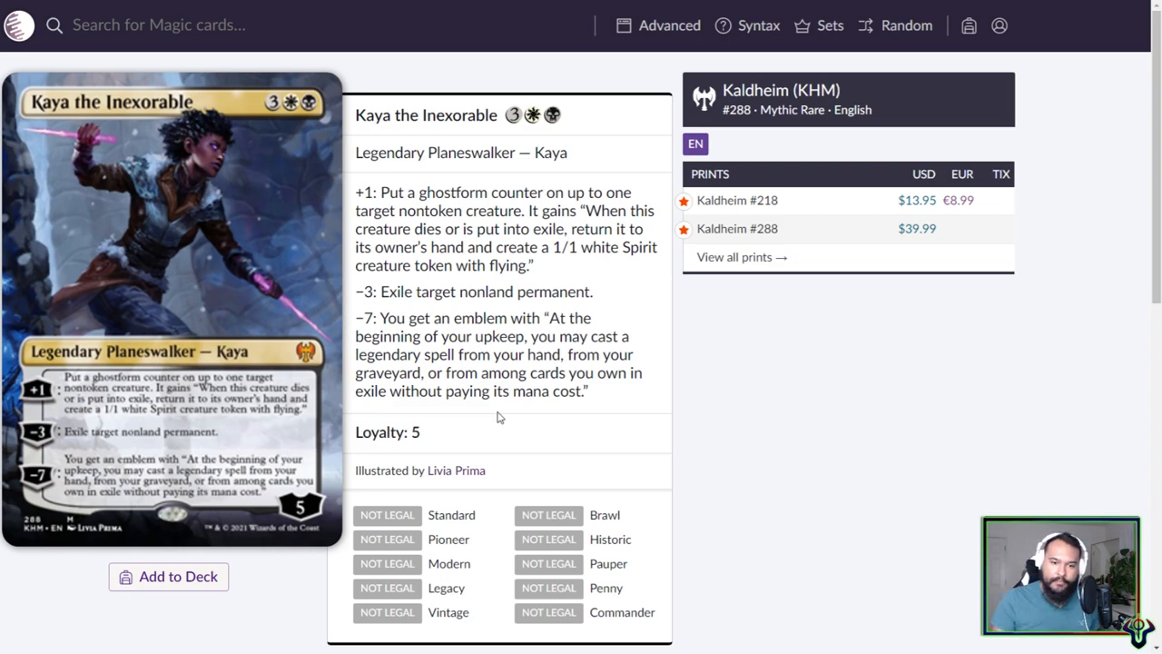
mouse_move(484, 418)
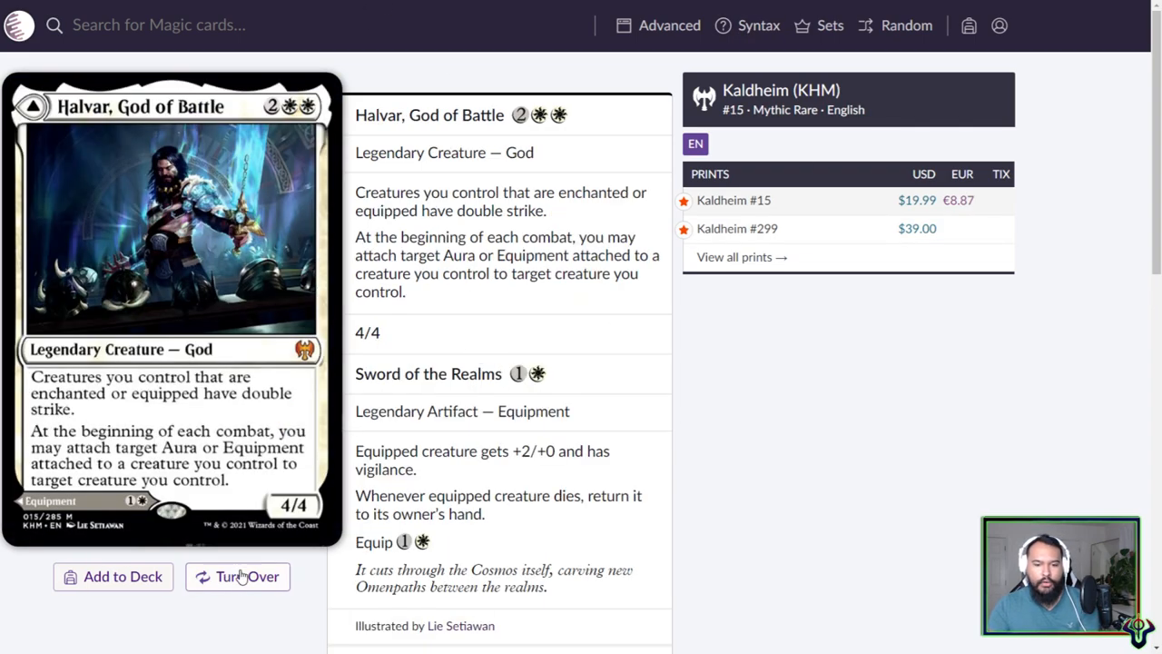
click(238, 577)
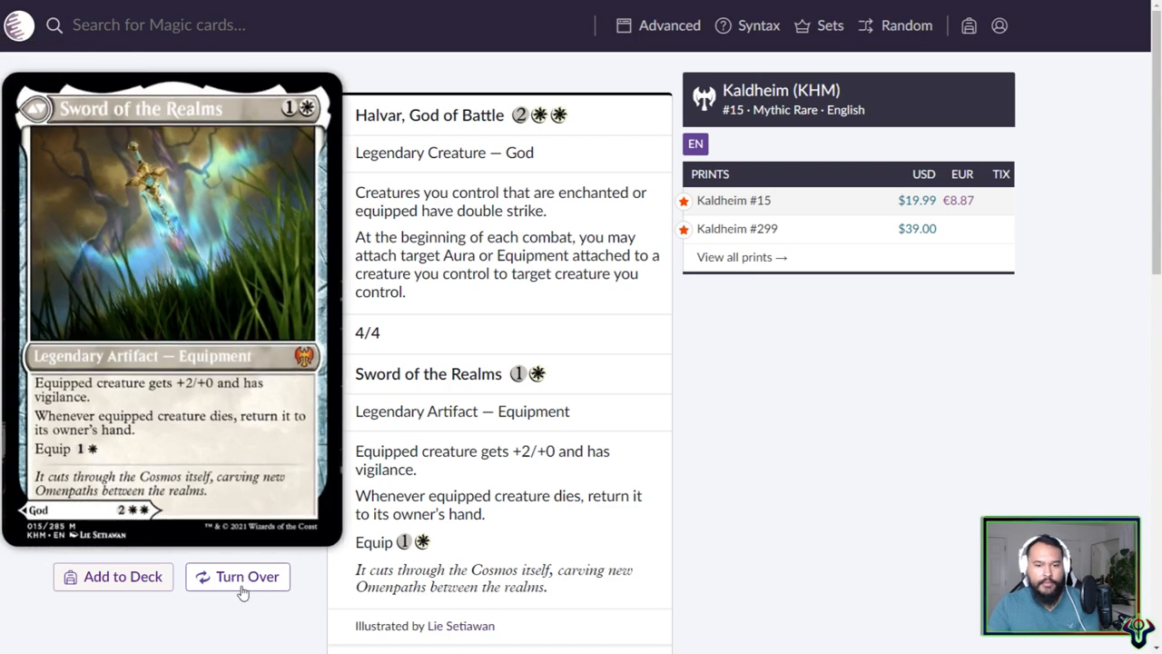
click(237, 576)
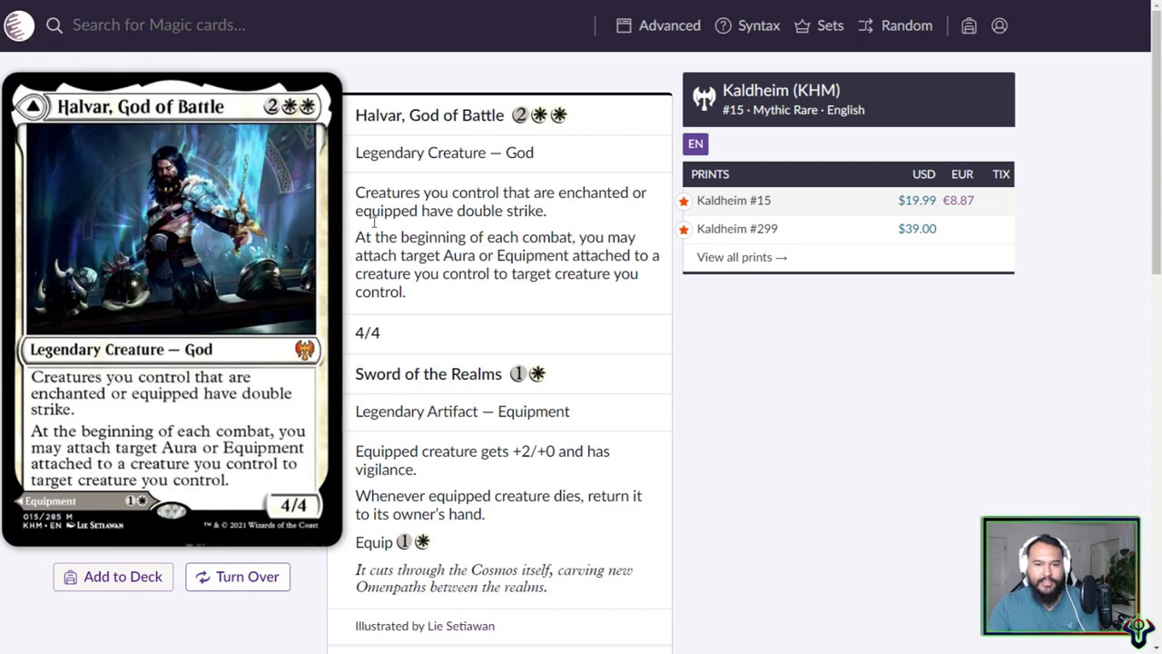
mouse_move(508, 196)
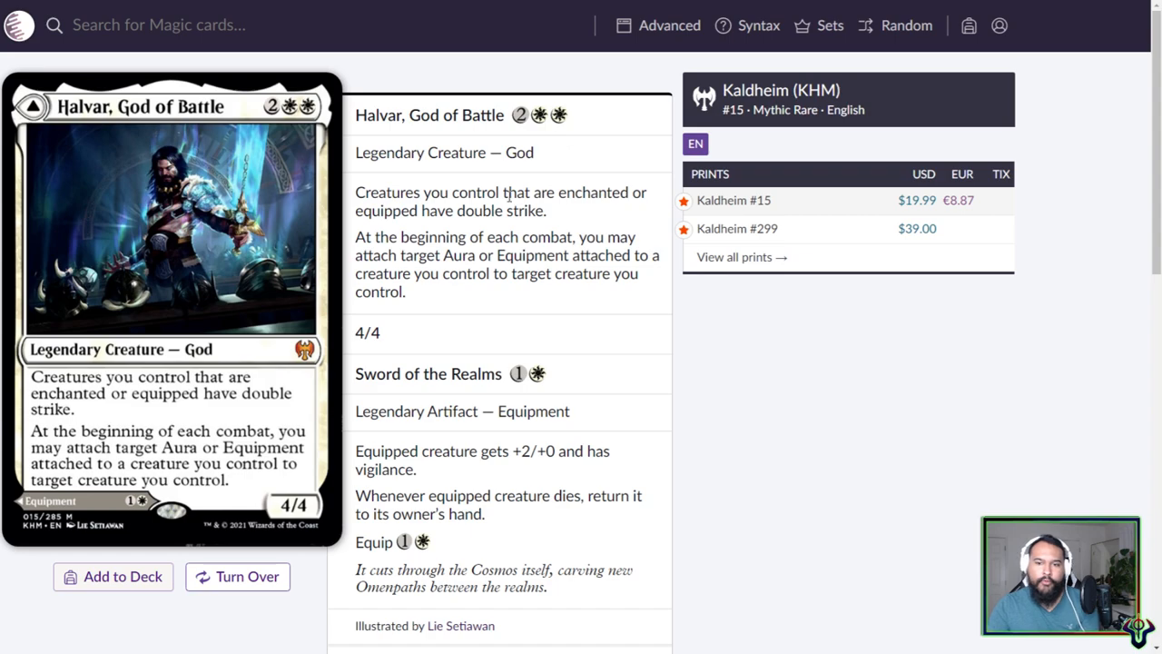
mouse_move(435, 224)
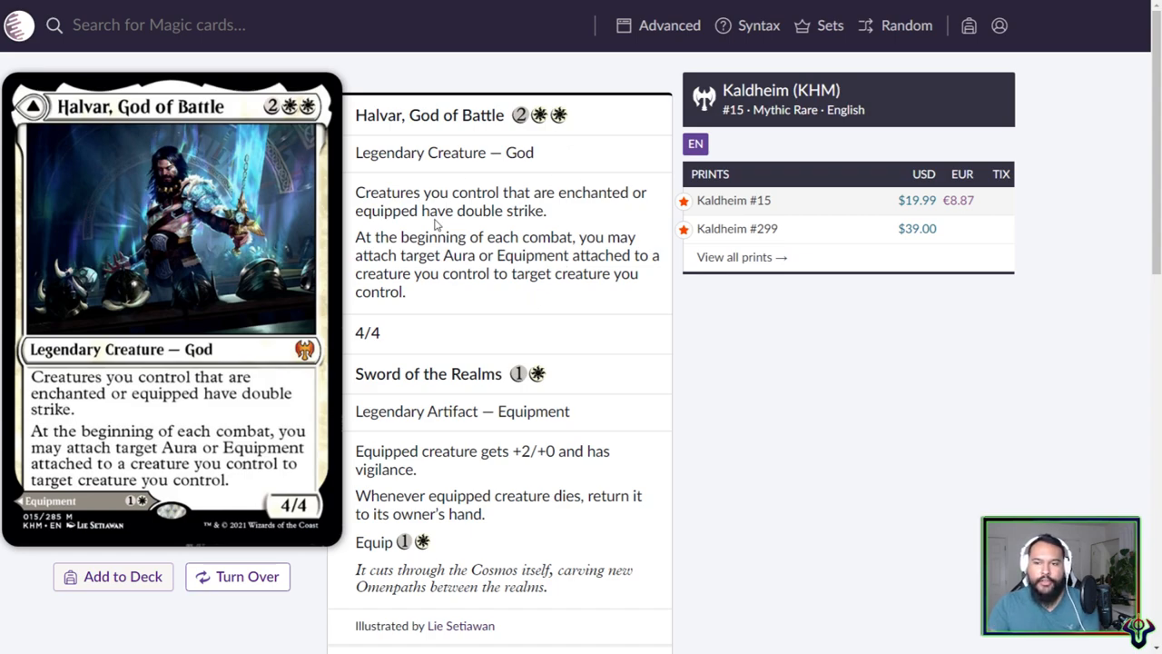
mouse_move(524, 237)
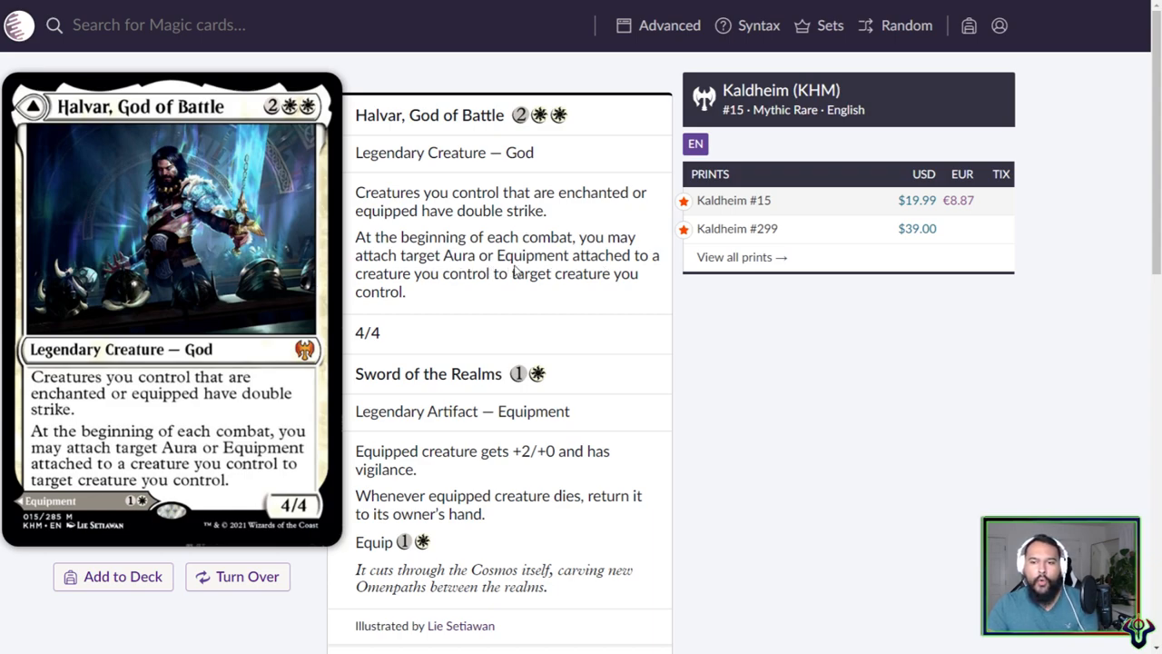
mouse_move(479, 294)
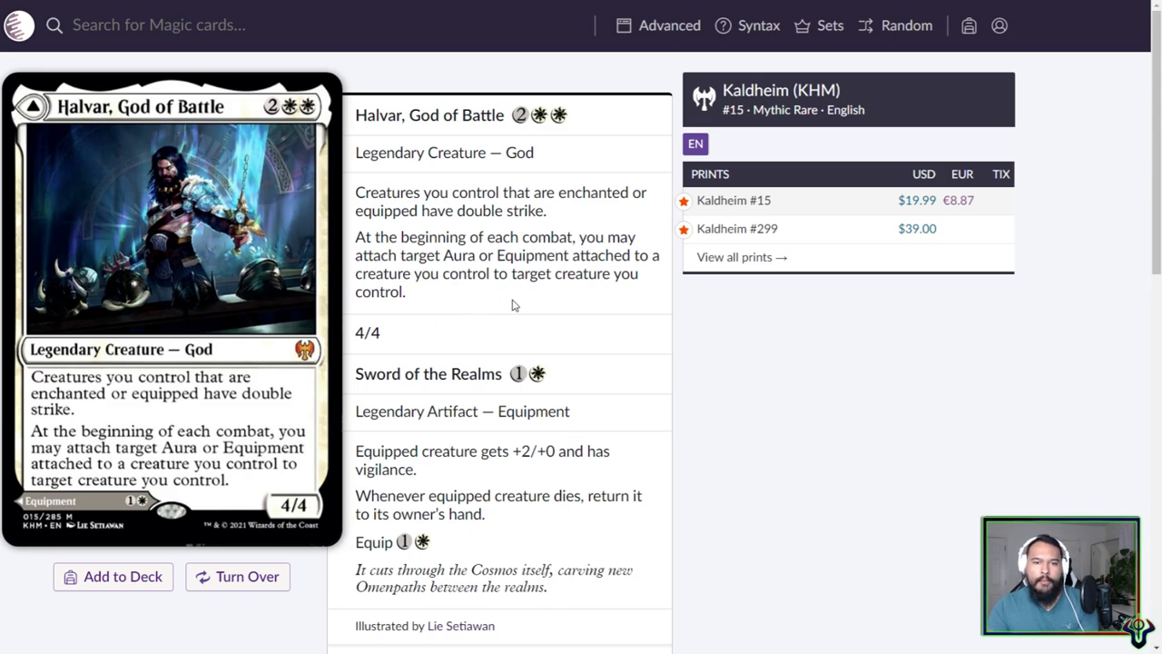
mouse_move(511, 300)
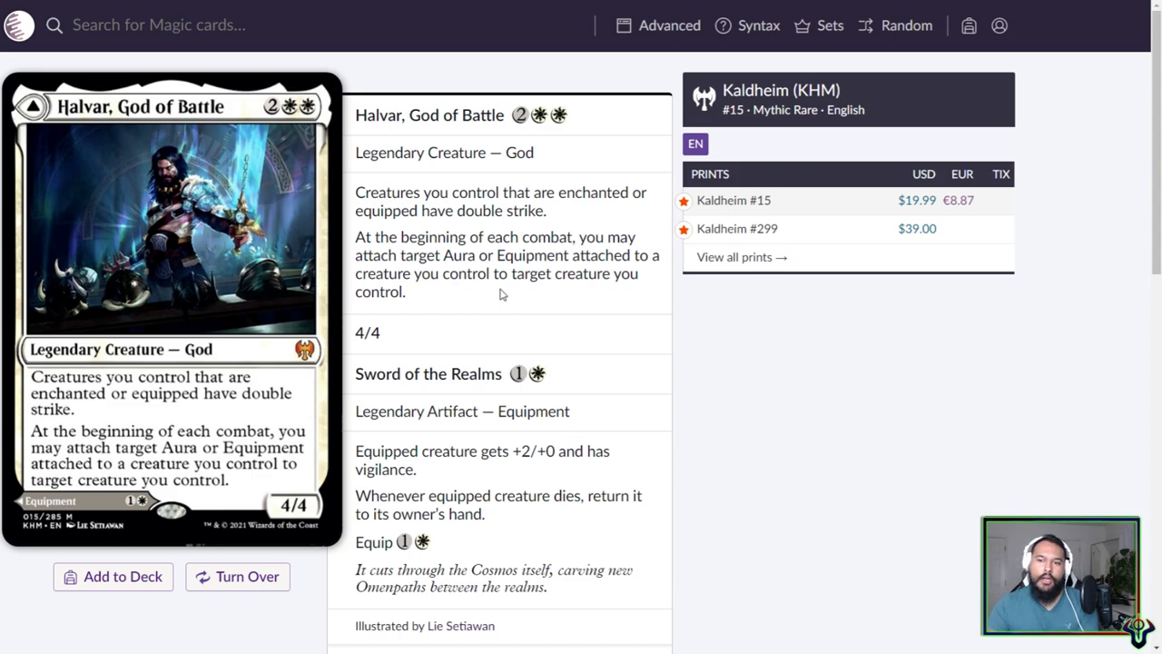
drag(573, 255, 411, 274)
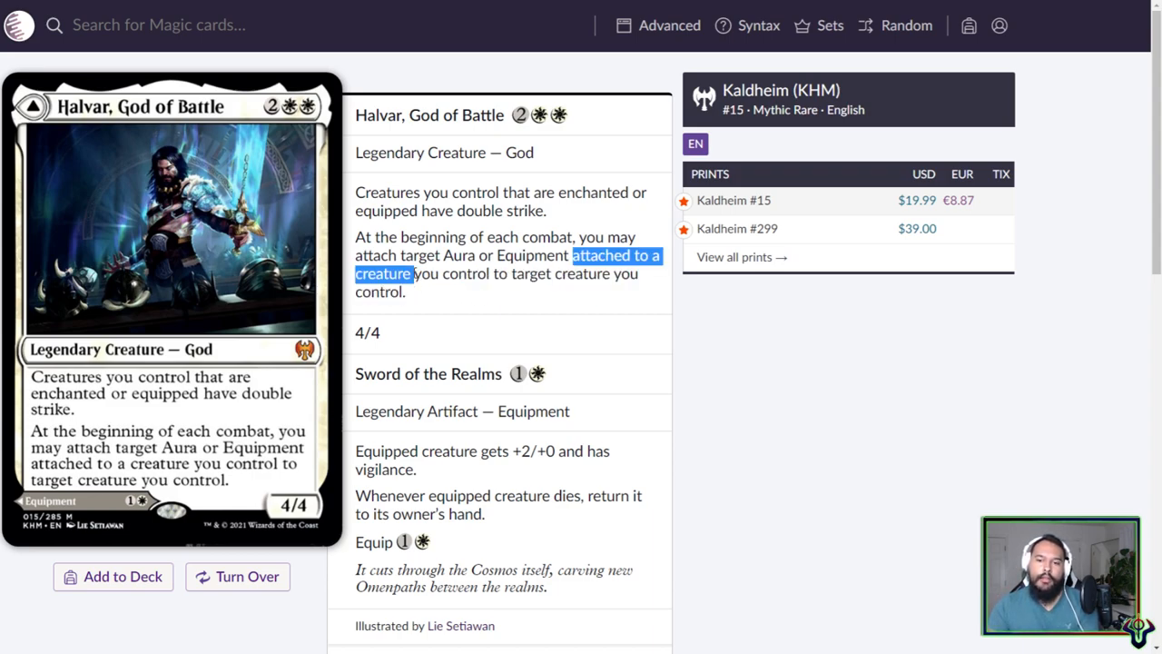
mouse_move(523, 342)
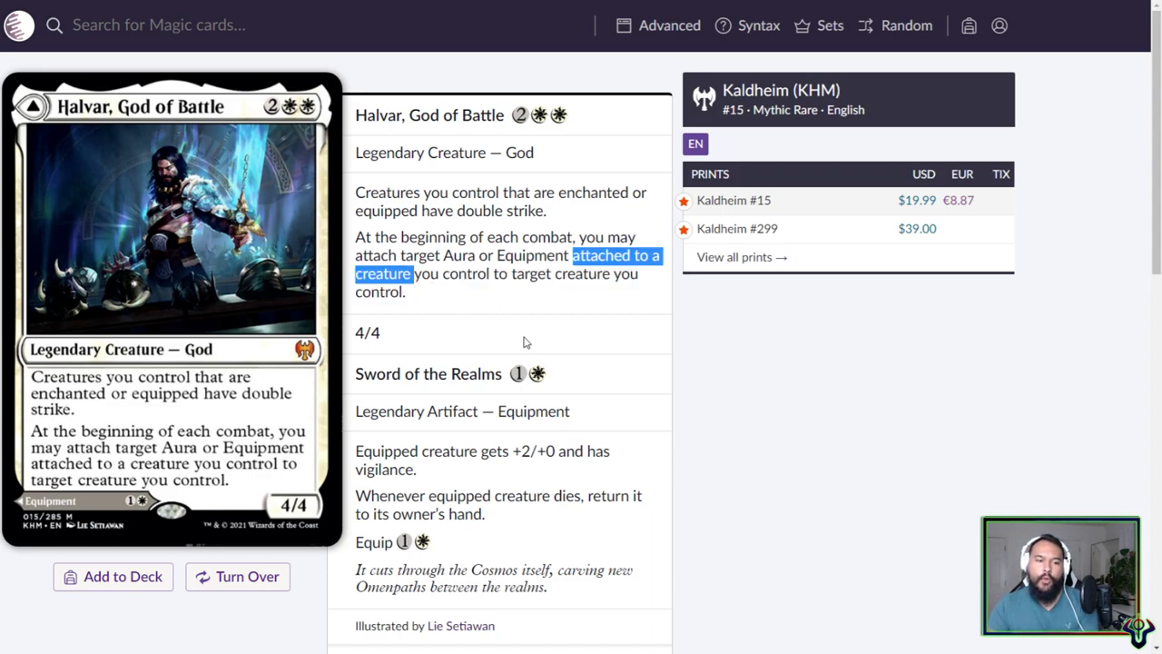
mouse_move(518, 329)
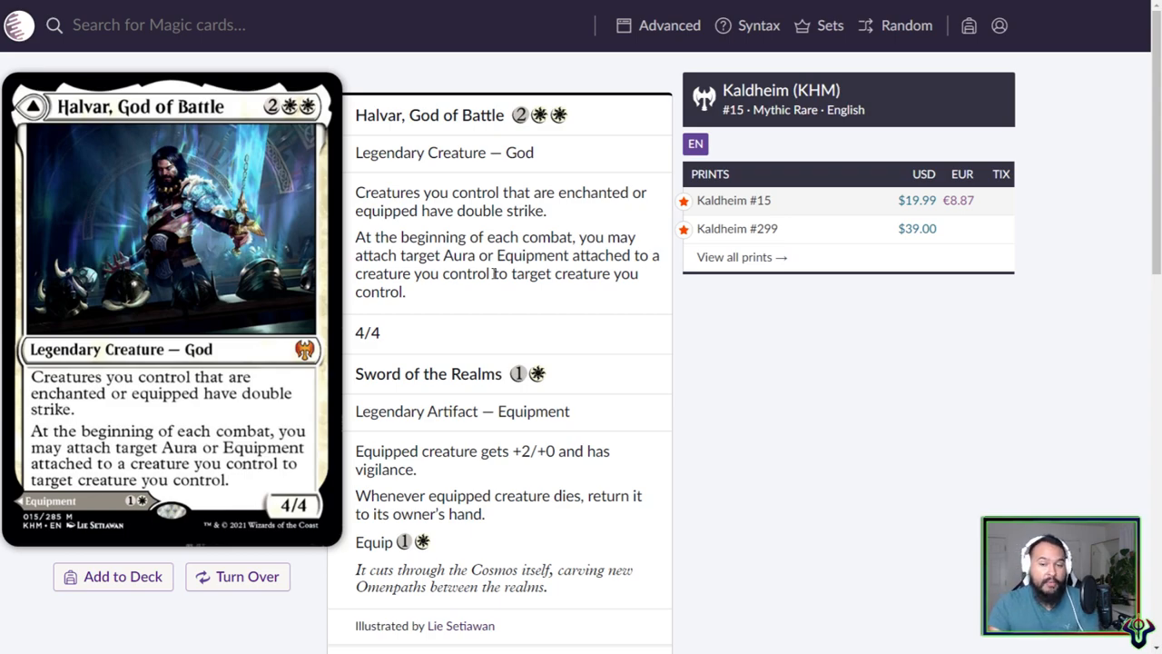
mouse_move(597, 290)
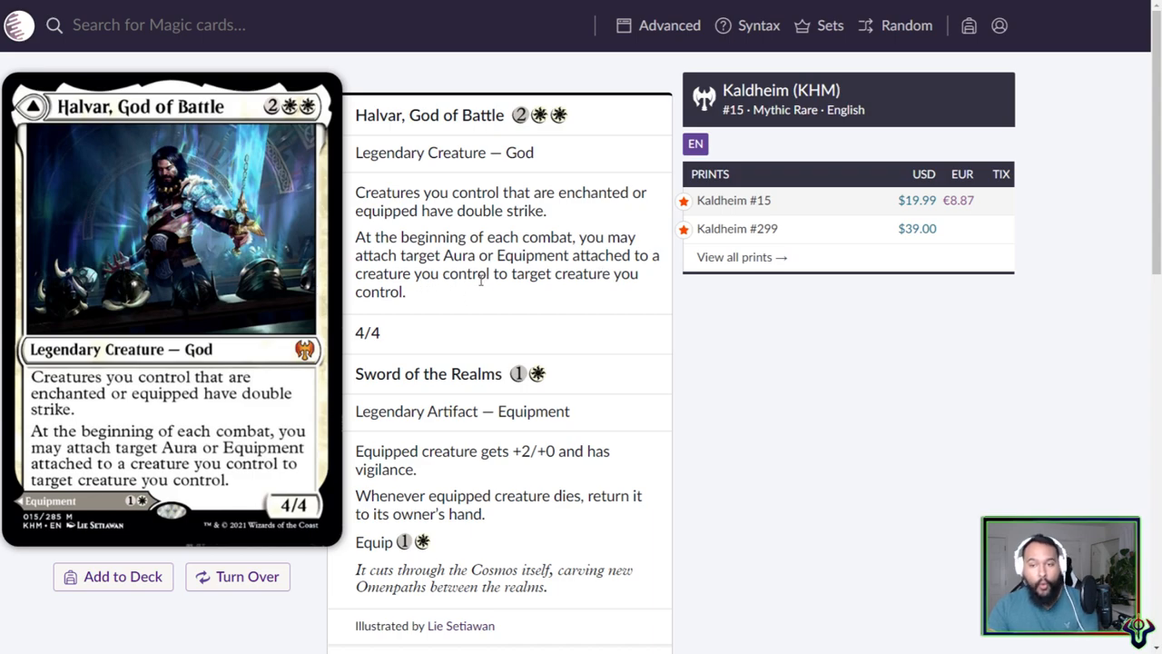
mouse_move(635, 301)
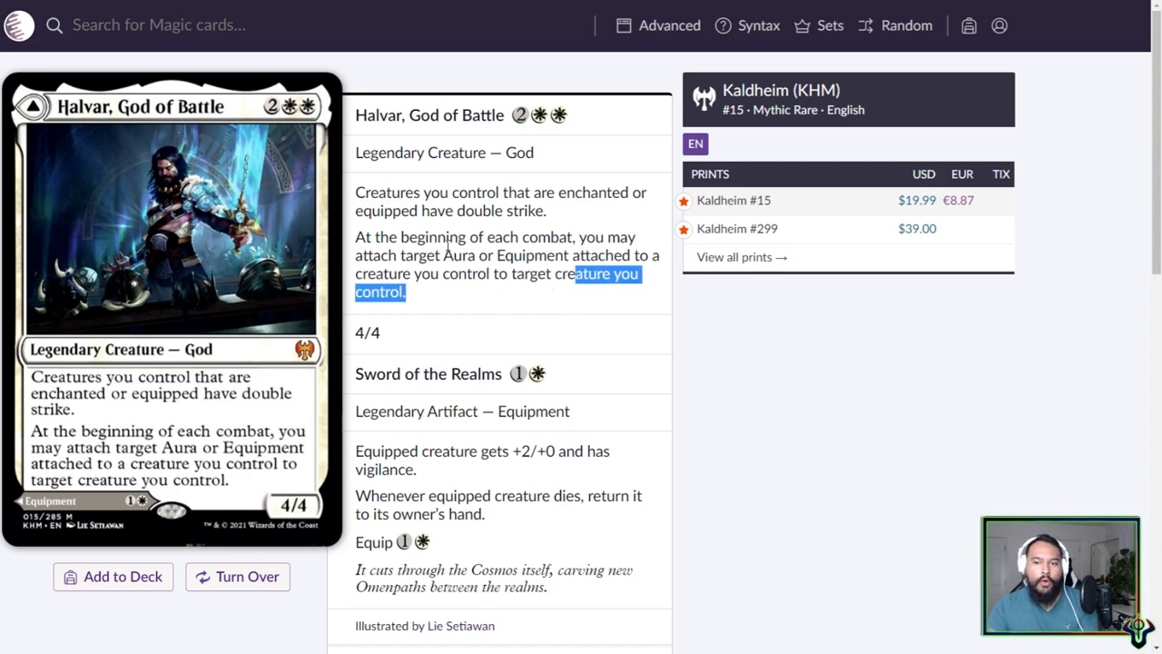
click(507, 304)
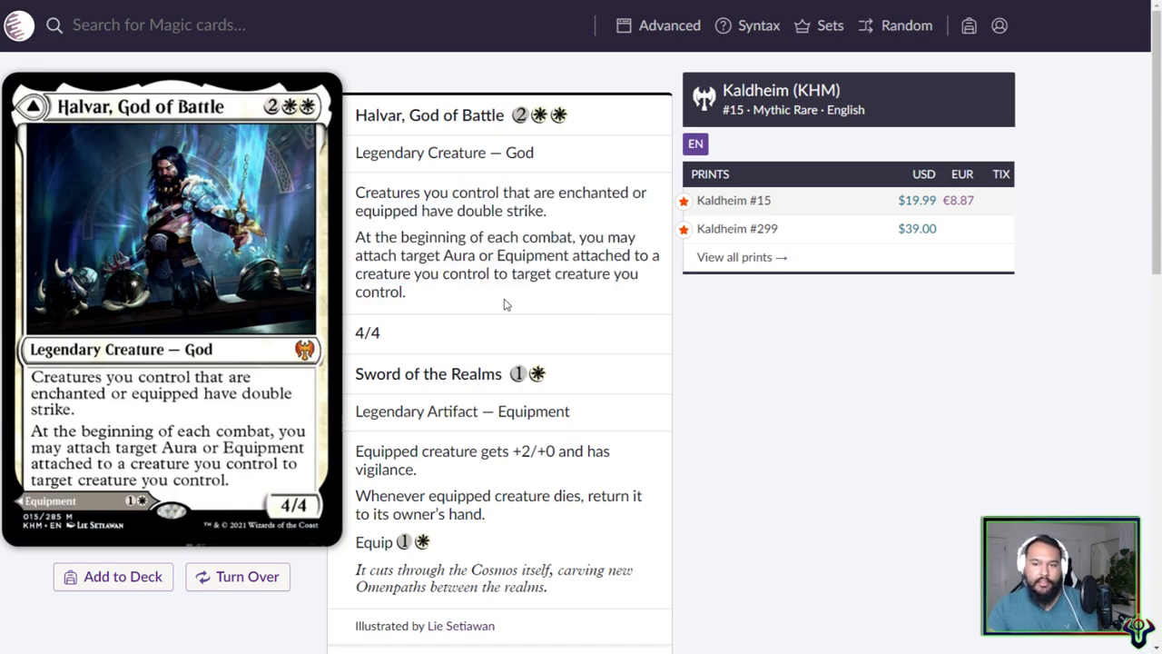
drag(399, 192, 406, 291)
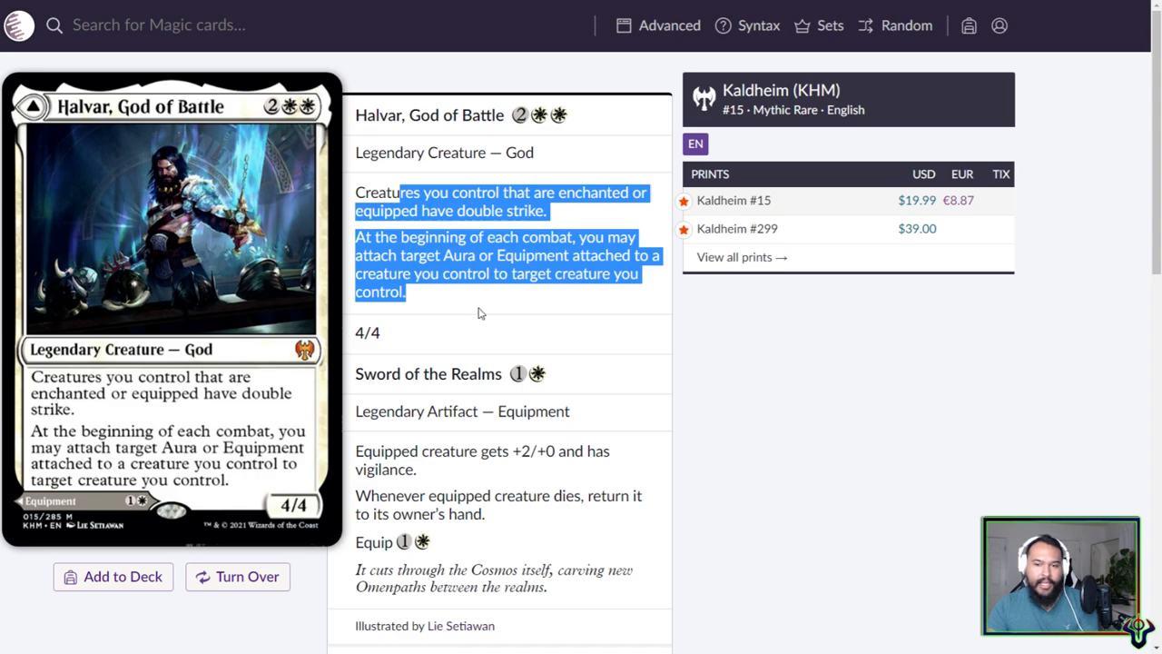
click(481, 313)
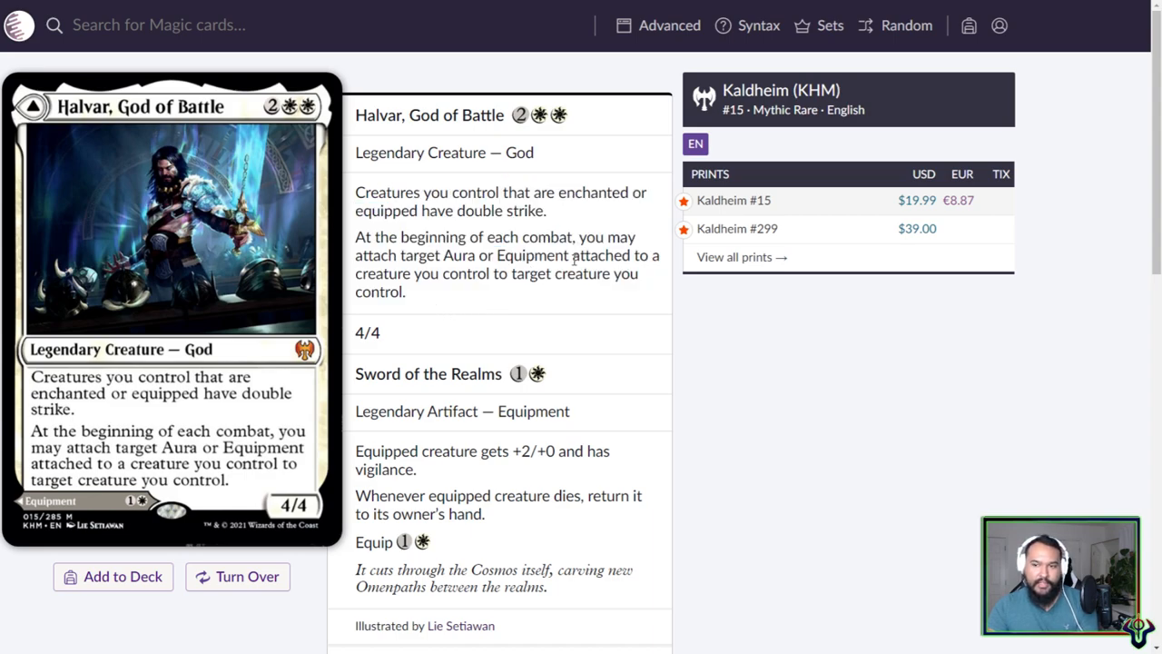
drag(572, 255, 410, 274)
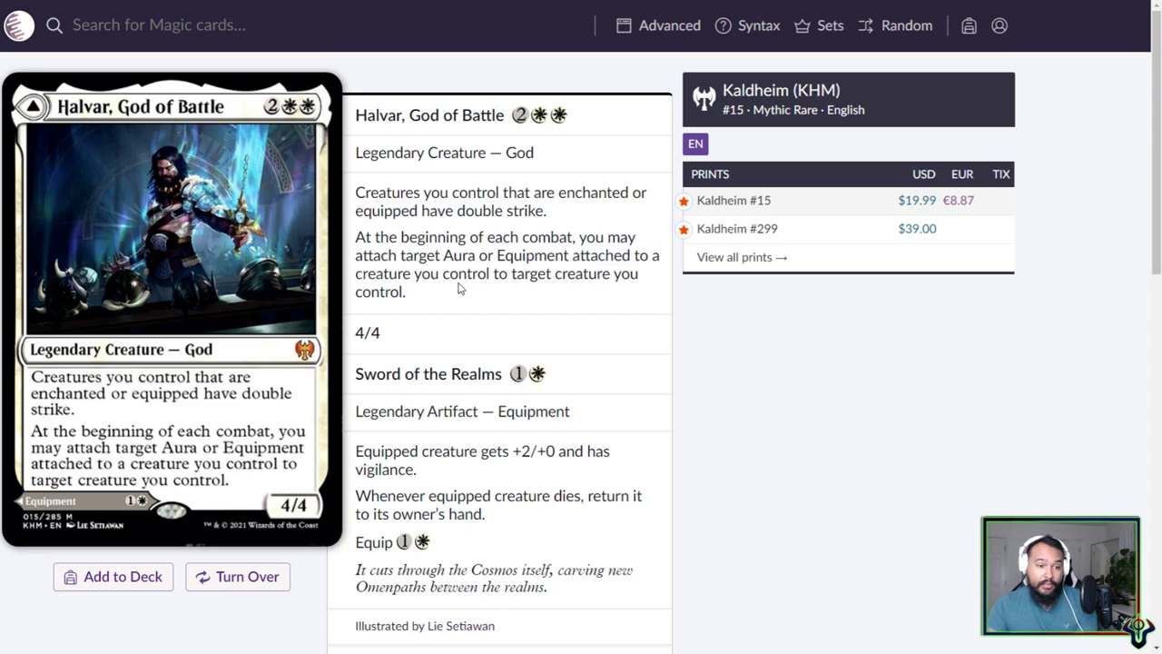
scroll(down, 3)
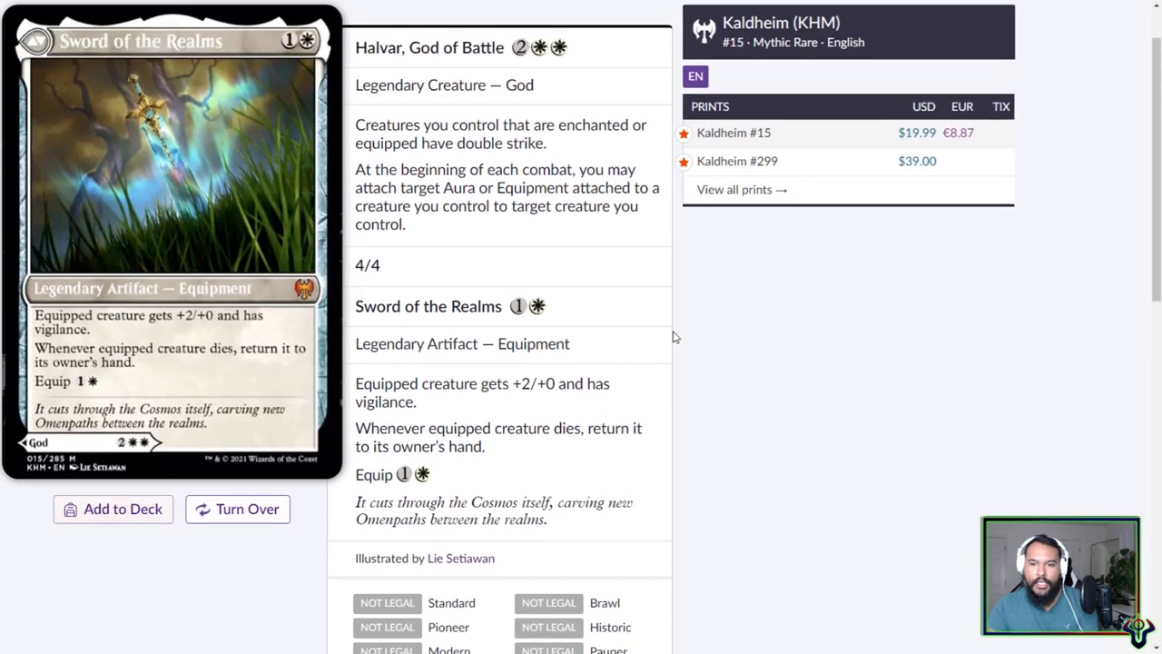
mouse_move(694, 307)
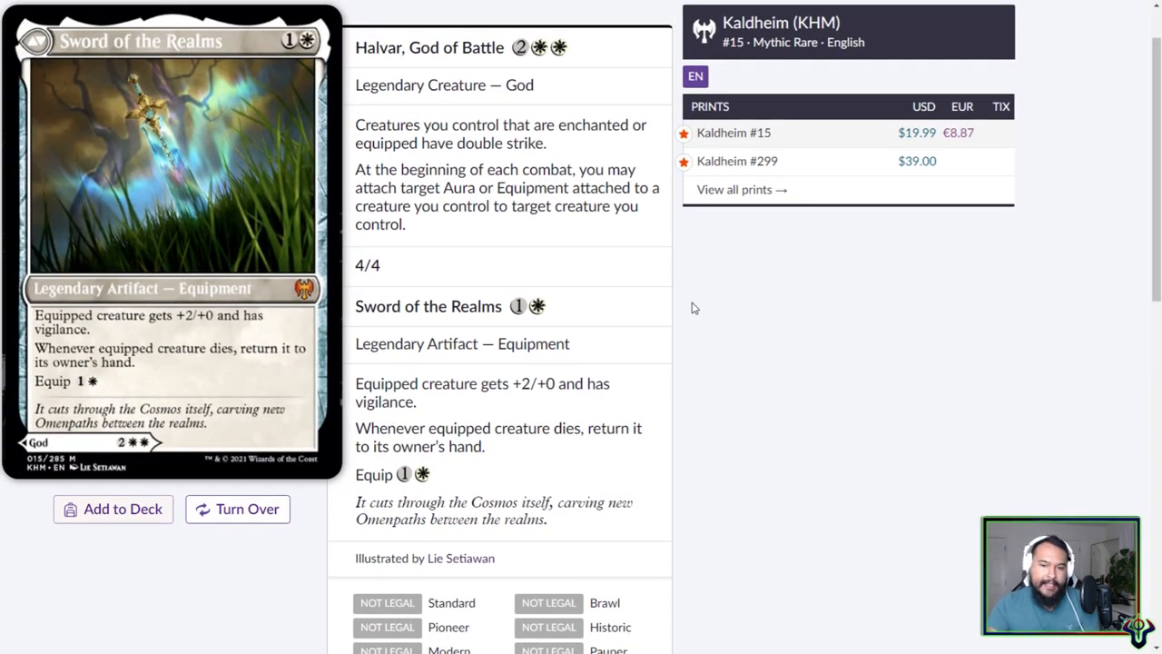
mouse_move(663, 329)
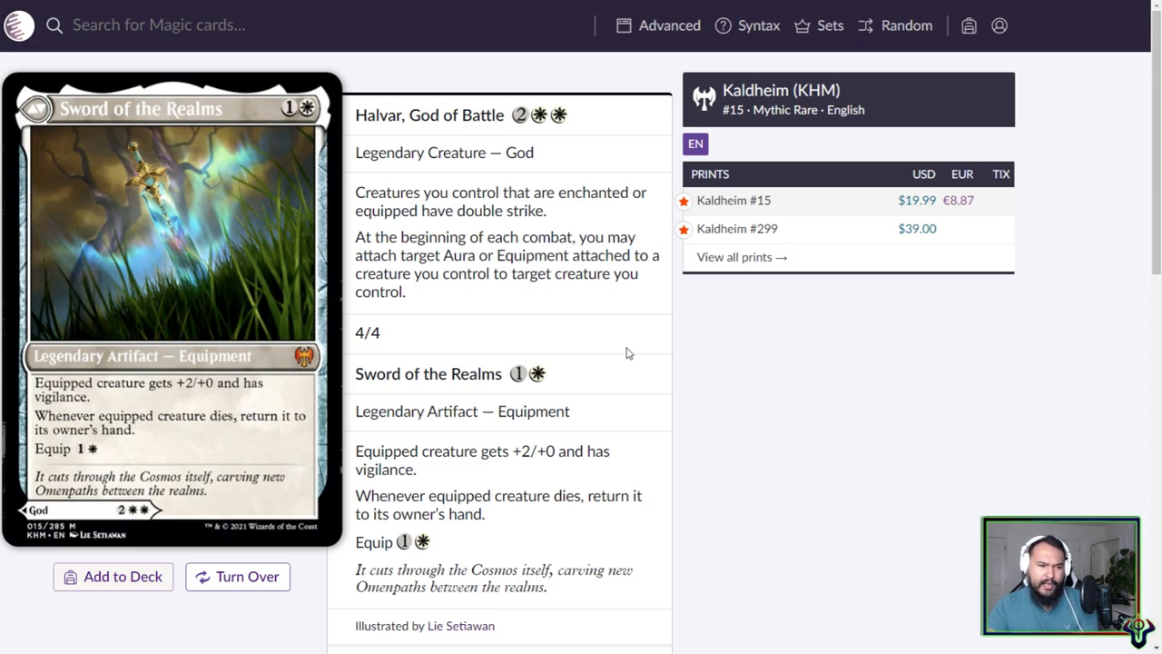
mouse_move(614, 344)
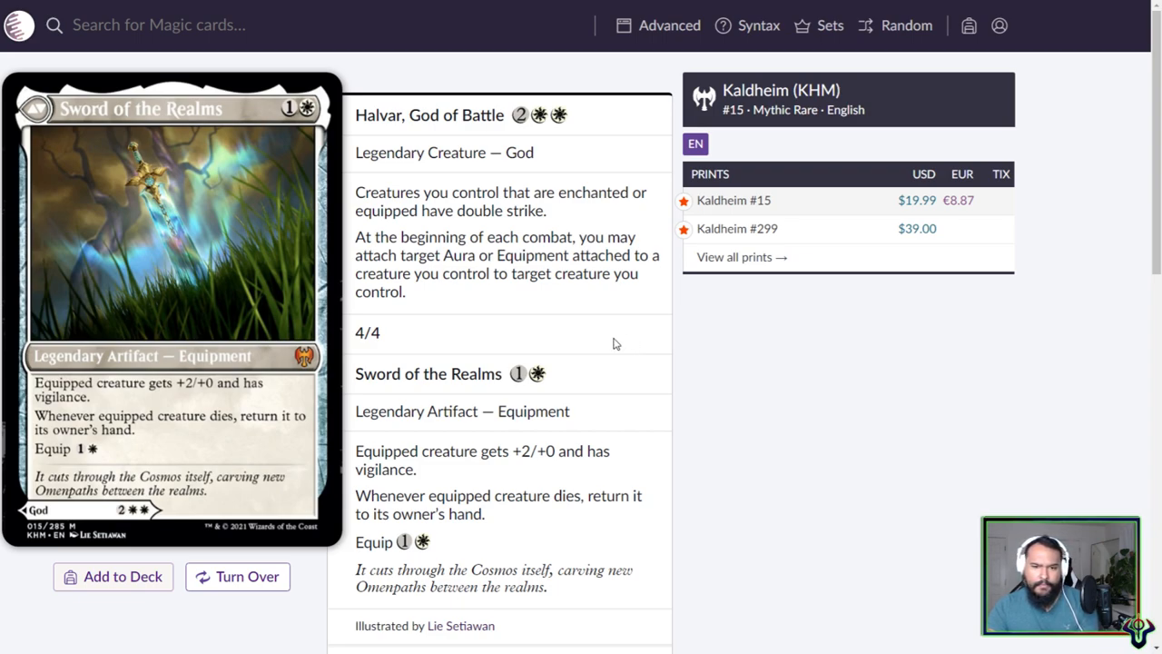
mouse_move(506, 372)
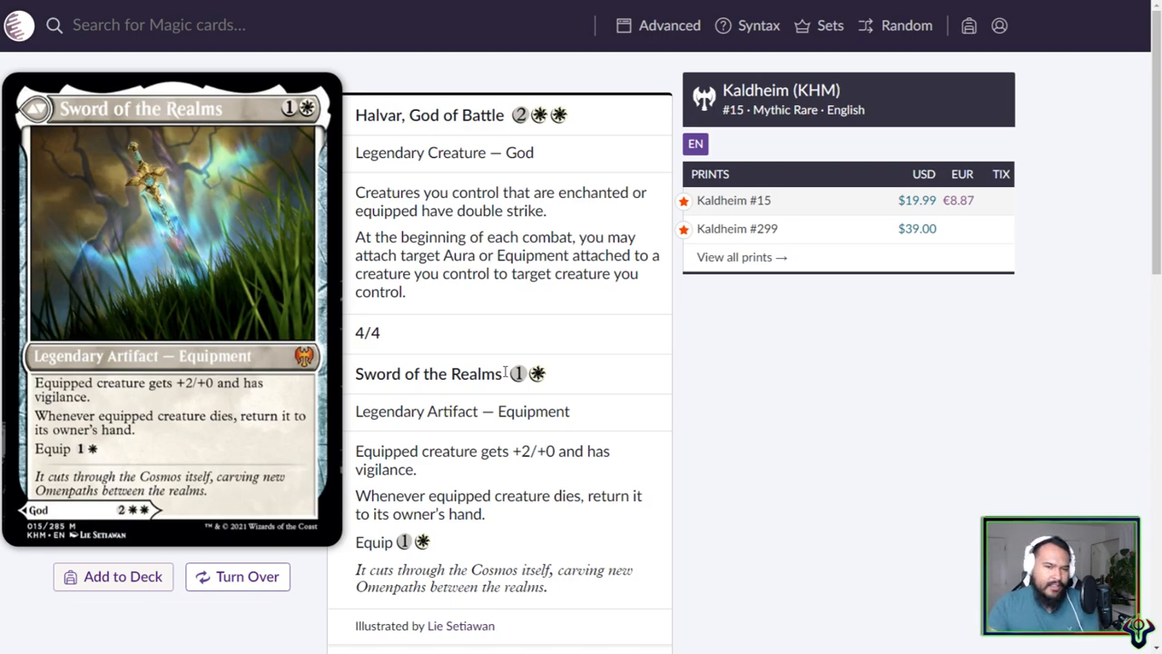
- Turn the card over to show the Halvar, God of Battle face
click(237, 576)
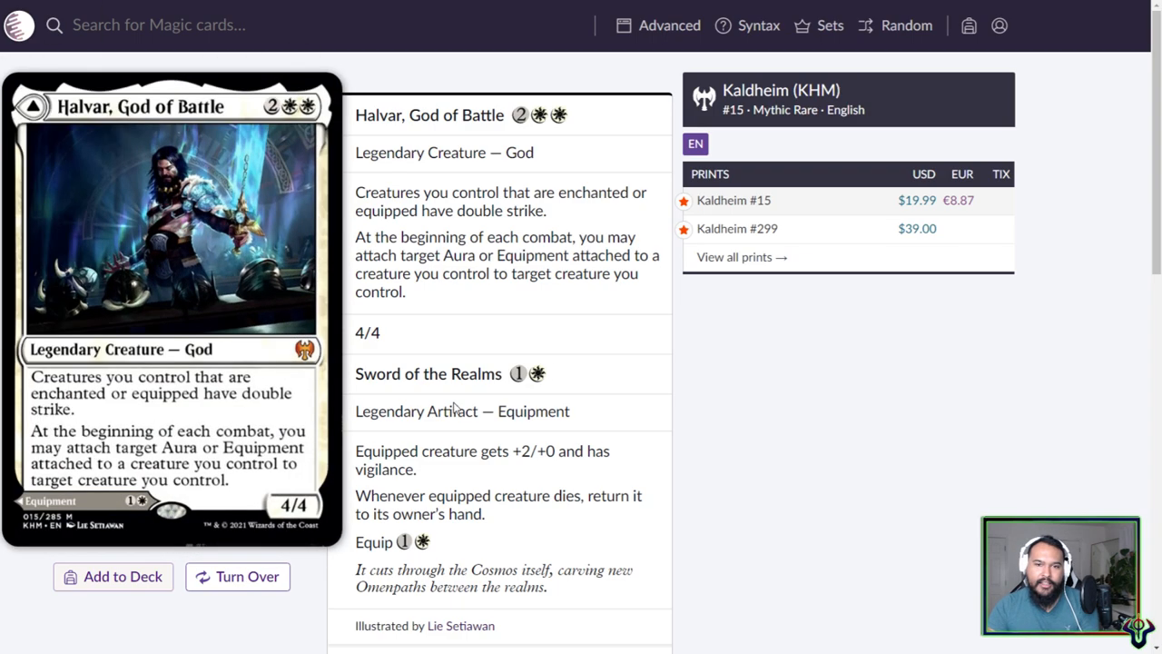
mouse_move(459, 307)
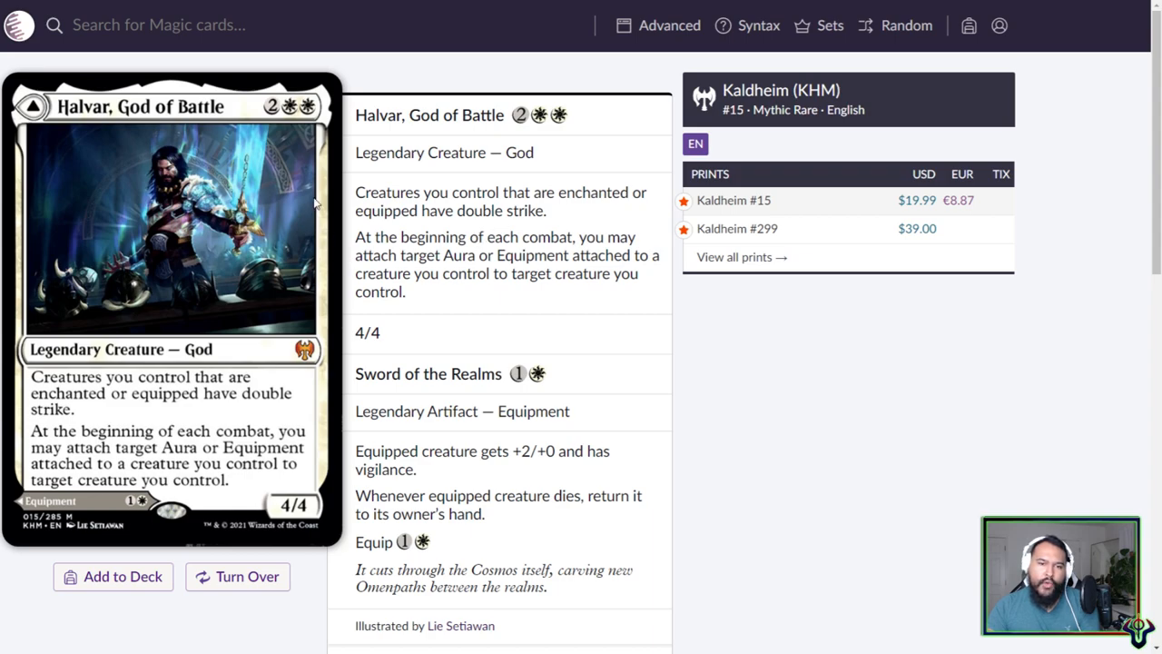
mouse_move(234, 608)
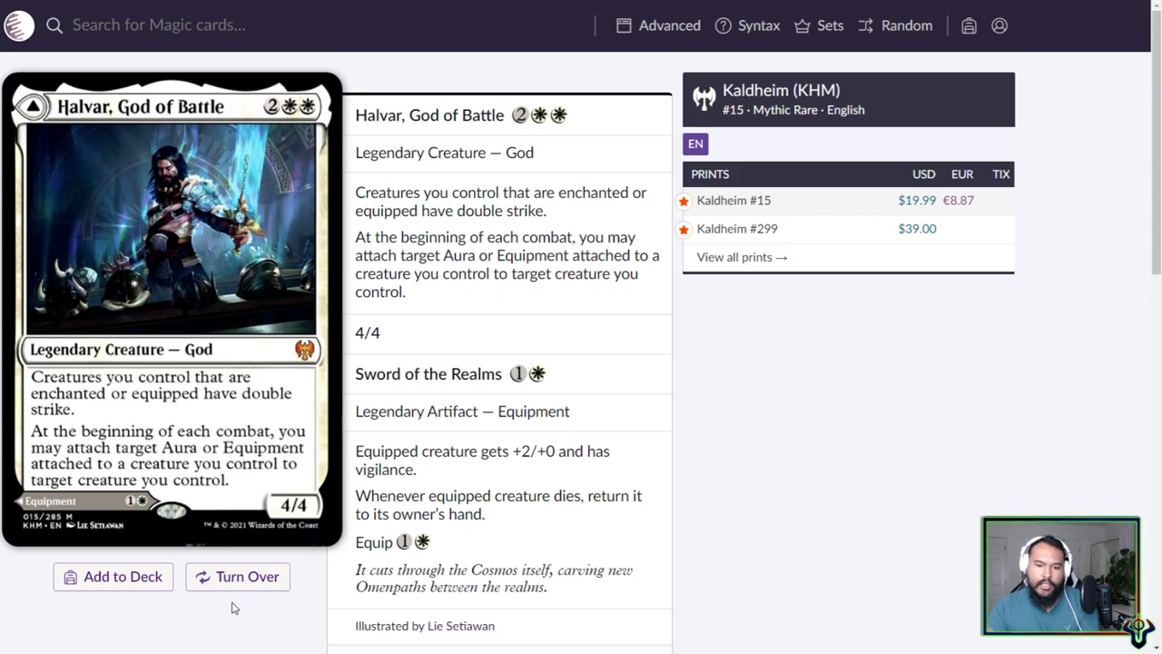
- Flip Halvar repeatedly between its God and Sword of the Realms faces, ending on the Sword
click(237, 577)
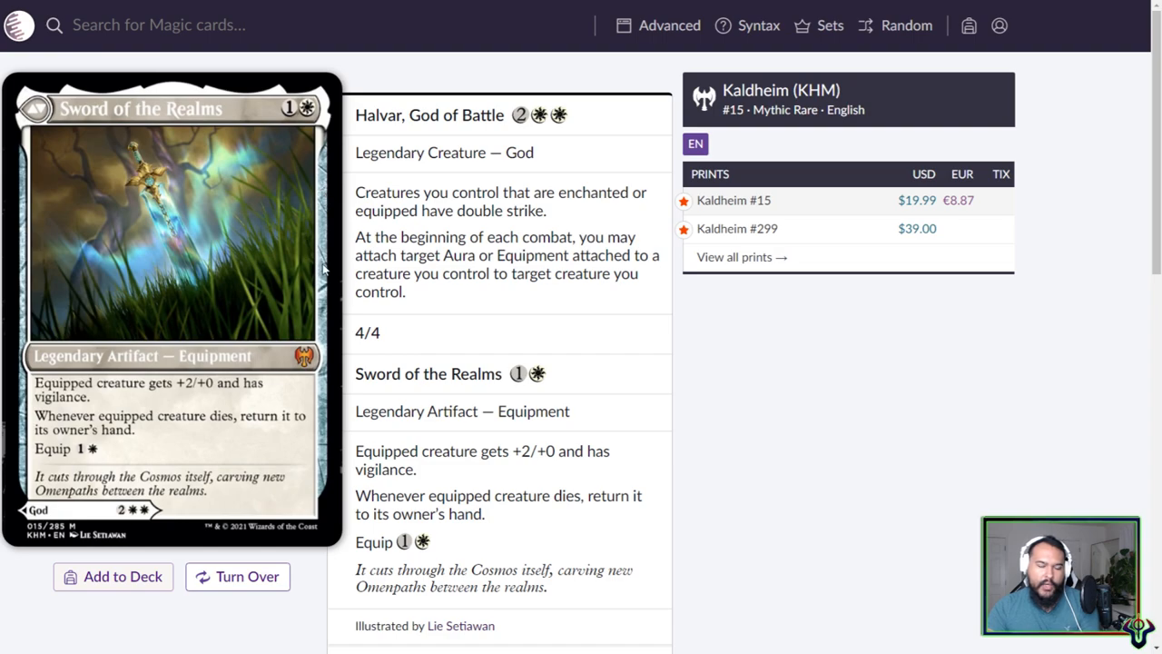
mouse_move(109, 403)
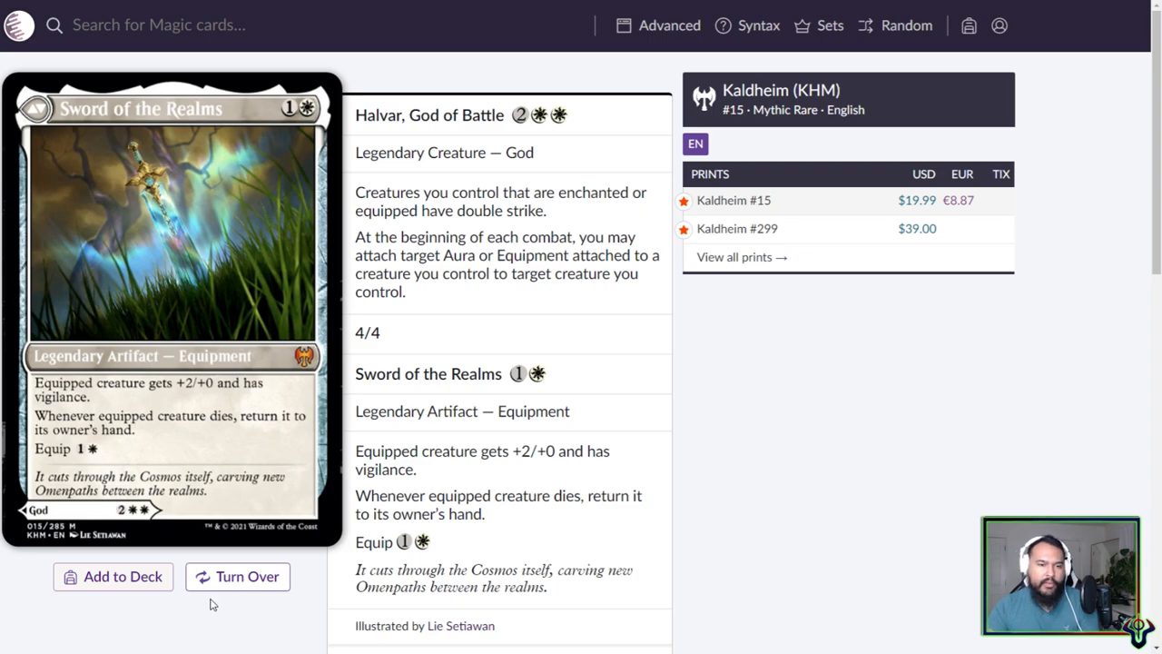
click(237, 576)
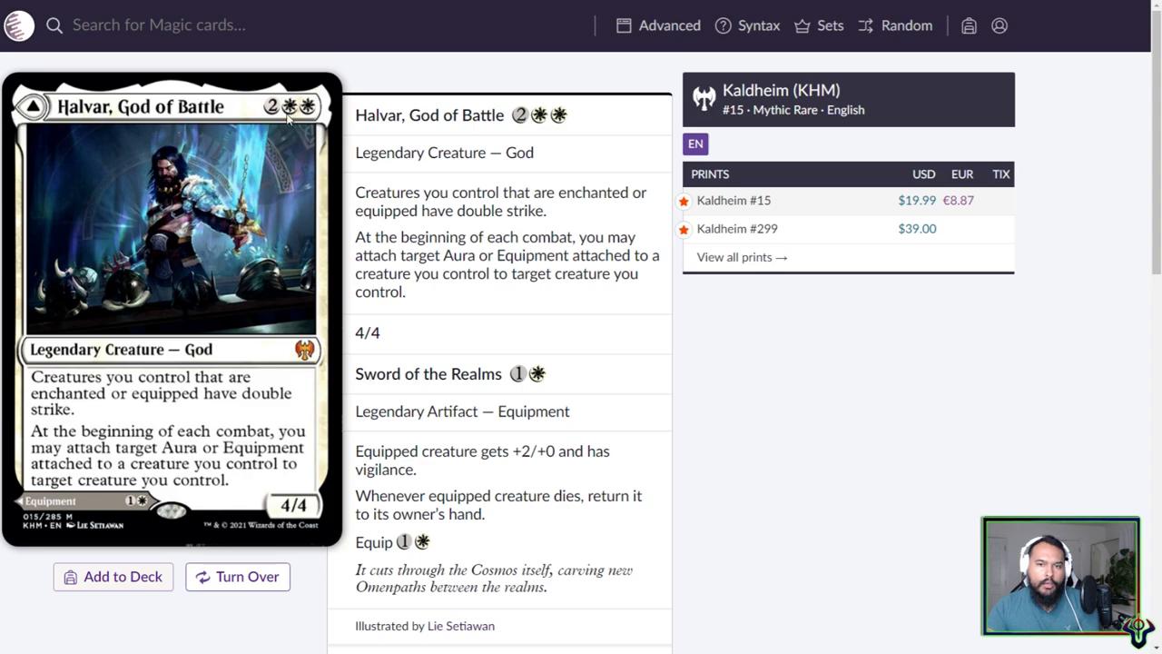
click(237, 577)
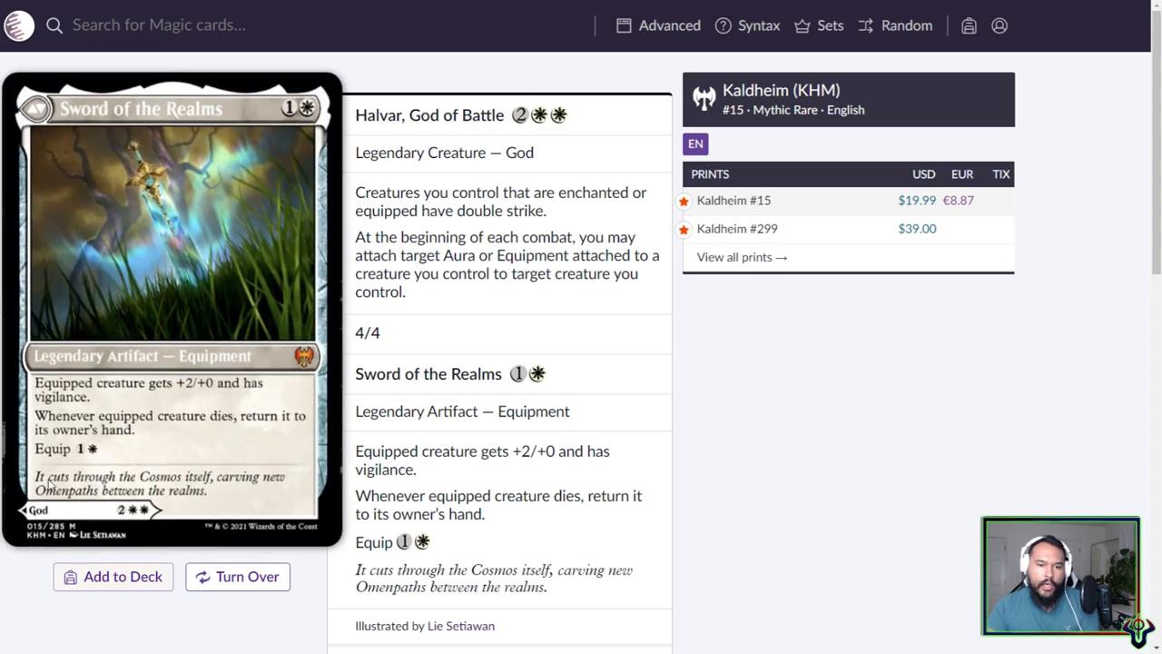
mouse_move(178, 460)
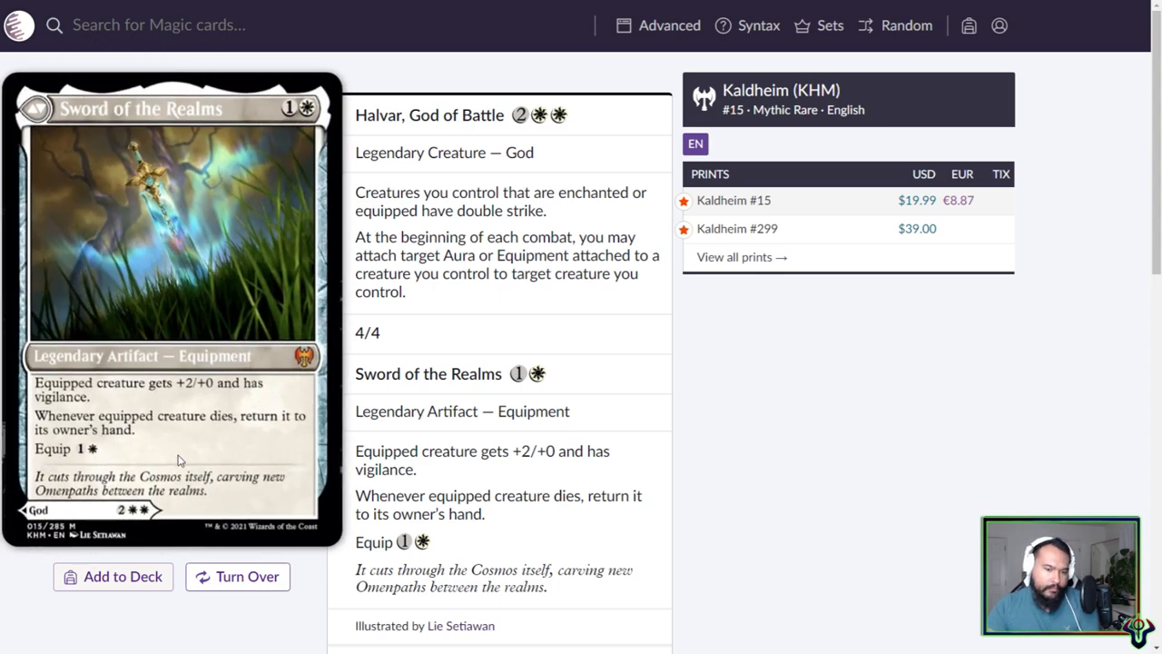
click(237, 576)
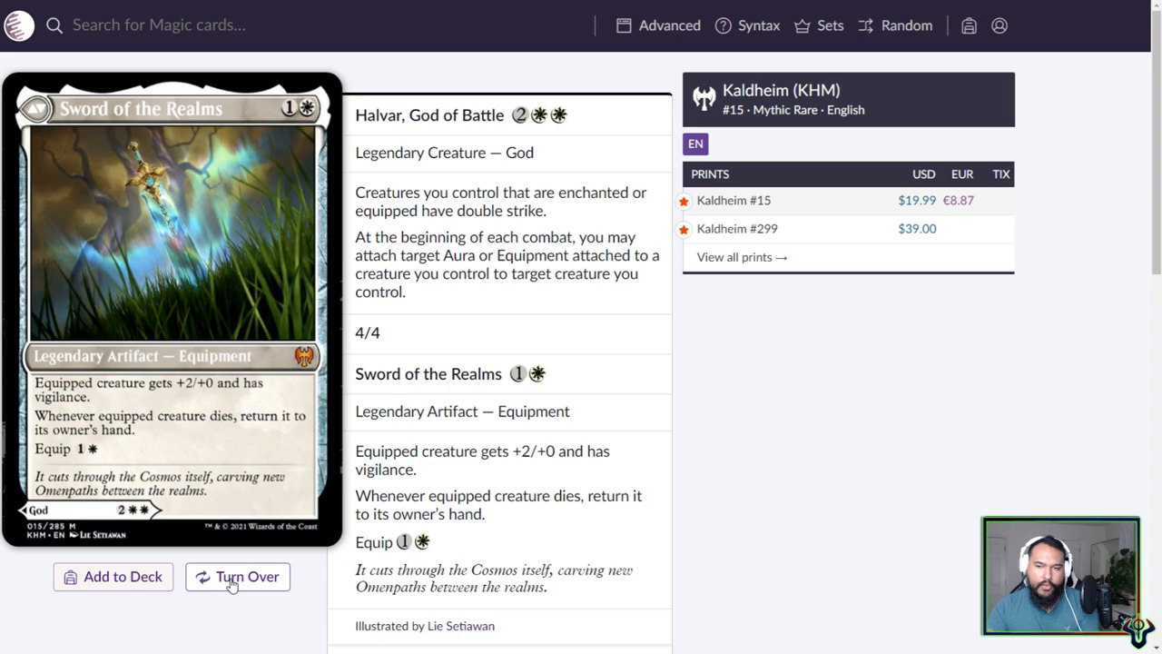
click(238, 576)
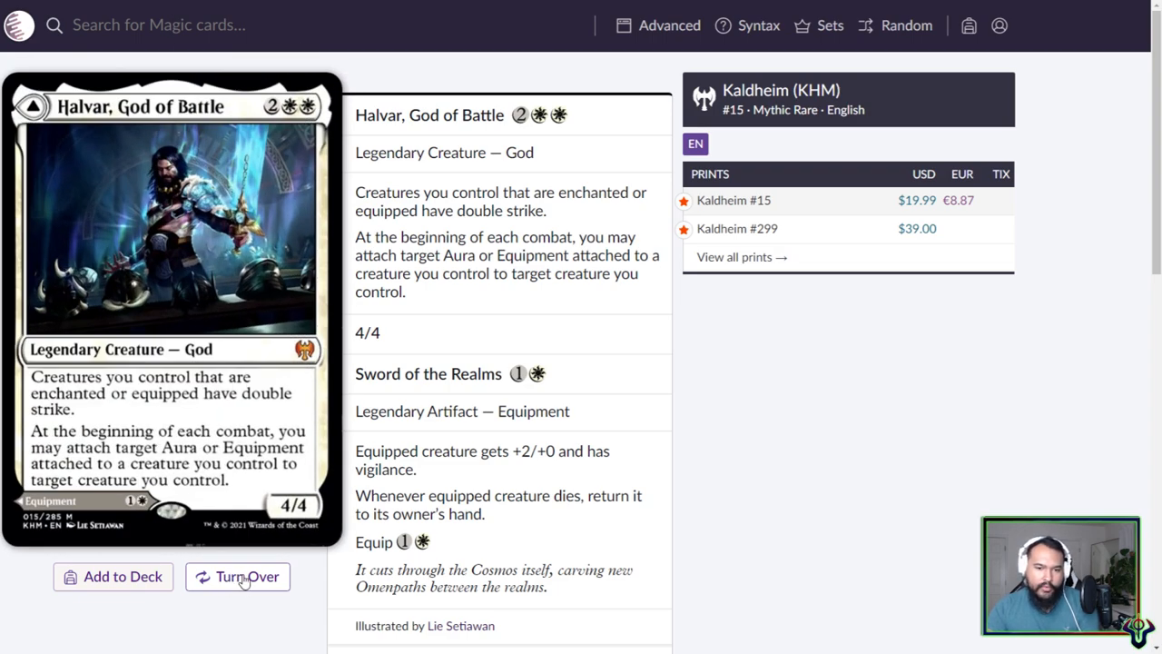
click(237, 577)
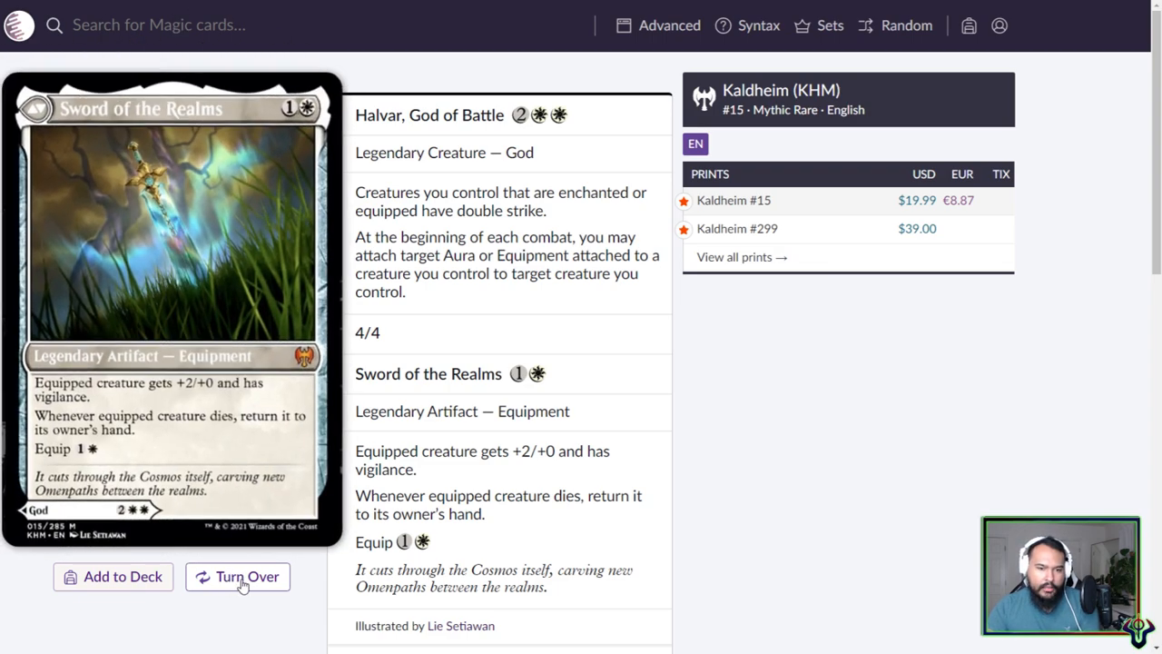
click(237, 576)
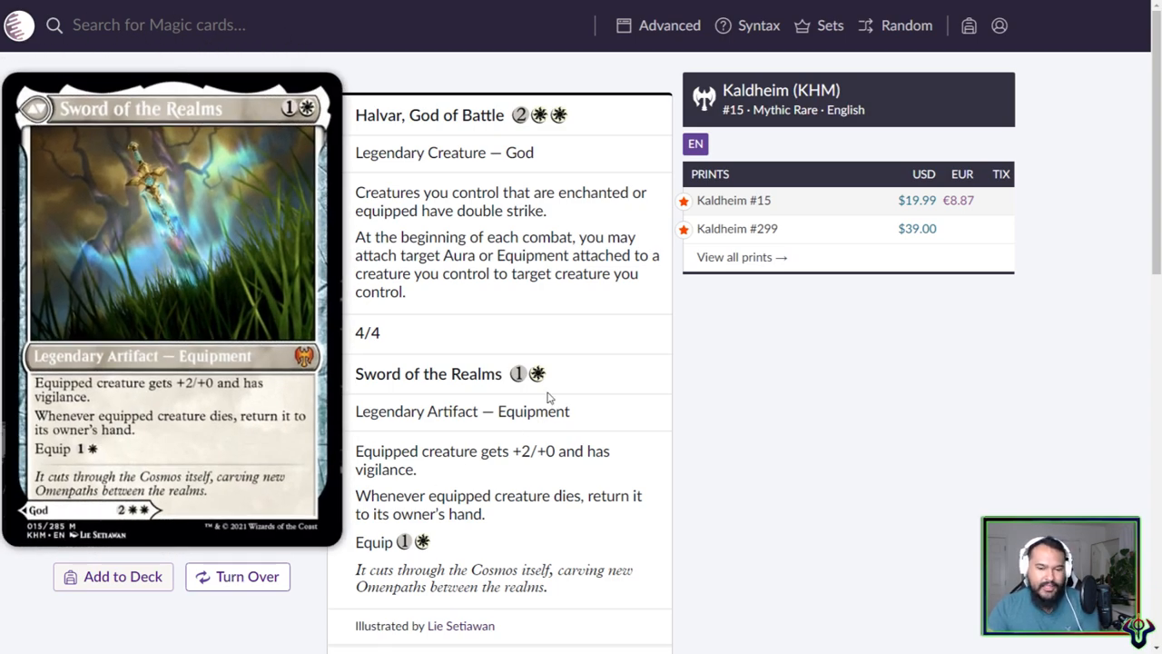
mouse_move(531, 448)
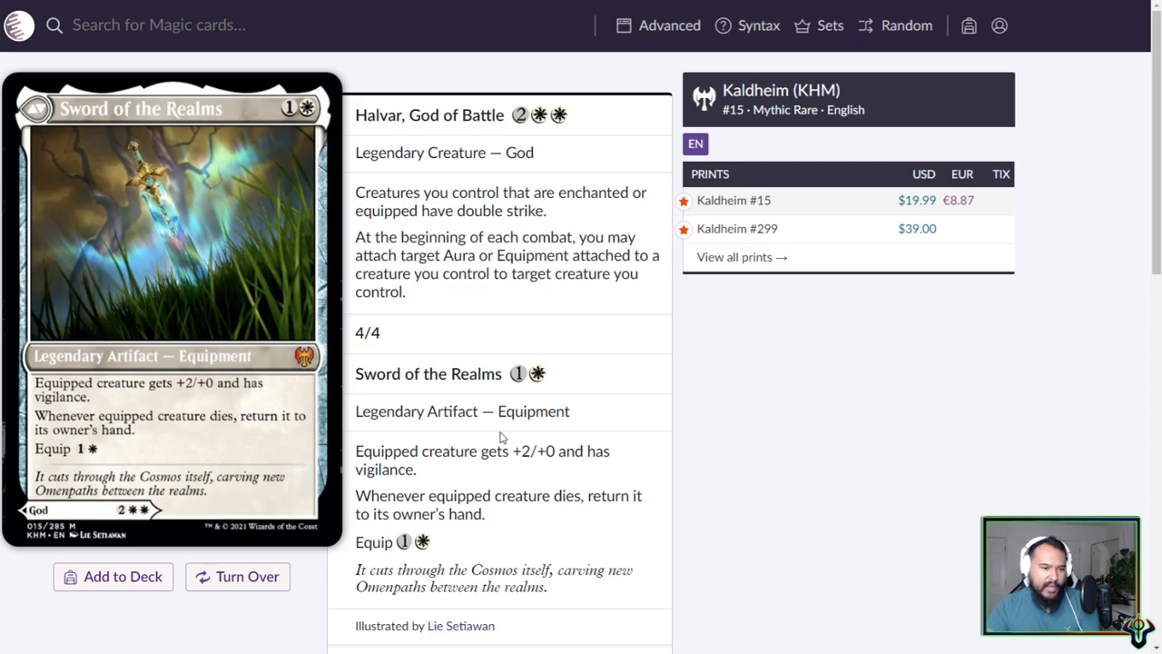
mouse_move(708, 223)
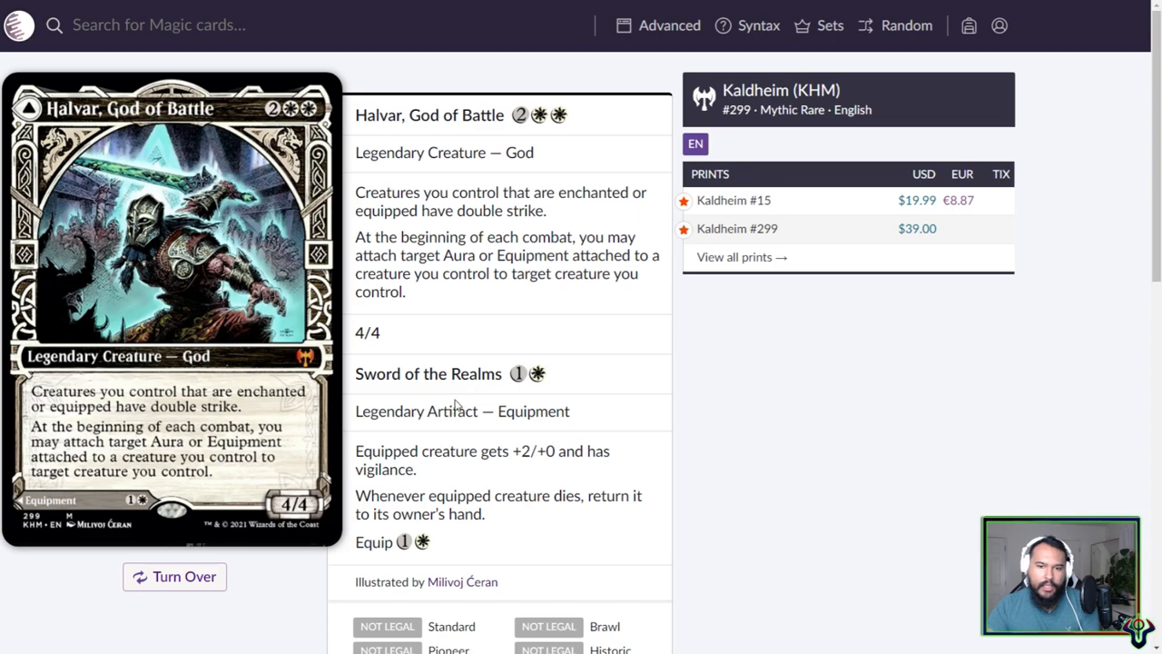
click(174, 576)
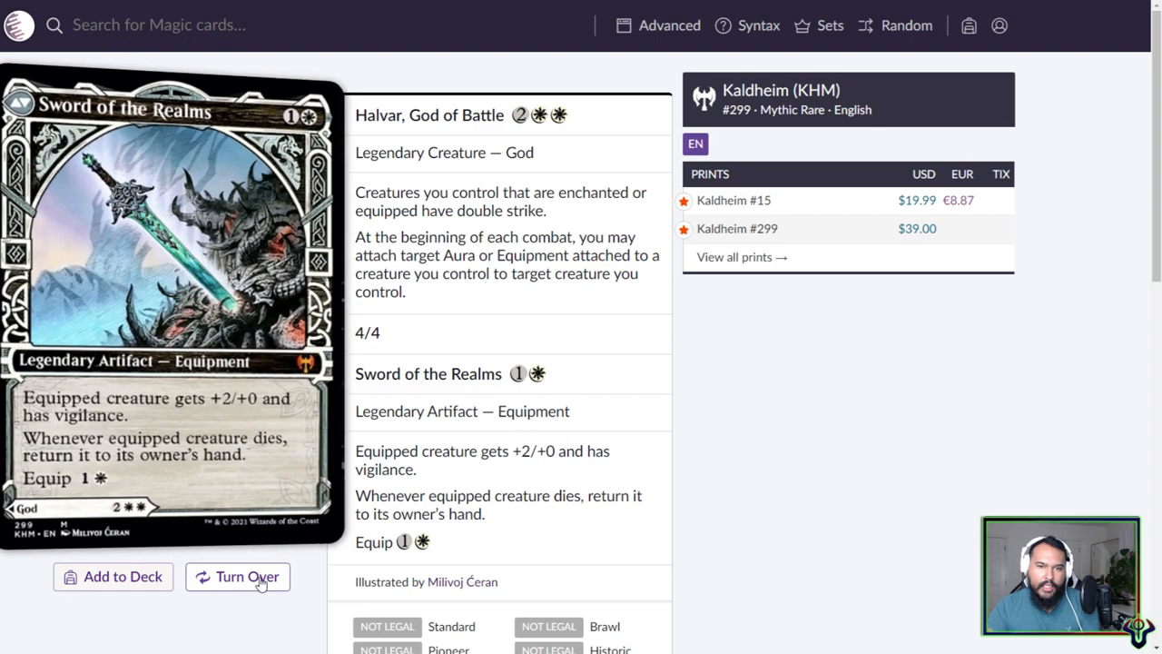
click(237, 577)
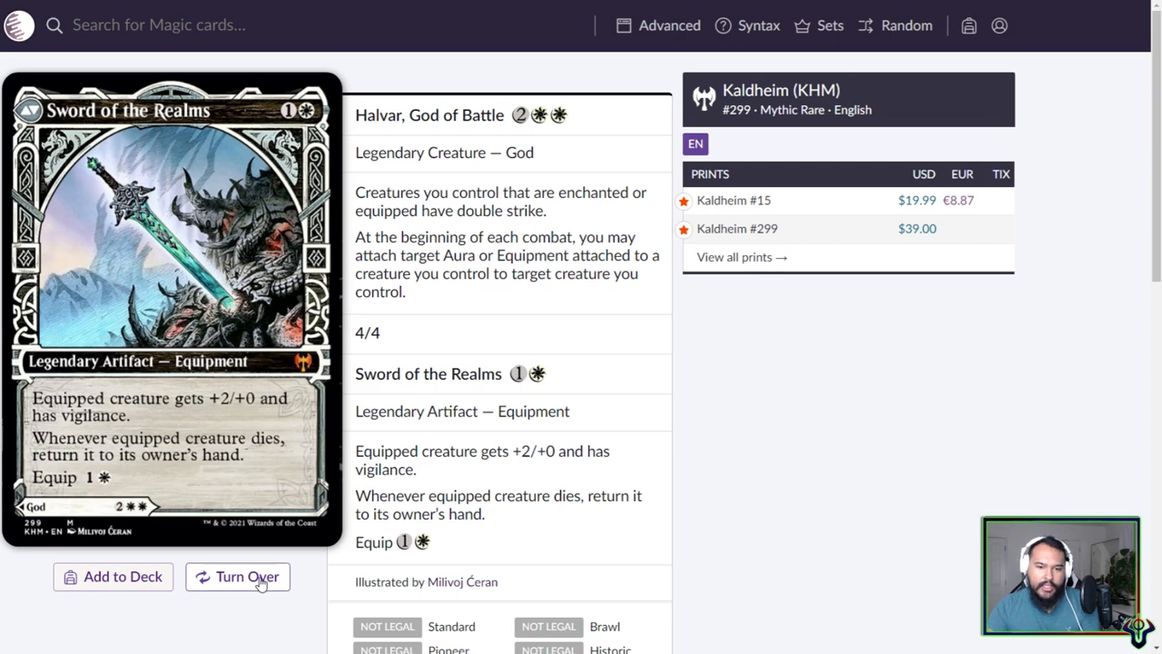
click(237, 577)
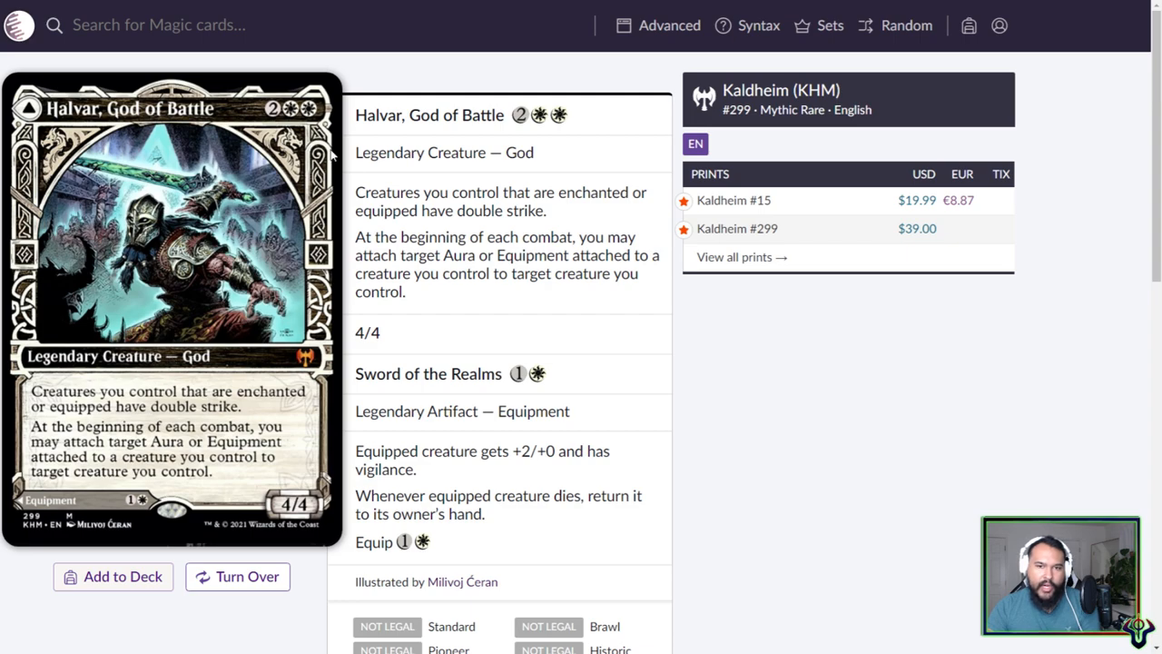
mouse_move(484, 379)
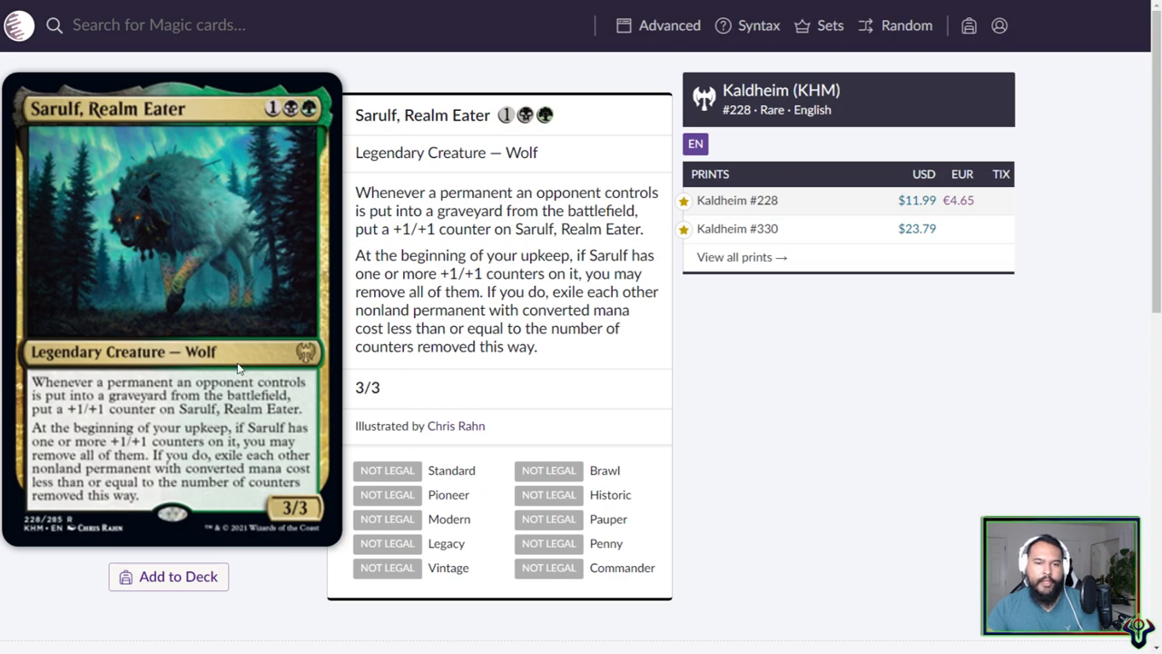
mouse_move(496, 383)
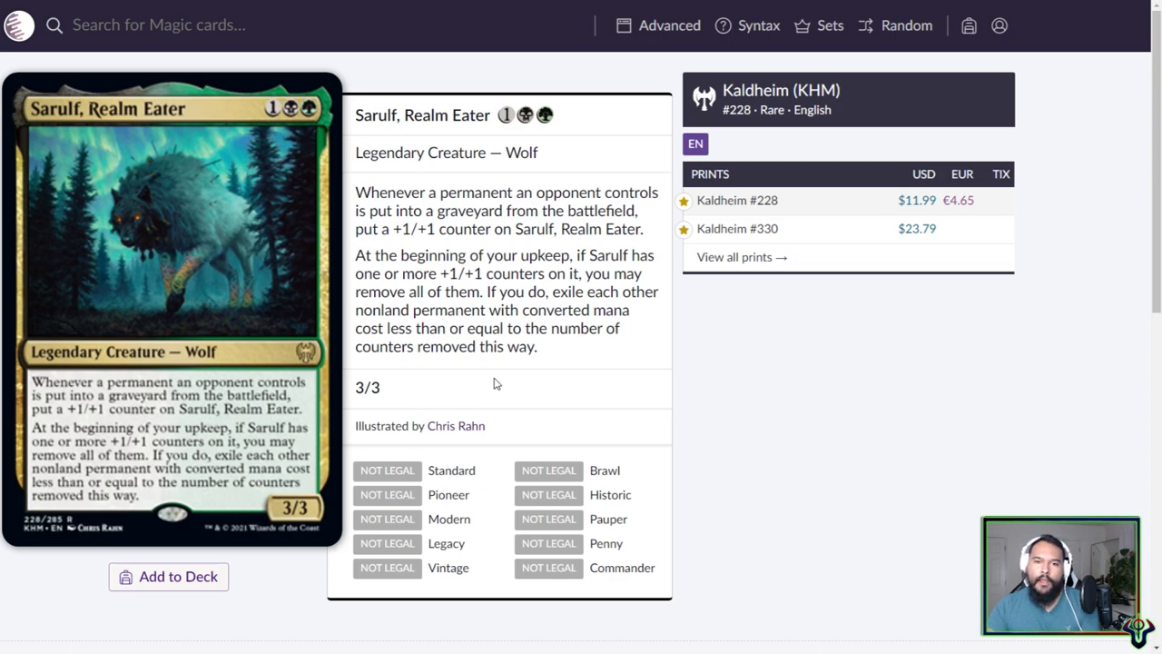
mouse_move(182, 238)
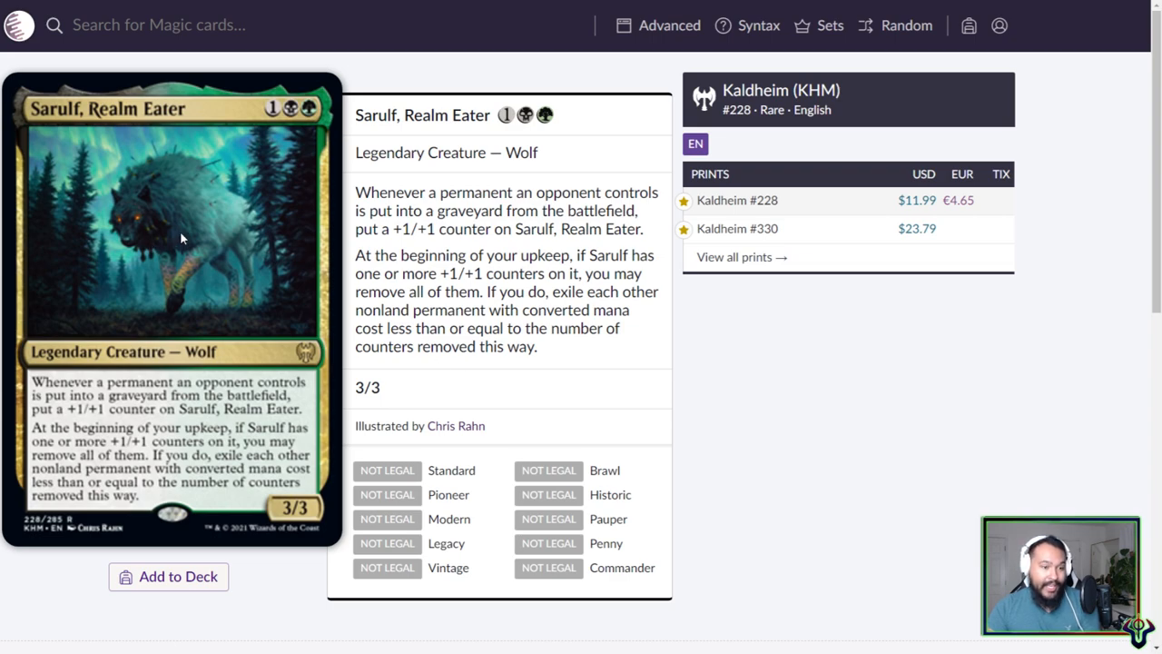
mouse_move(478, 279)
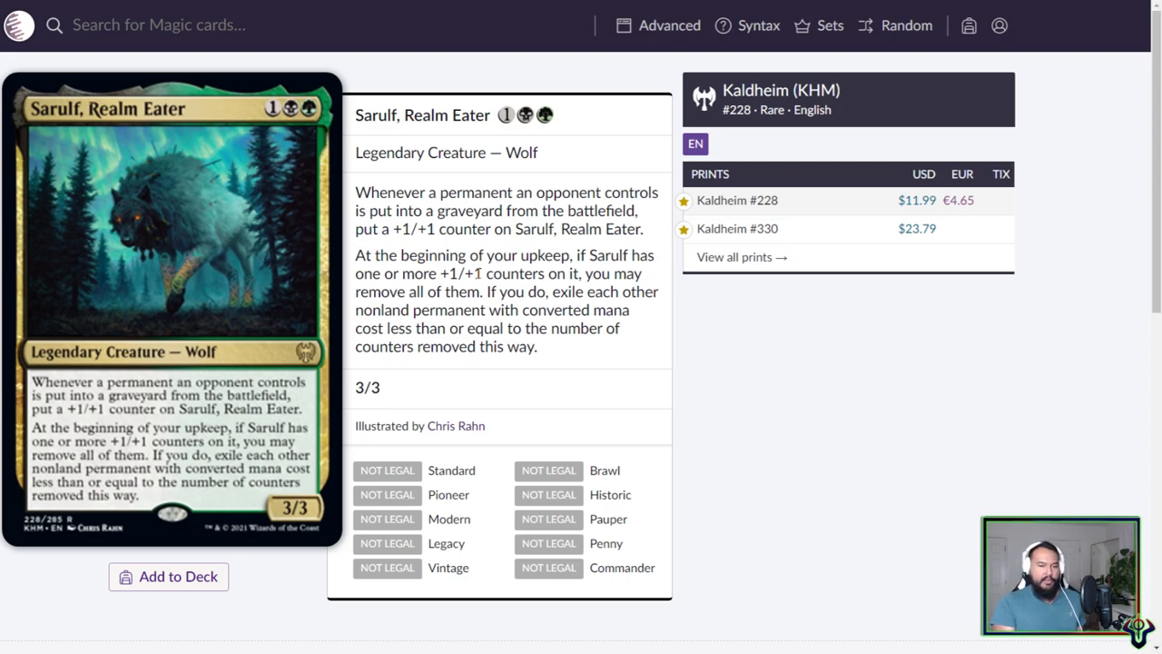
mouse_move(471, 343)
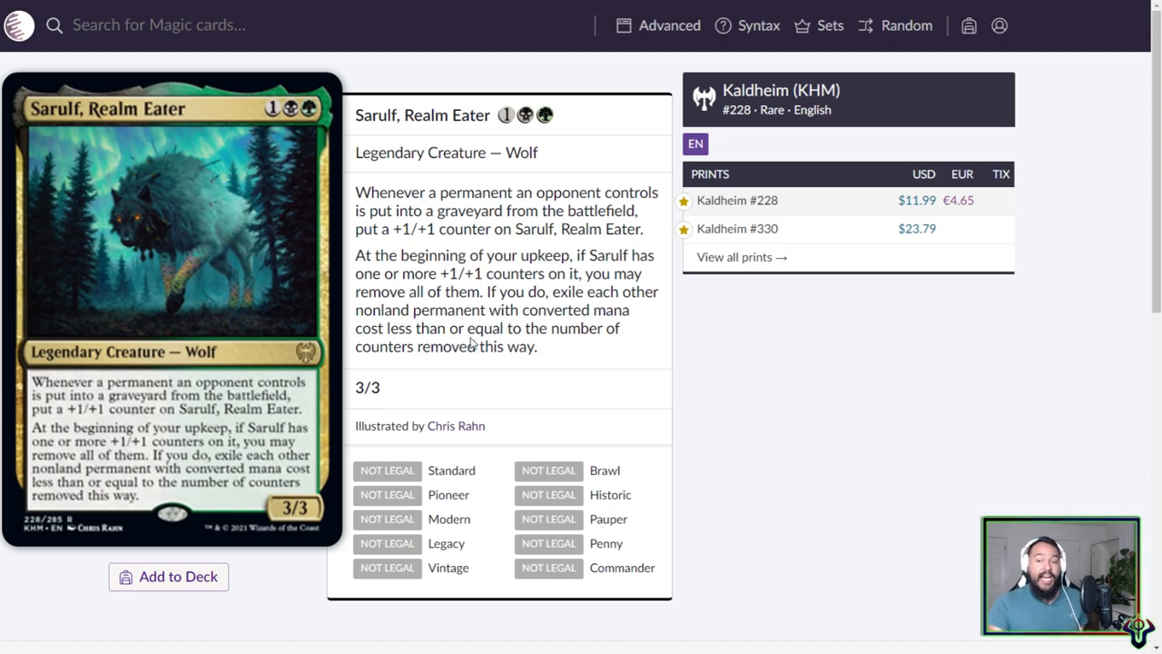
- Highlight Sarulf's 'exile each other' clause, then view its Kaldheim #330 showcase printing
drag(468, 327, 556, 346)
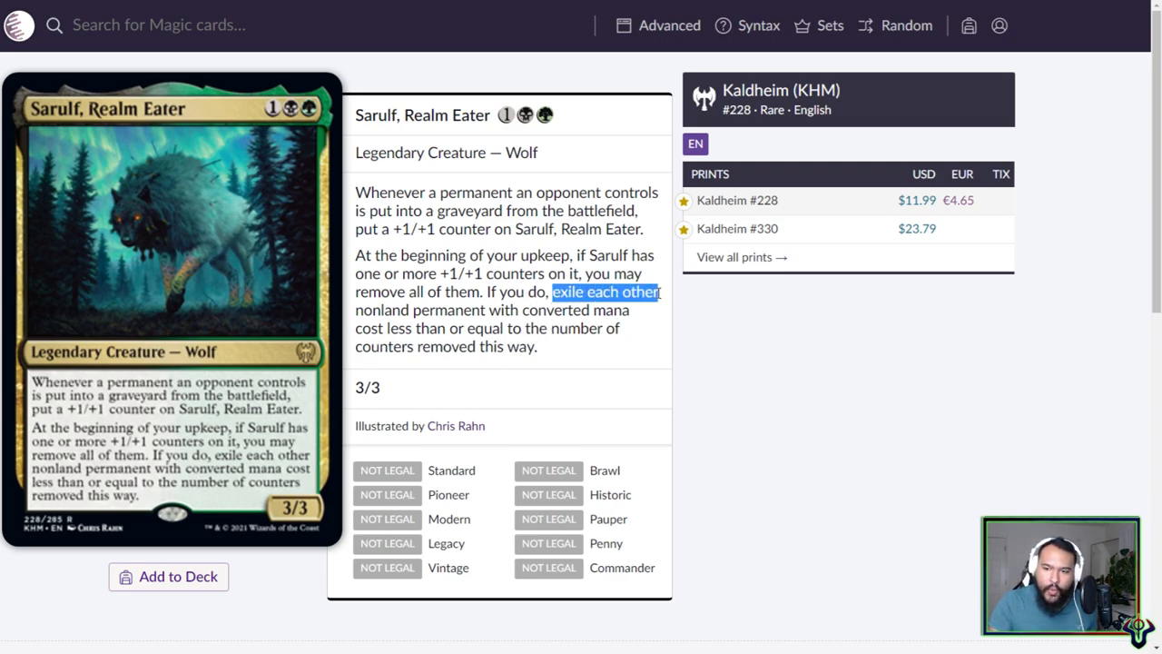
mouse_move(660, 298)
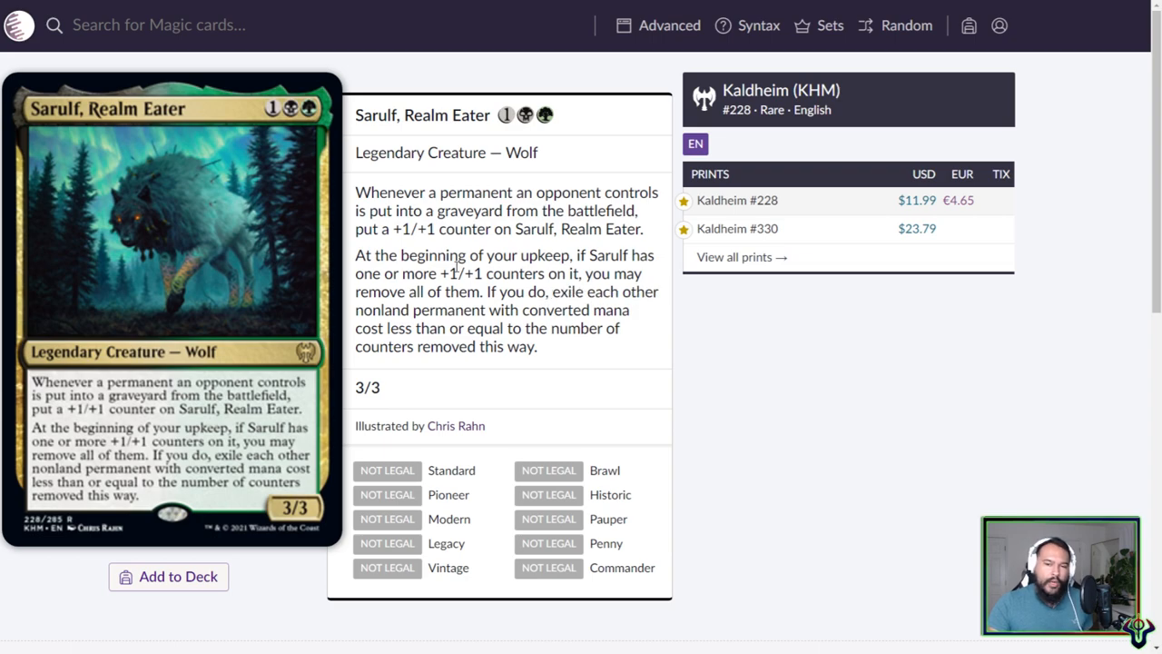
mouse_move(650, 335)
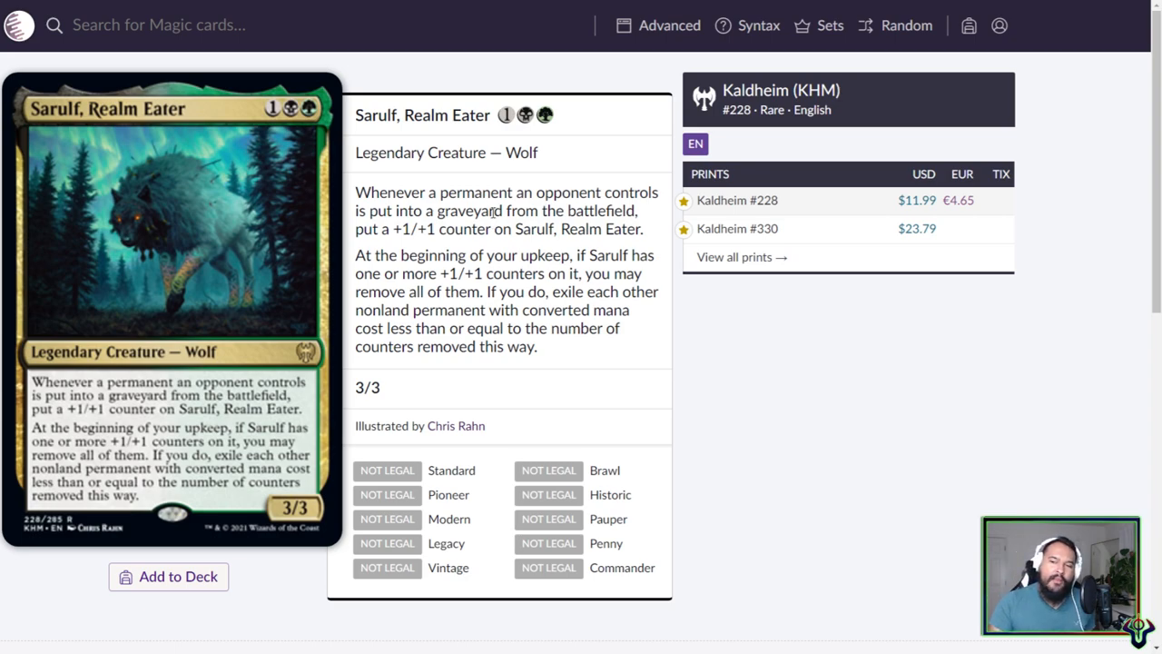
click(737, 228)
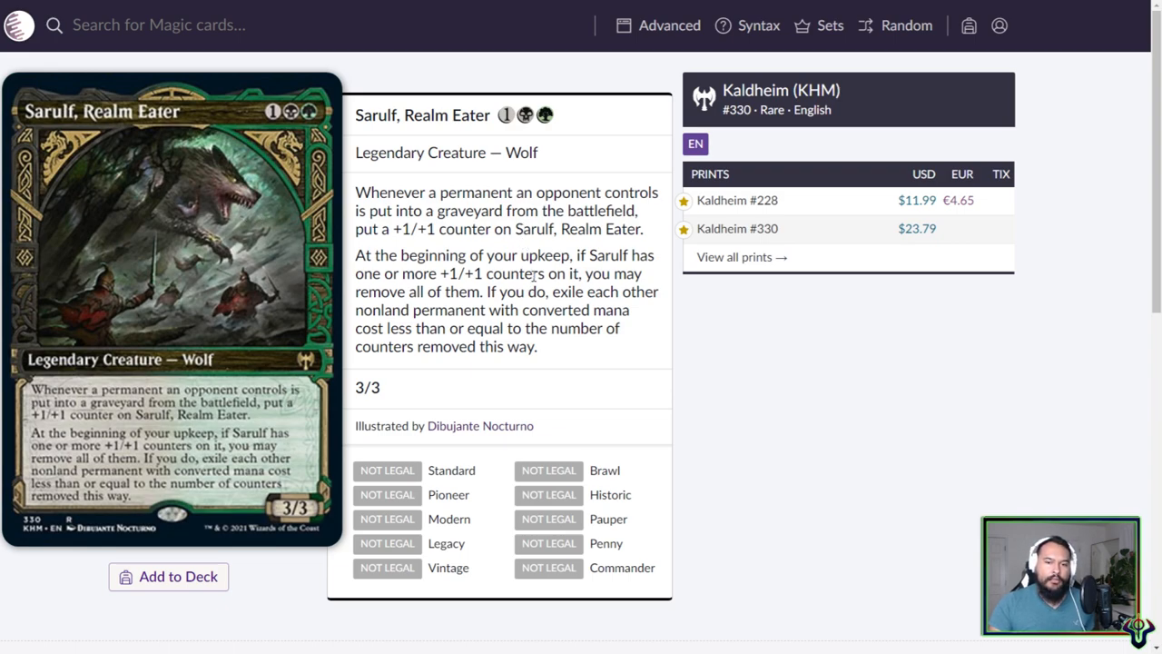
click(738, 200)
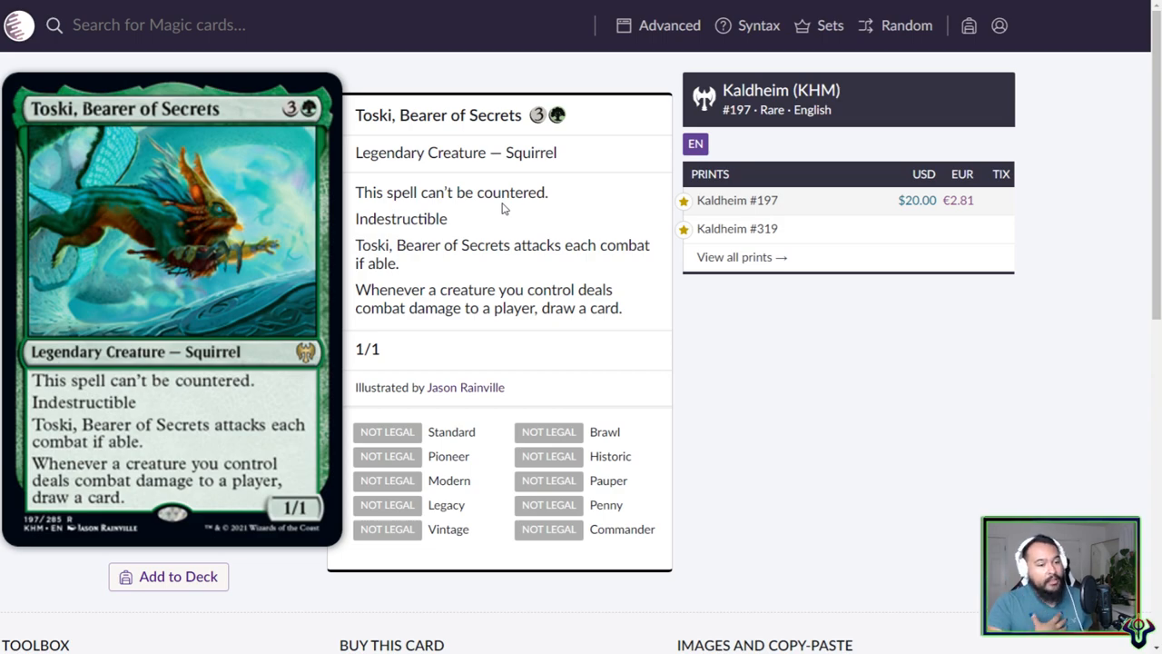
mouse_move(393, 179)
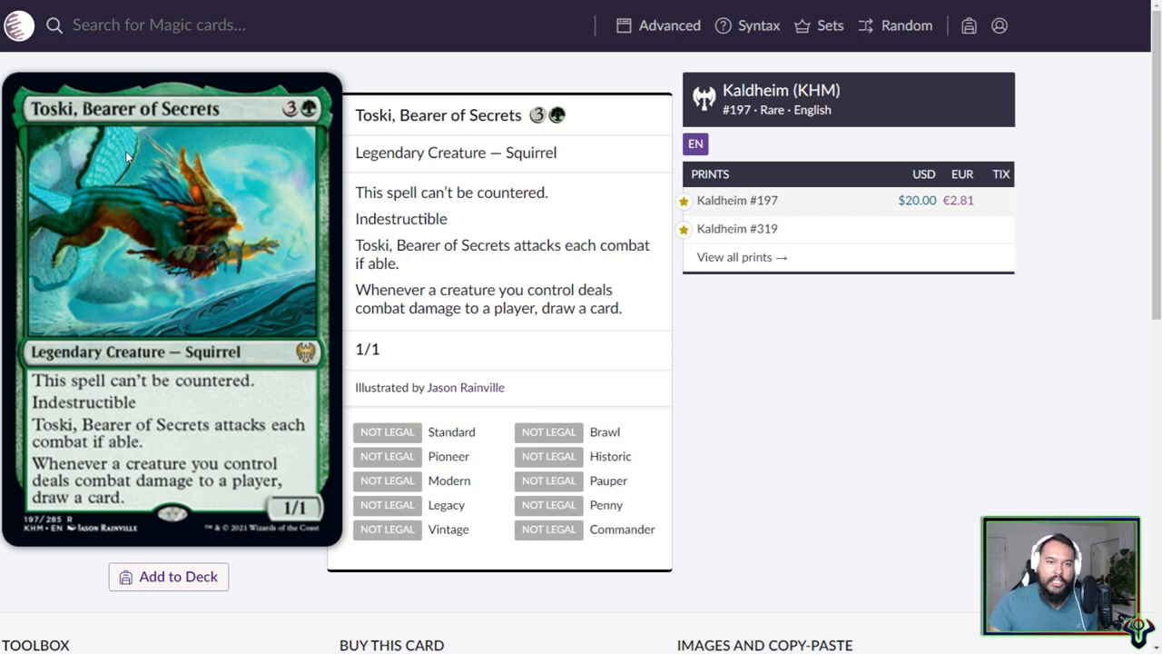
mouse_move(118, 213)
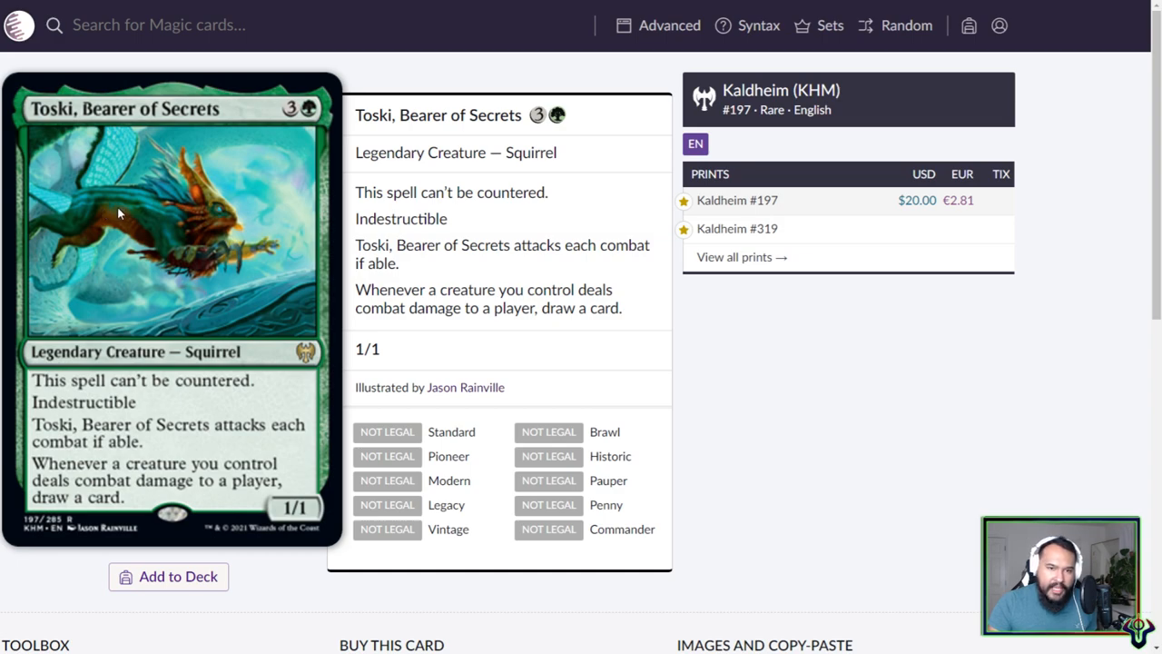
mouse_move(100, 197)
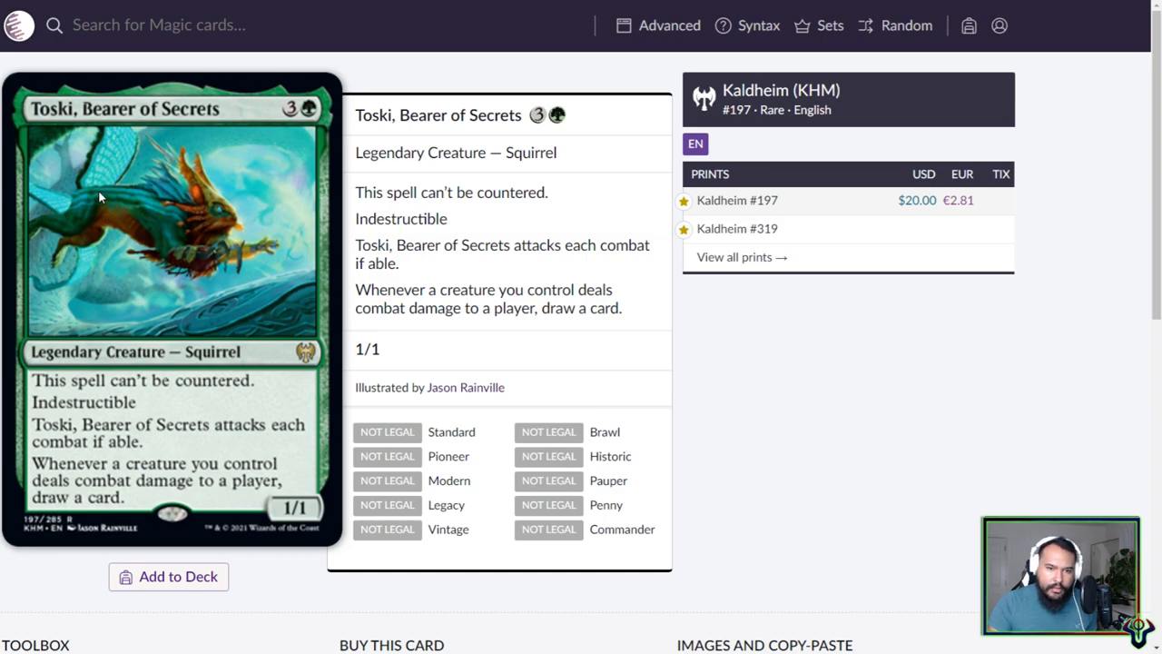
mouse_move(73, 262)
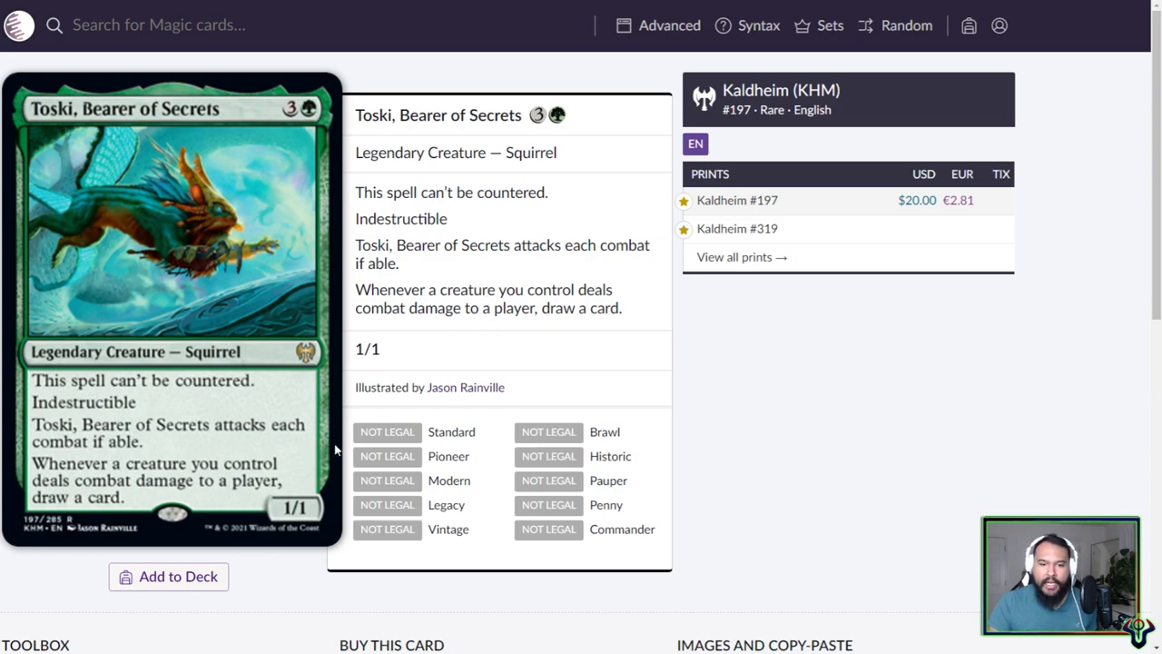
mouse_move(280, 377)
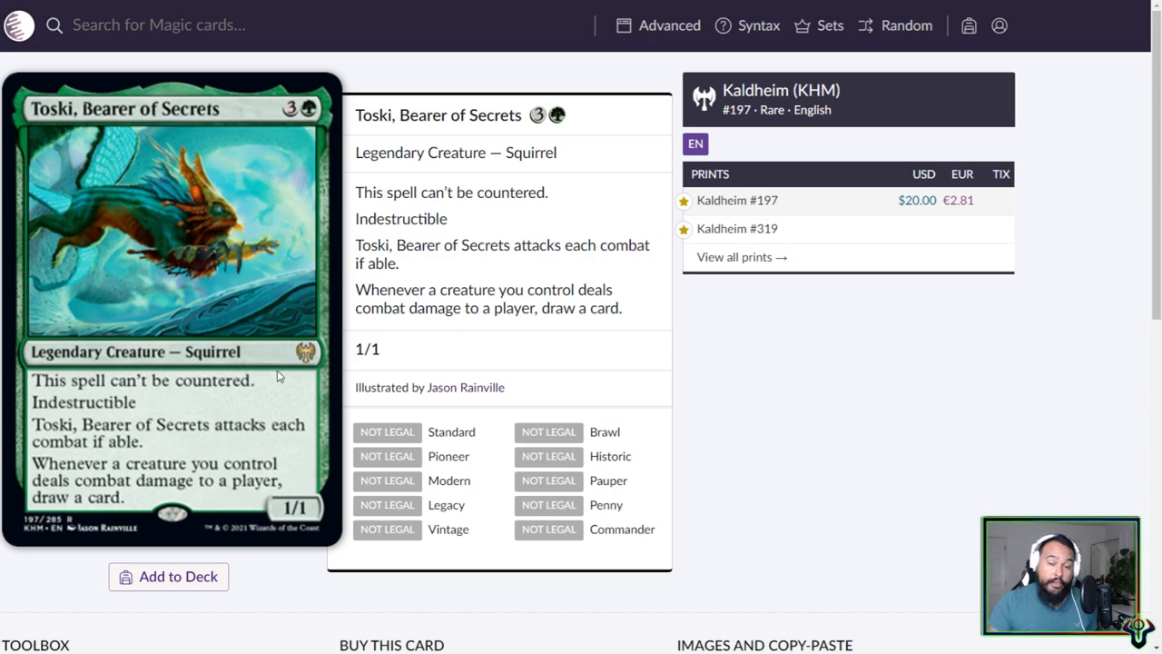
mouse_move(233, 405)
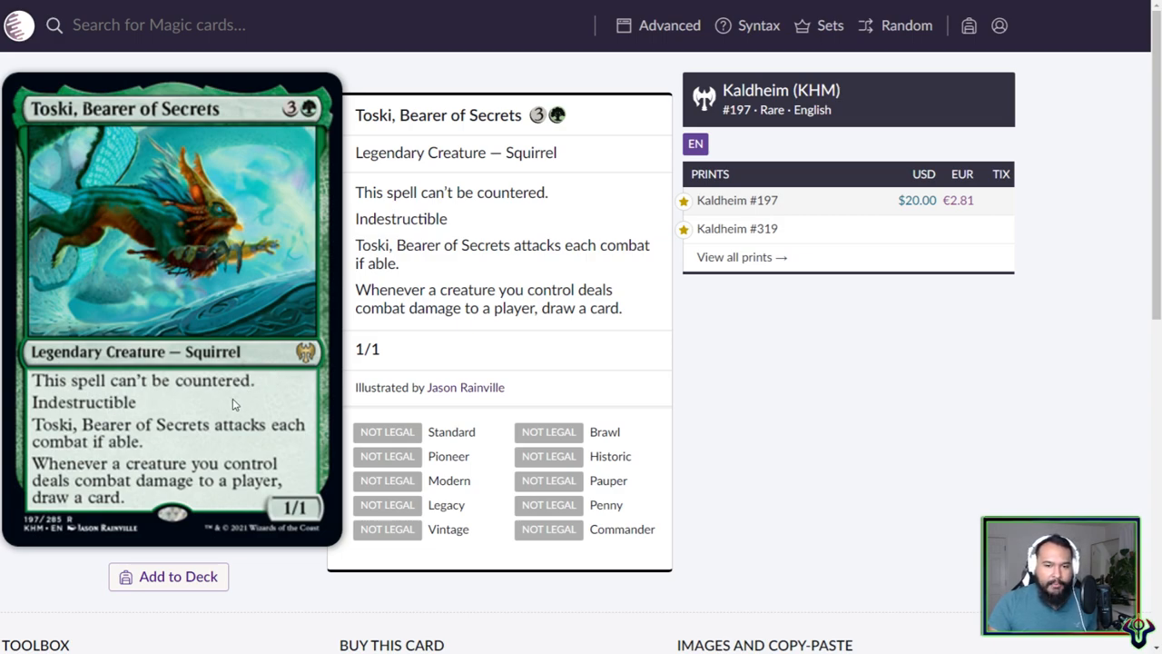
mouse_move(167, 405)
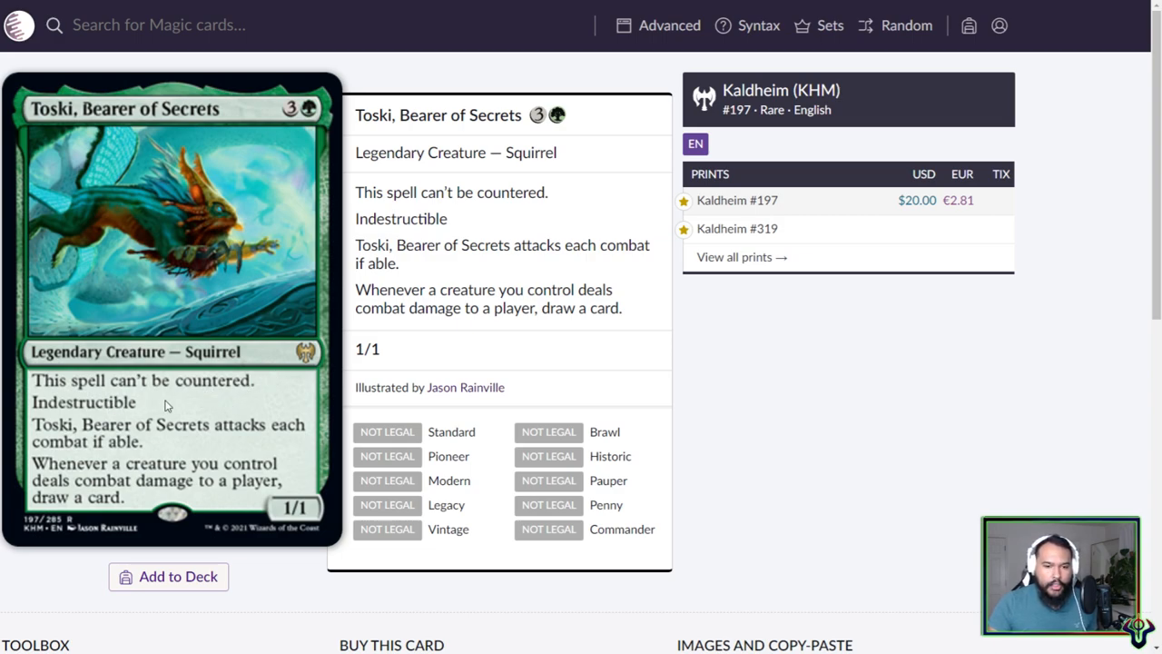
mouse_move(488, 391)
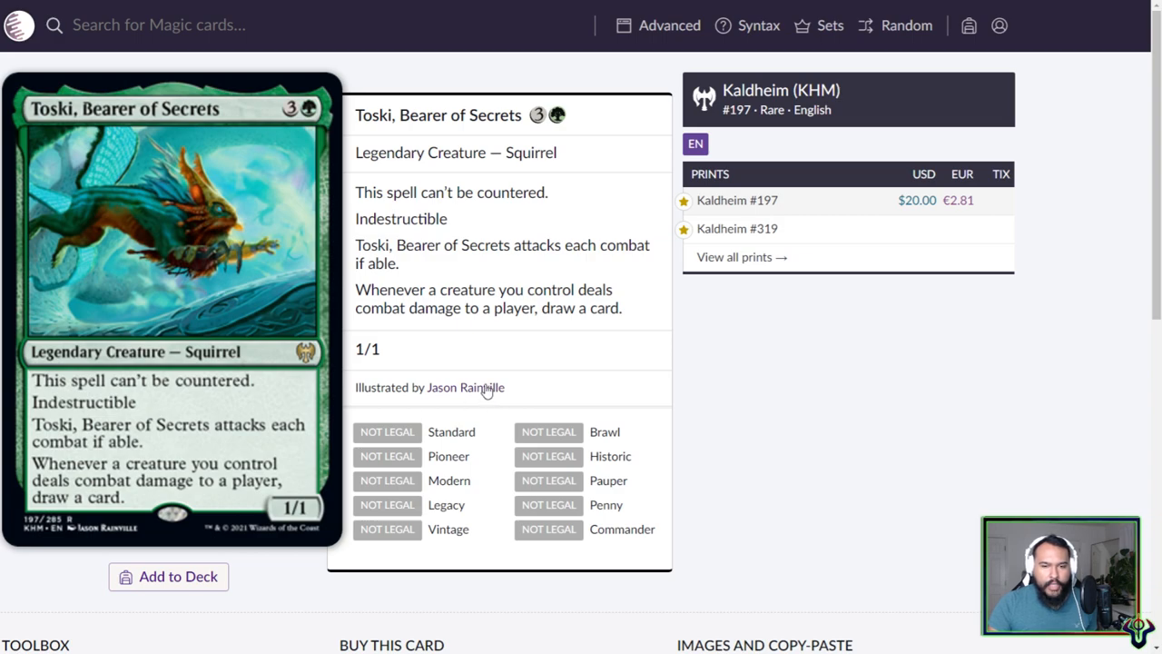
mouse_move(499, 283)
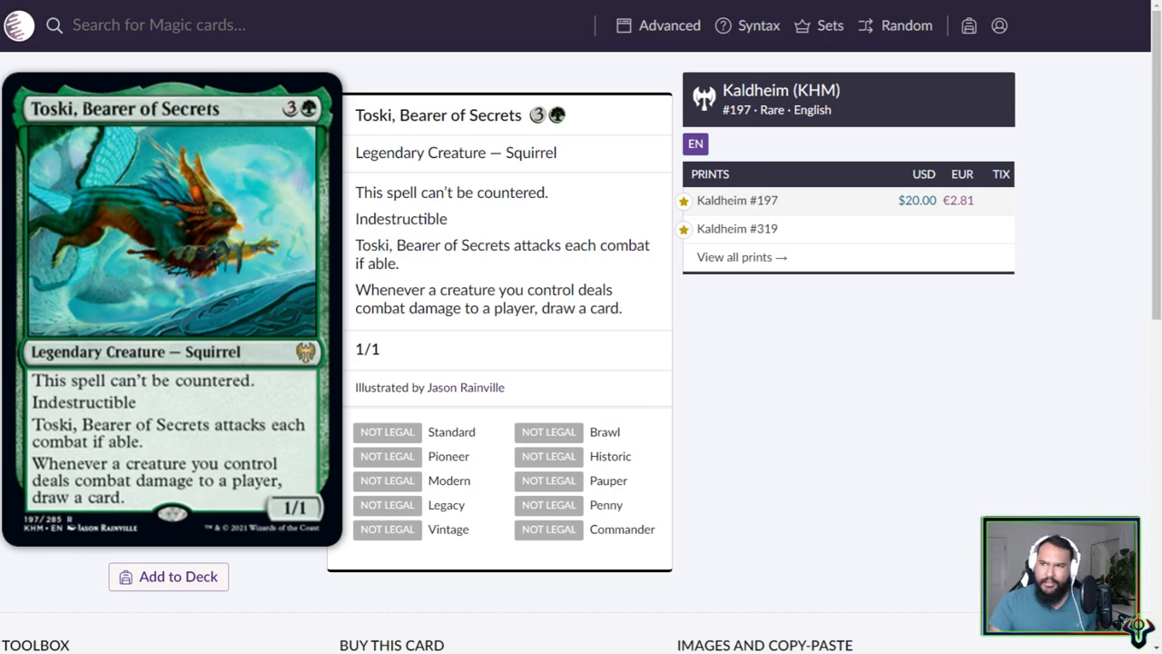
- View Toski's Kaldheim #319 showcase art by Andy Brase, then return to #197
click(738, 227)
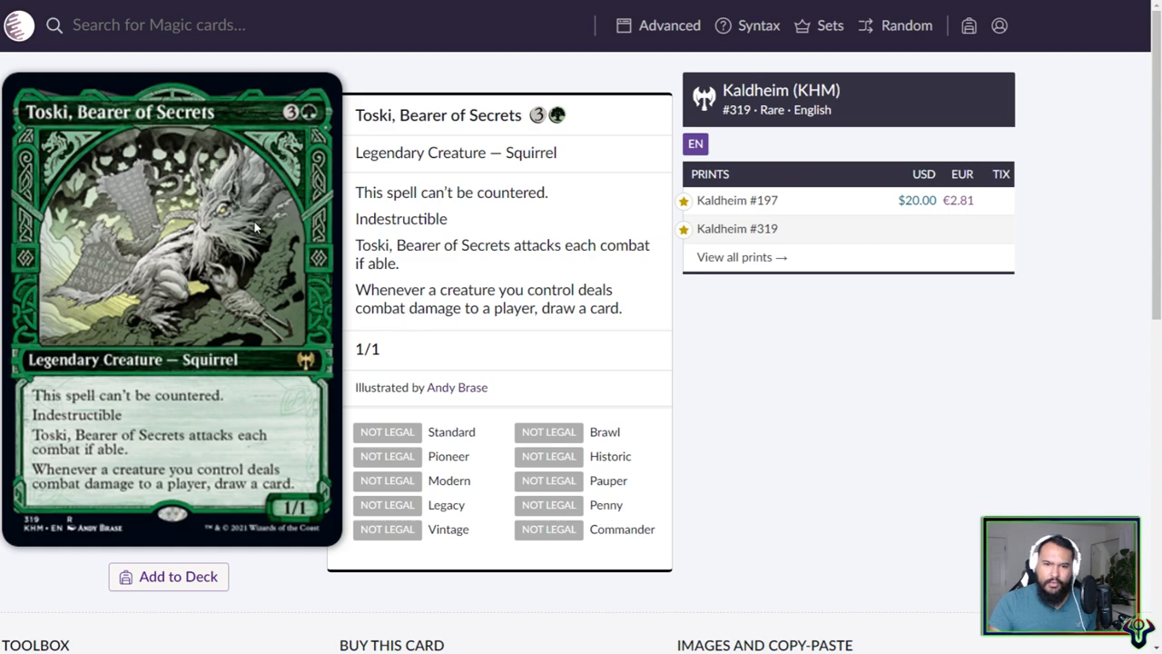
click(738, 200)
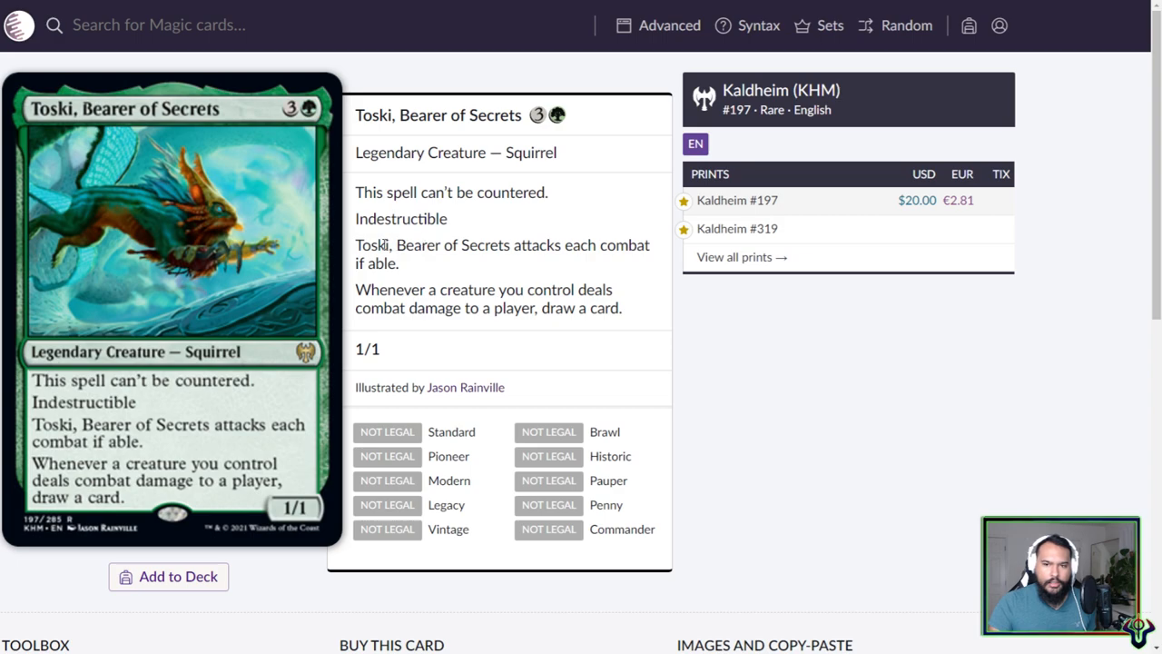
mouse_move(432, 223)
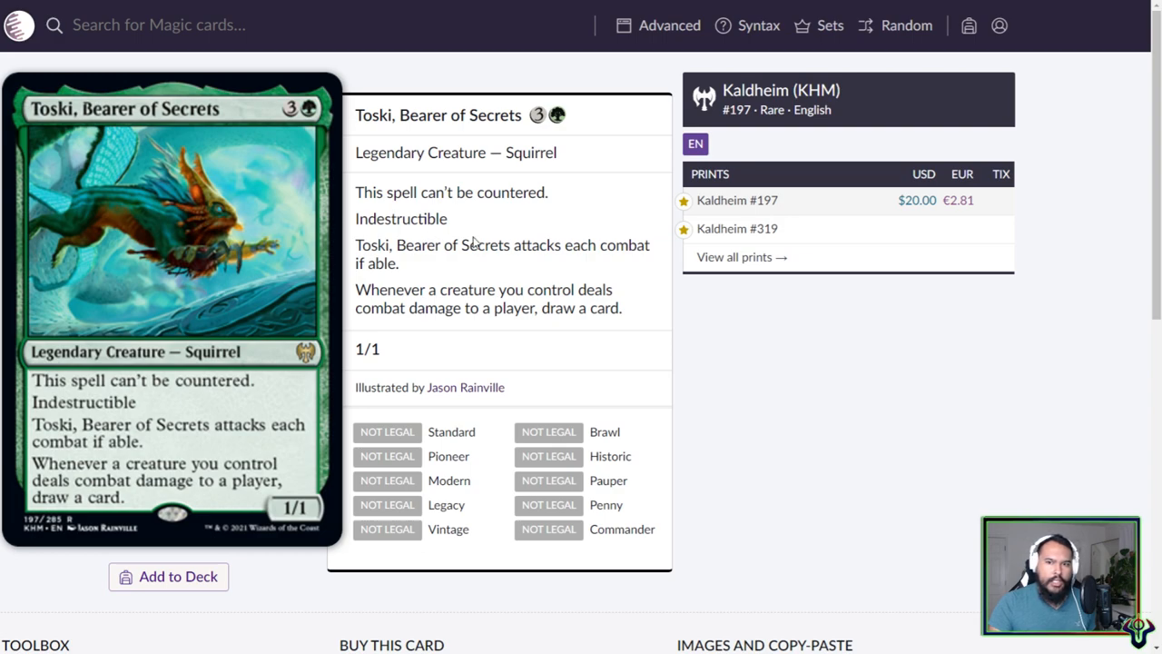
mouse_move(465, 224)
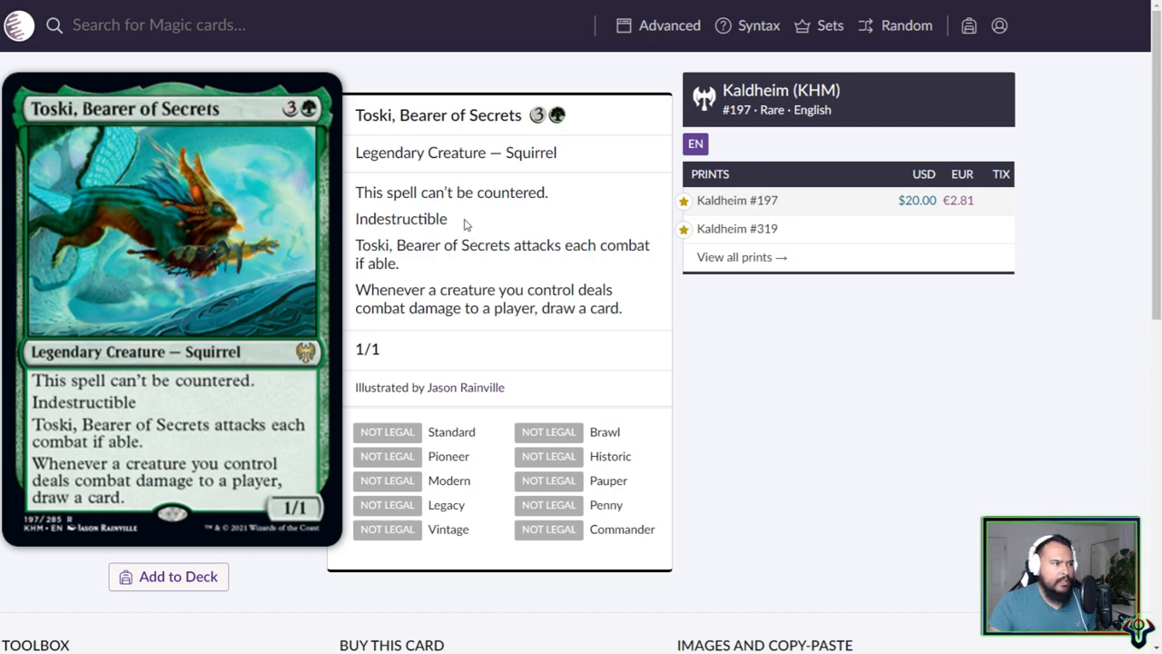
mouse_move(463, 193)
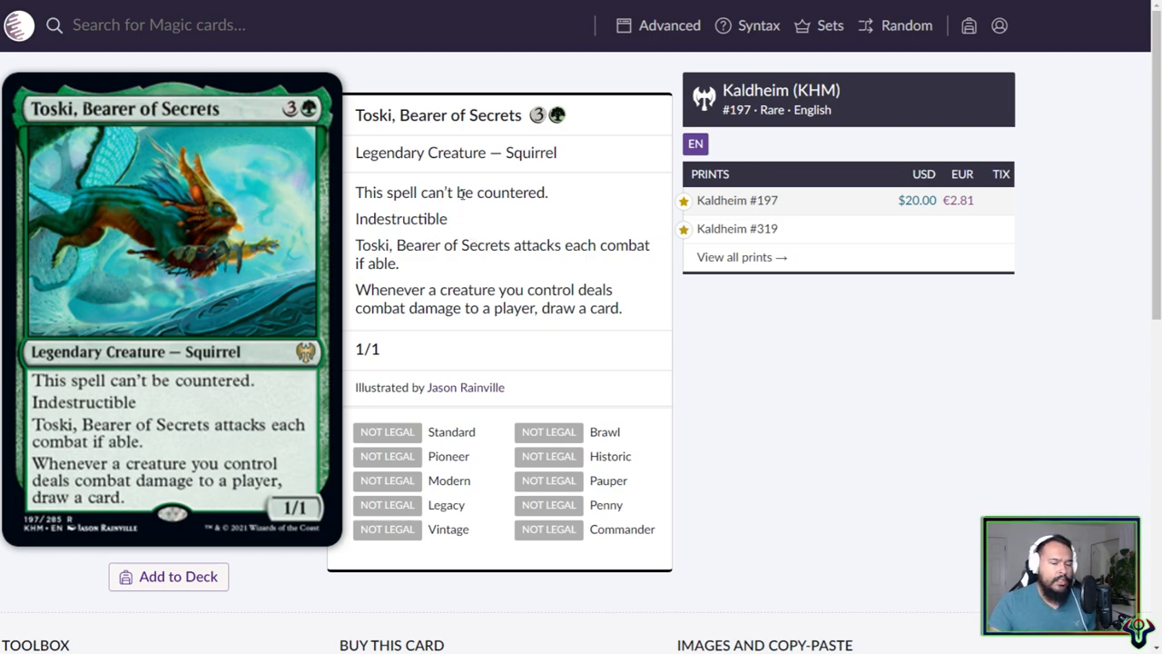
- Highlight Halvar's card text, view the regular #15 printing, then return to showcase #299
drag(356, 290, 622, 308)
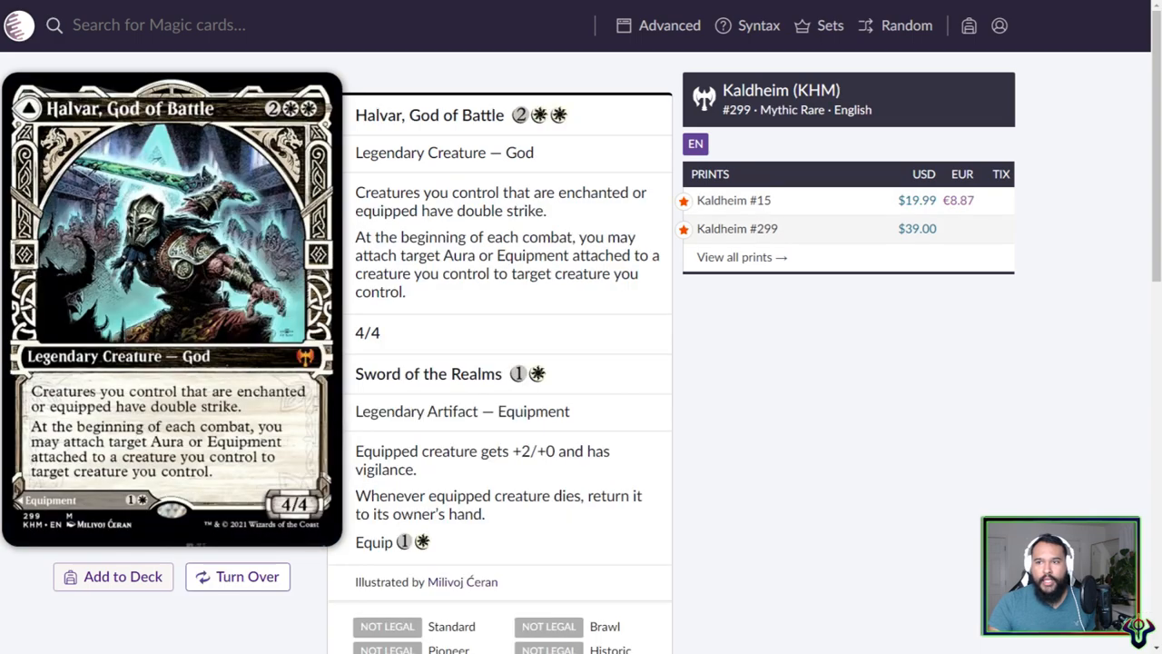
mouse_move(733, 200)
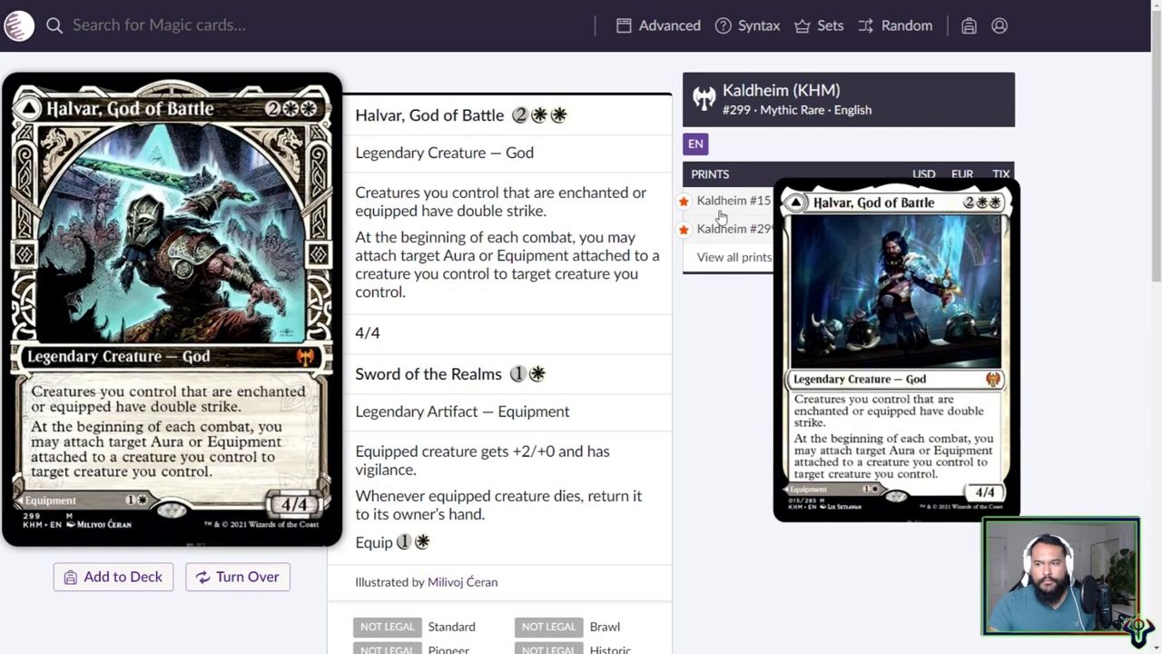
click(733, 200)
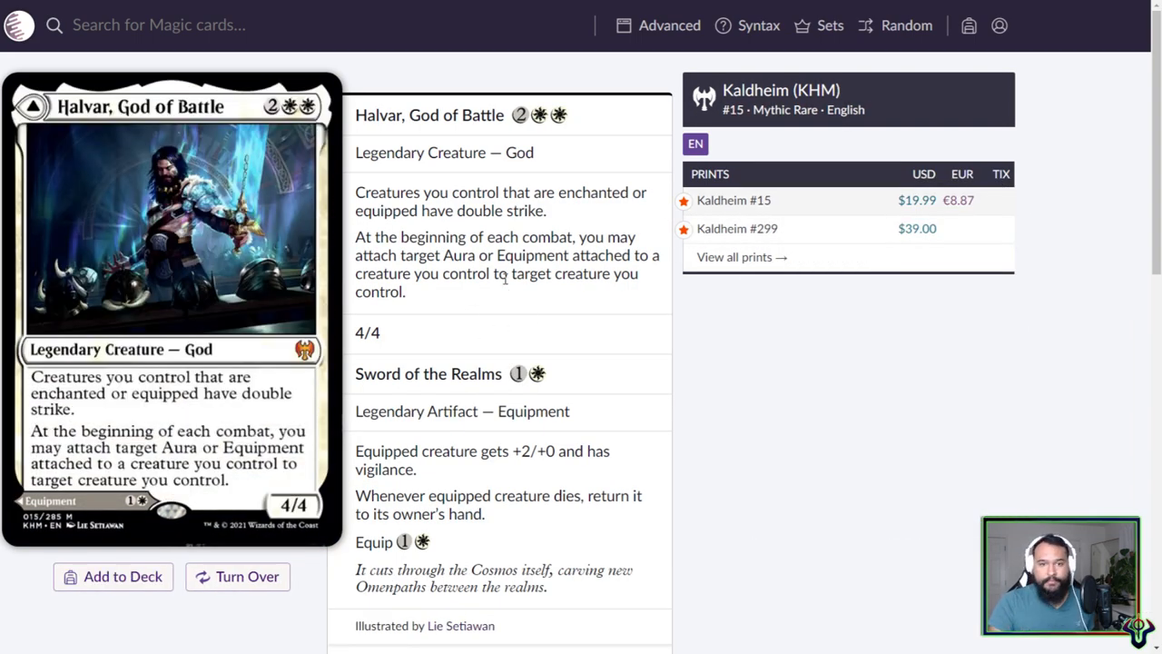
mouse_move(737, 228)
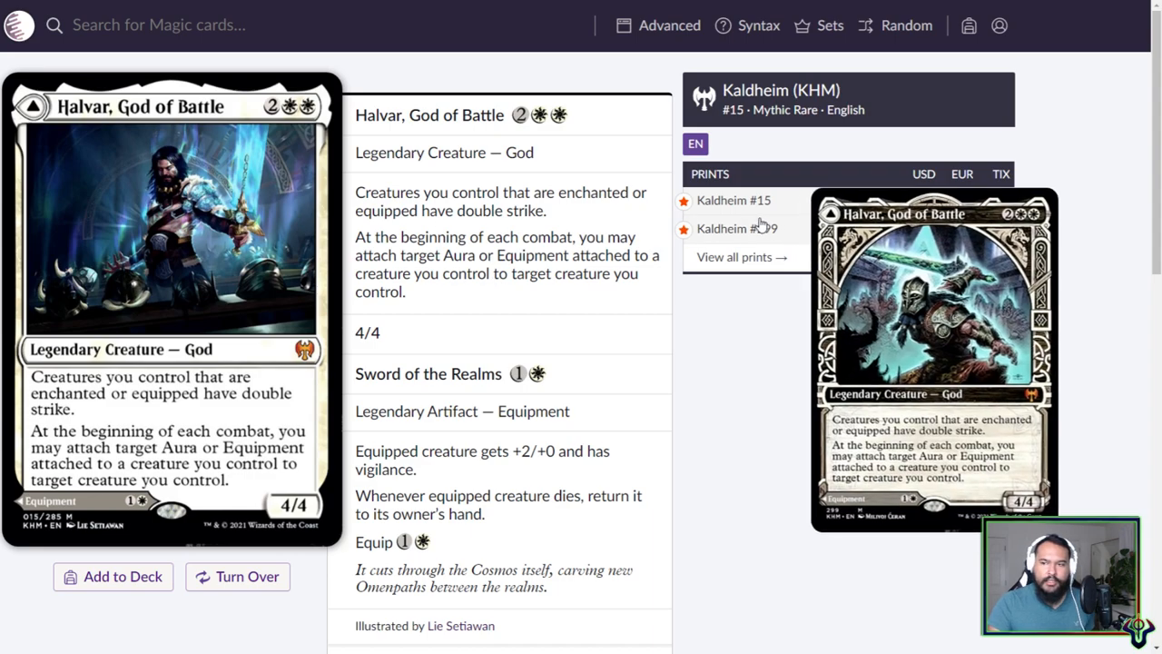
click(737, 228)
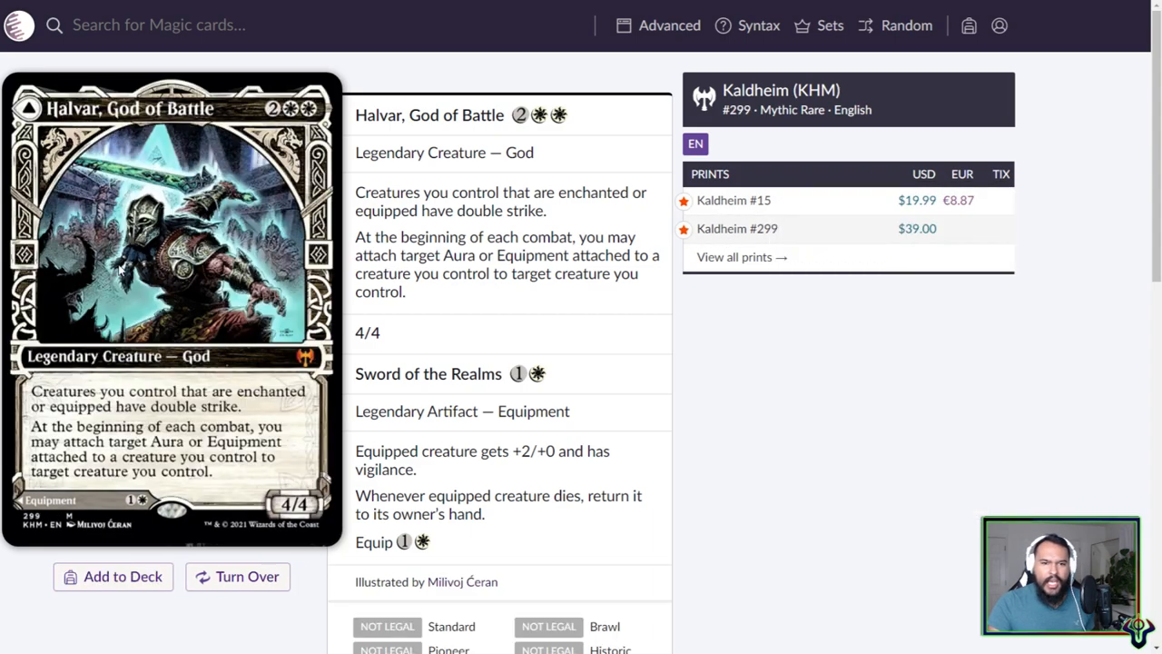